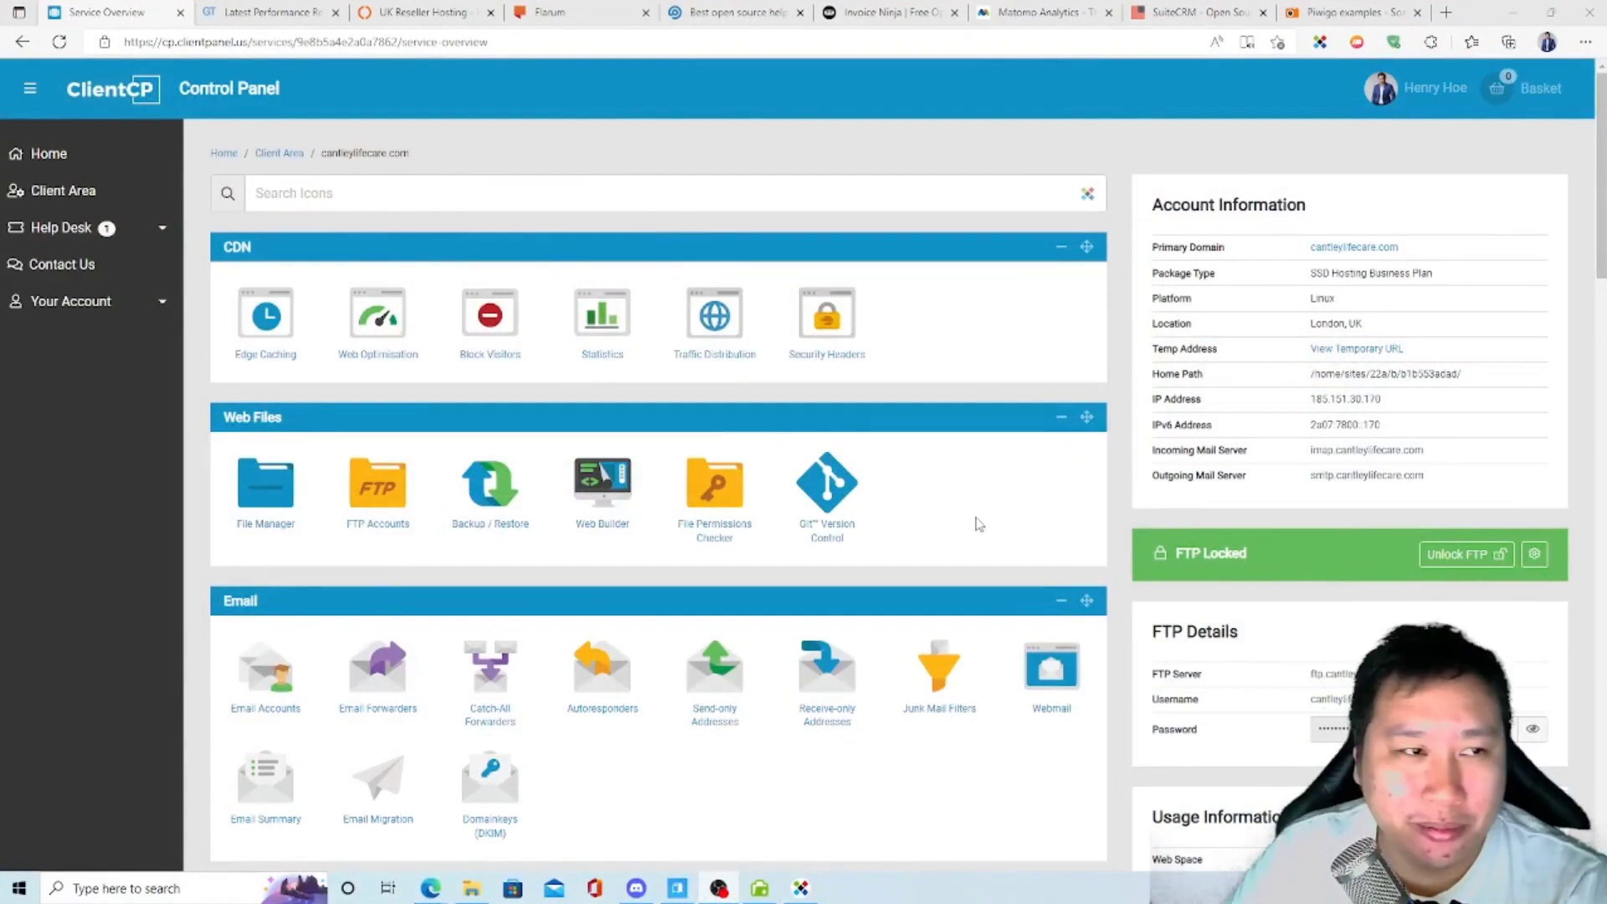
mouse_move(212, 295)
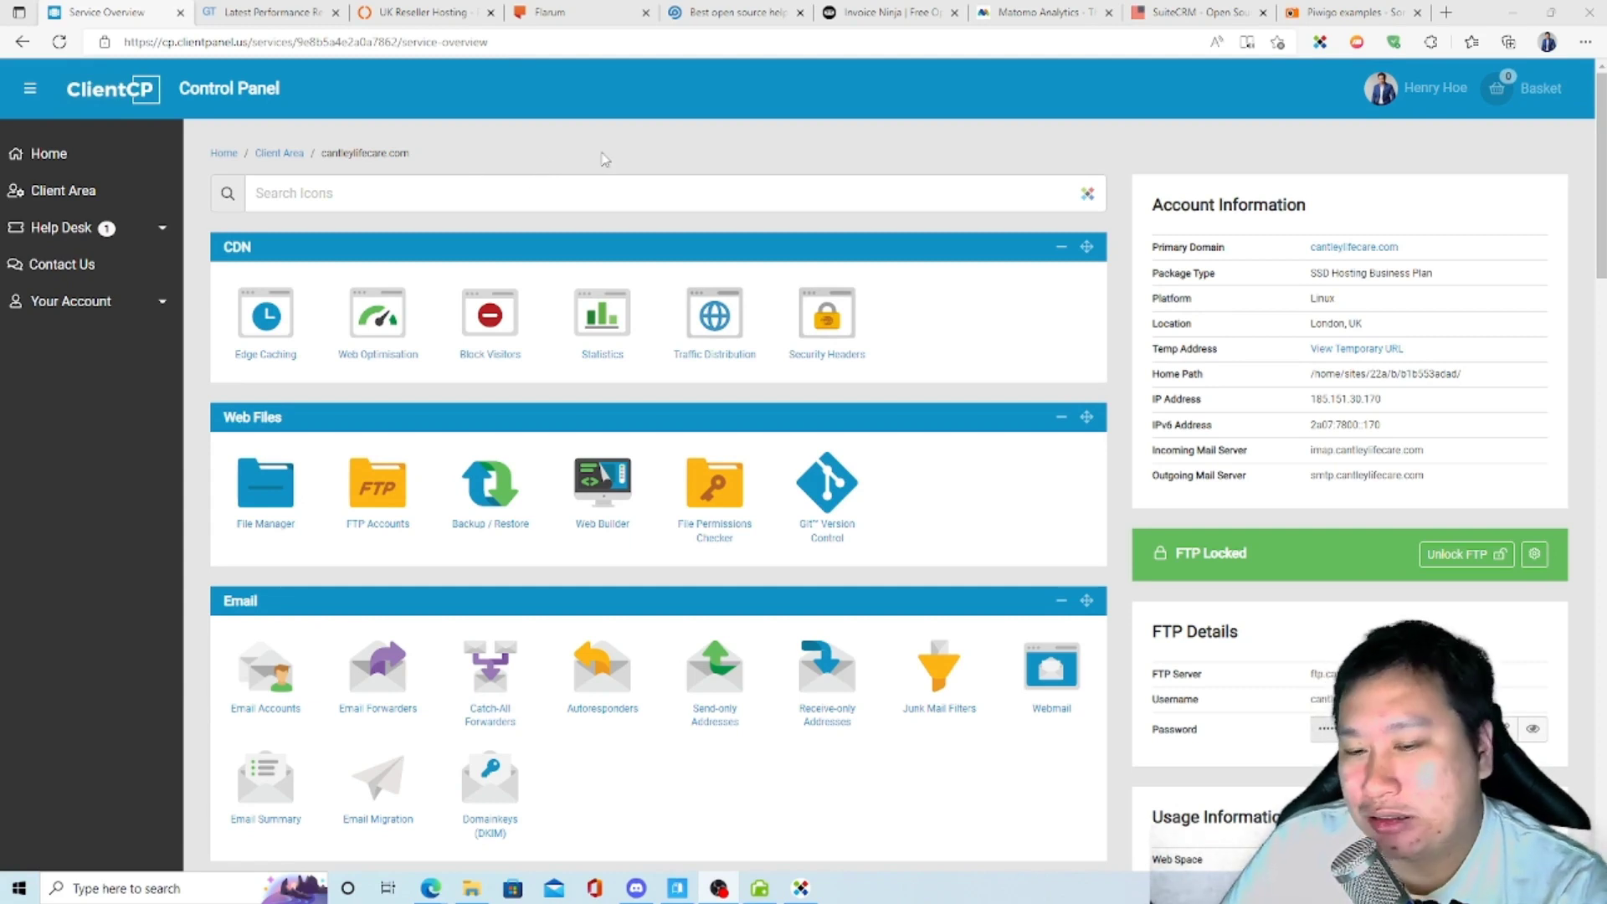
mouse_move(418, 114)
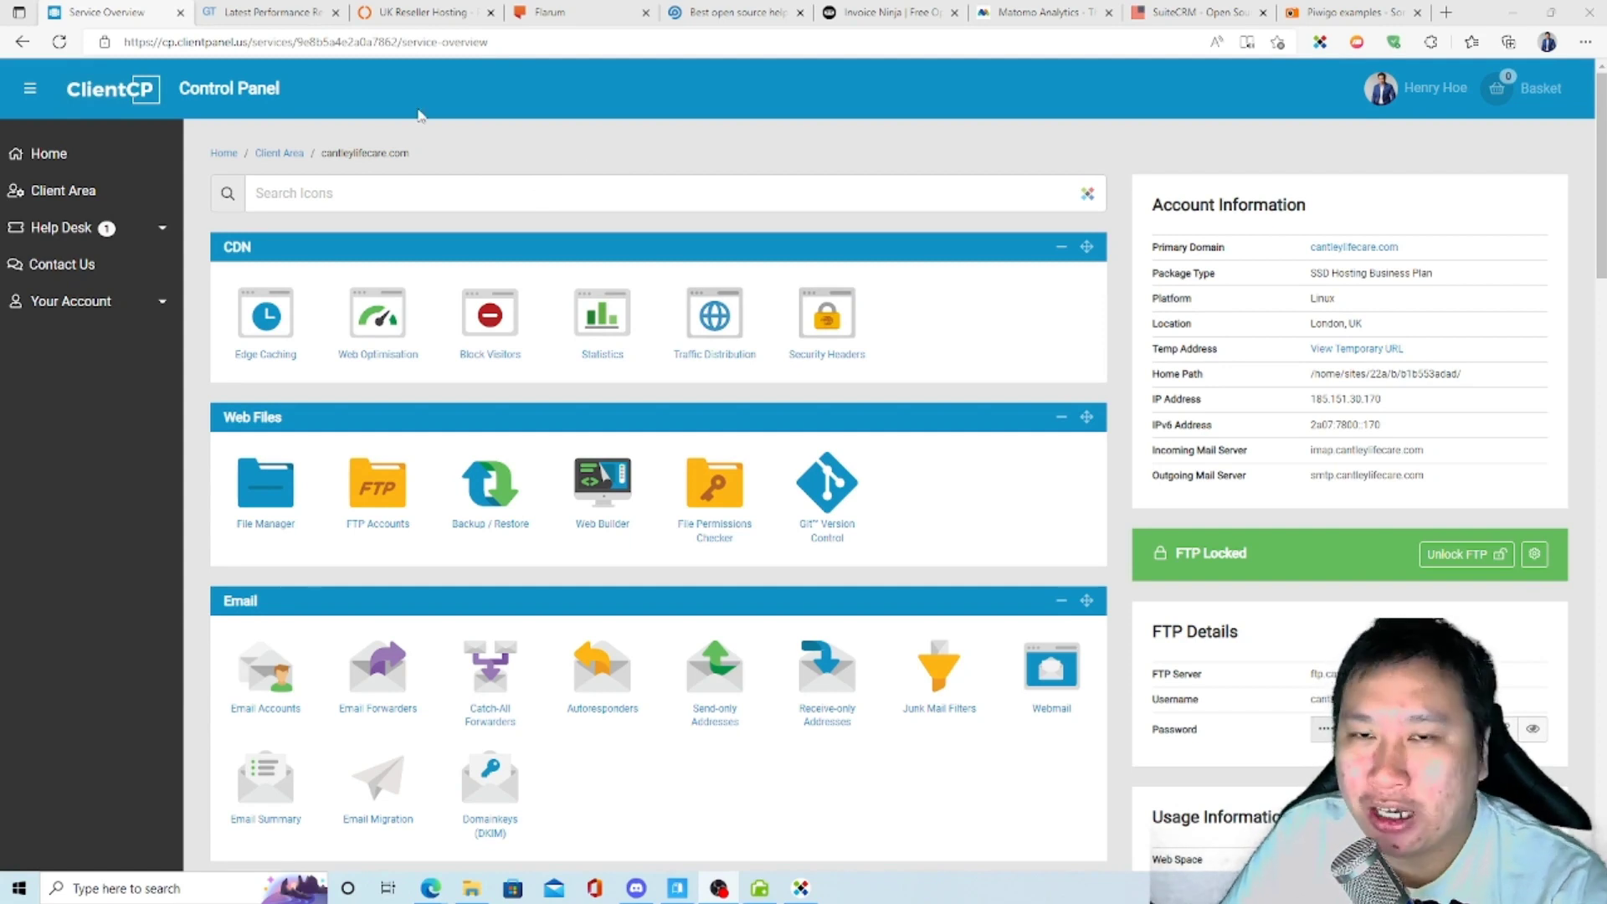
mouse_move(420, 11)
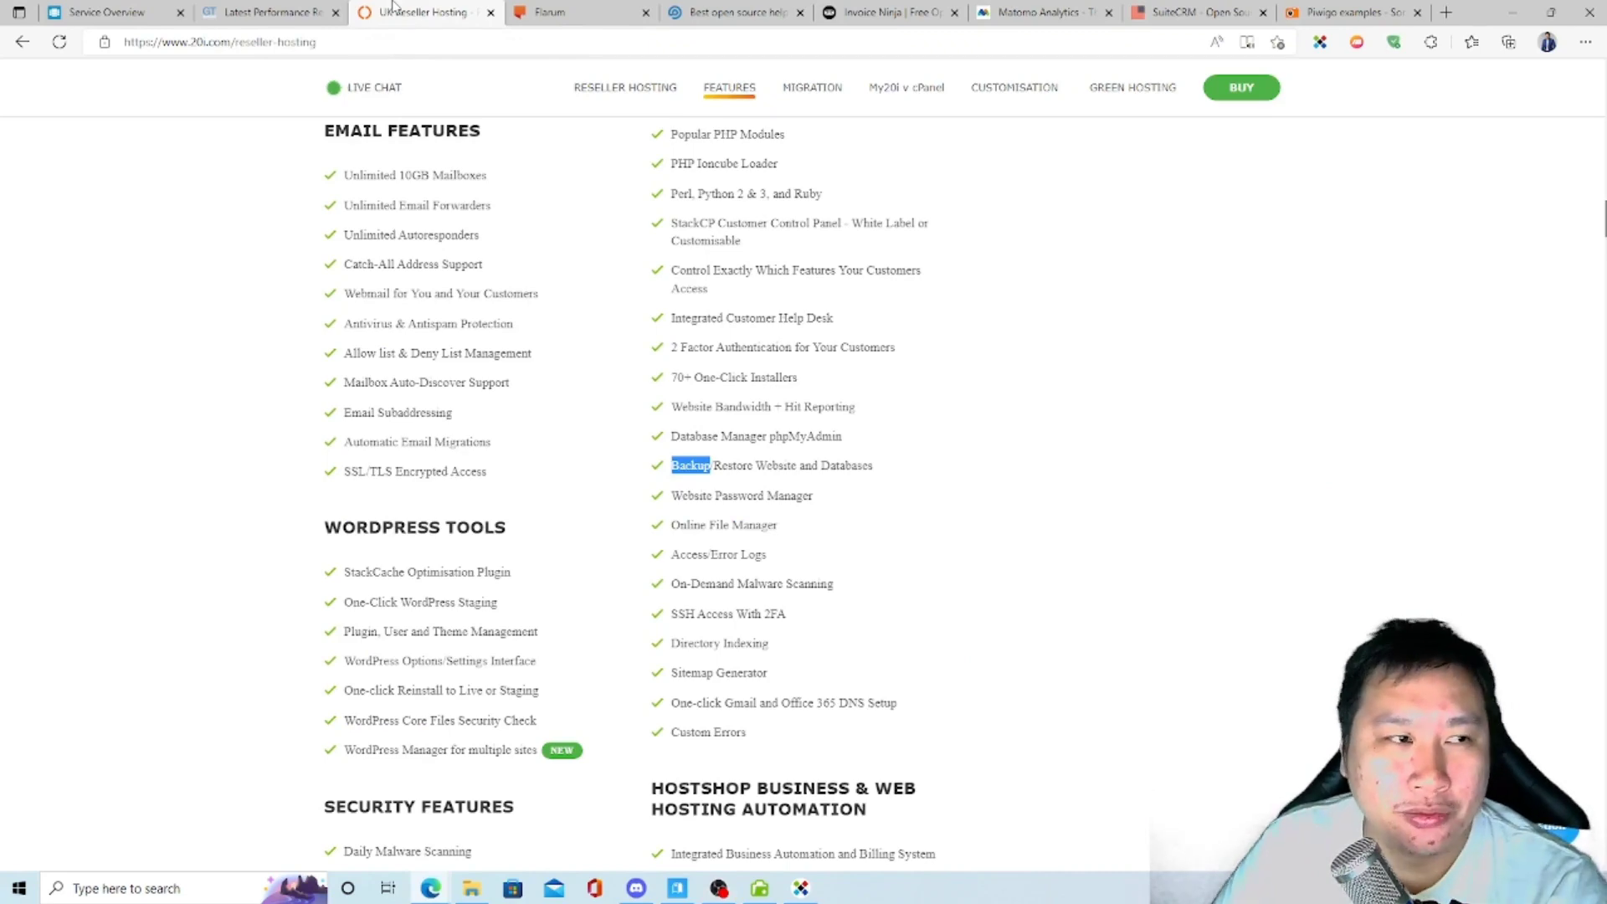
Scroll up to the top of the 20i Reseller Hosting page and its 50% off offer.
scroll(up, 3)
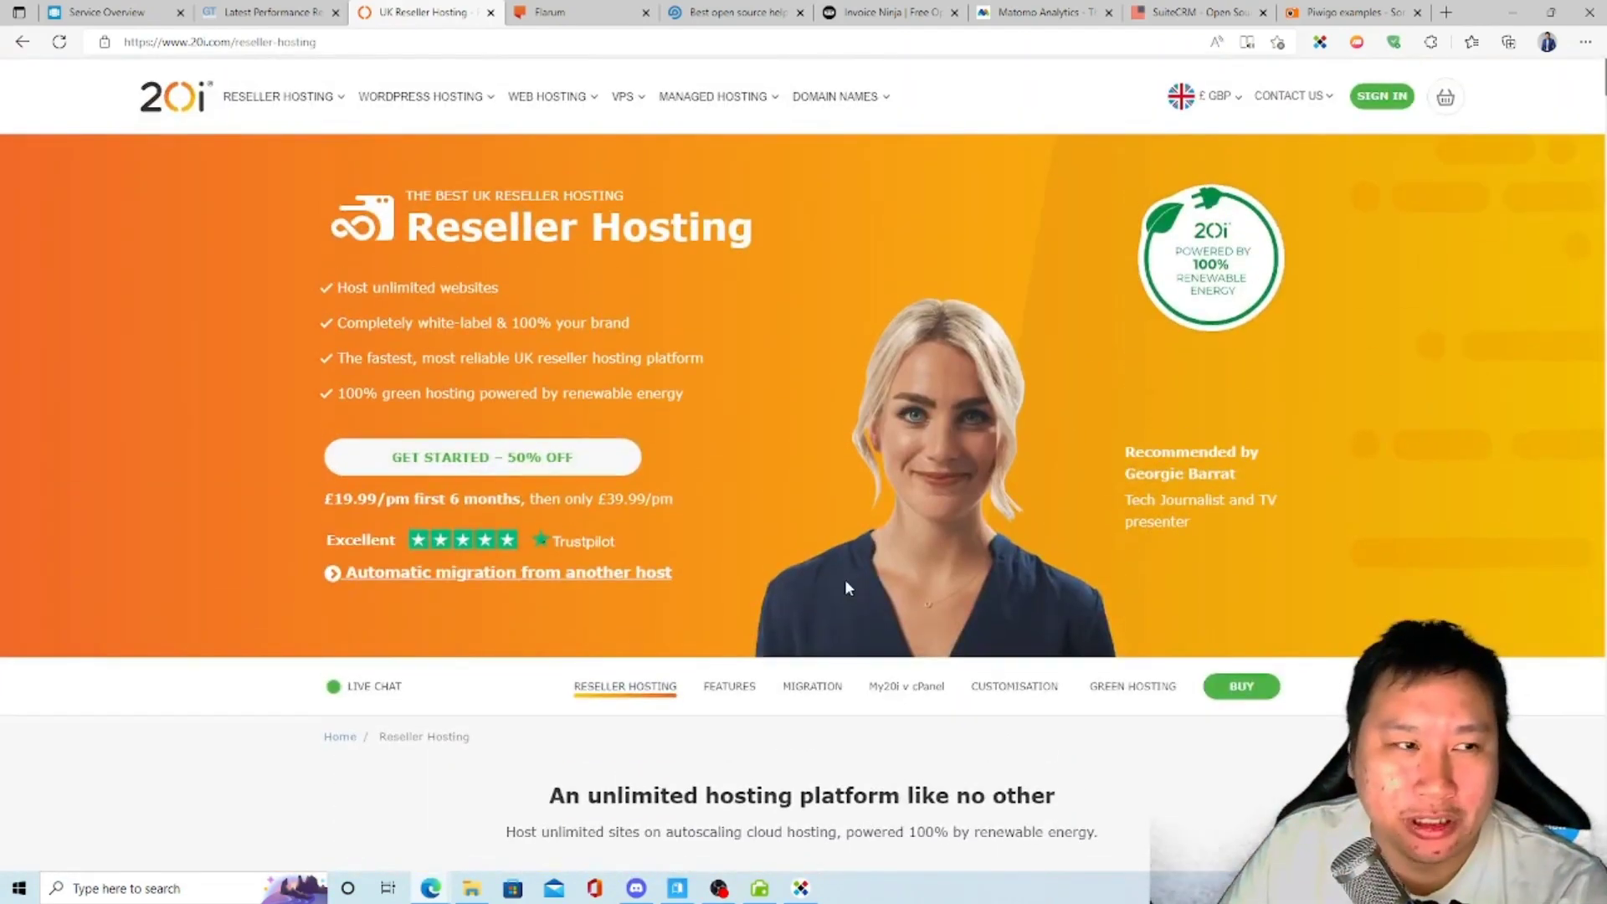
mouse_move(674, 470)
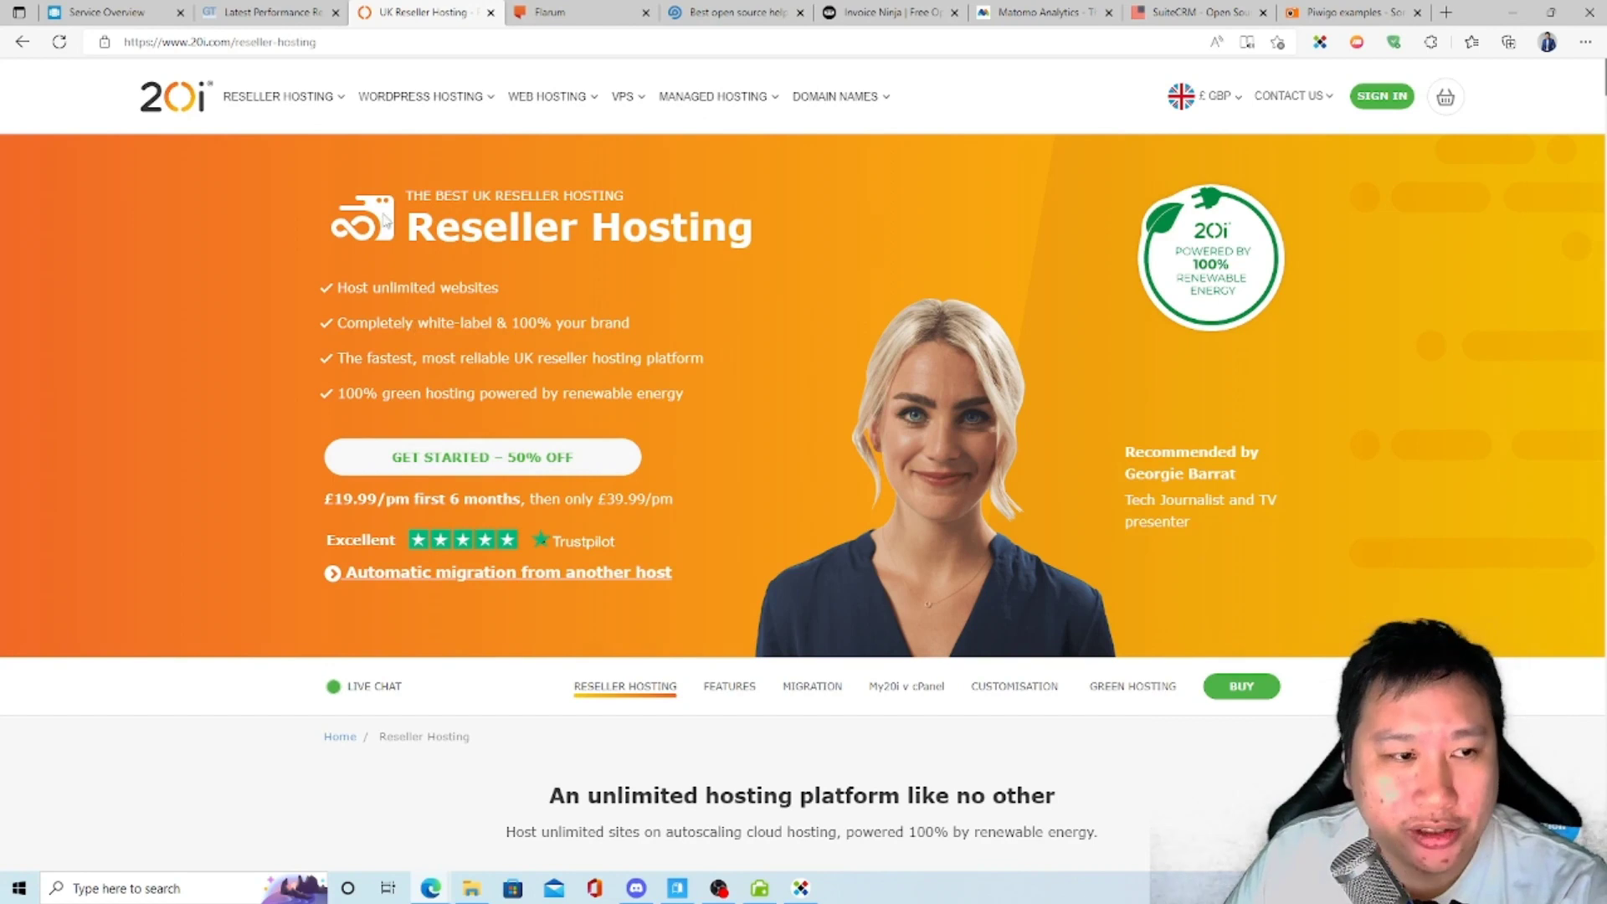
mouse_move(479, 172)
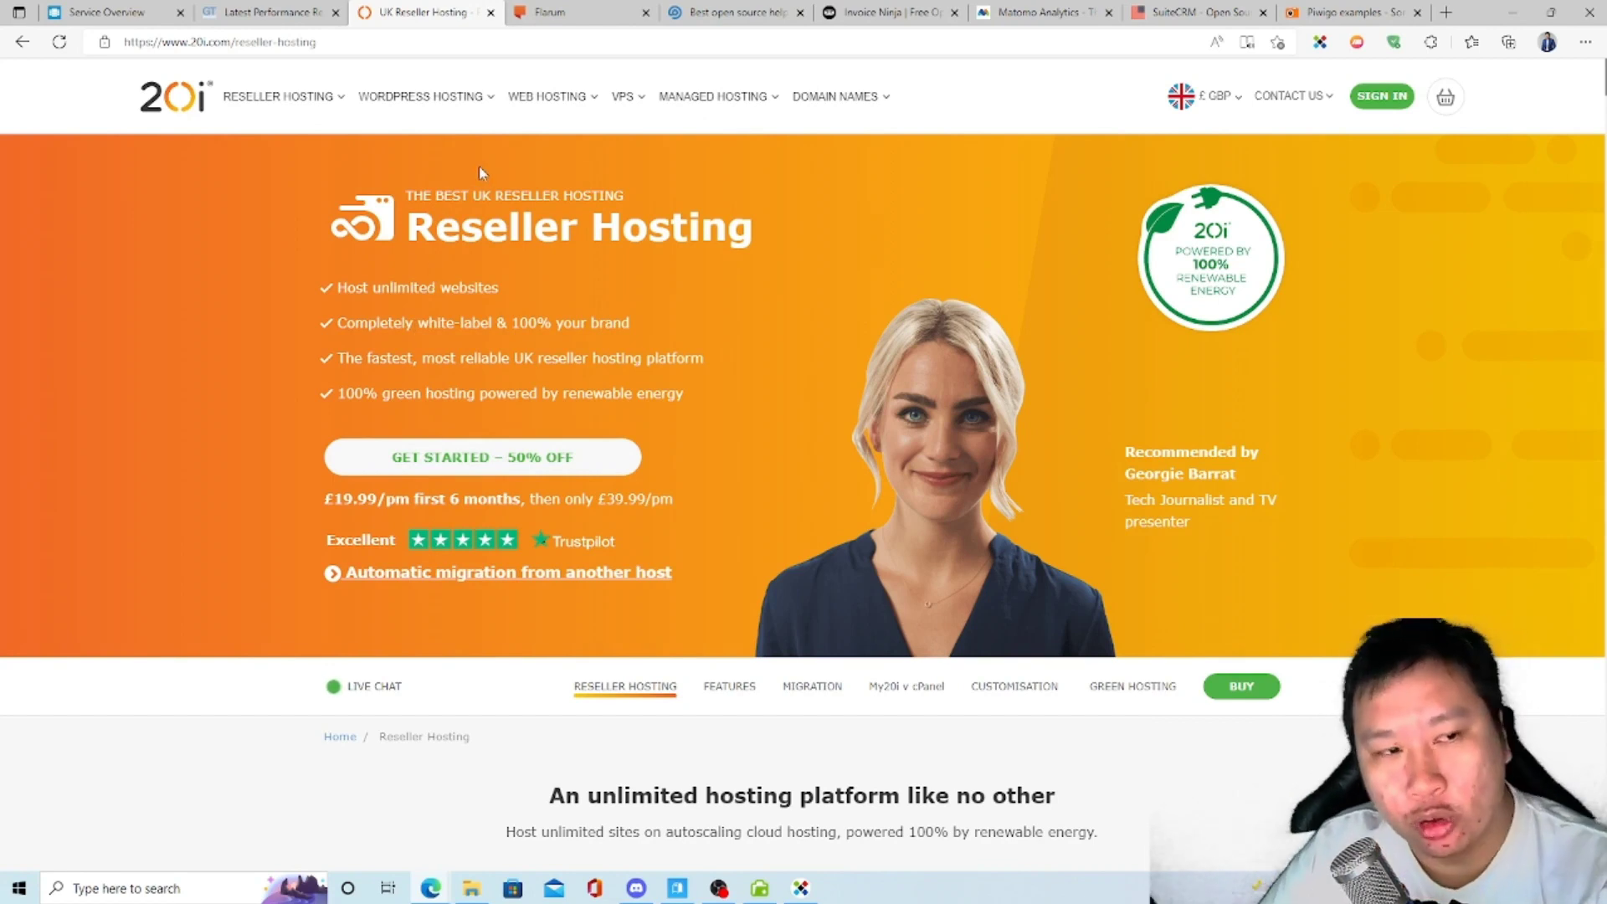
mouse_move(529, 357)
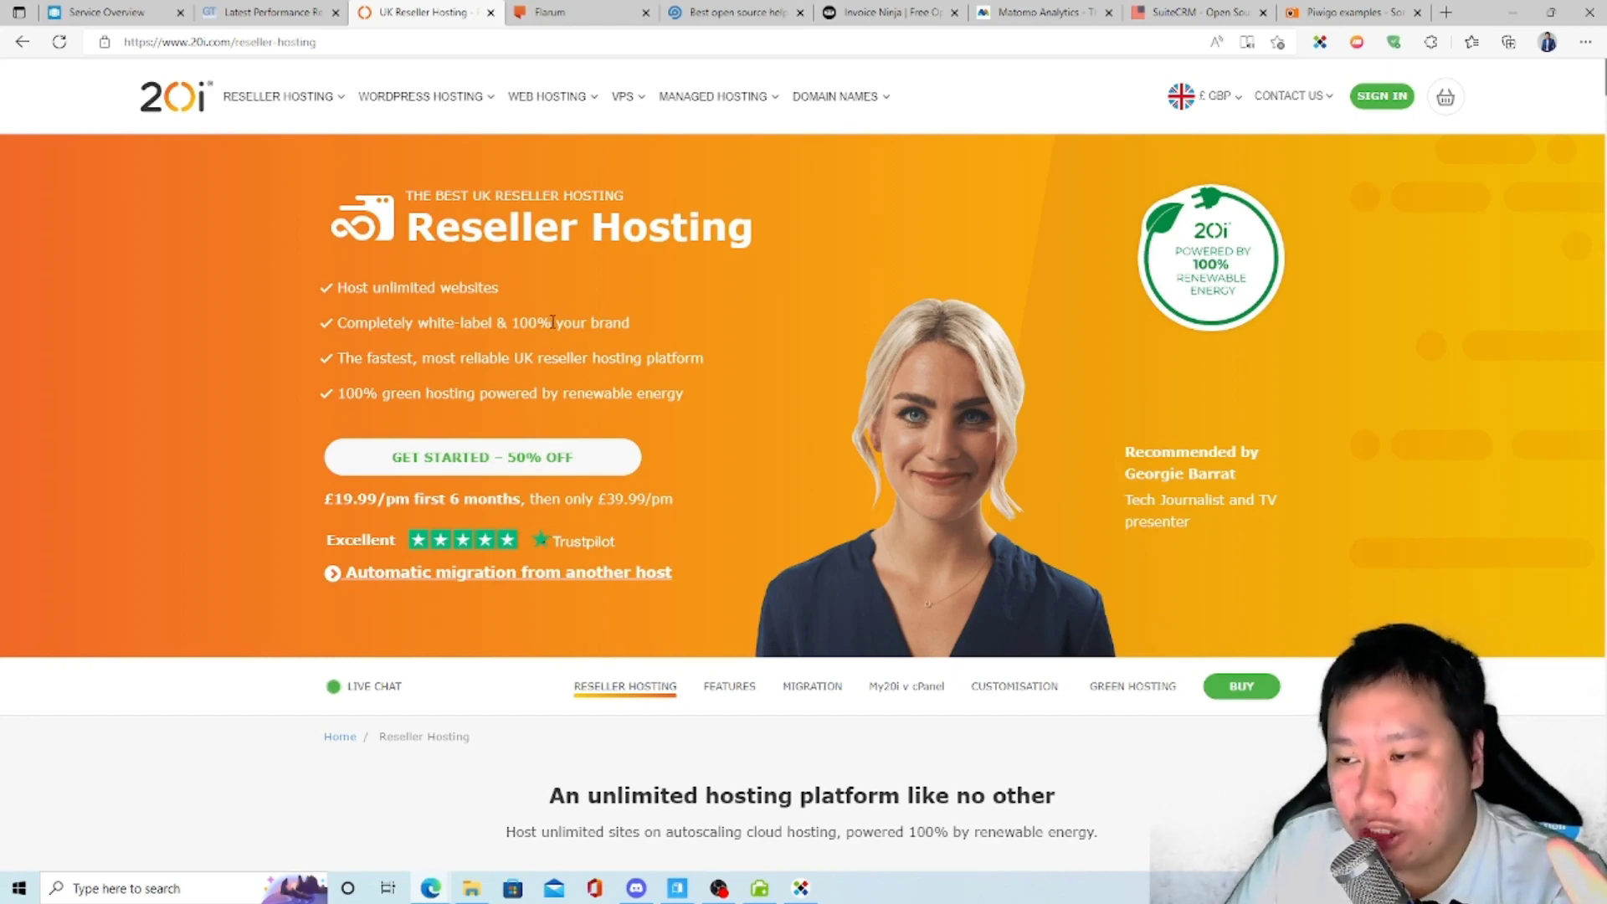
mouse_move(497, 312)
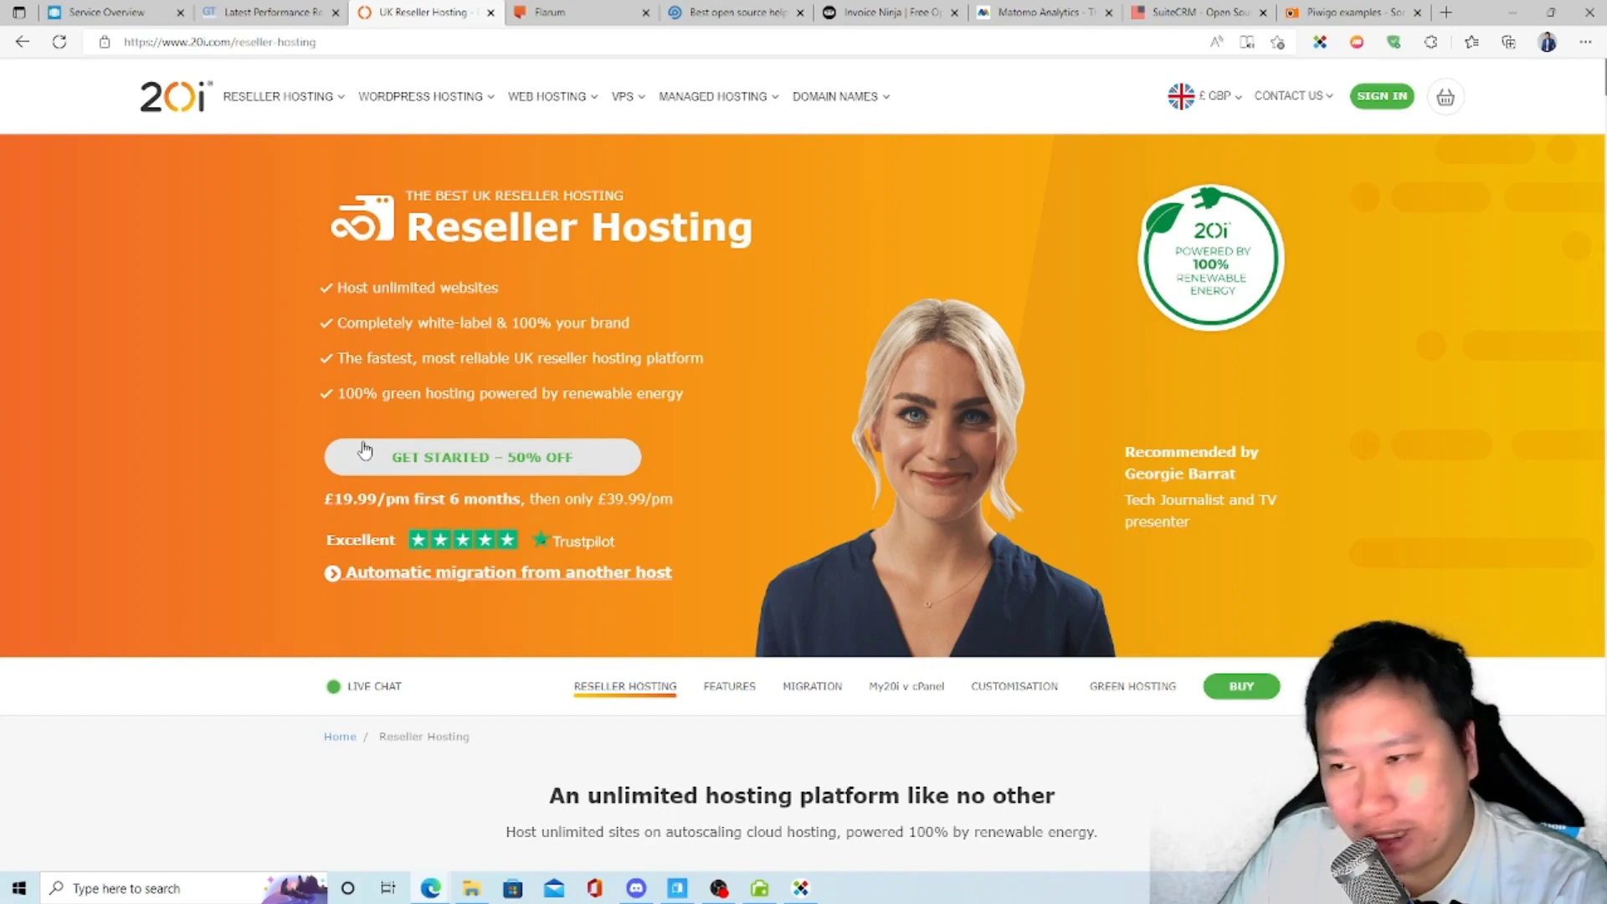
Scroll past the reviews to the Reseller Web Hosting Features list of key and unlimited features.
scroll(down, 3)
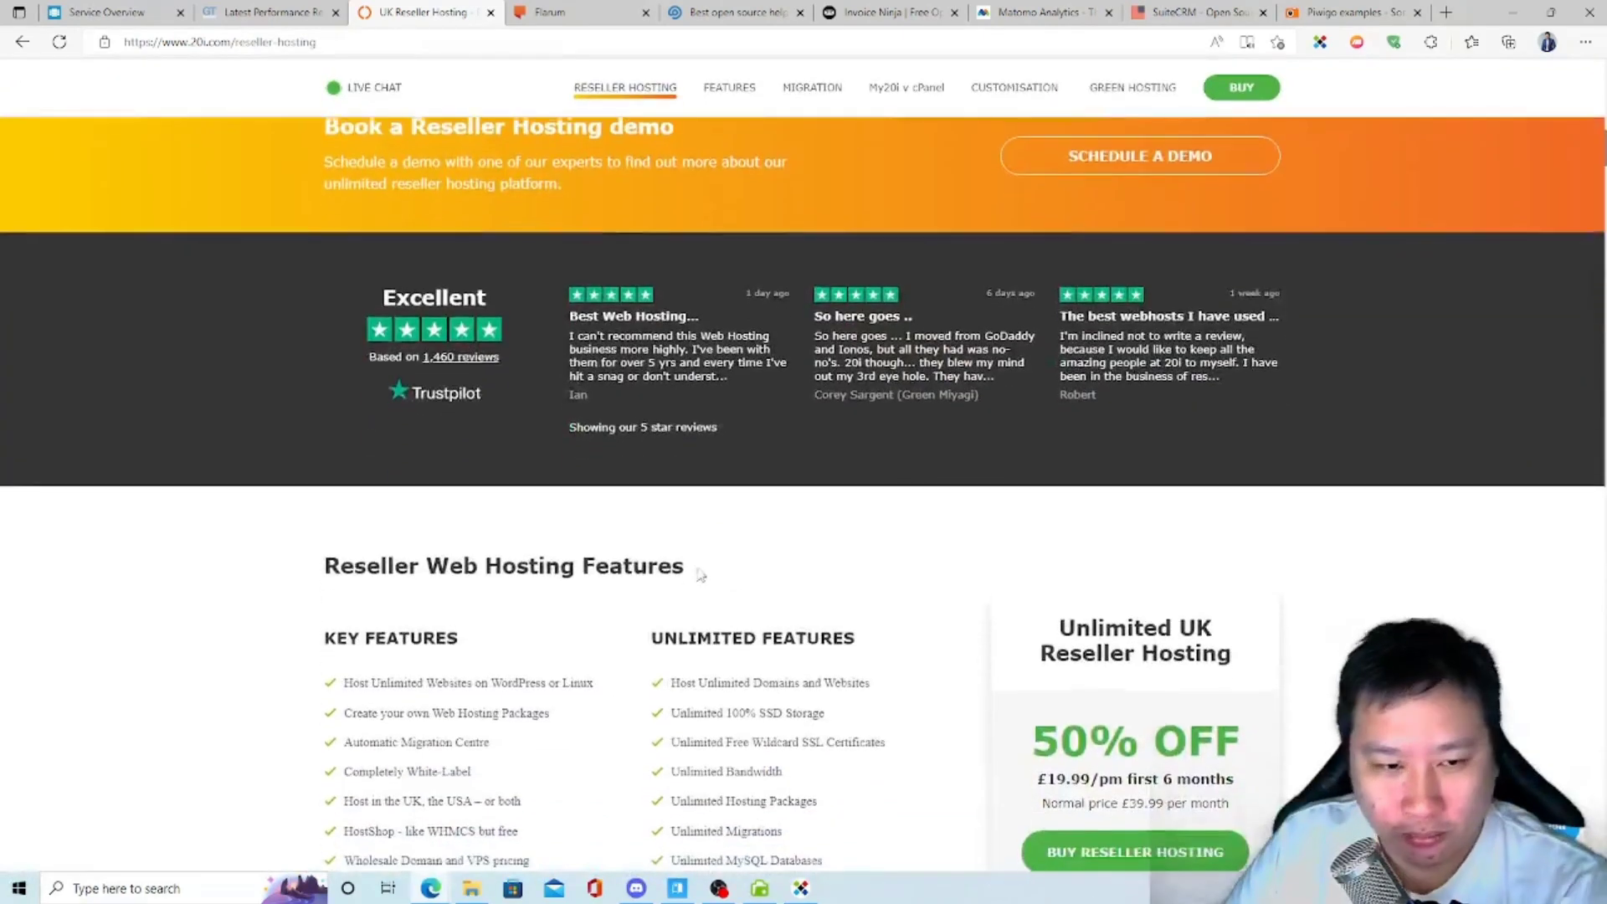
scroll(down, 3)
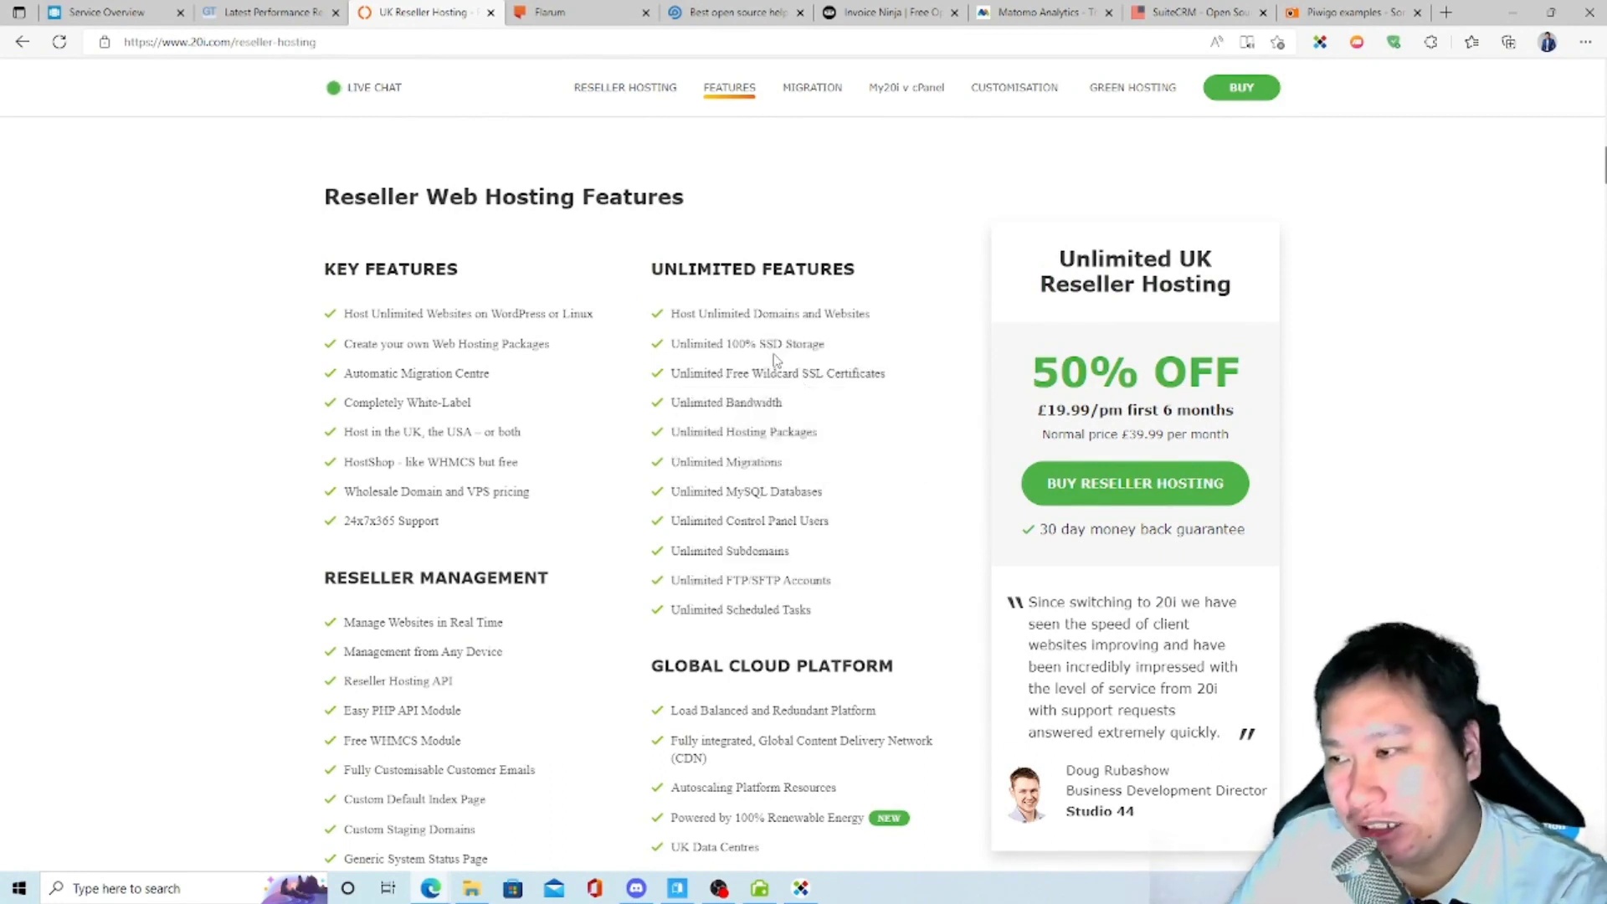
mouse_move(831, 374)
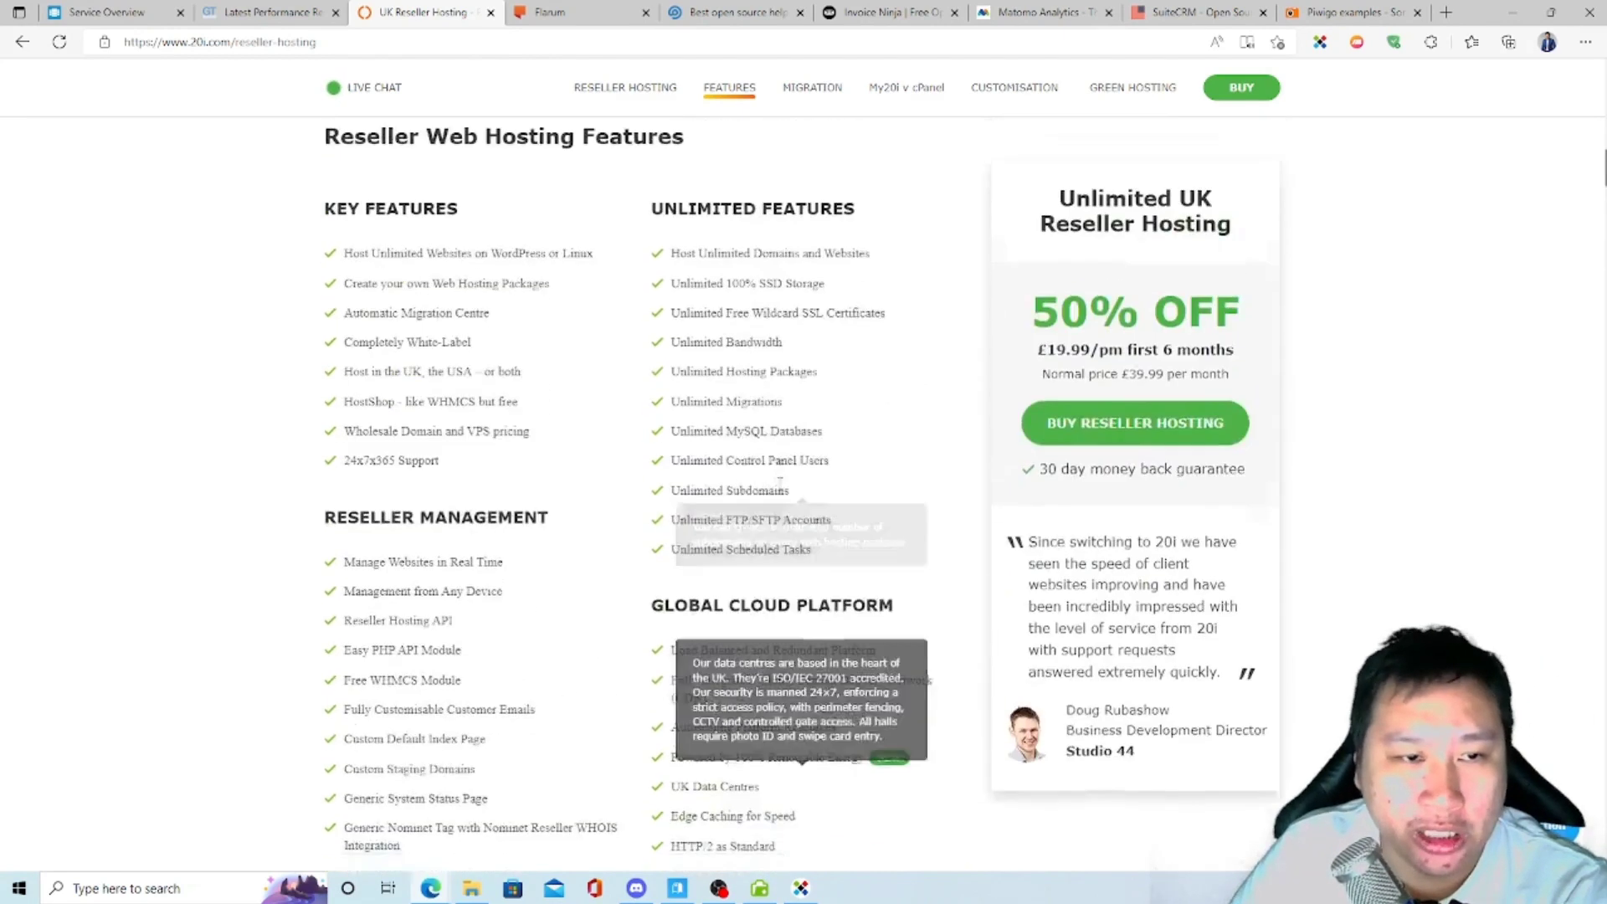
scroll(down, 3)
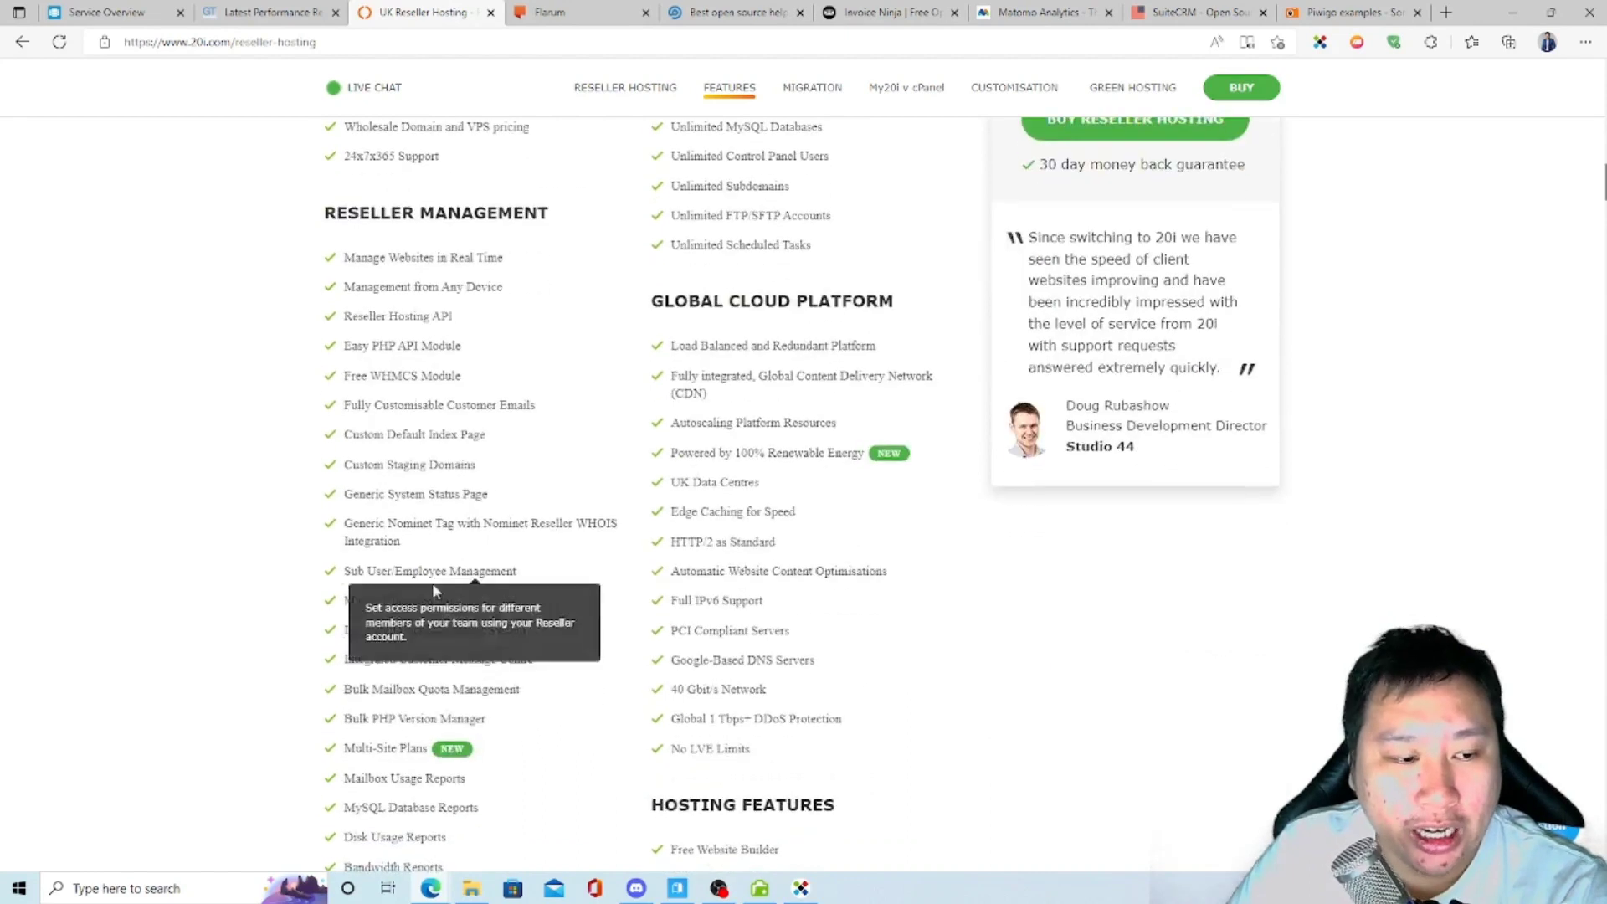
scroll(down, 3)
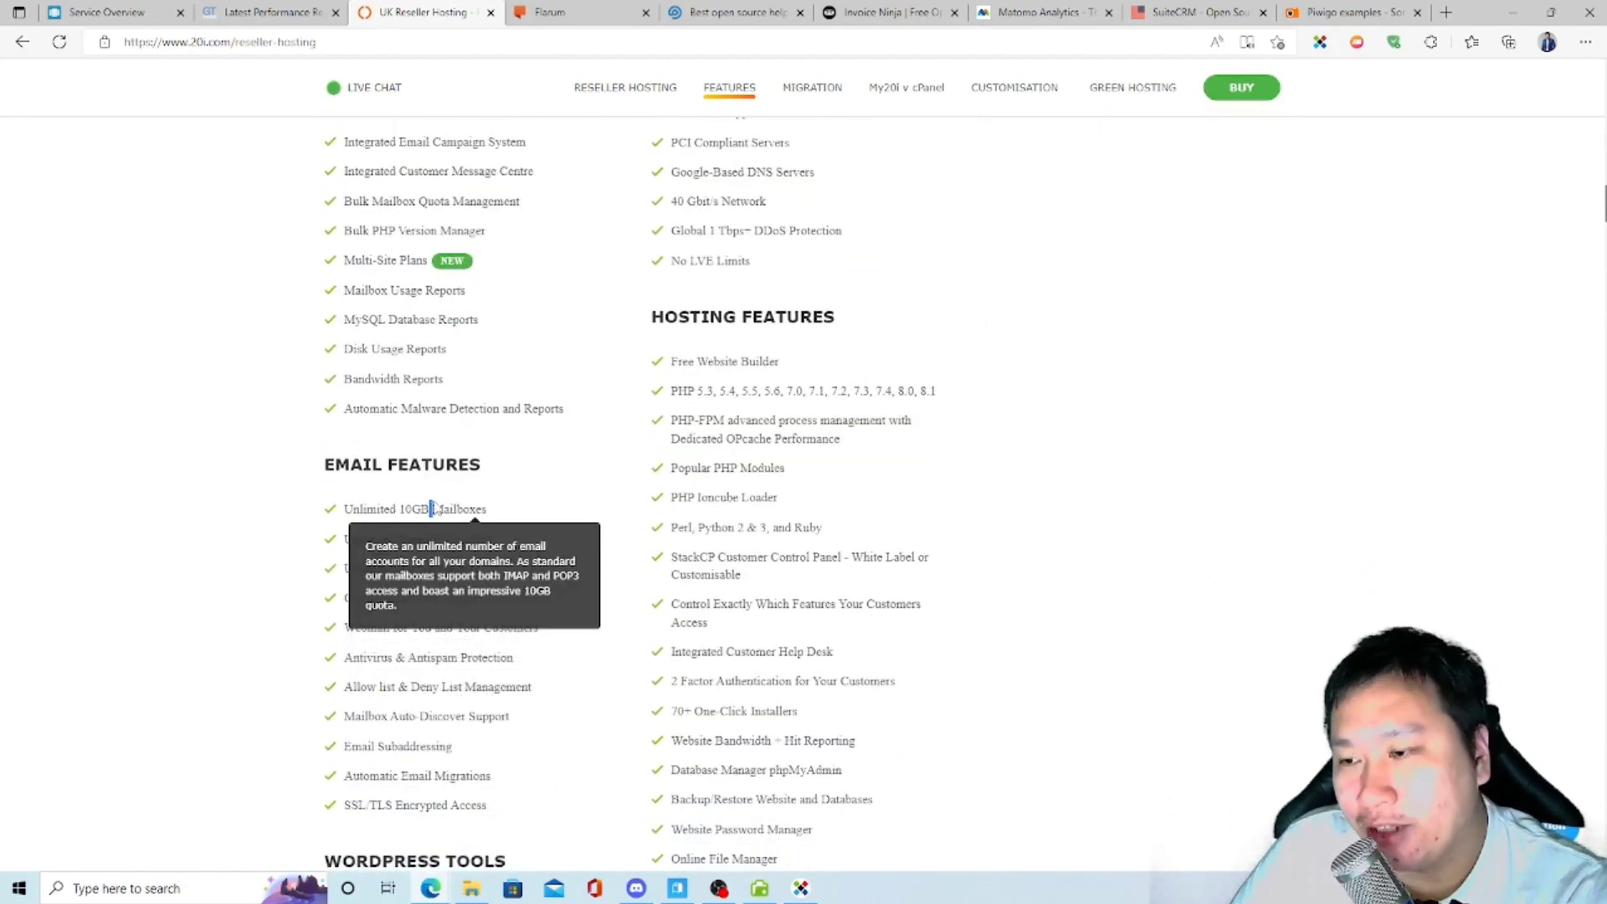
mouse_move(559, 425)
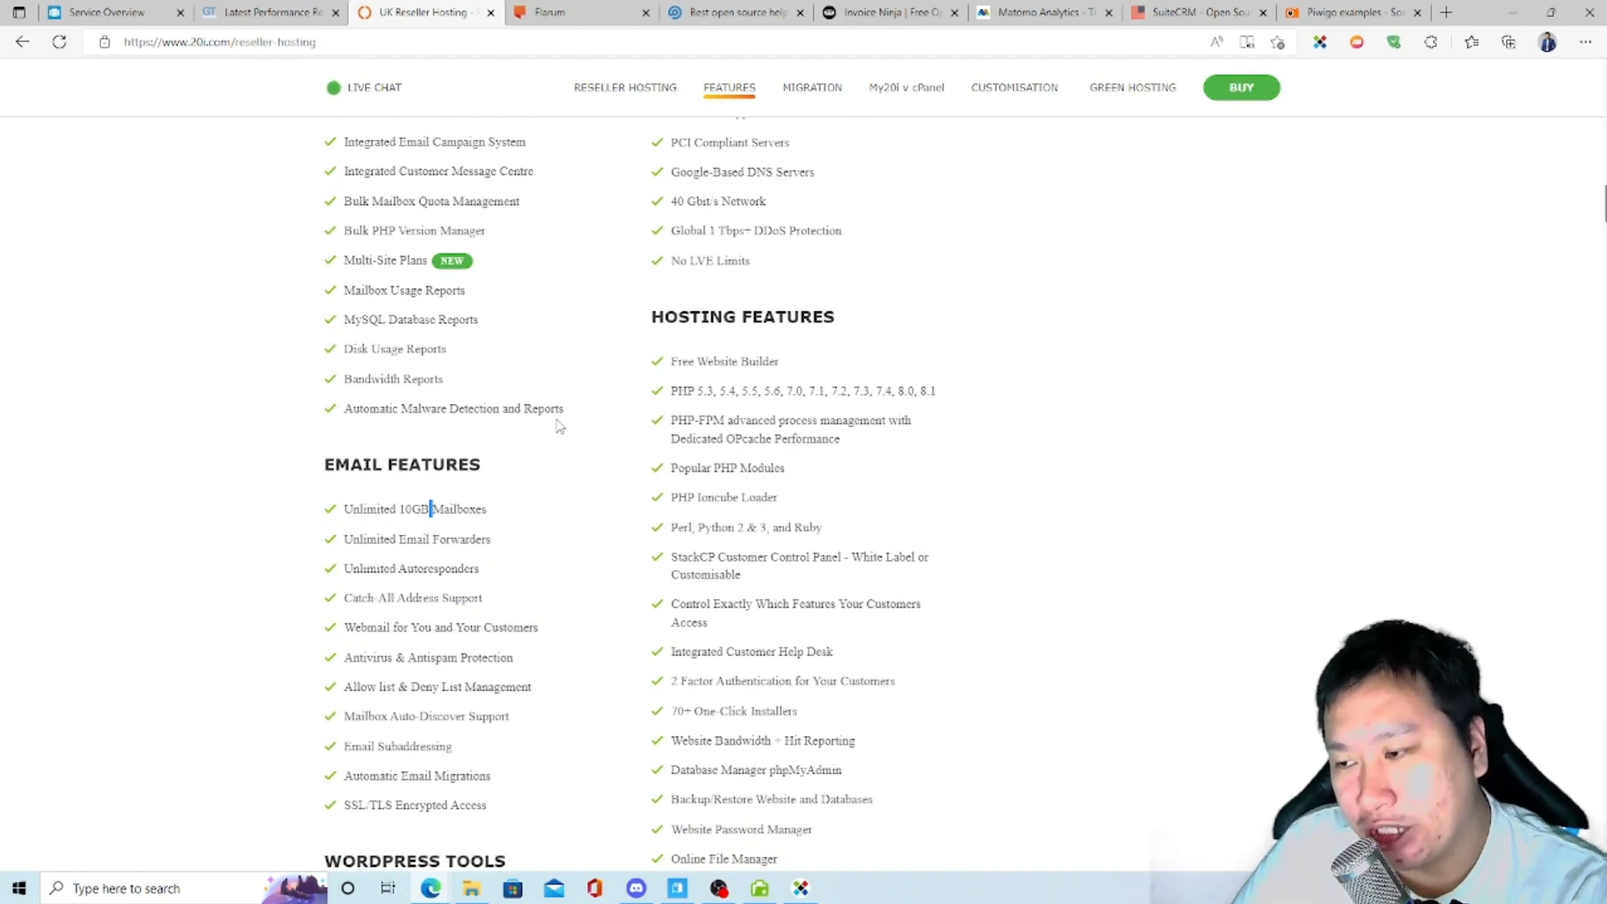
mouse_move(410, 567)
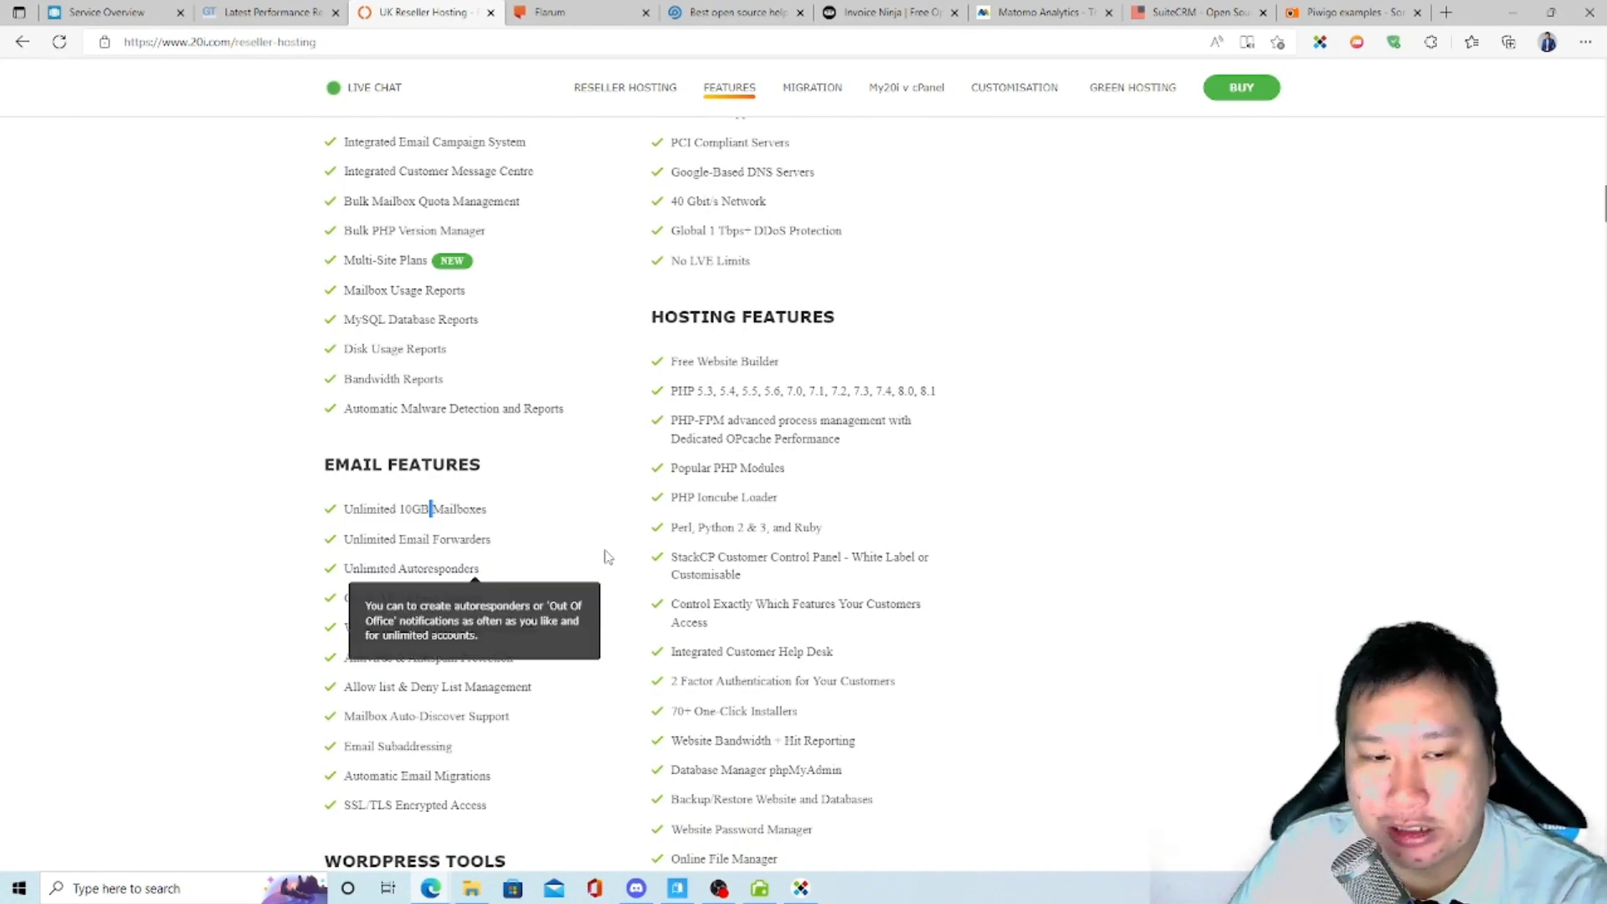
scroll(up, 3)
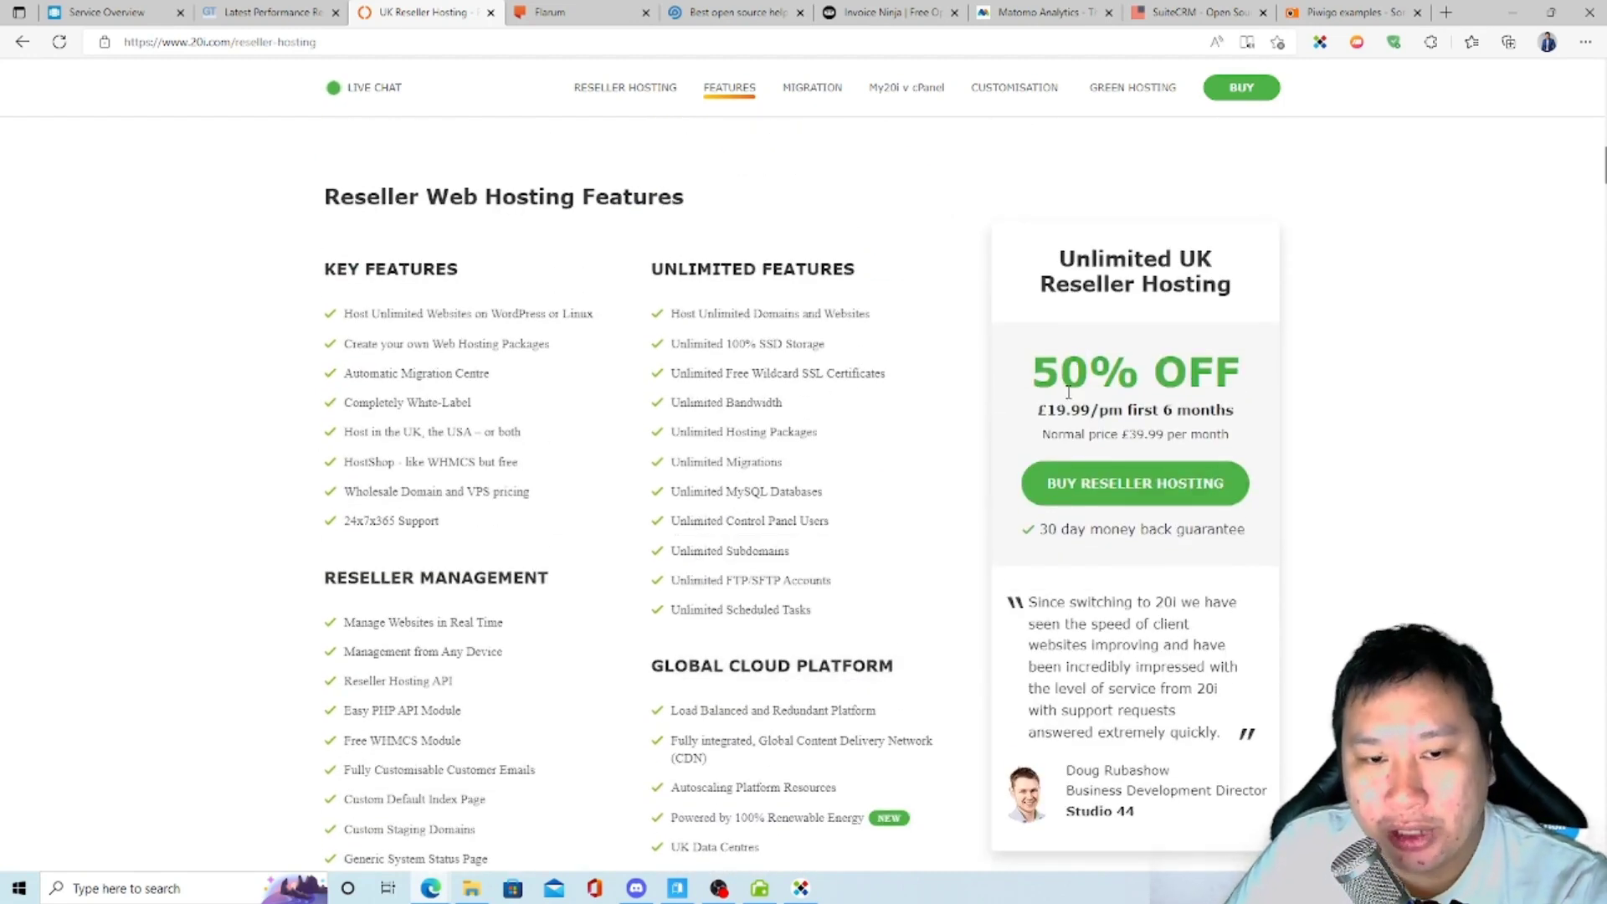
mouse_move(1037, 429)
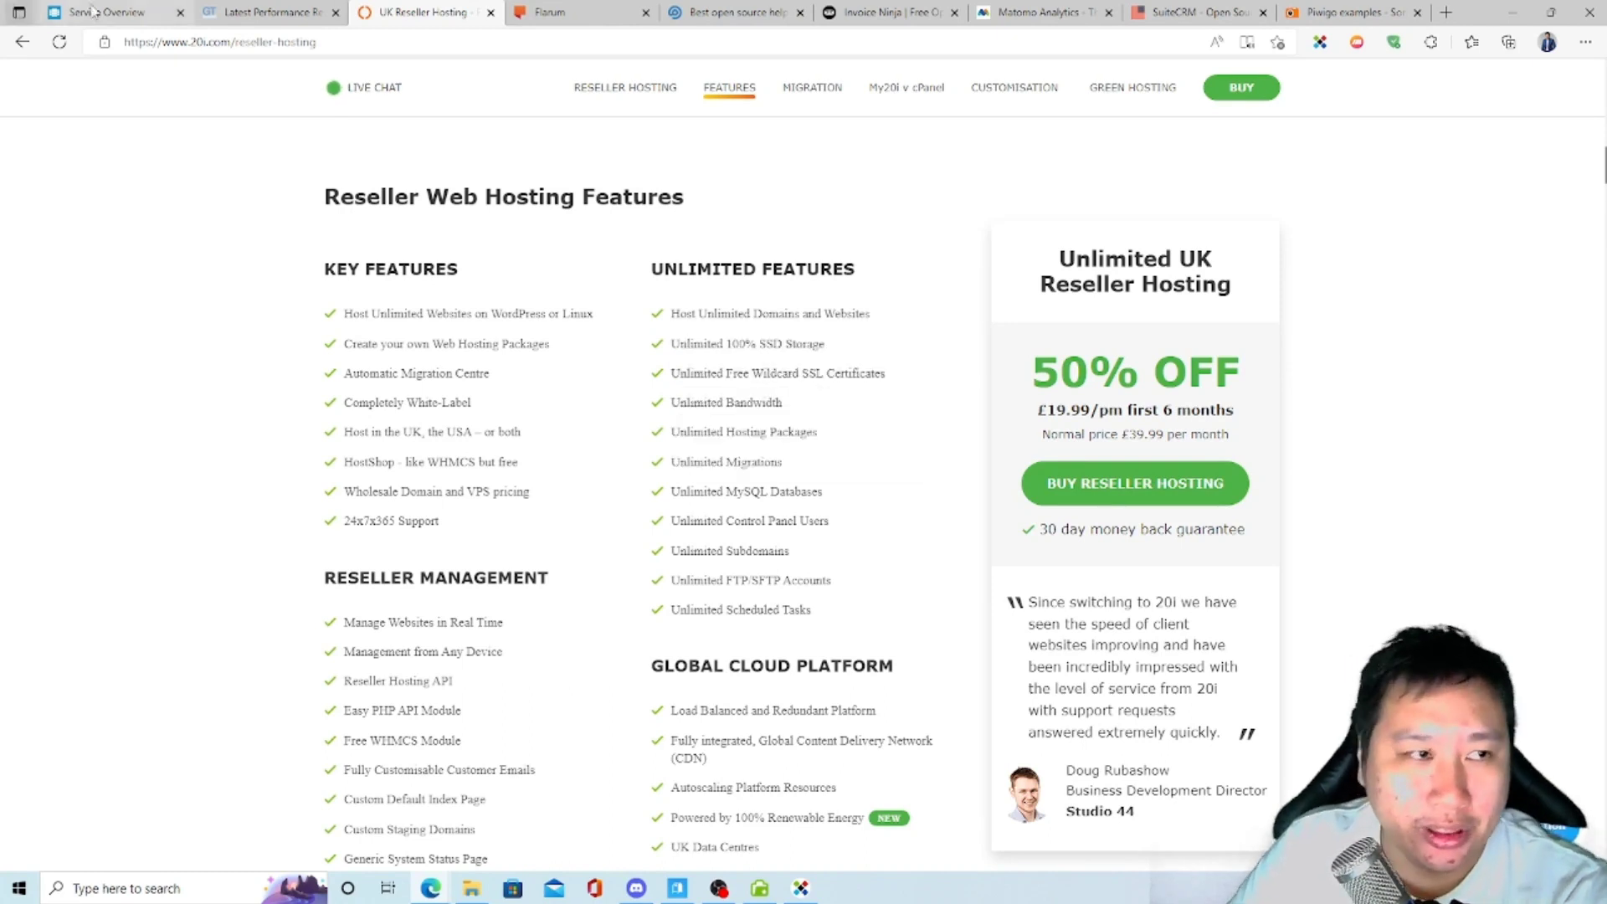
click(102, 11)
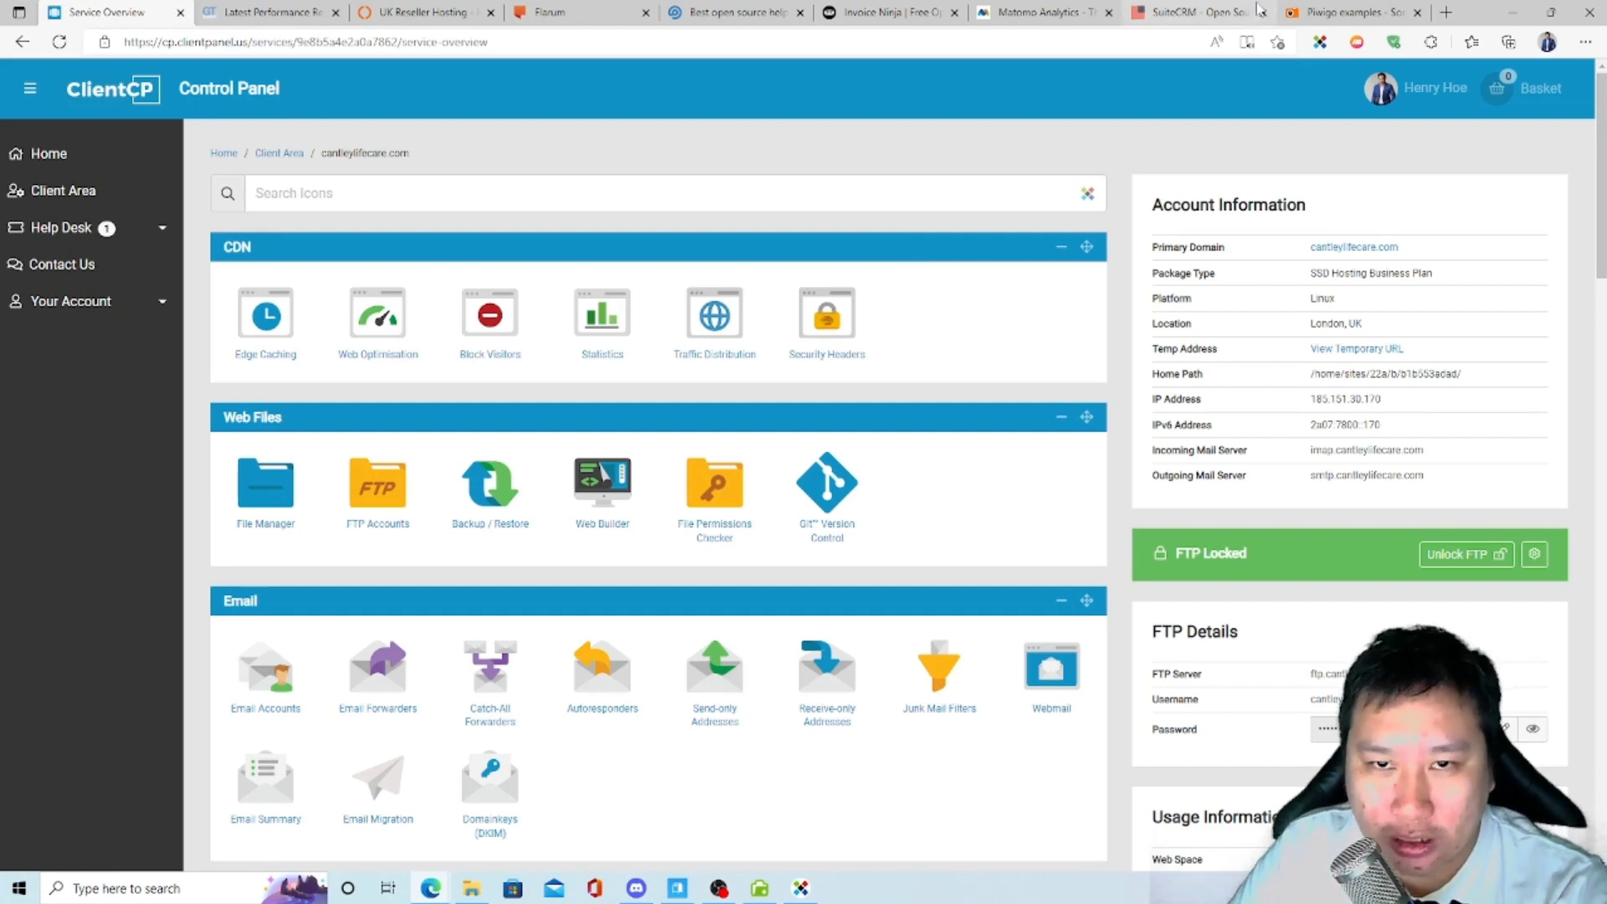
mouse_move(599, 155)
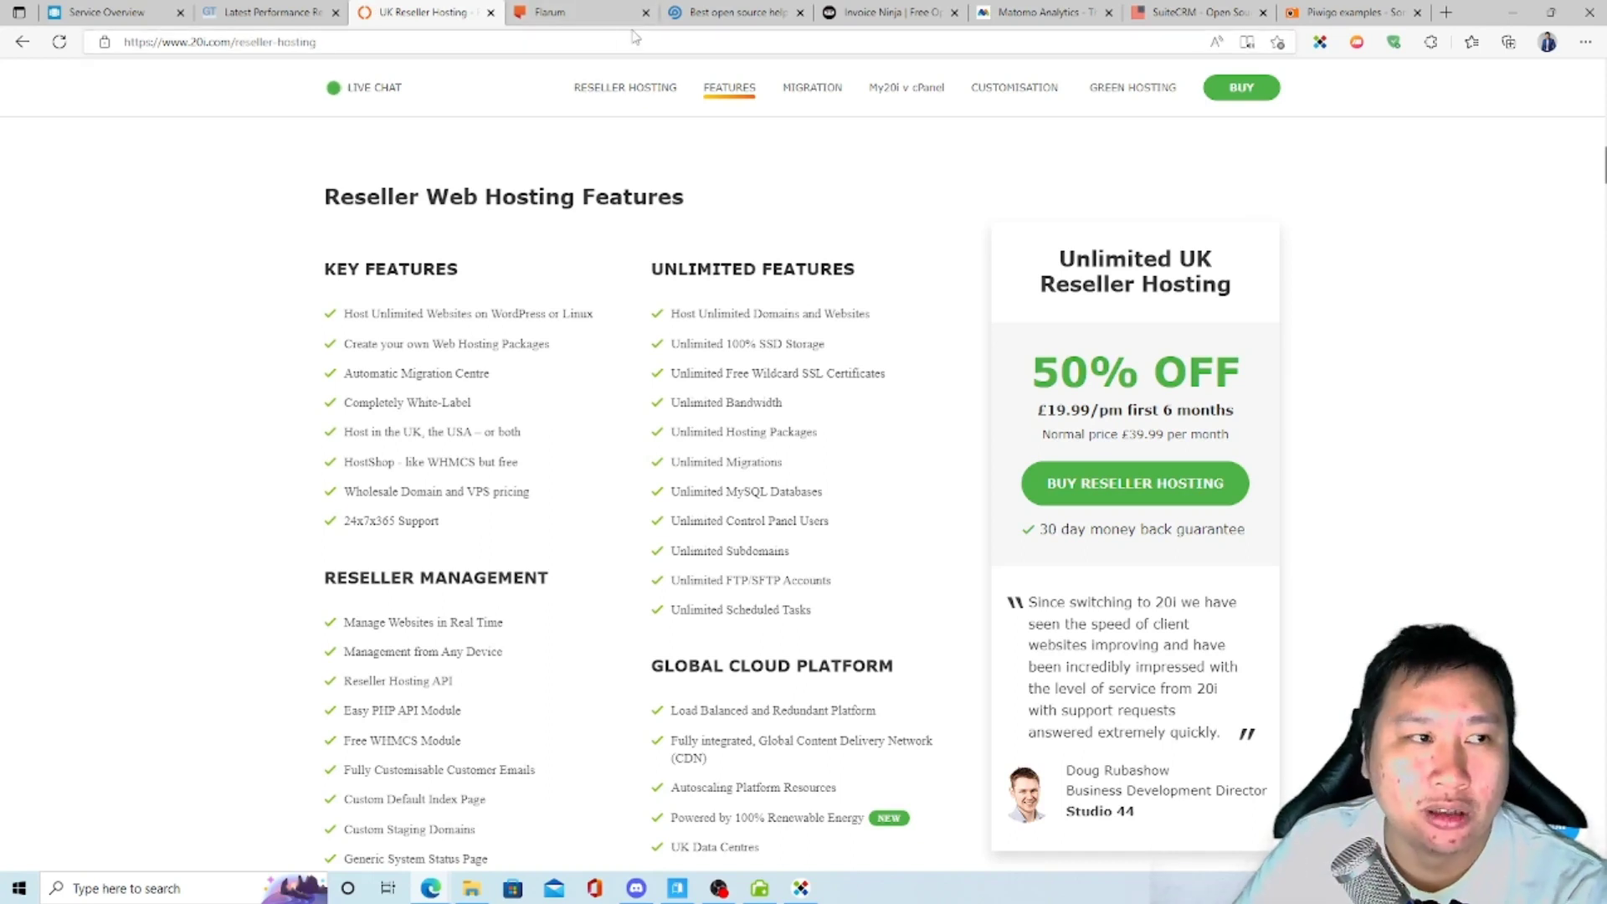
mouse_move(725, 462)
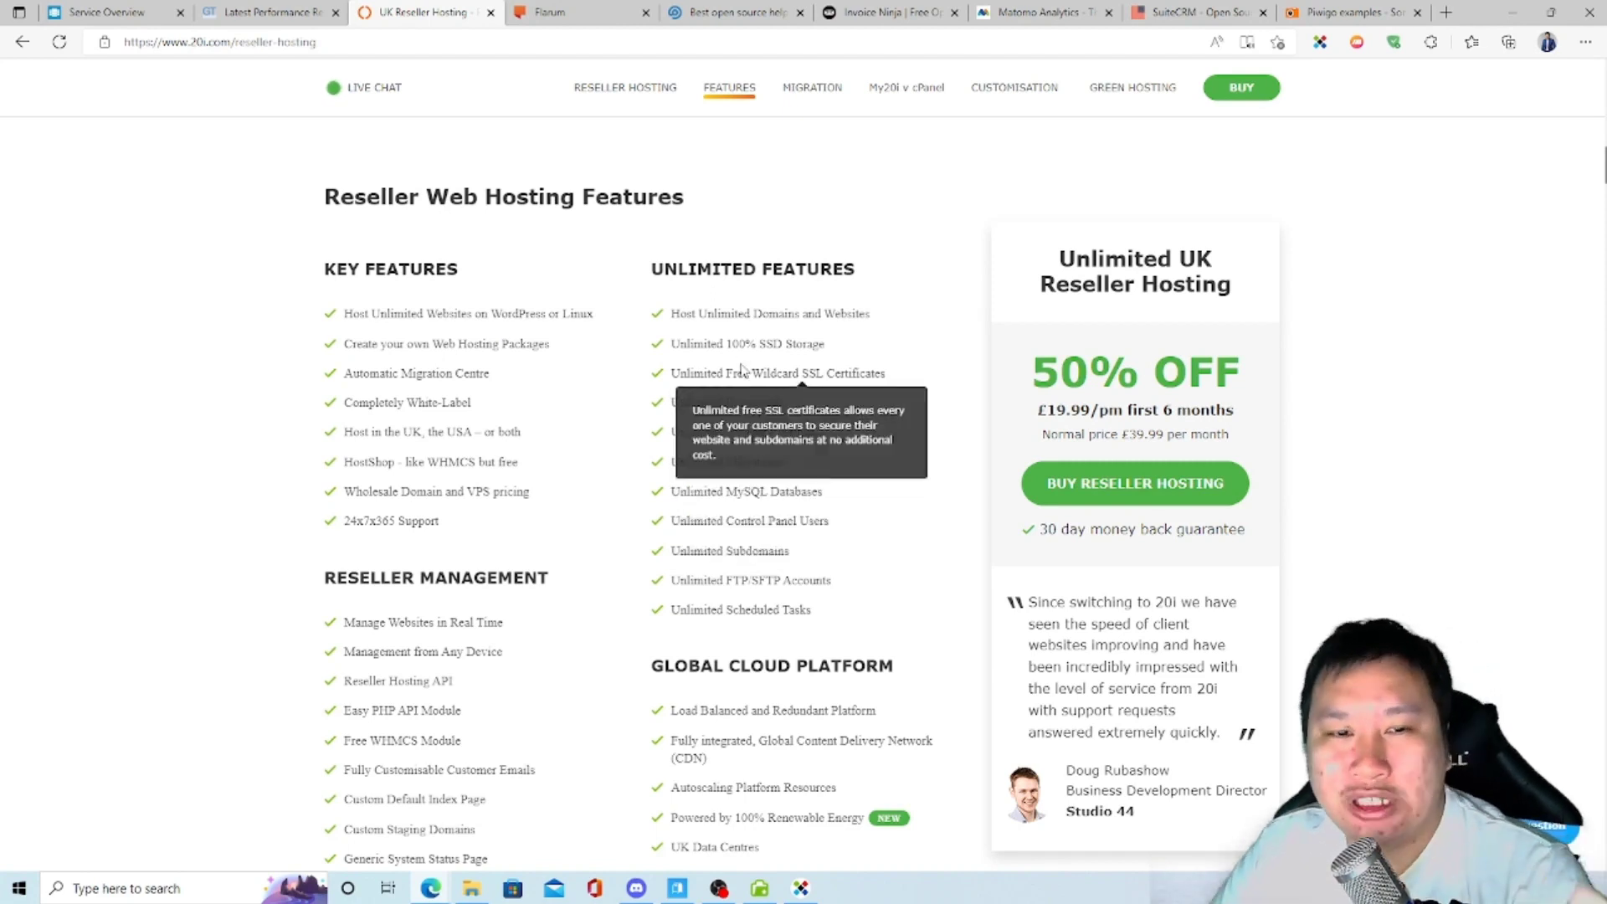
mouse_move(726, 402)
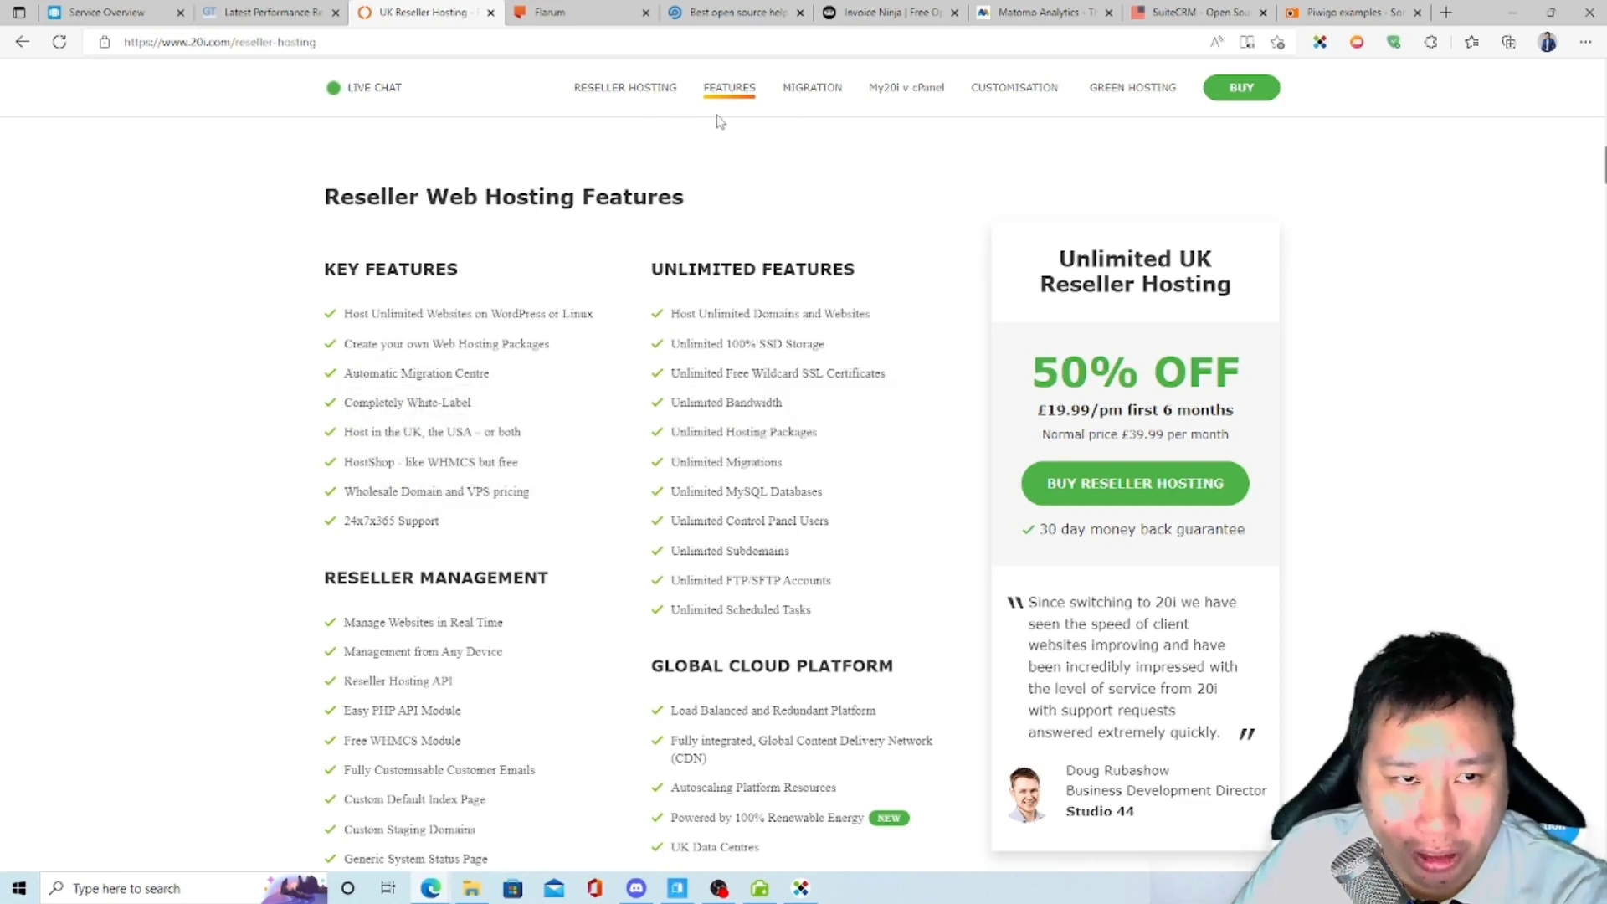
Return to Service Overview and scroll down to the Email, Web Tools and Domain Names panels.
click(97, 13)
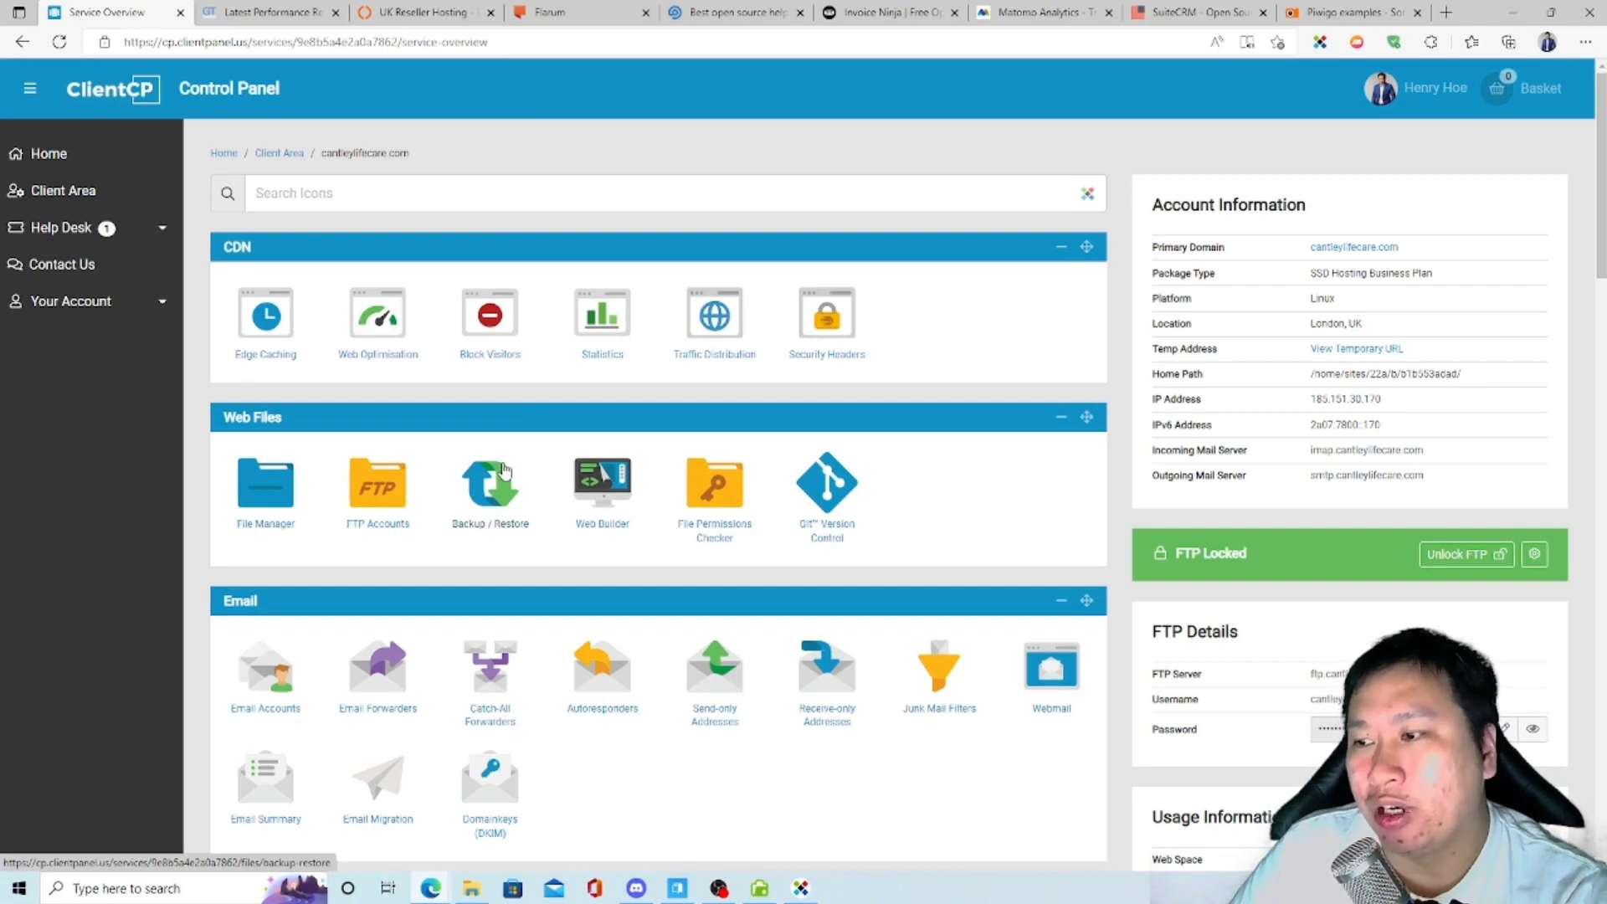
mouse_move(516, 390)
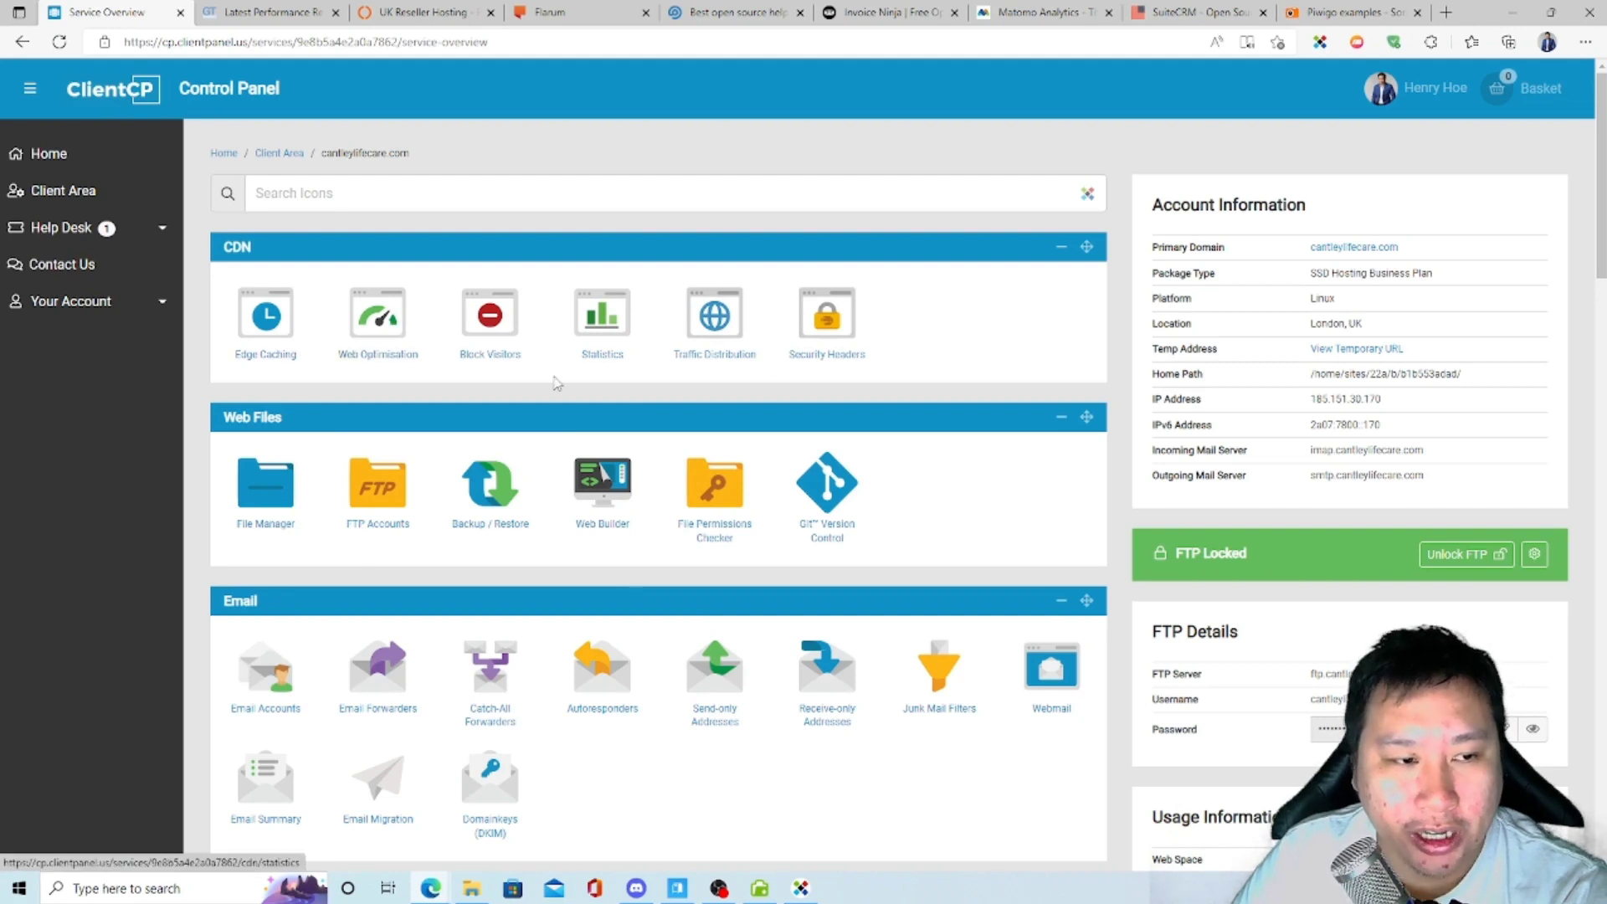
scroll(down, 3)
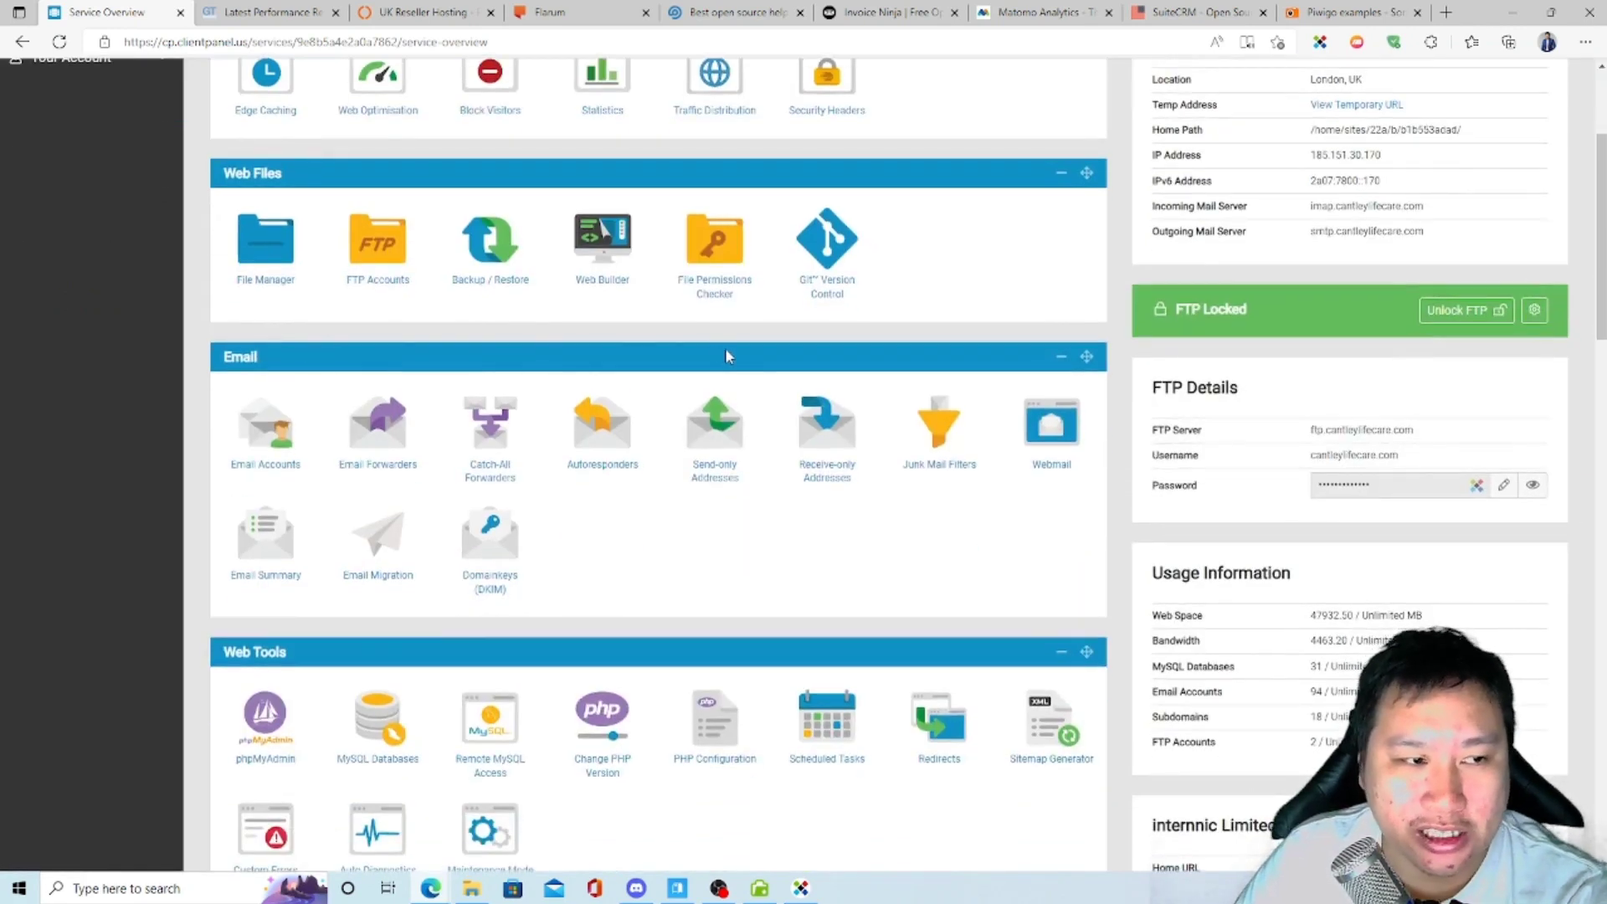
scroll(down, 3)
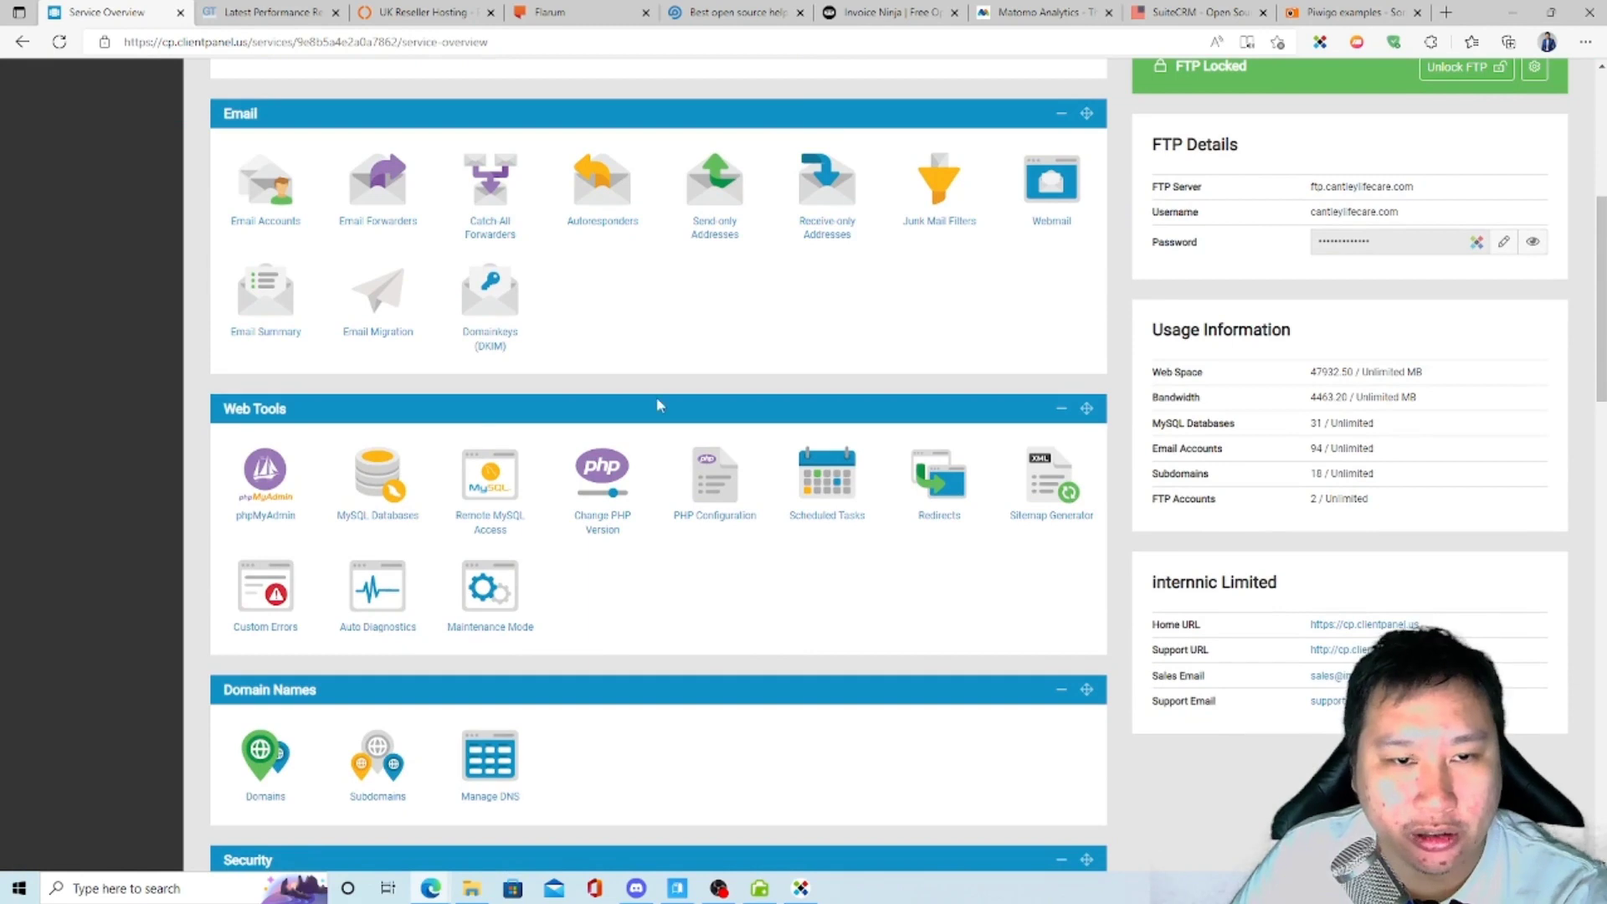
scroll(down, 3)
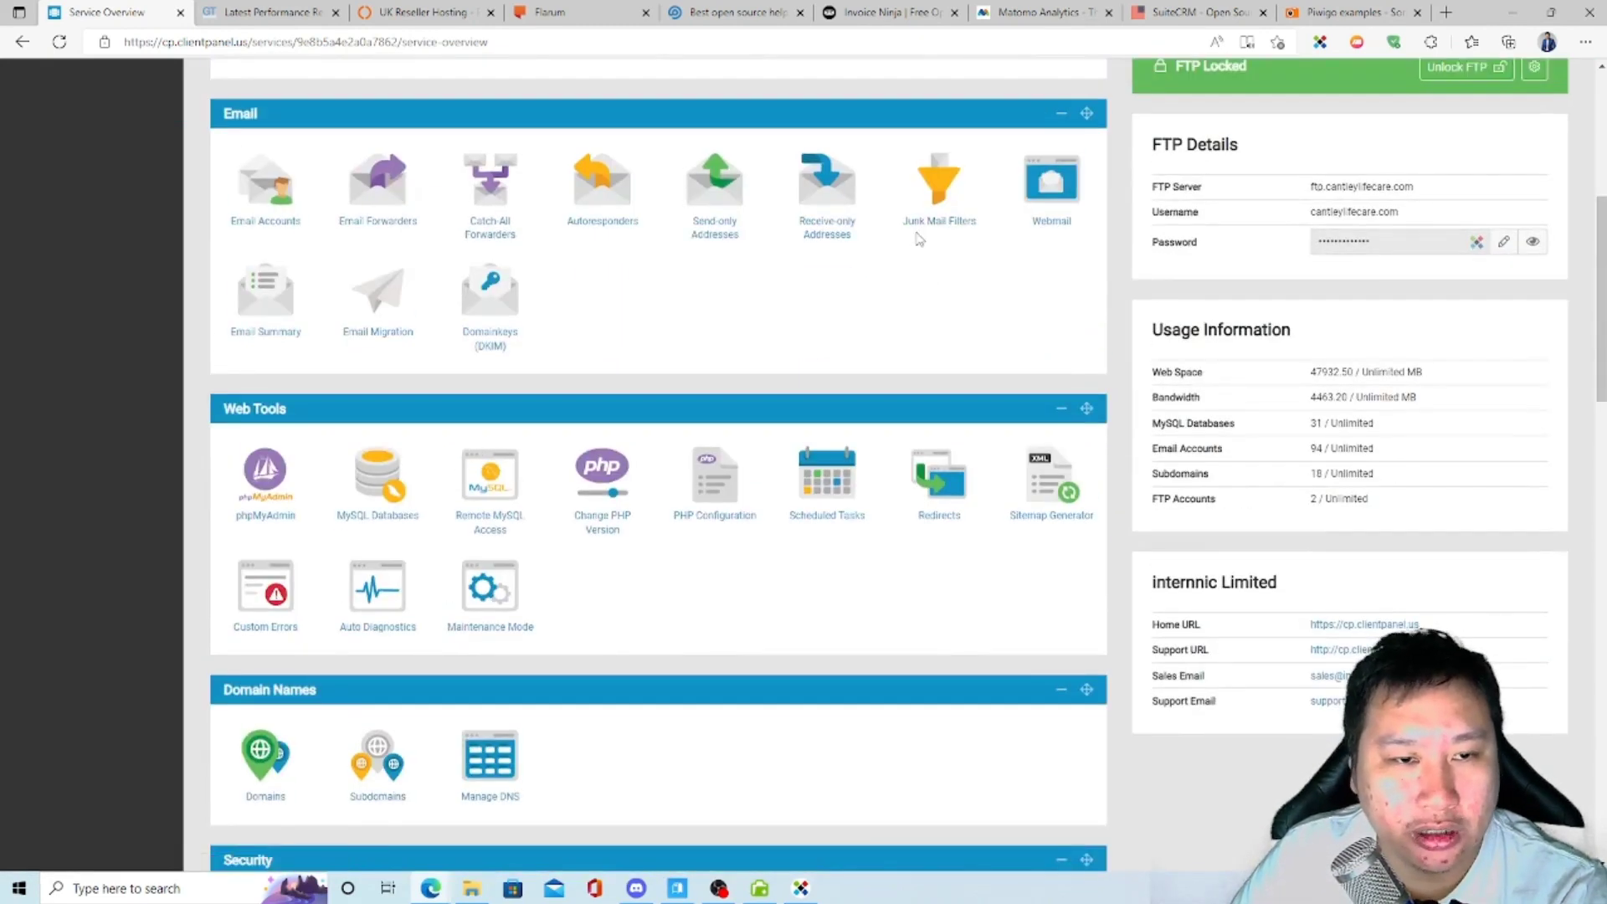
View the Junk Mail Filters list with every domain set to High, then return to Service Overview.
click(937, 179)
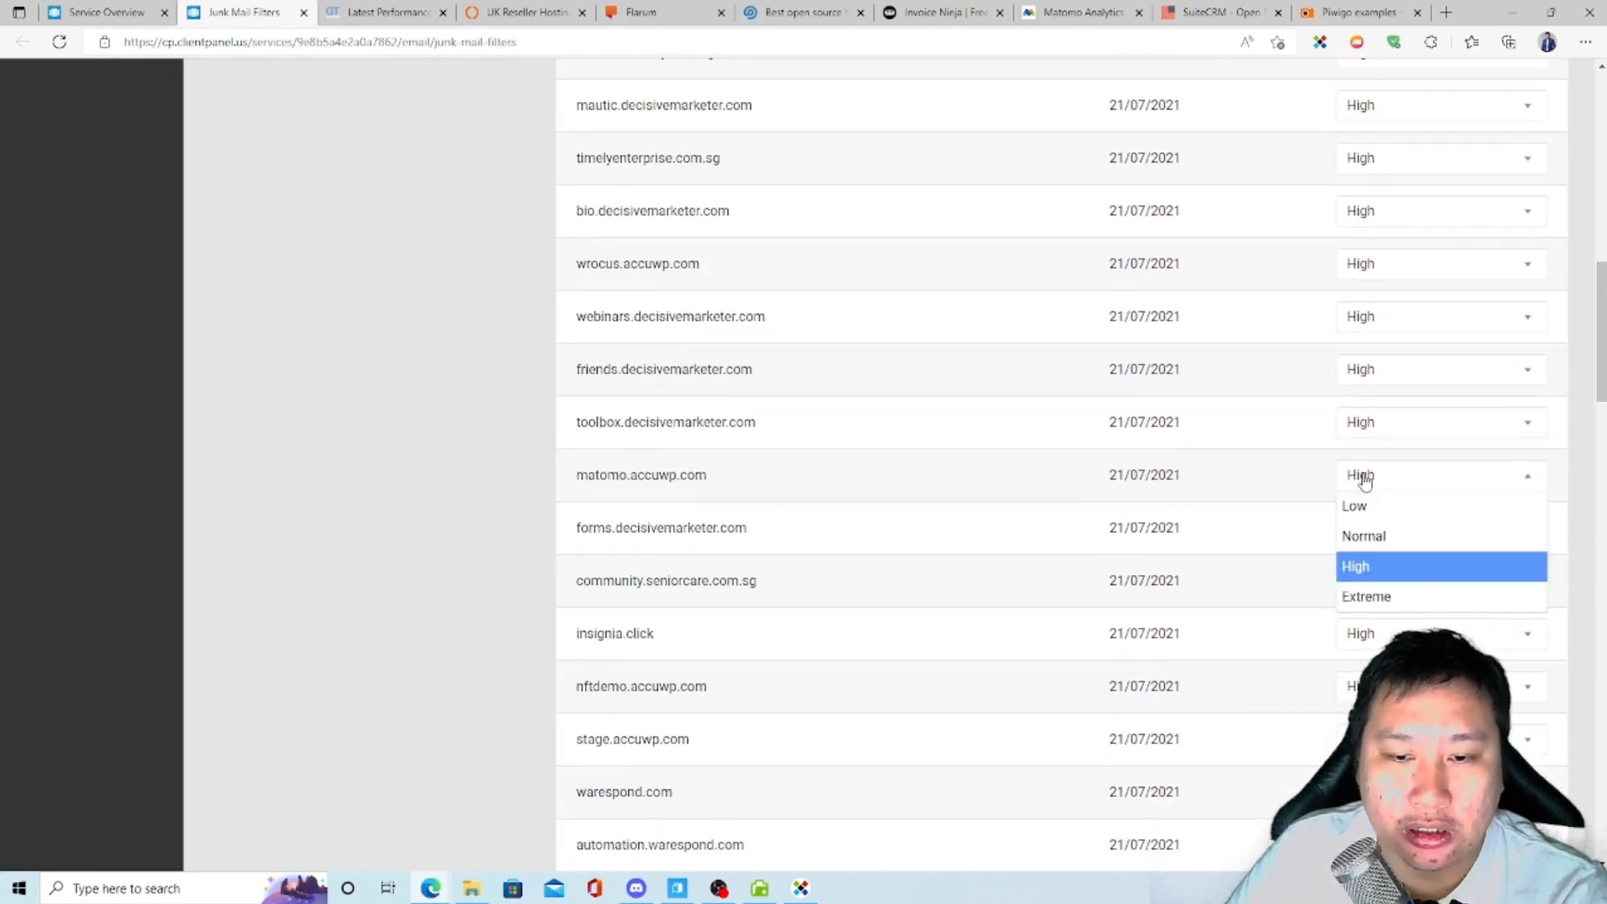
scroll(down, 3)
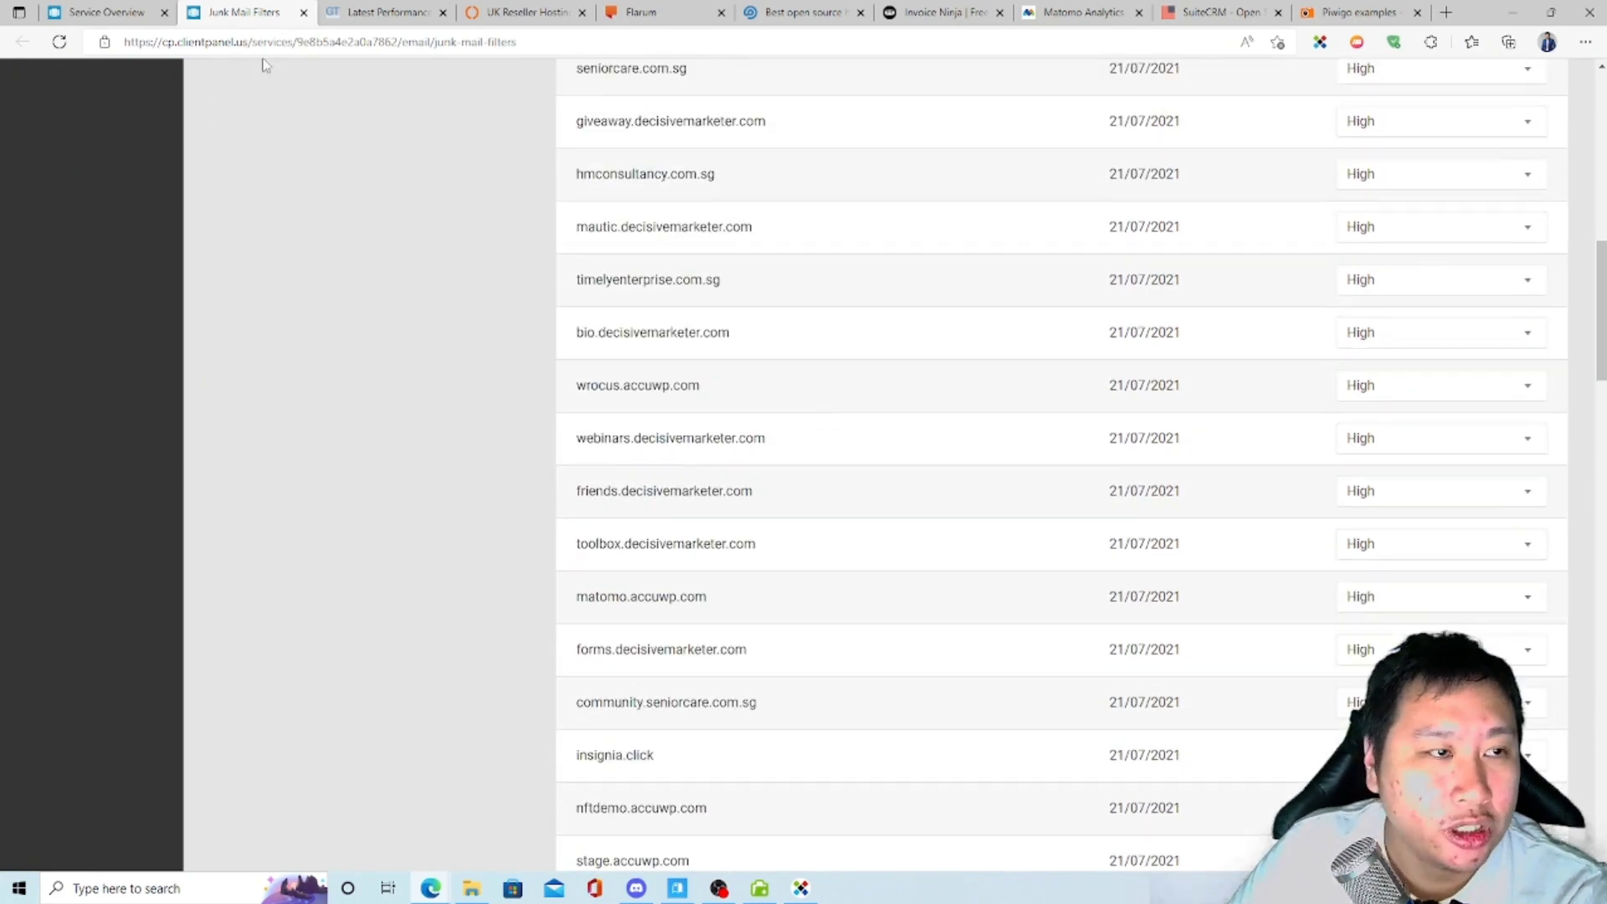
click(102, 13)
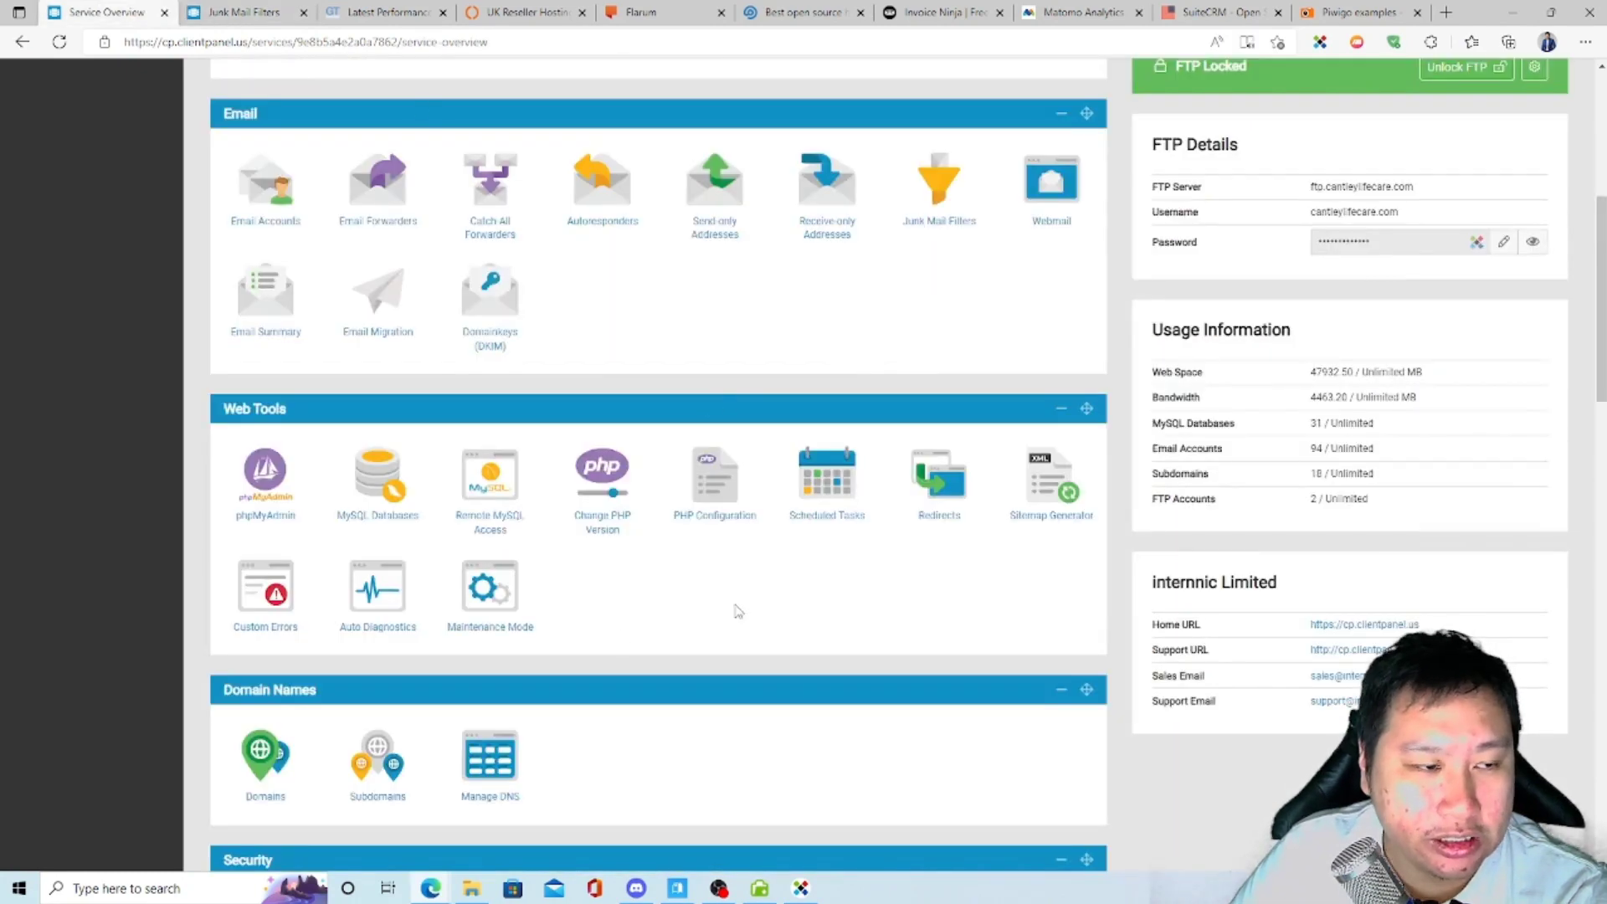
Scroll the overview down to the One-Click Installs catalogue listing Flarum, Joomla and Magento.
scroll(down, 3)
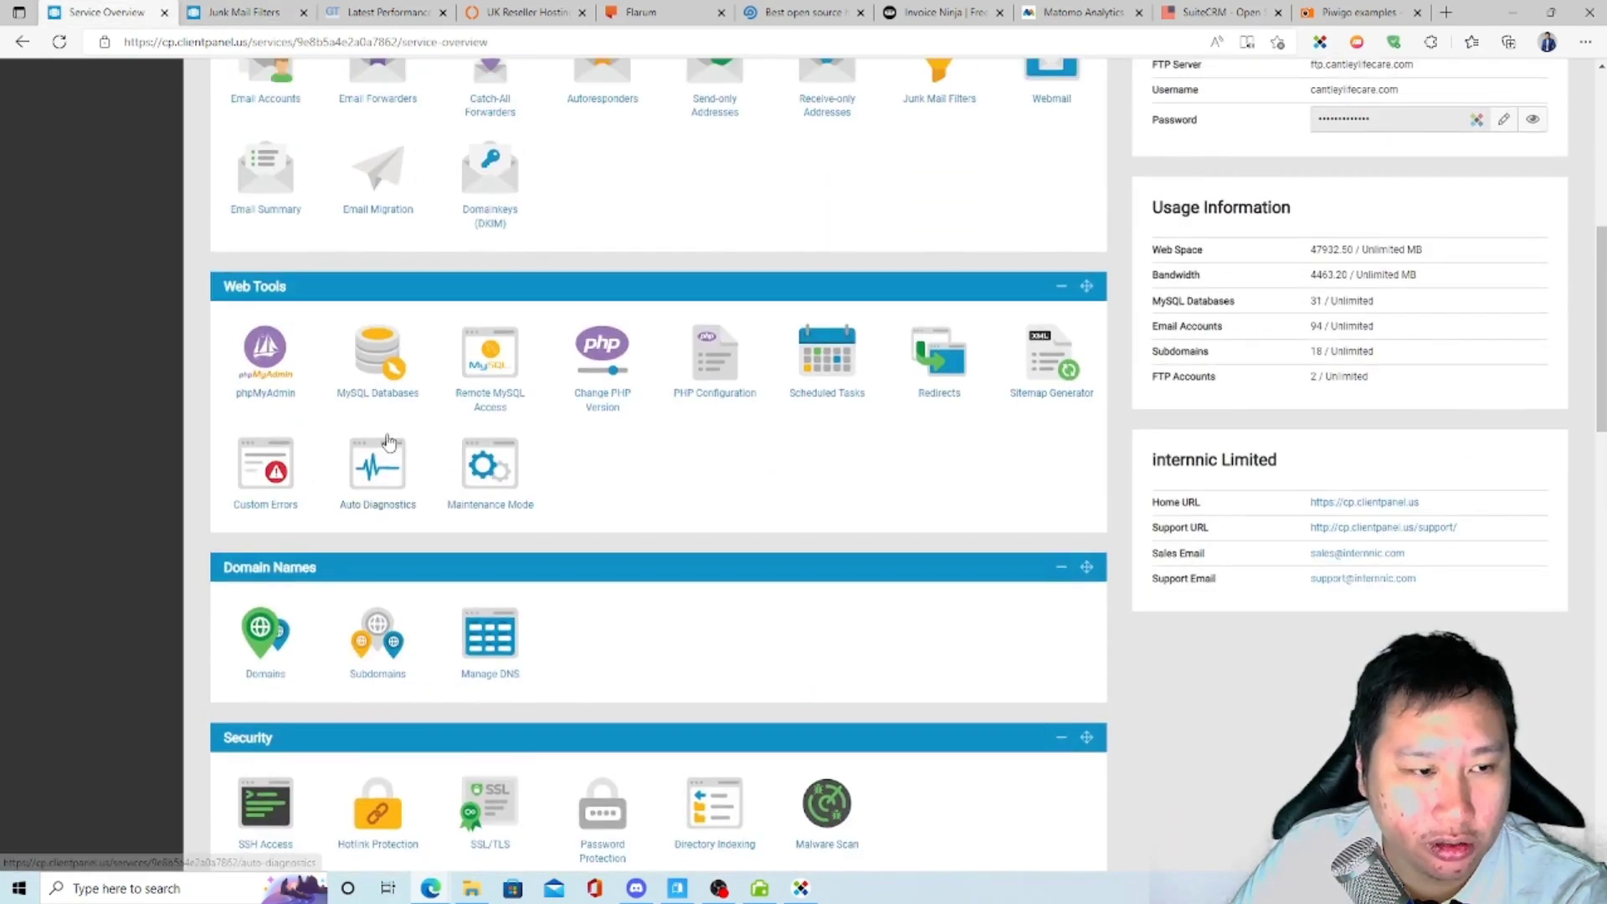
mouse_move(827, 526)
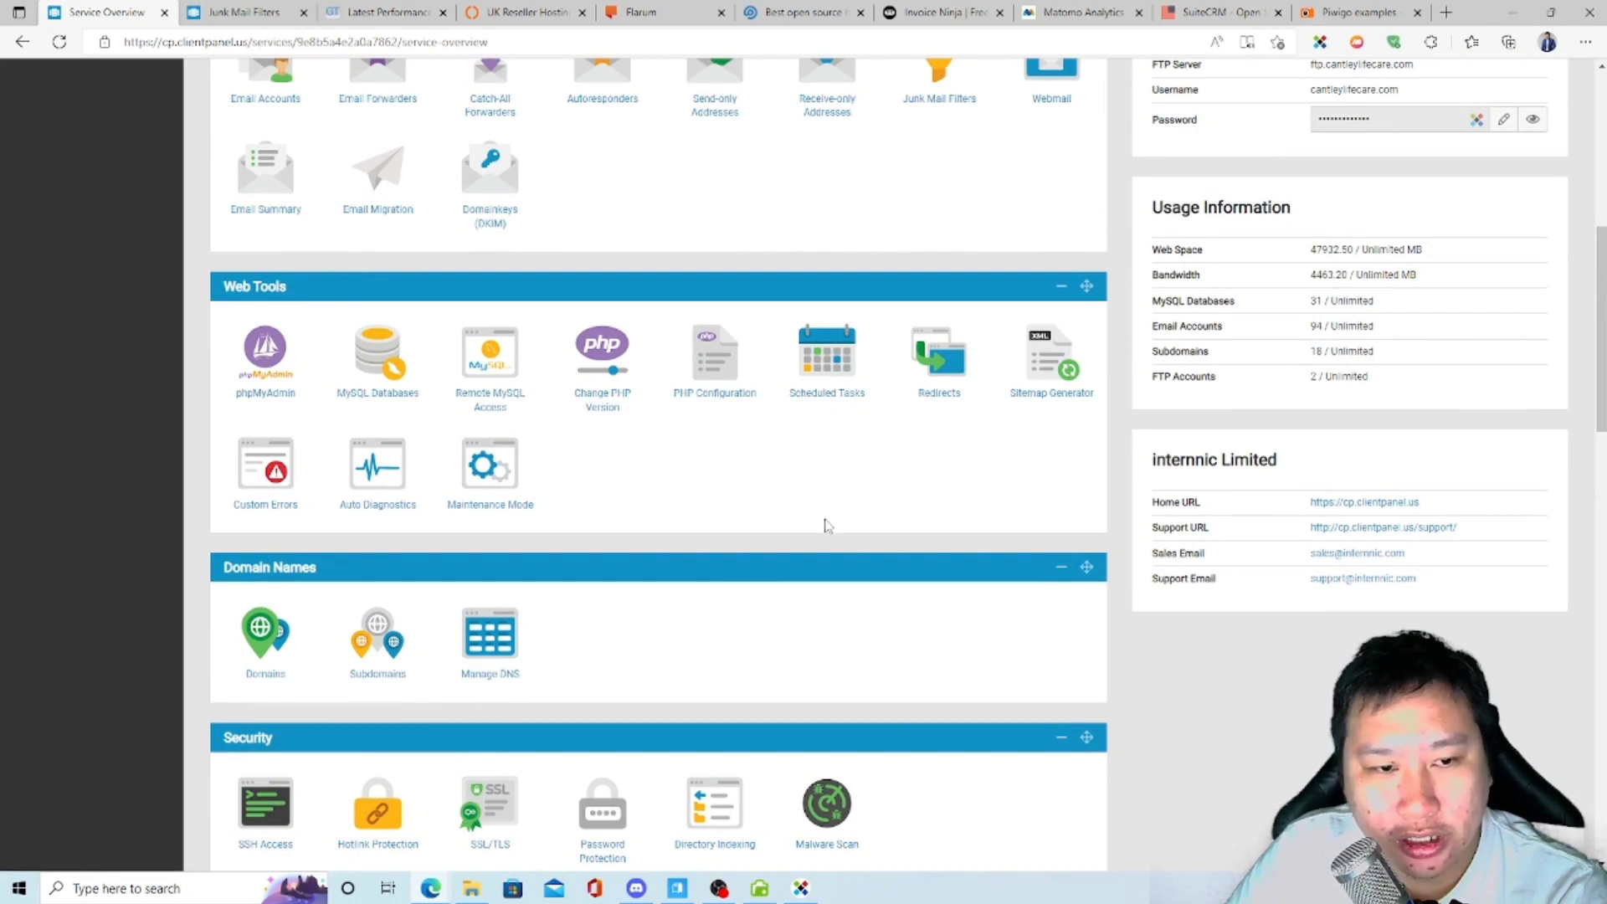
scroll(up, 3)
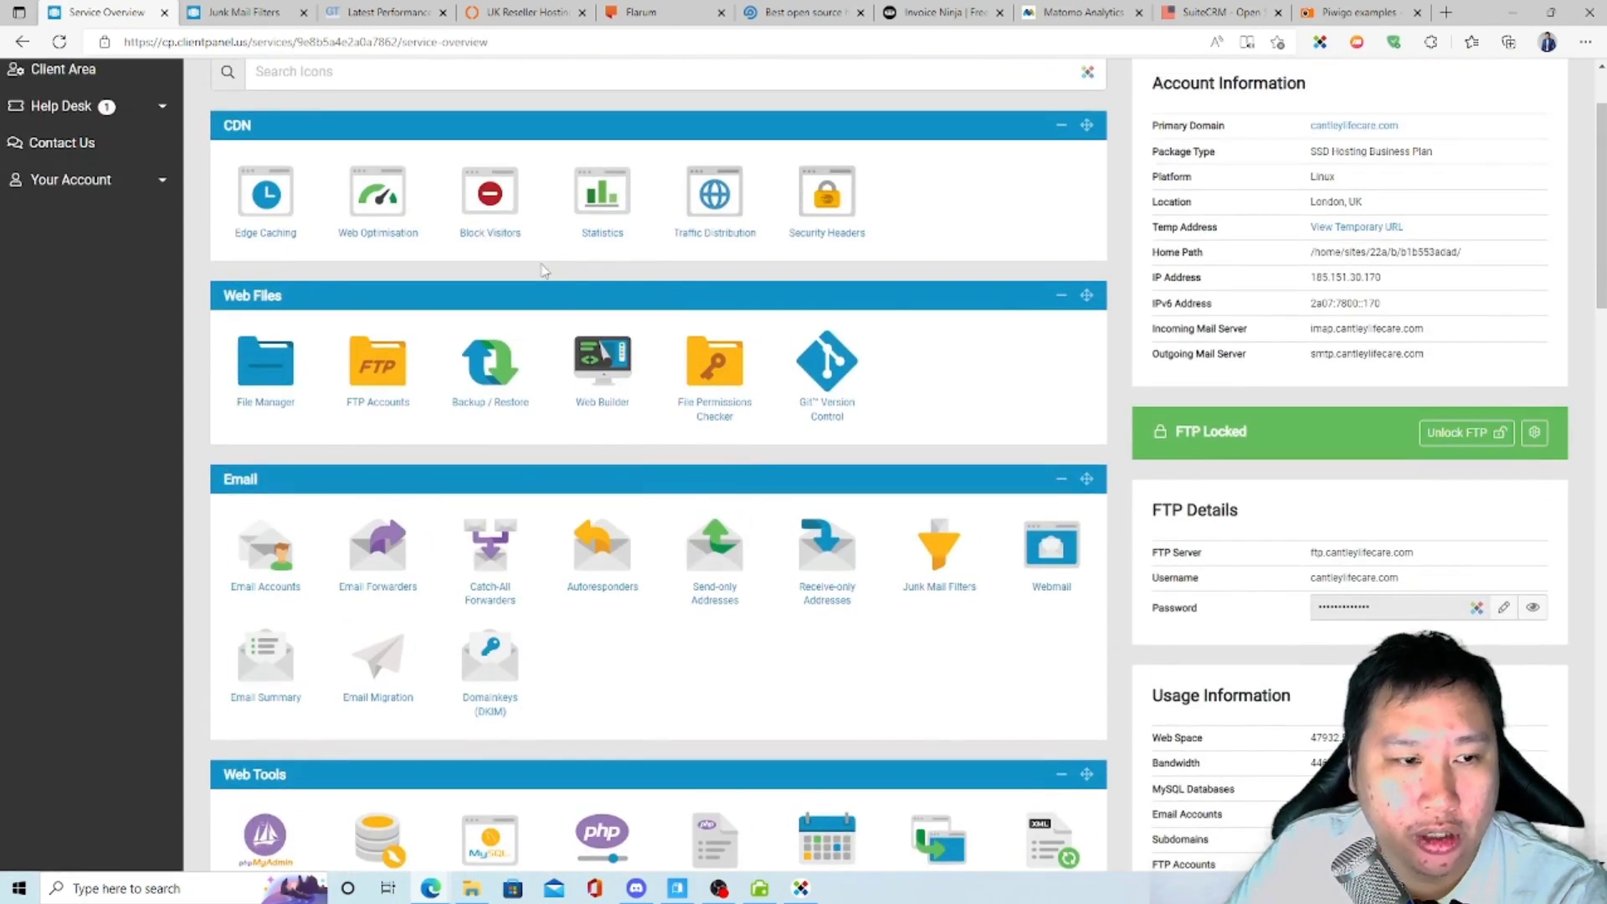
scroll(down, 3)
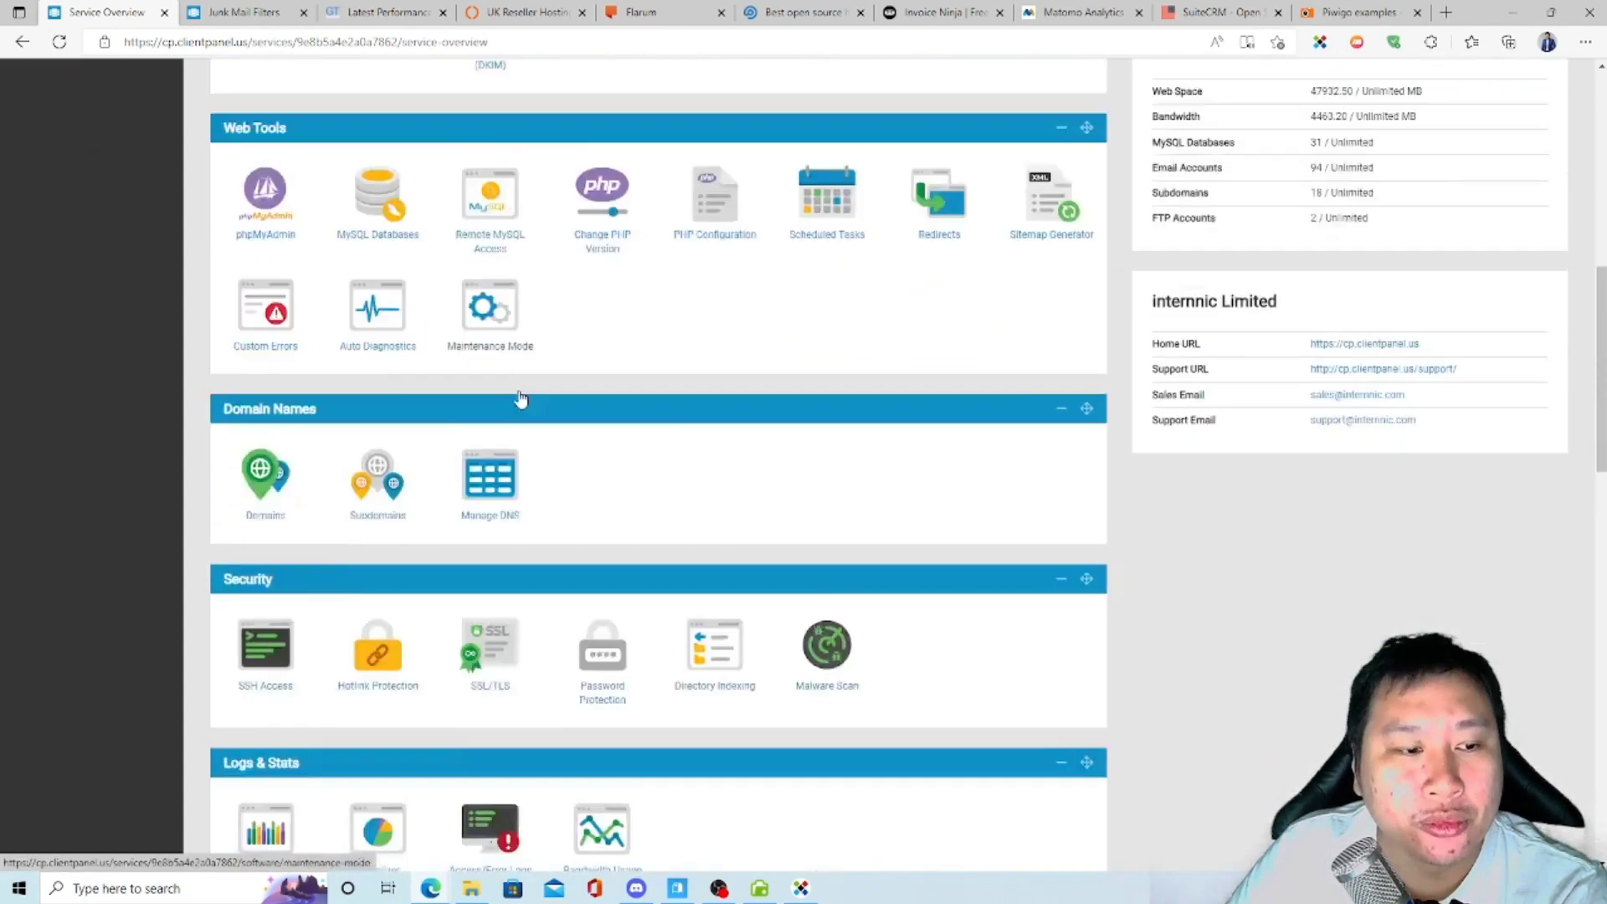
scroll(down, 3)
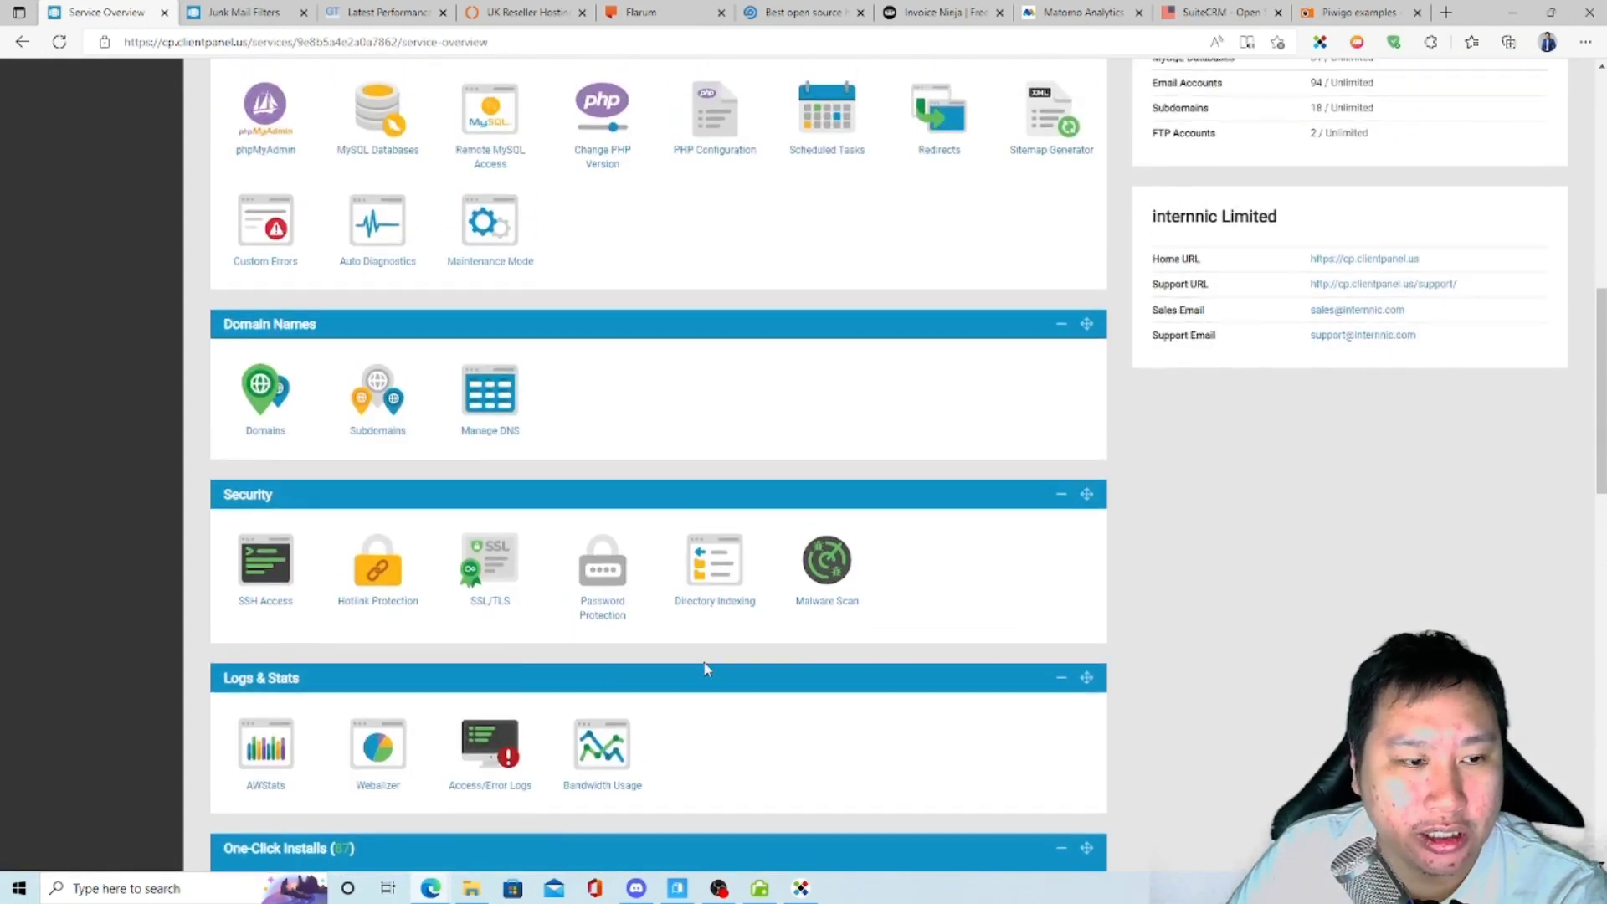
scroll(down, 3)
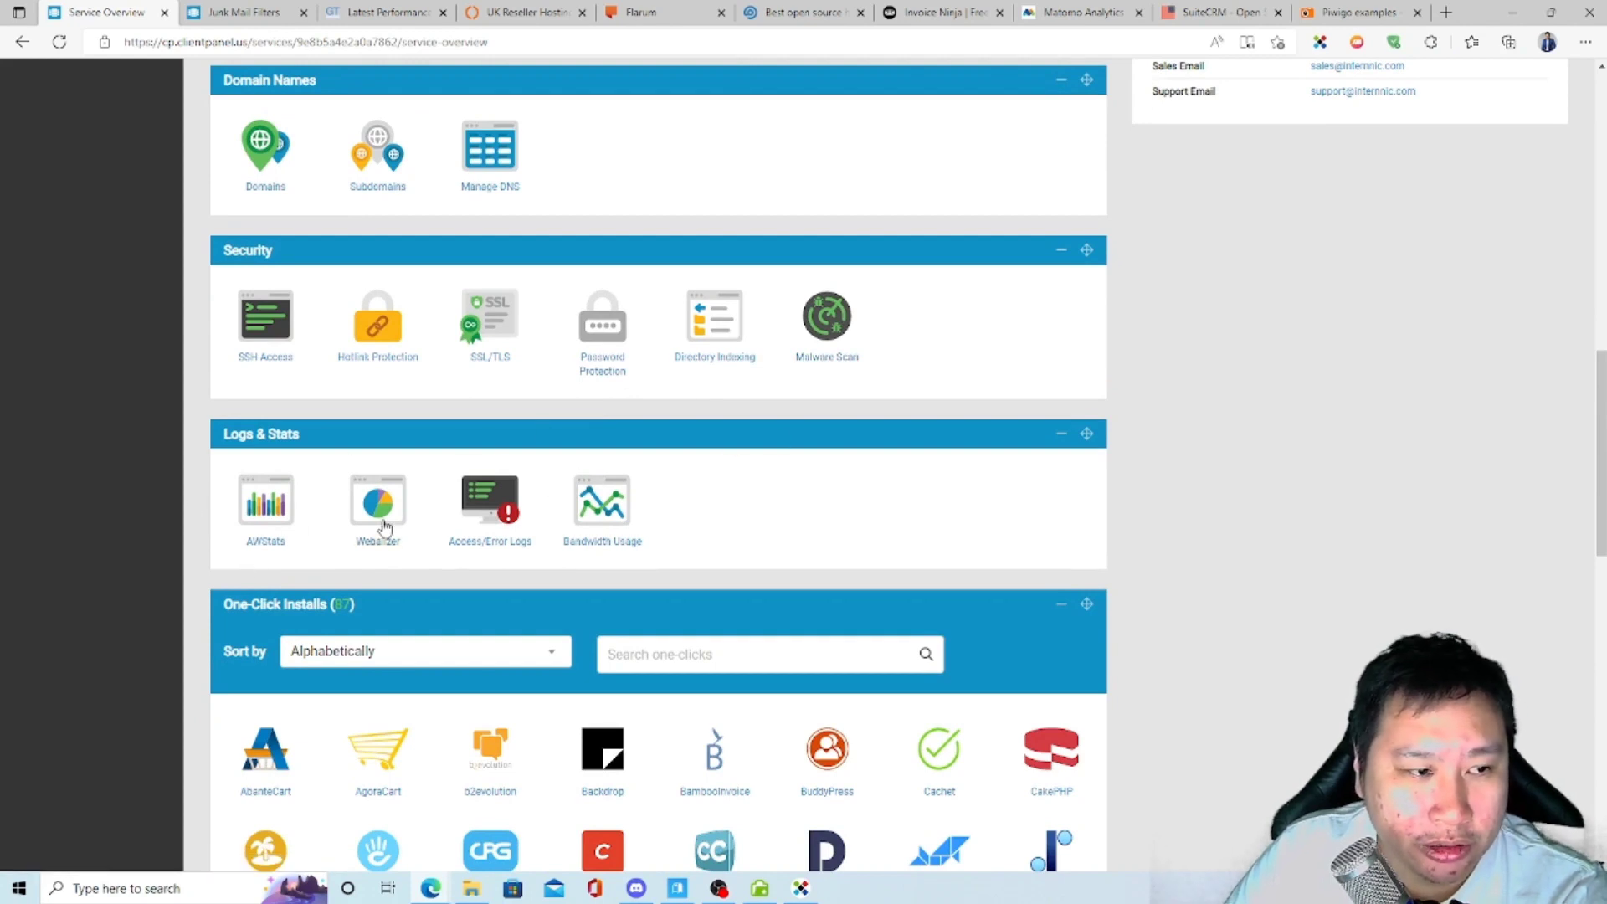
scroll(down, 3)
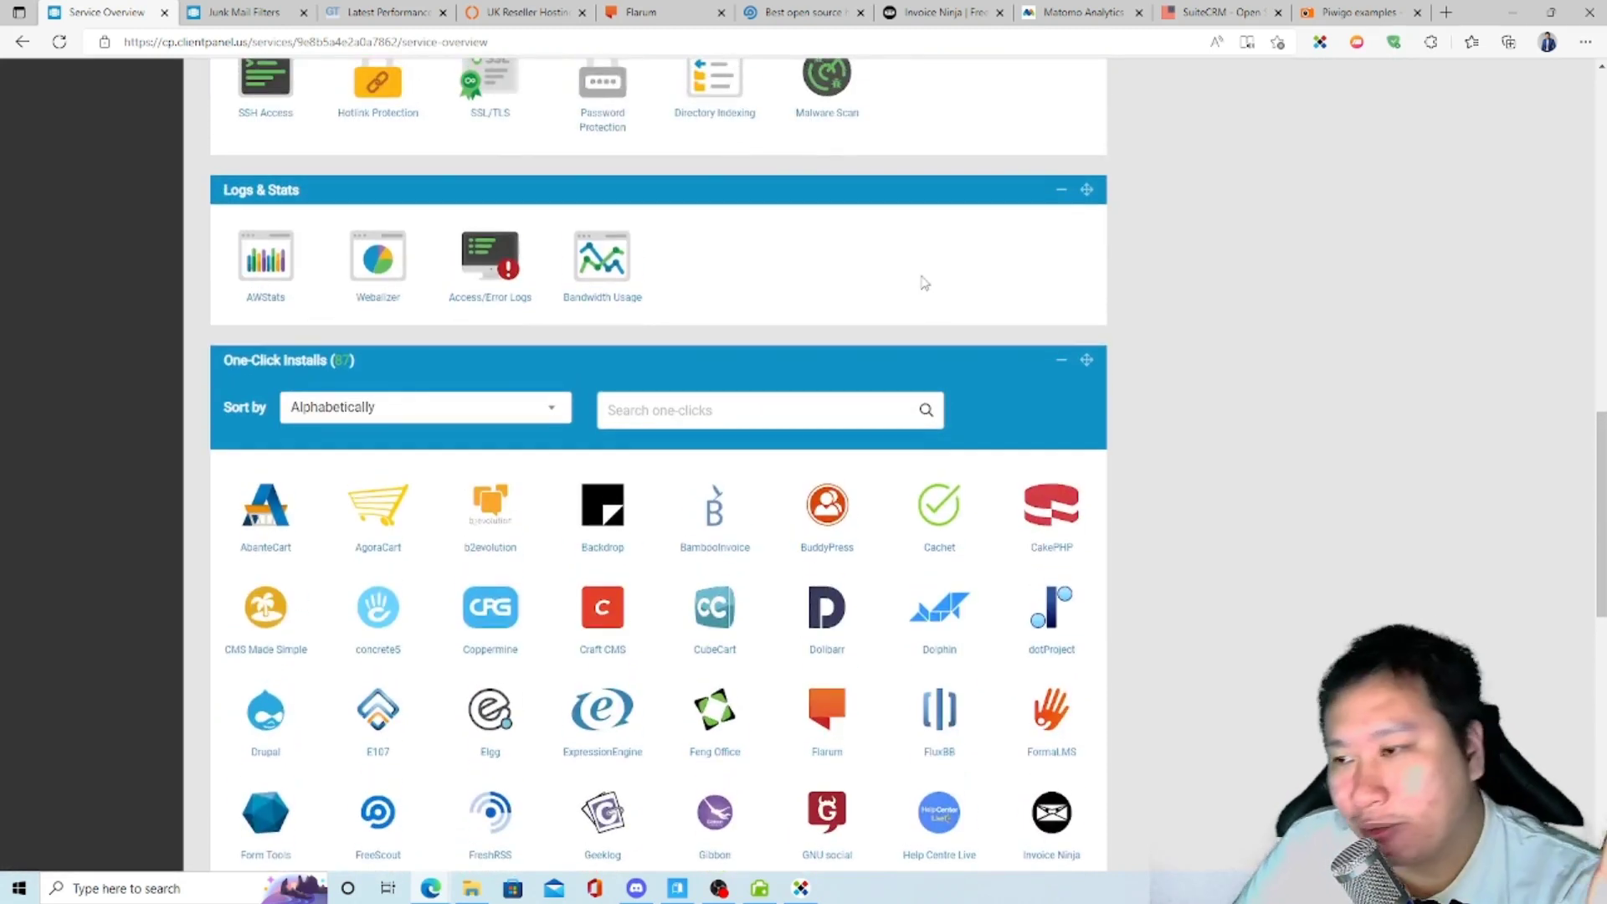
mouse_move(878, 365)
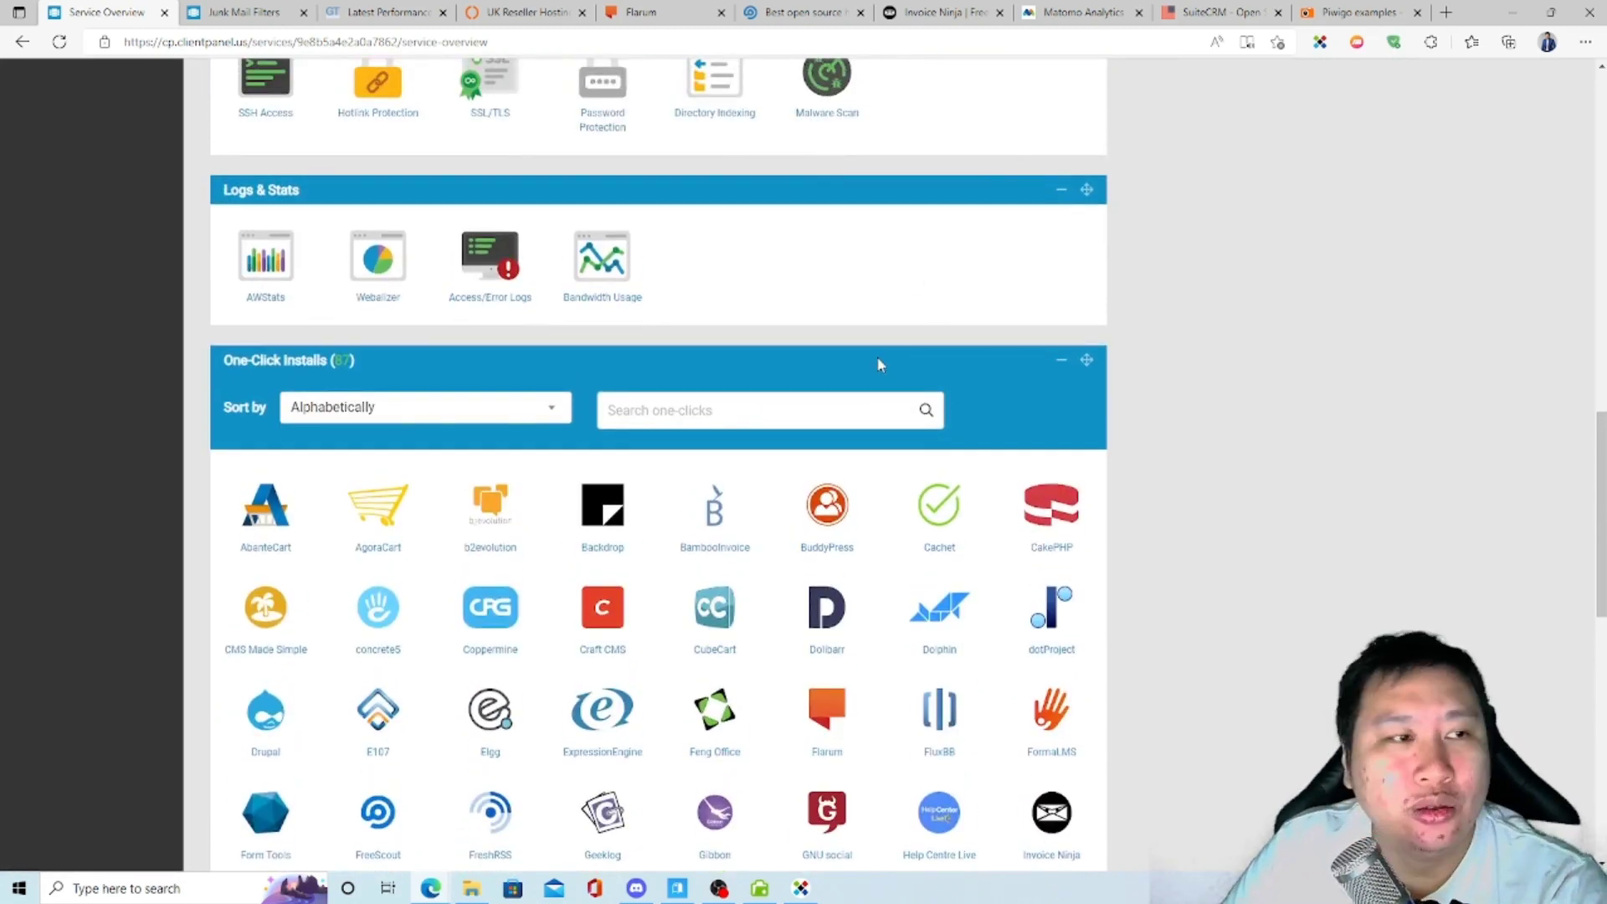
scroll(down, 3)
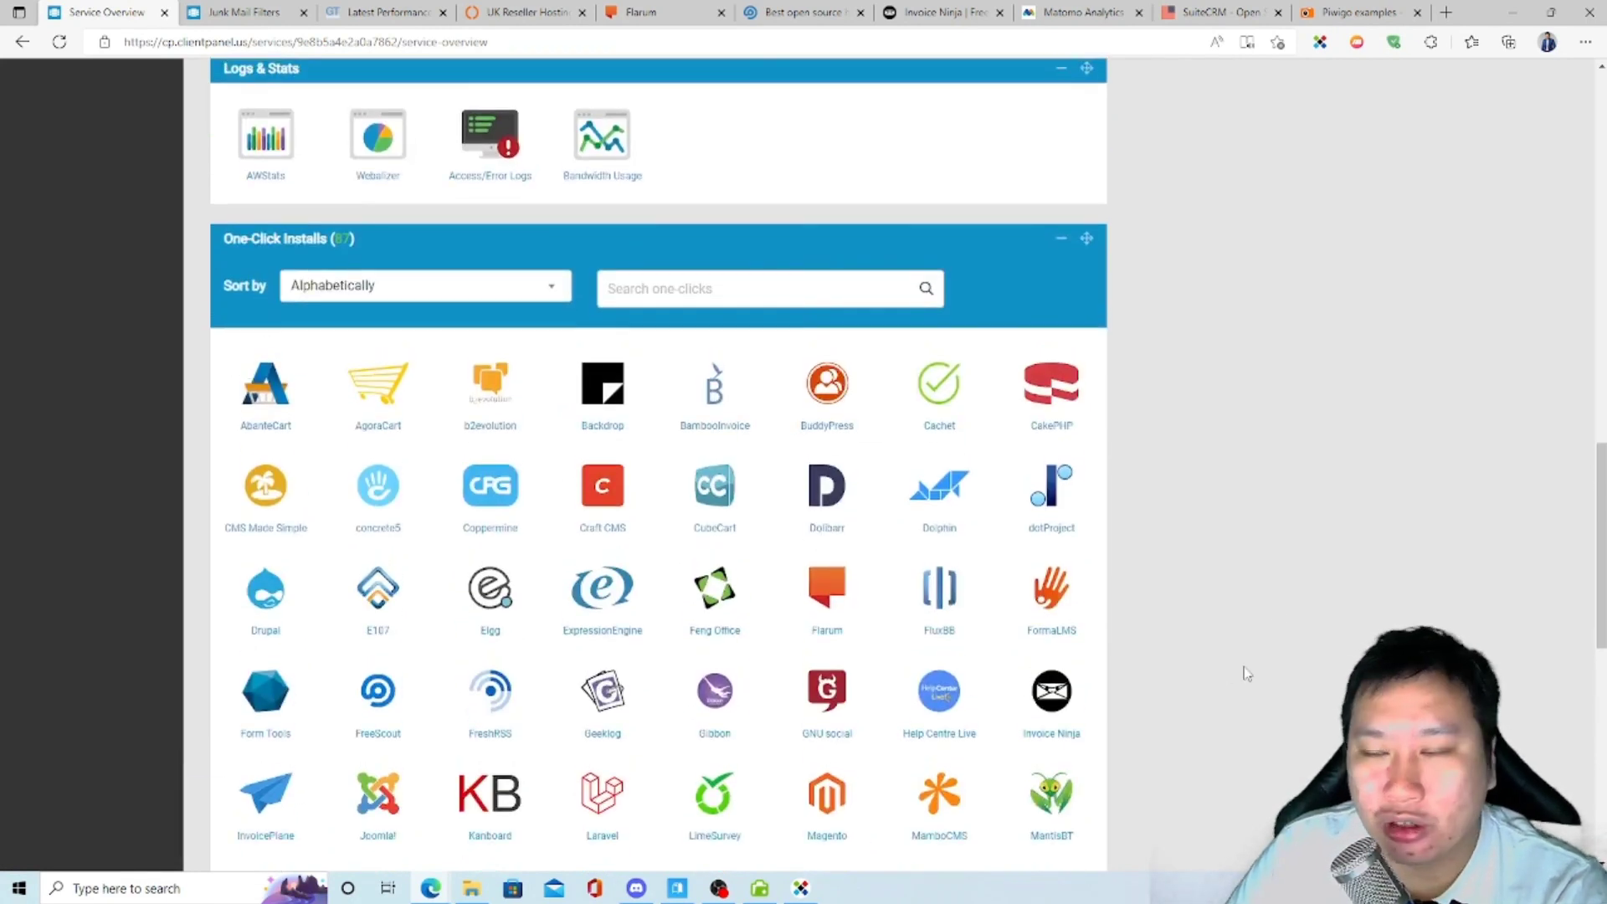
scroll(down, 3)
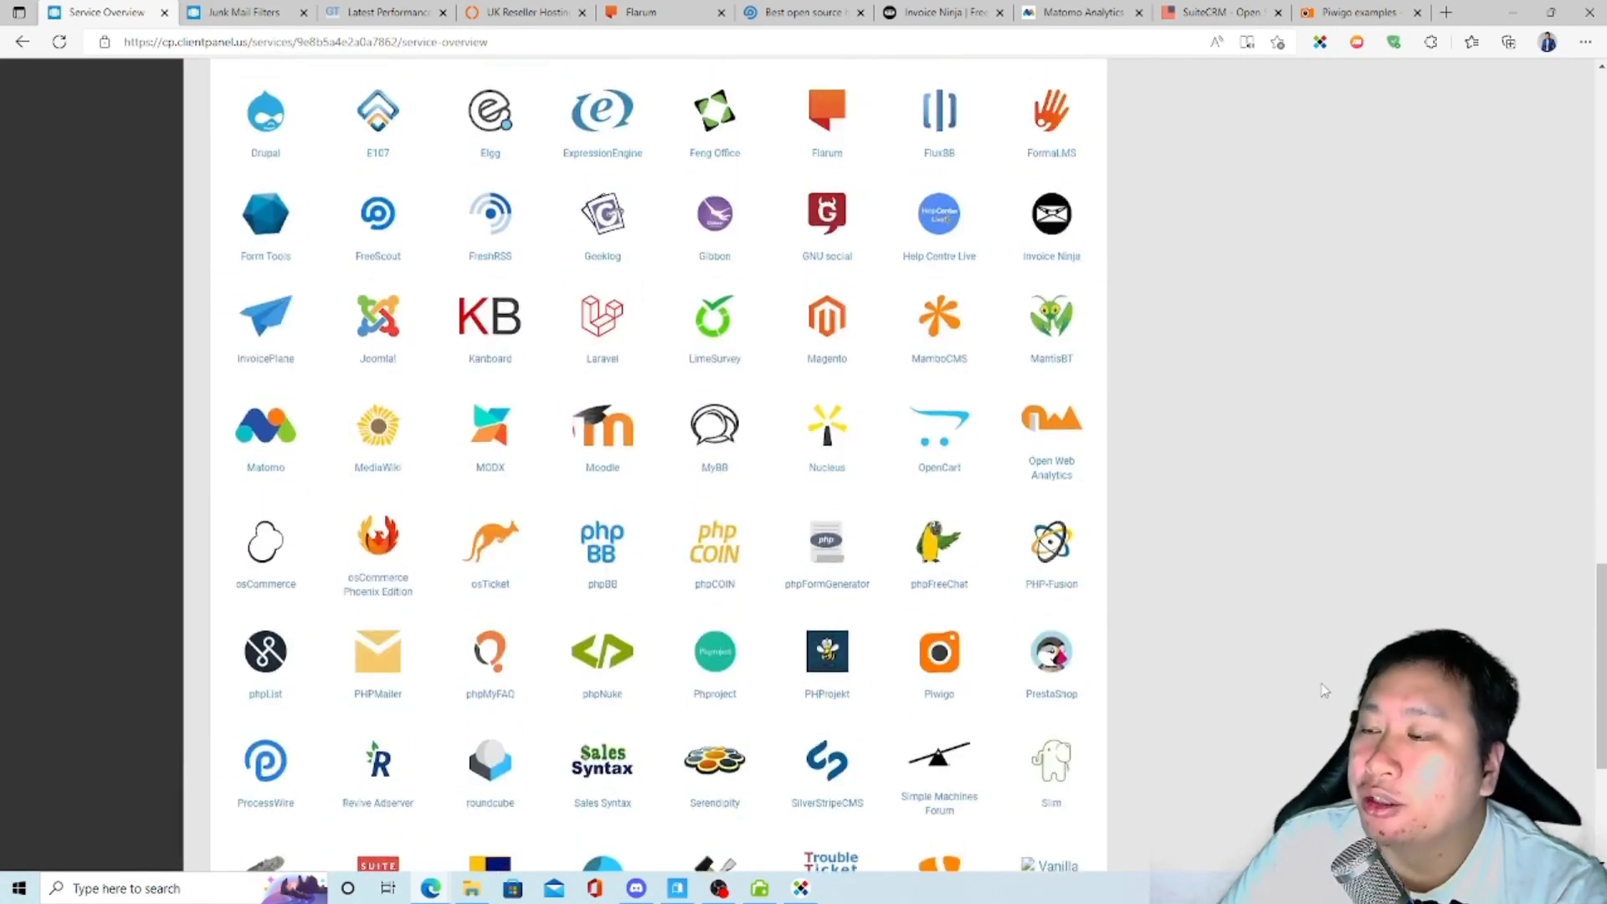
scroll(up, 3)
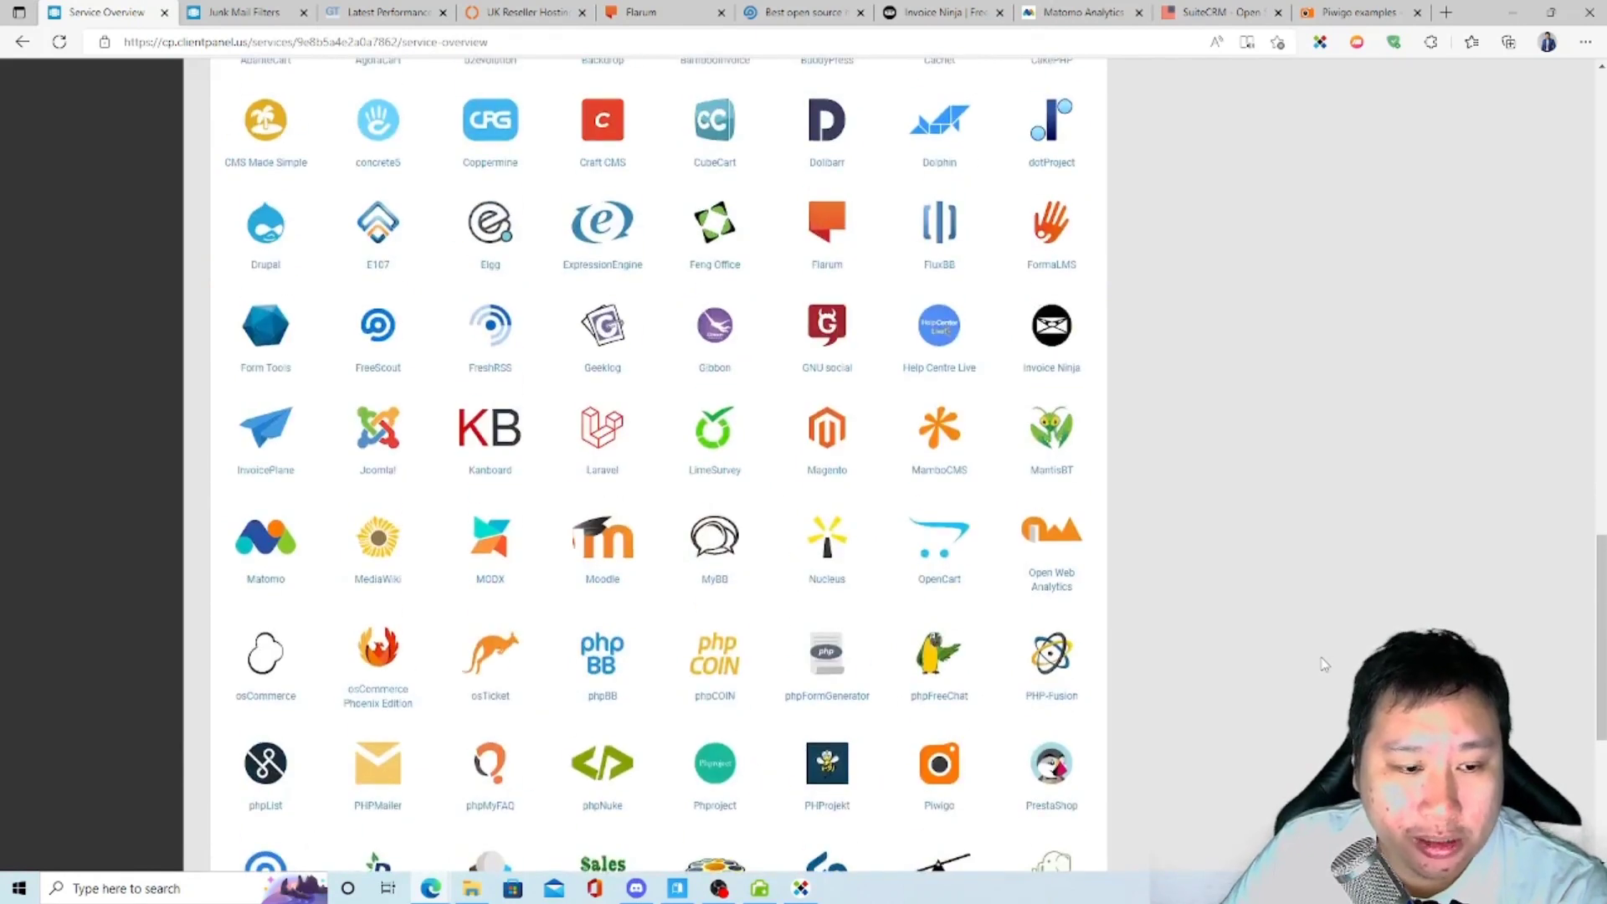
scroll(up, 3)
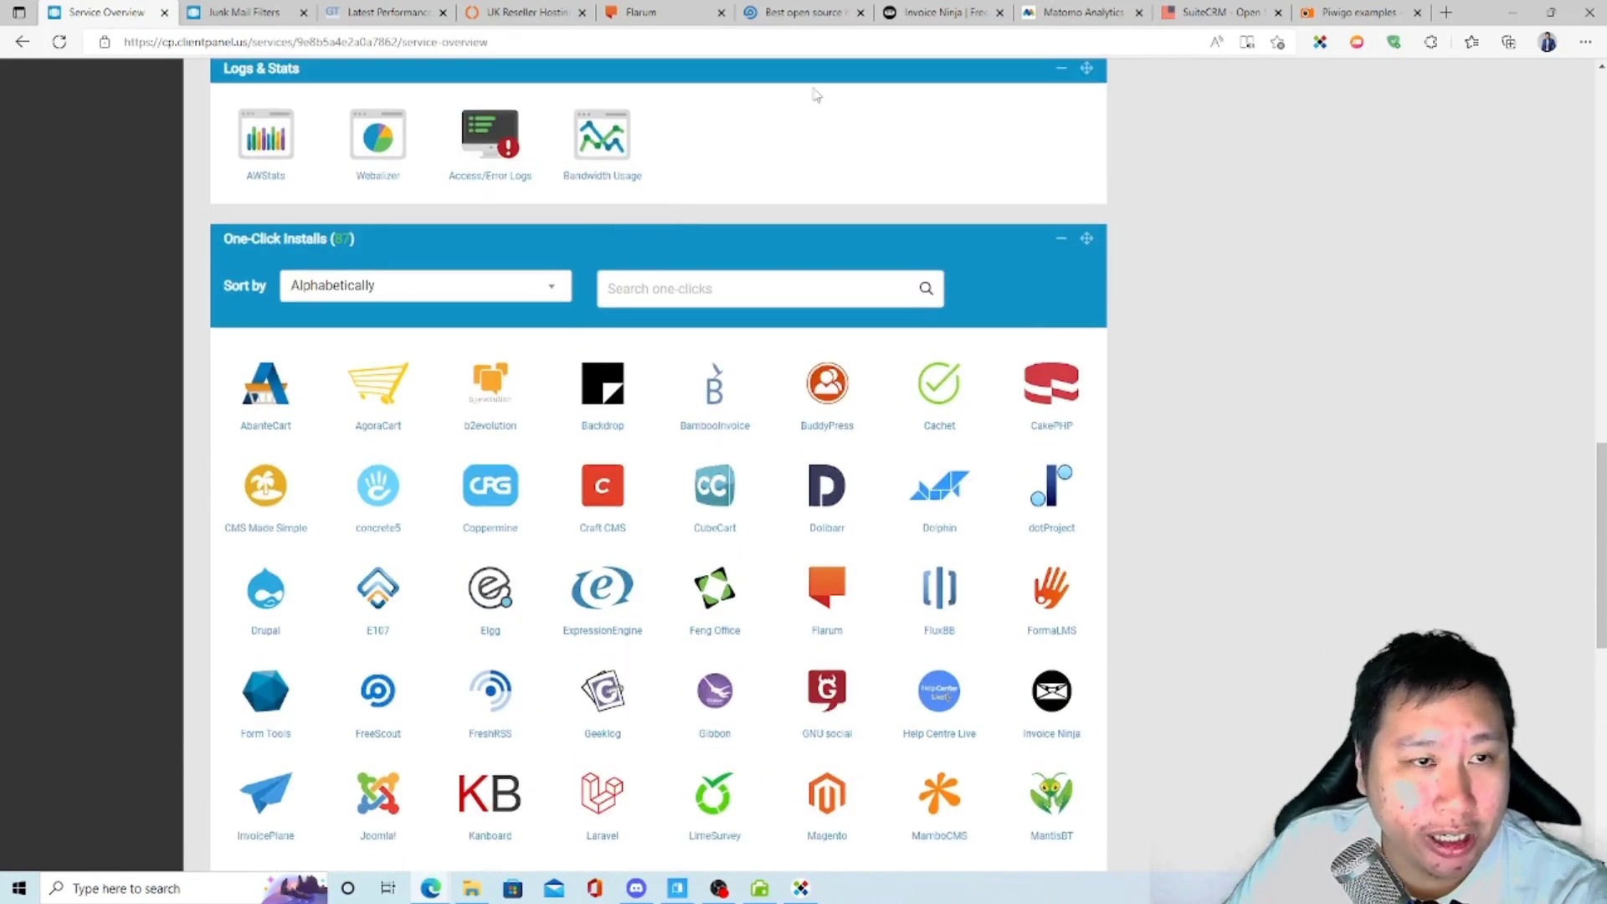
Glance at the Flarum project website, then return to the one-click app list.
click(645, 12)
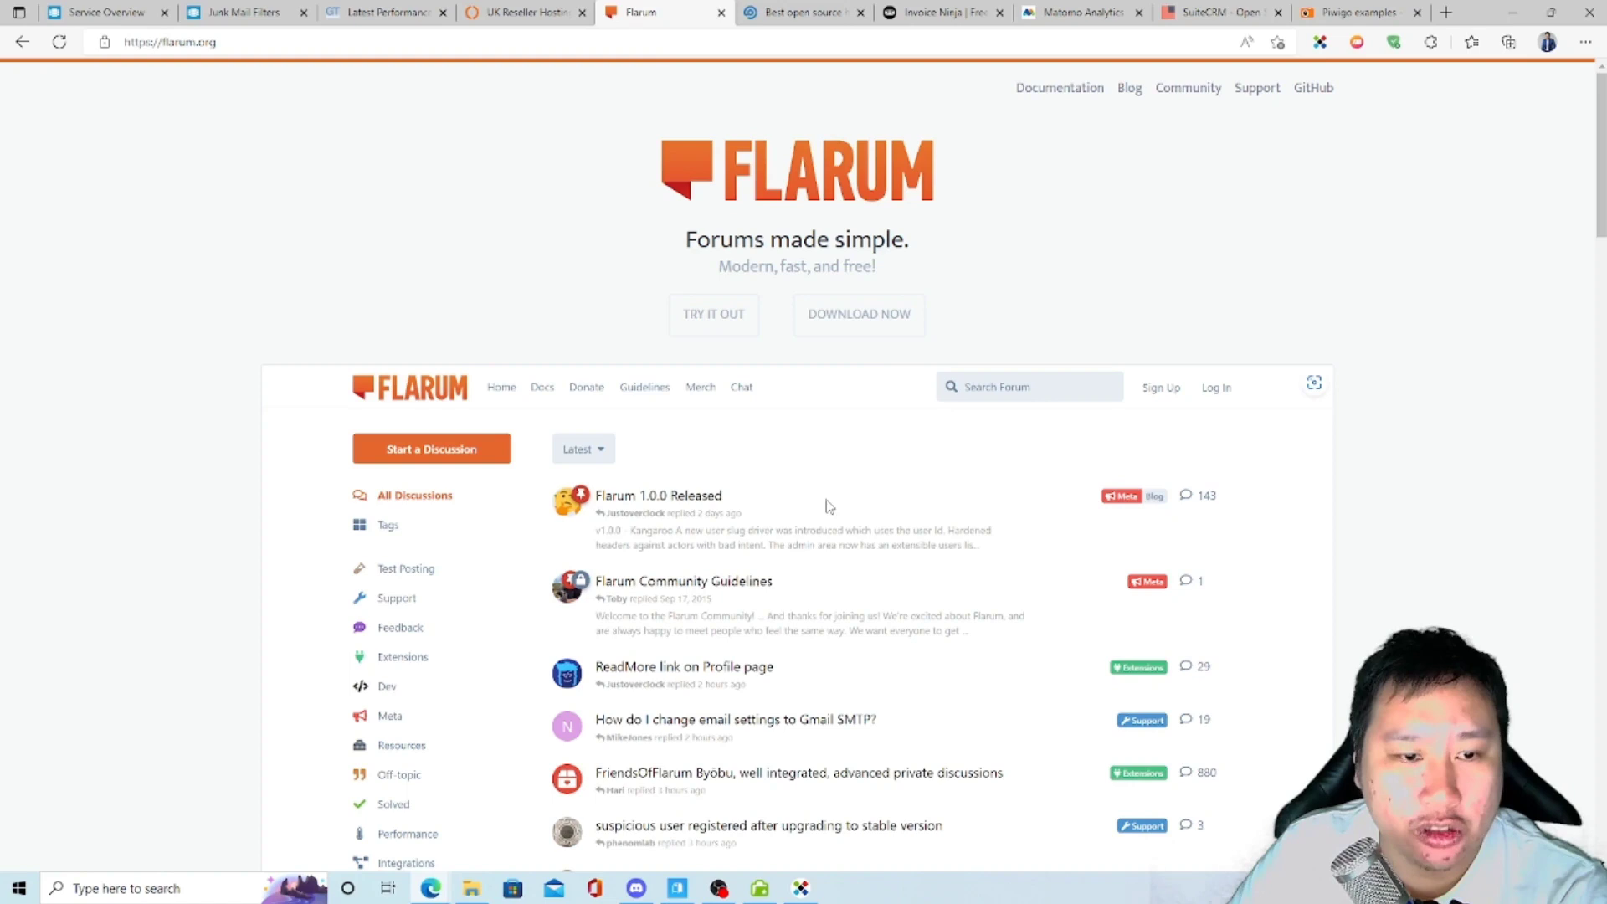
scroll(down, 3)
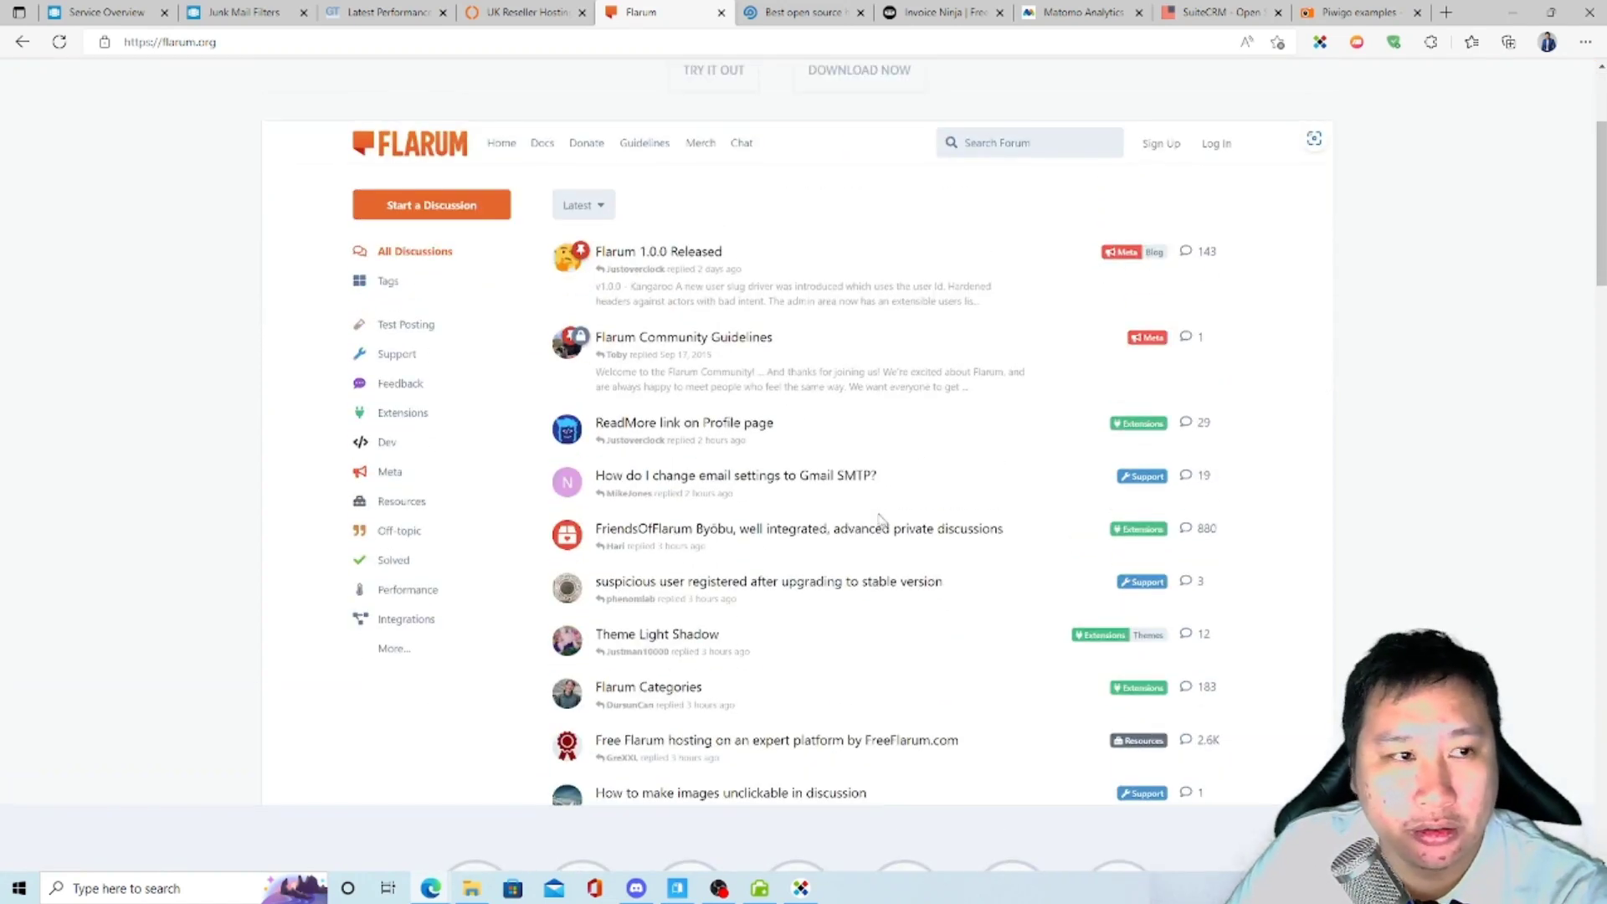
click(97, 13)
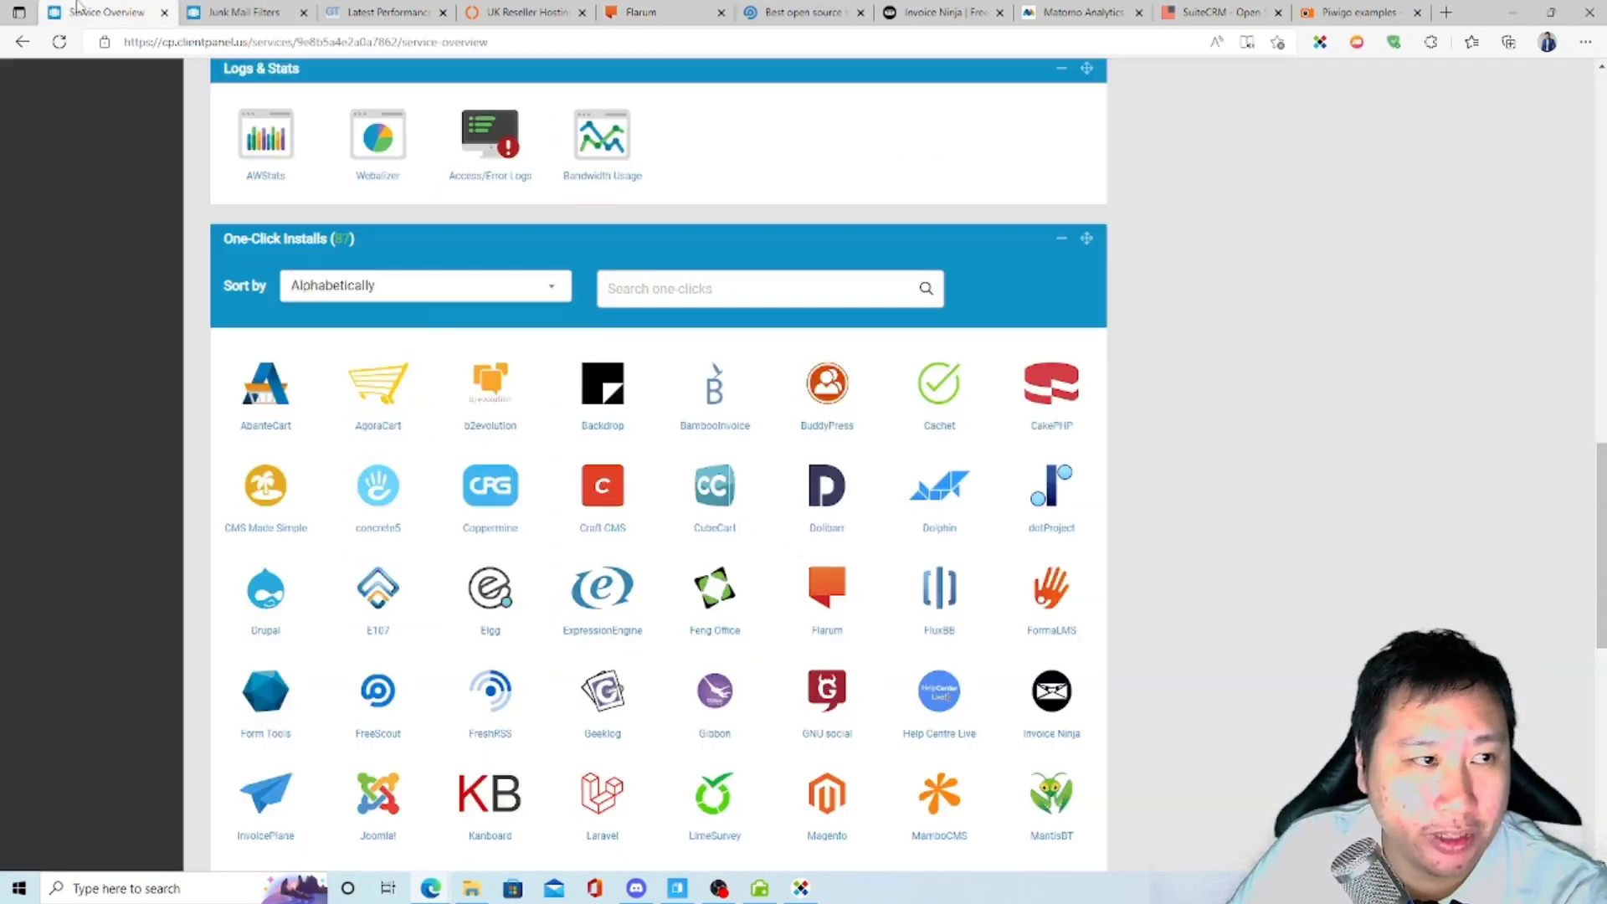
Scroll further through the one-click catalogue and search Google for phpbb in a new tab.
scroll(down, 3)
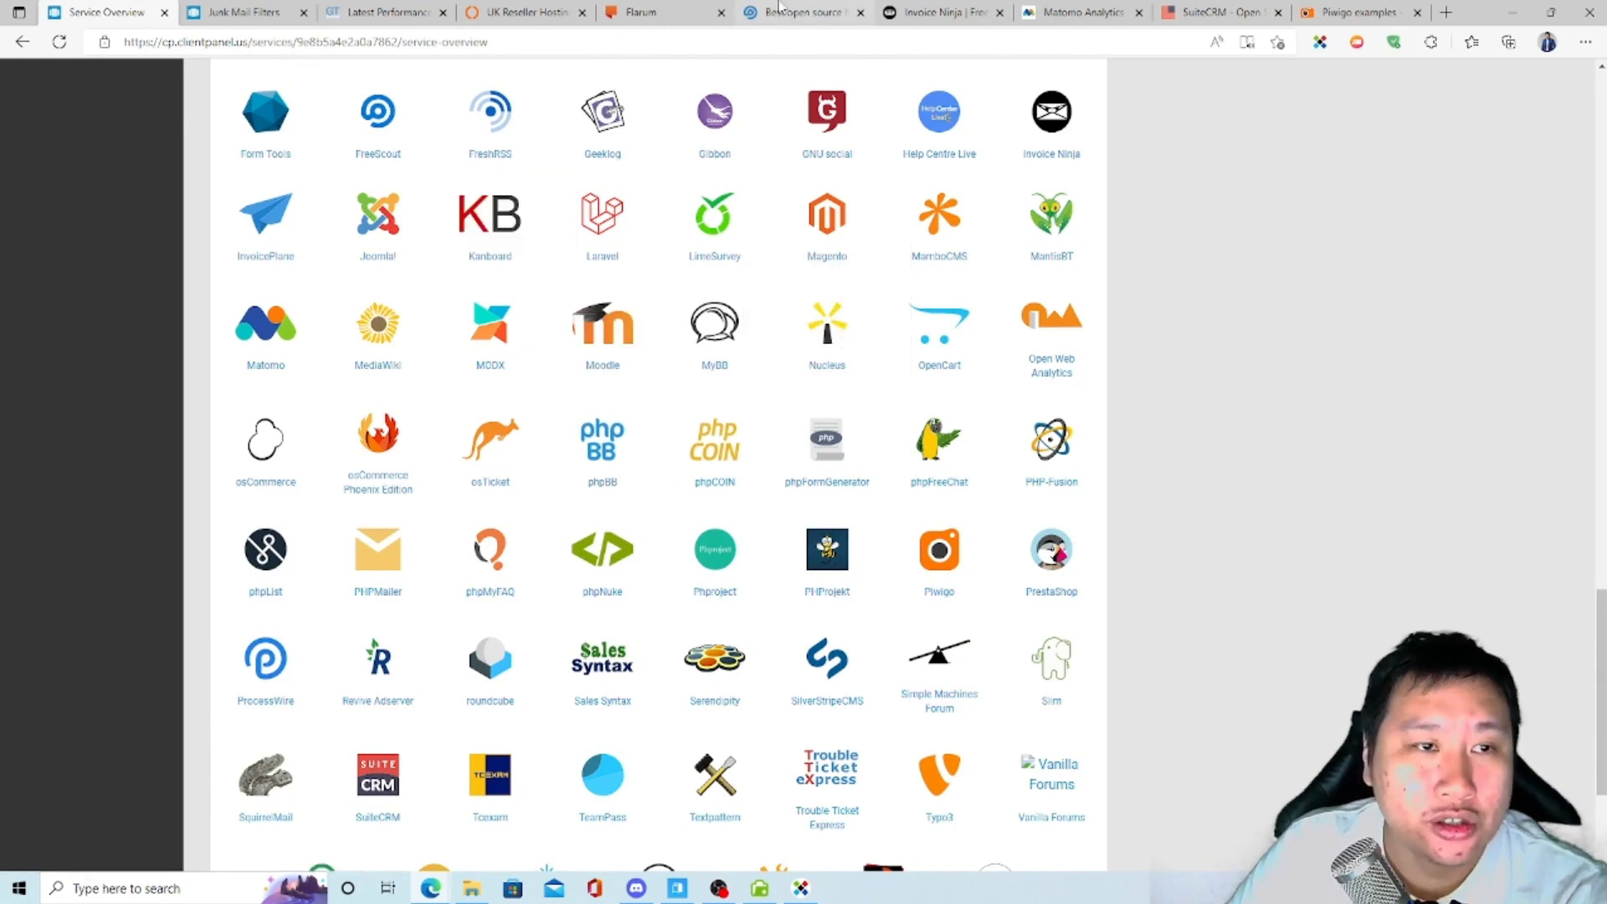
click(661, 12)
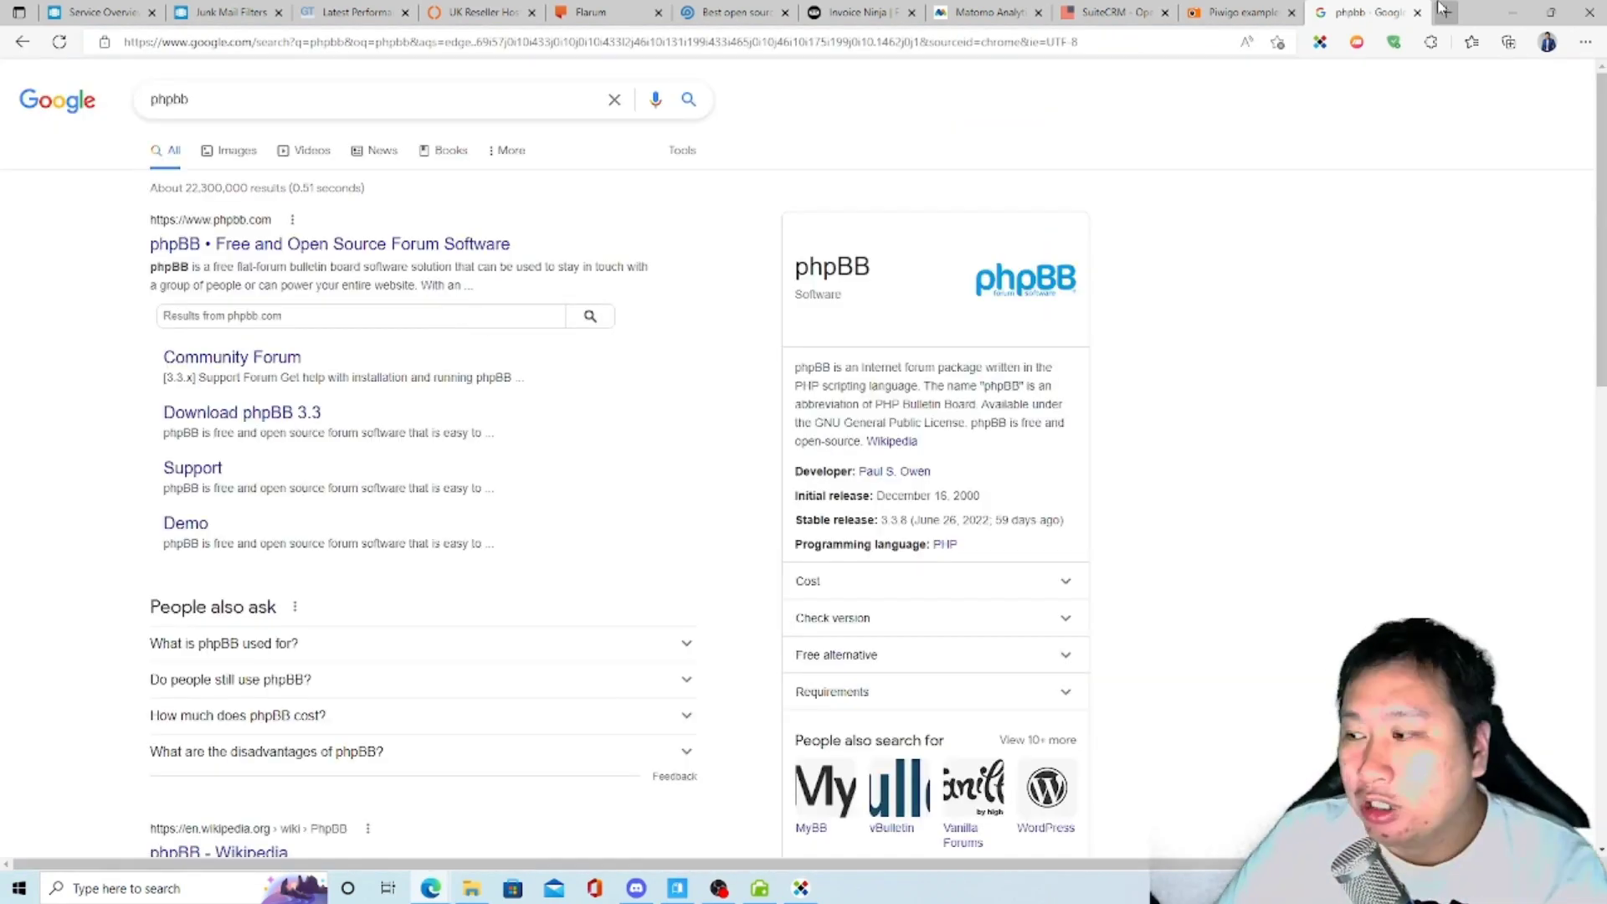
Visit the phpBB official site and its community board index, then start a blank tab.
click(329, 244)
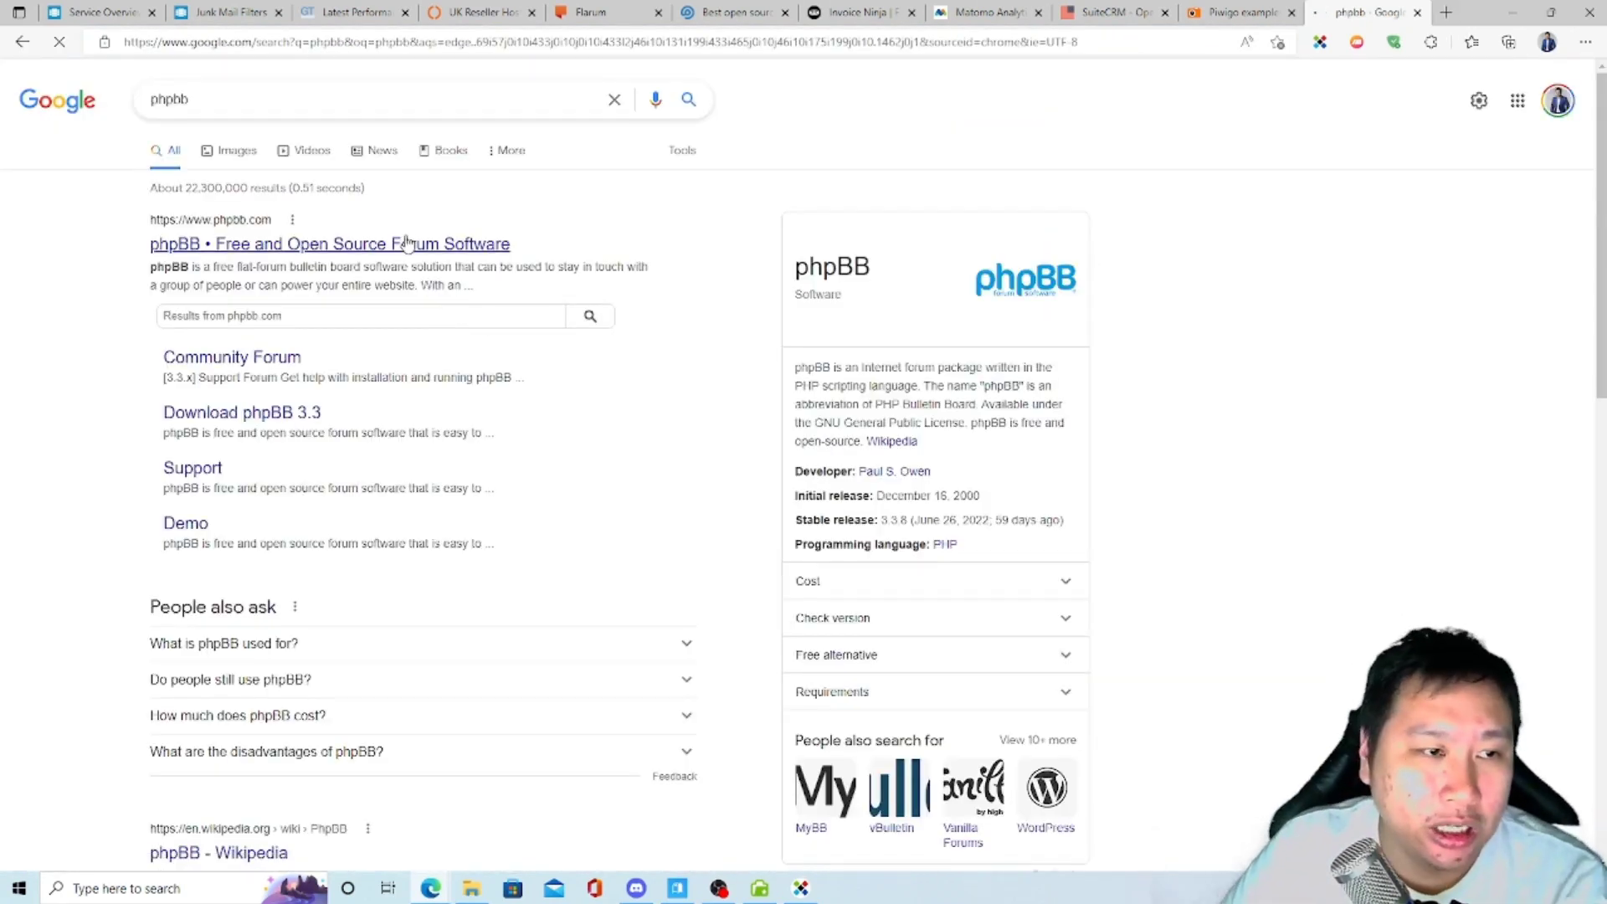
click(329, 244)
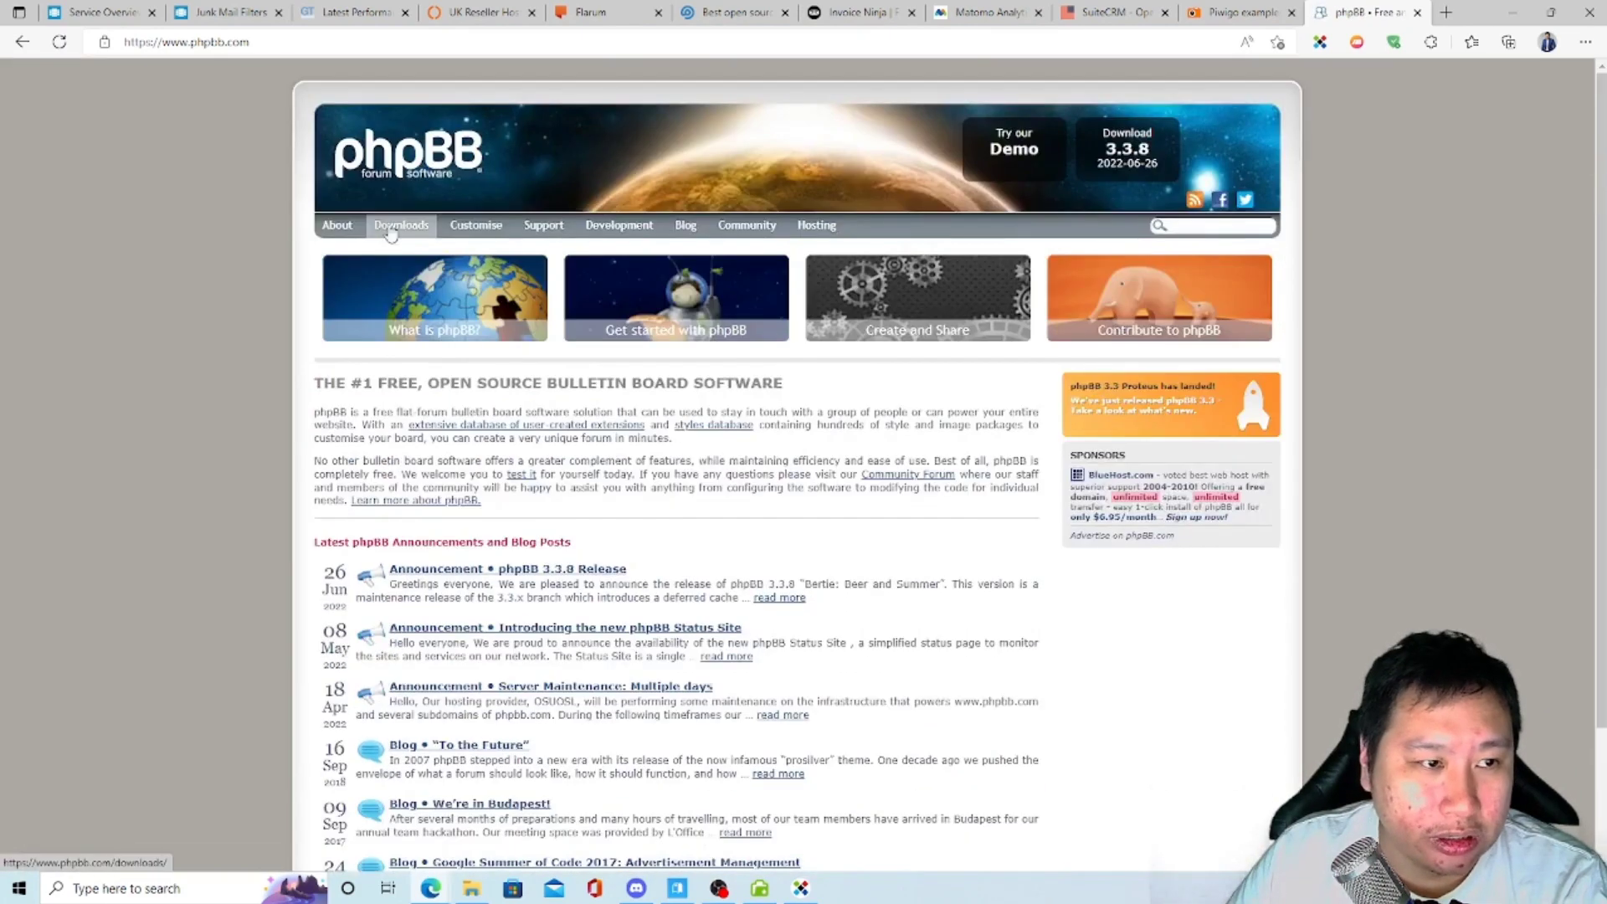
click(745, 224)
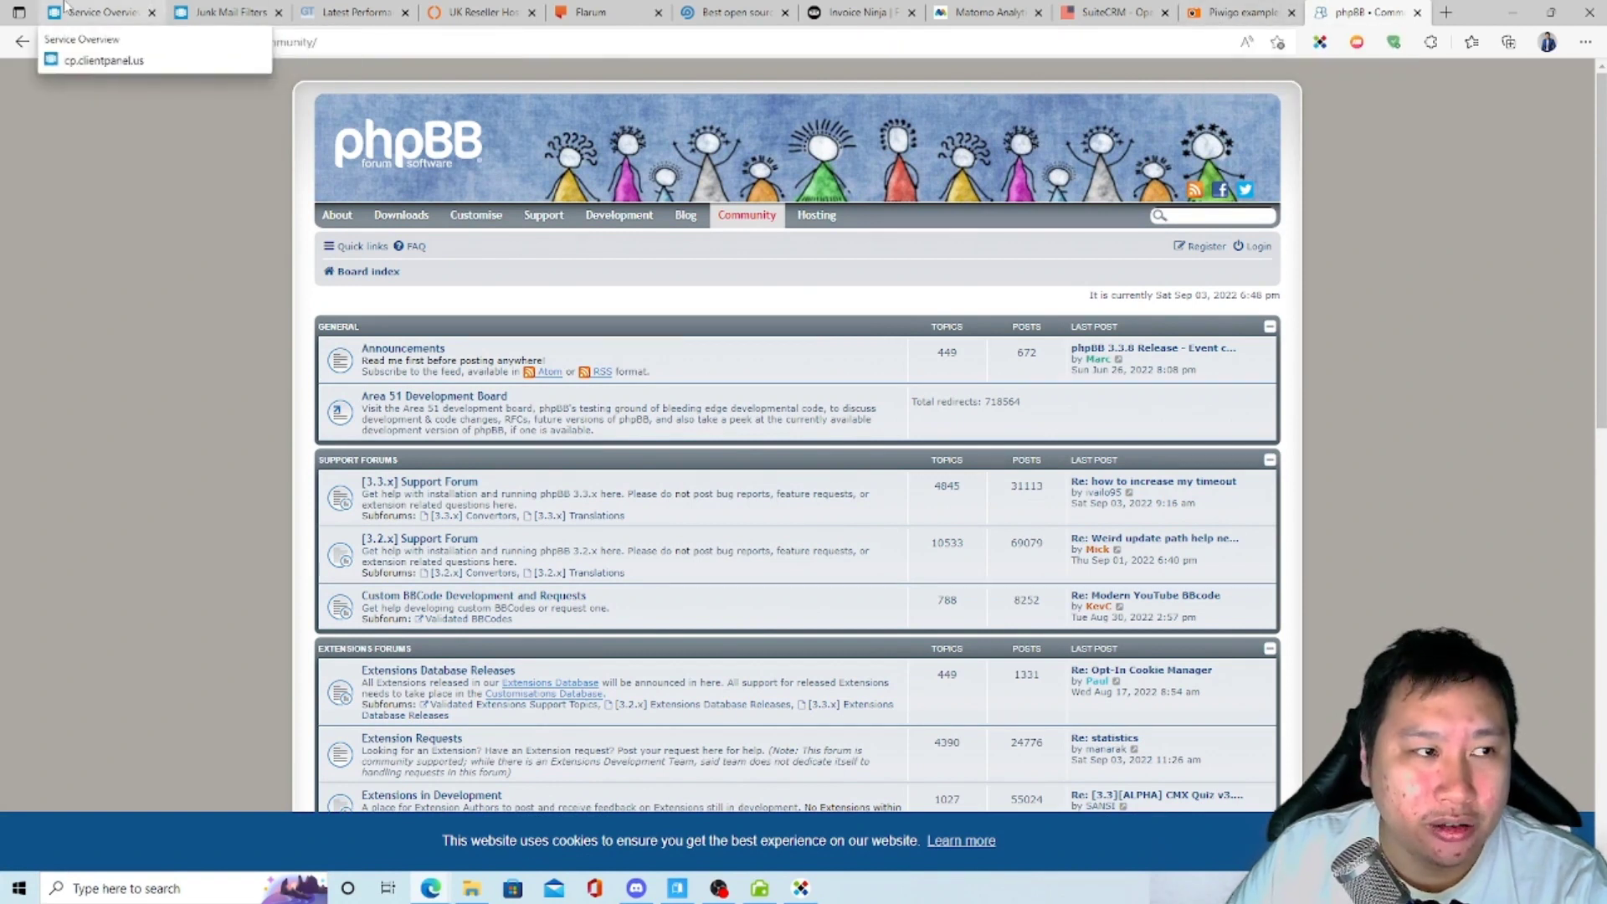
click(92, 12)
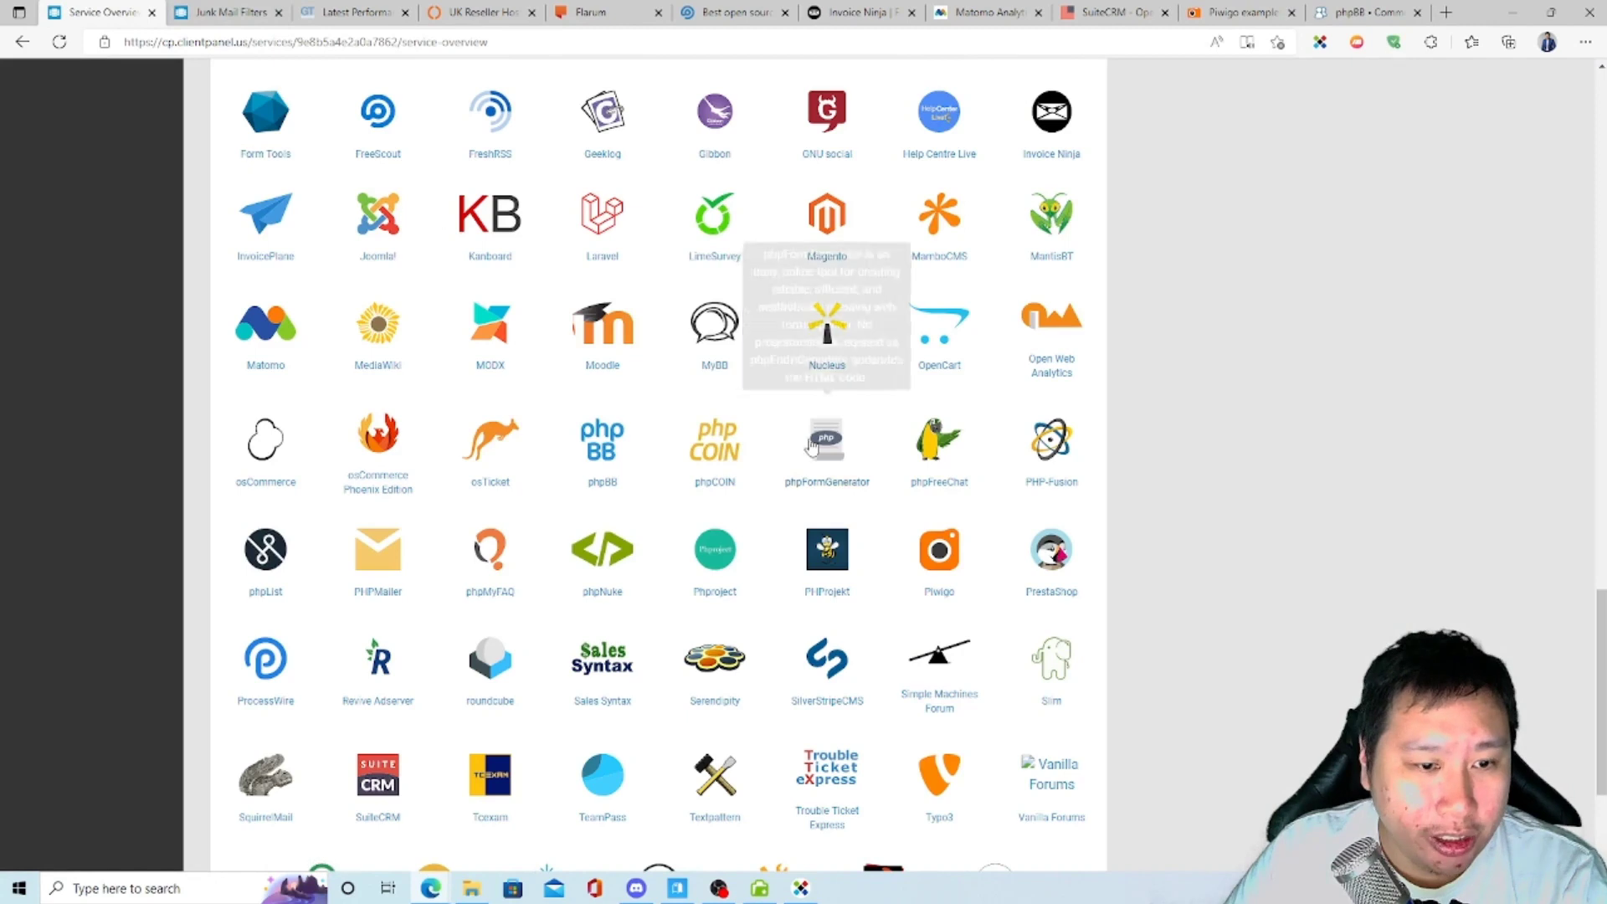
mouse_move(938, 443)
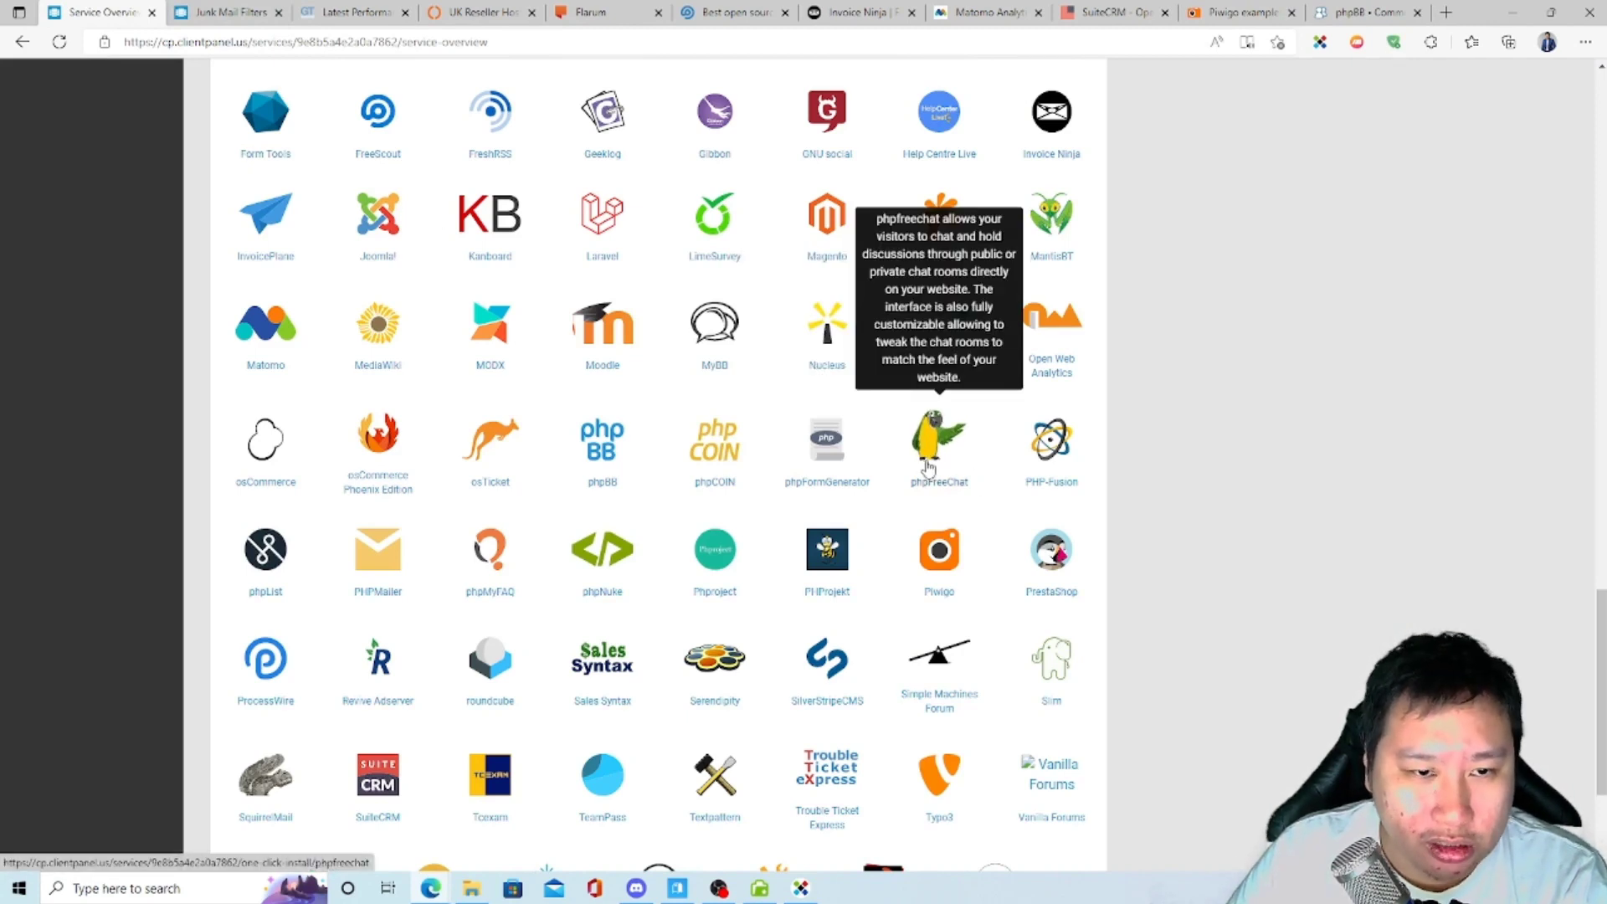
click(1446, 13)
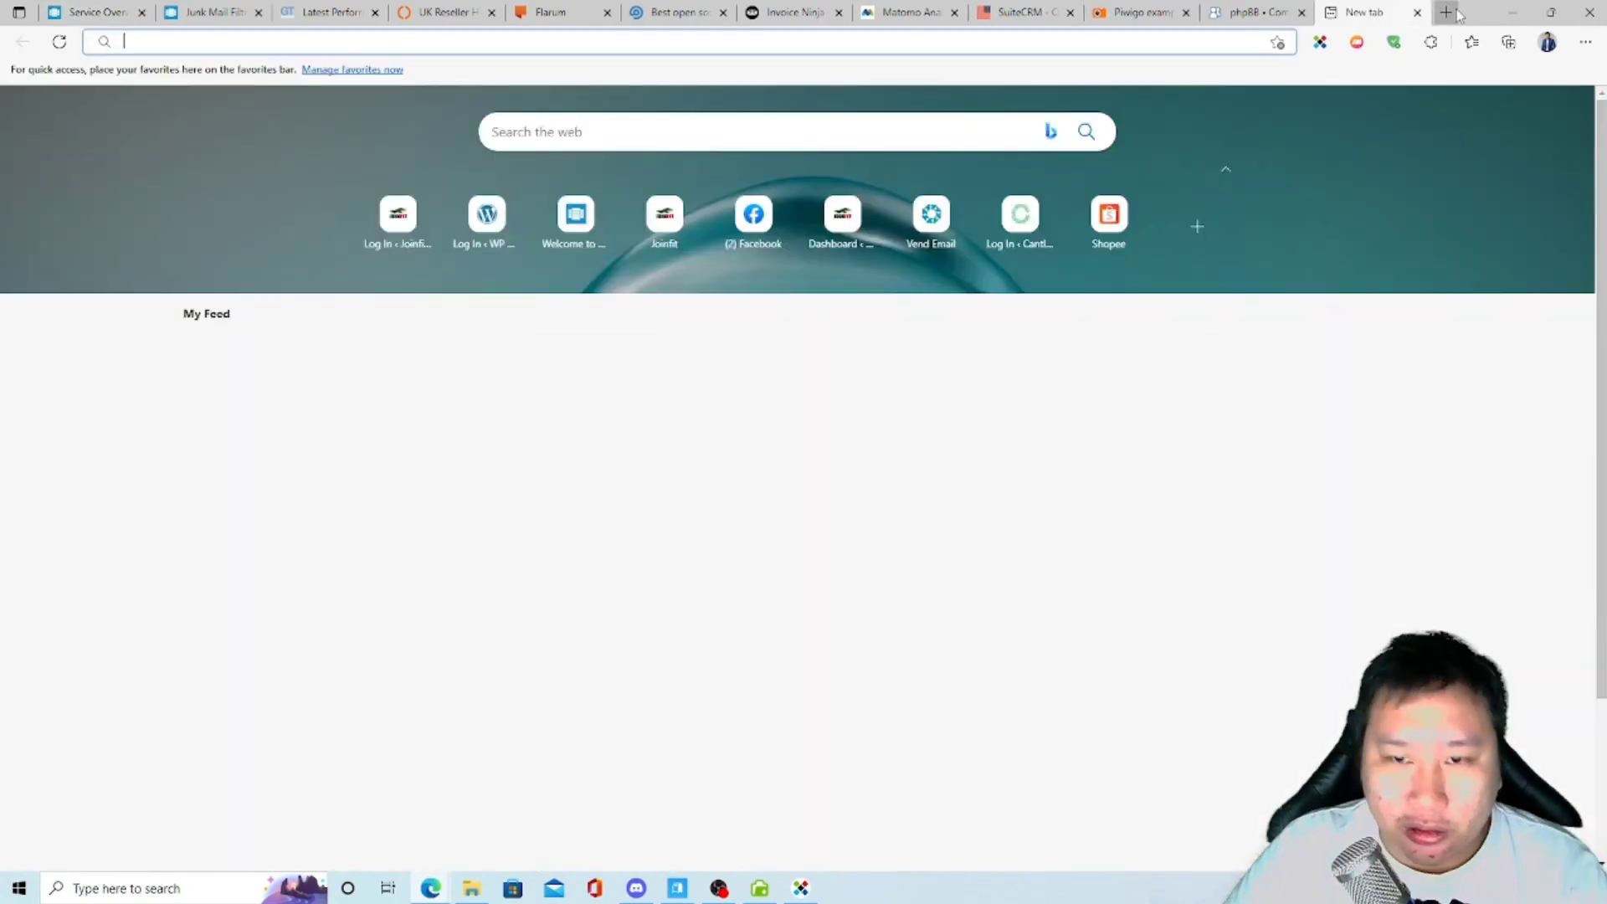
Search Google for phpFreeChat and open the 'phpFreeChat: Creating chat rooms everywhere' result.
text(phpchatfor)
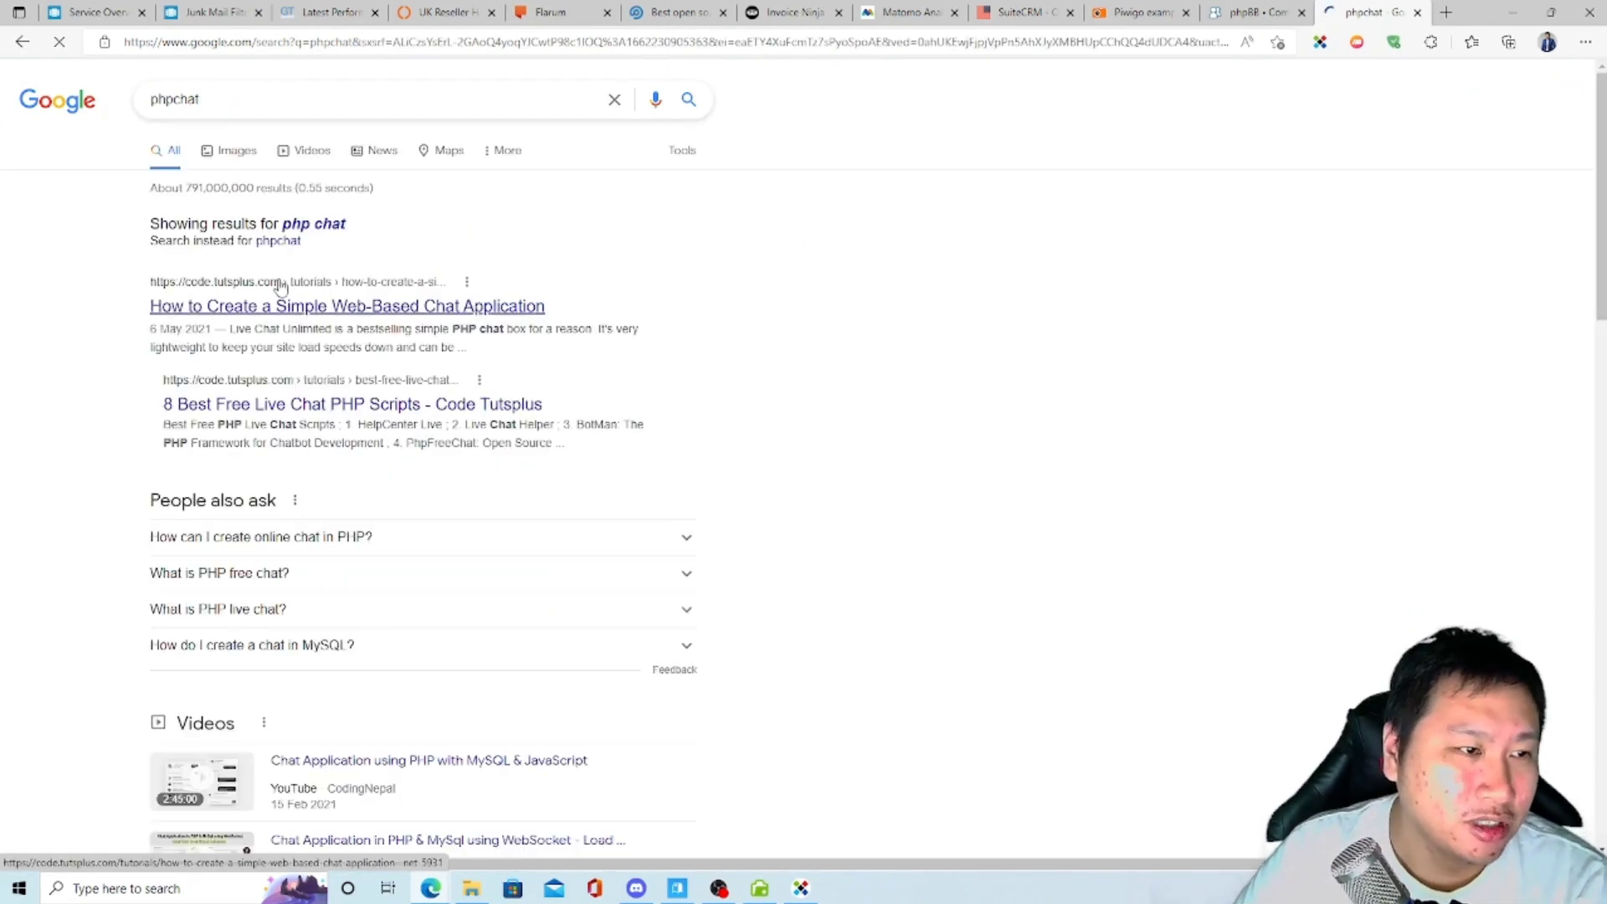
scroll(down, 3)
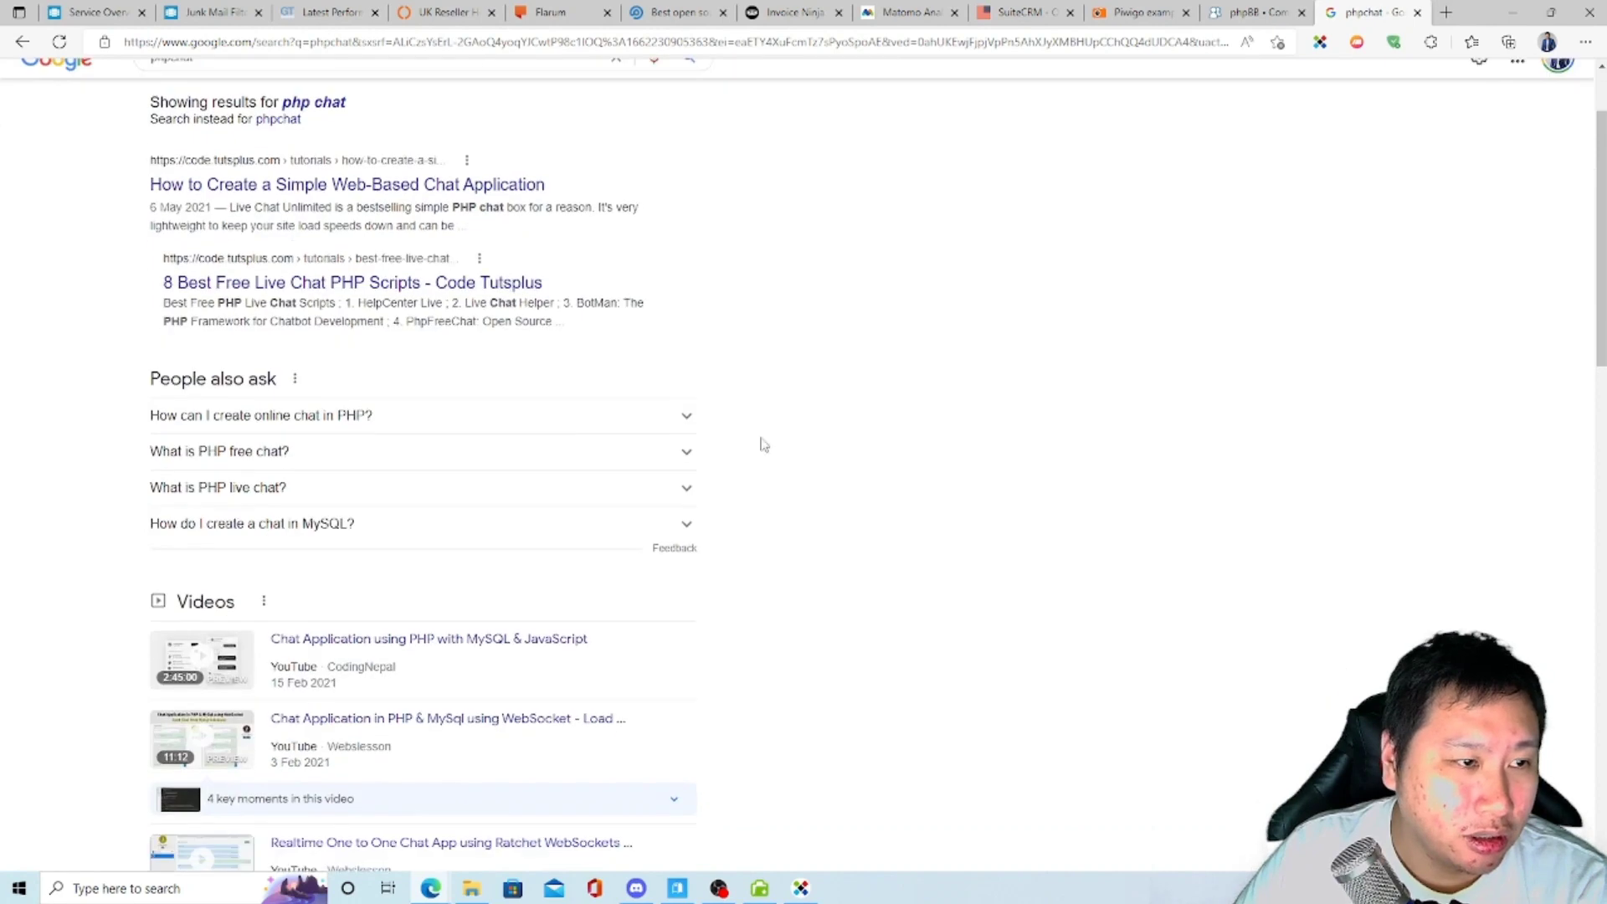
scroll(down, 3)
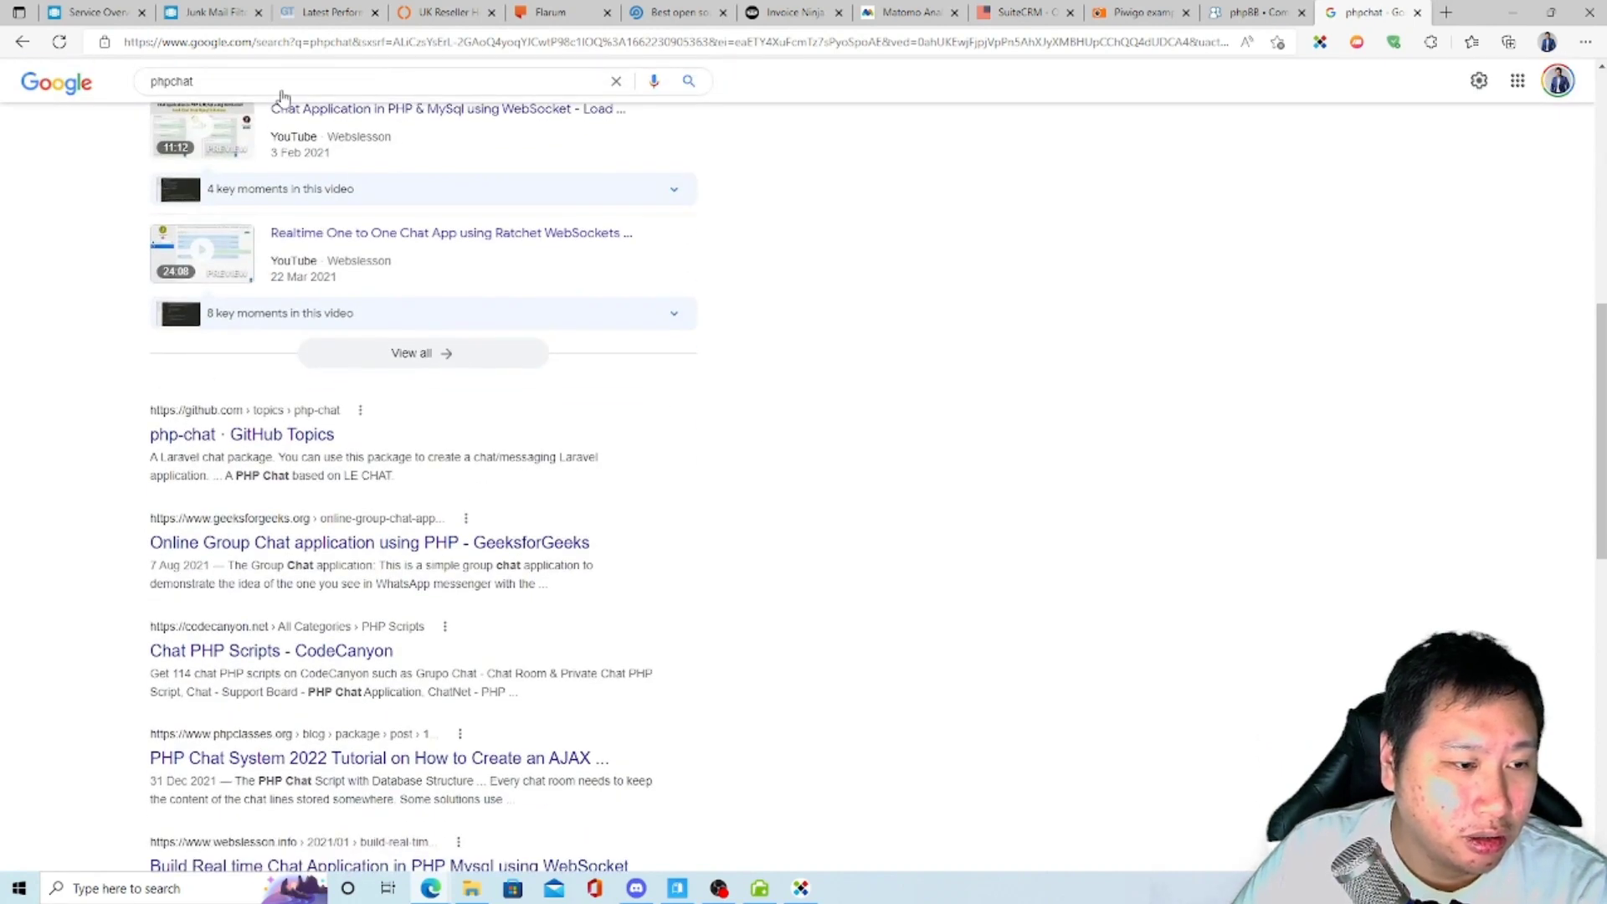
click(92, 13)
text(free)
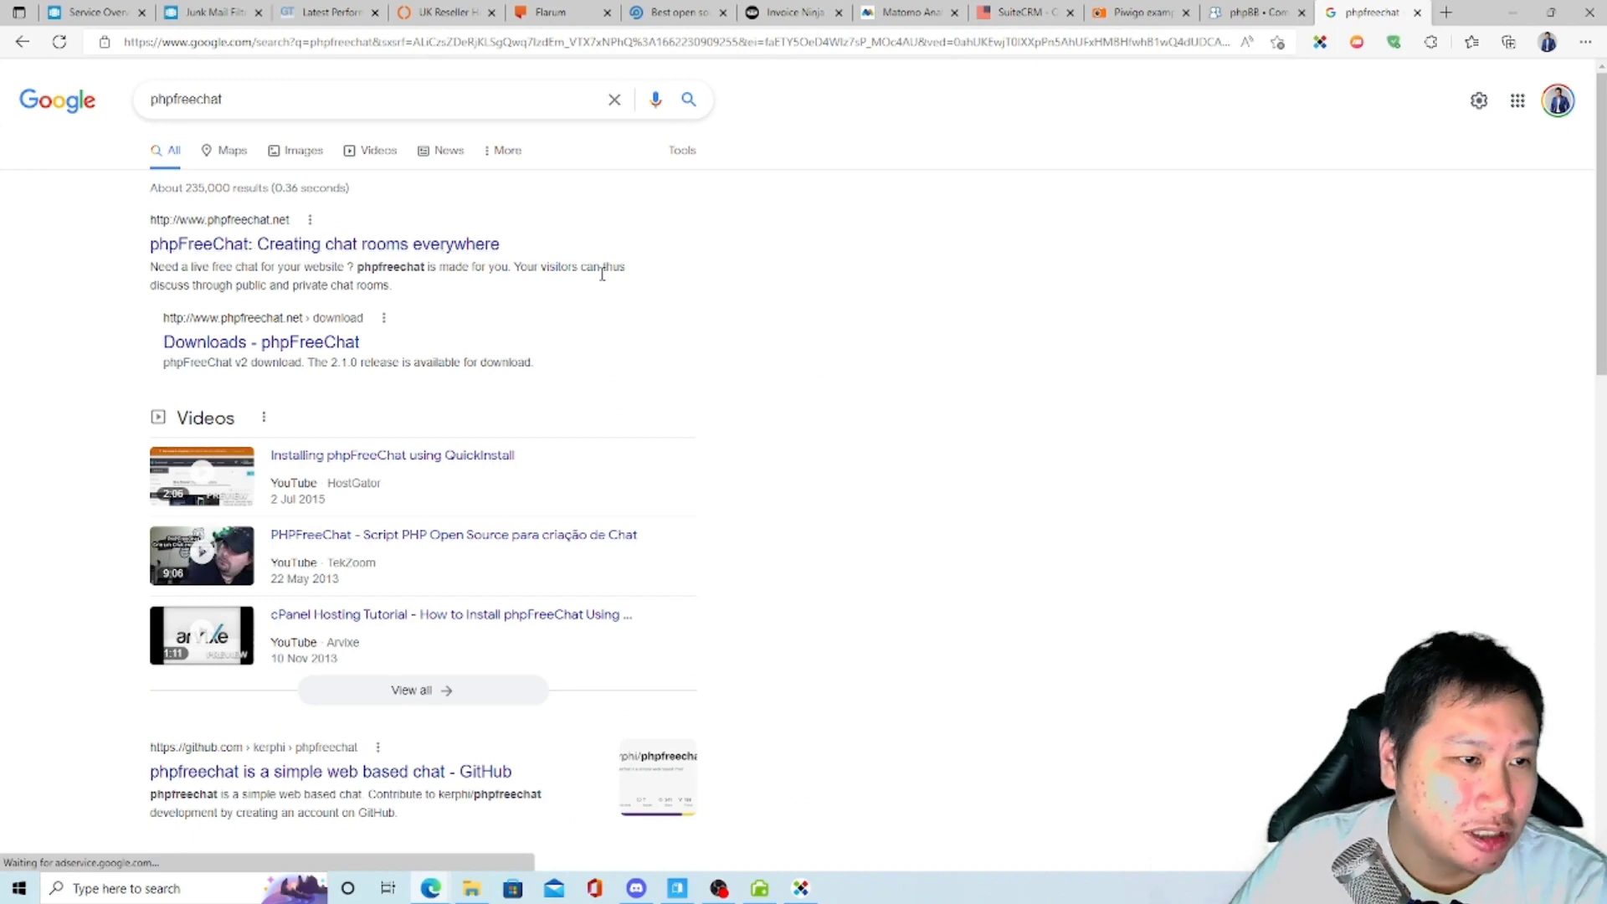
click(324, 244)
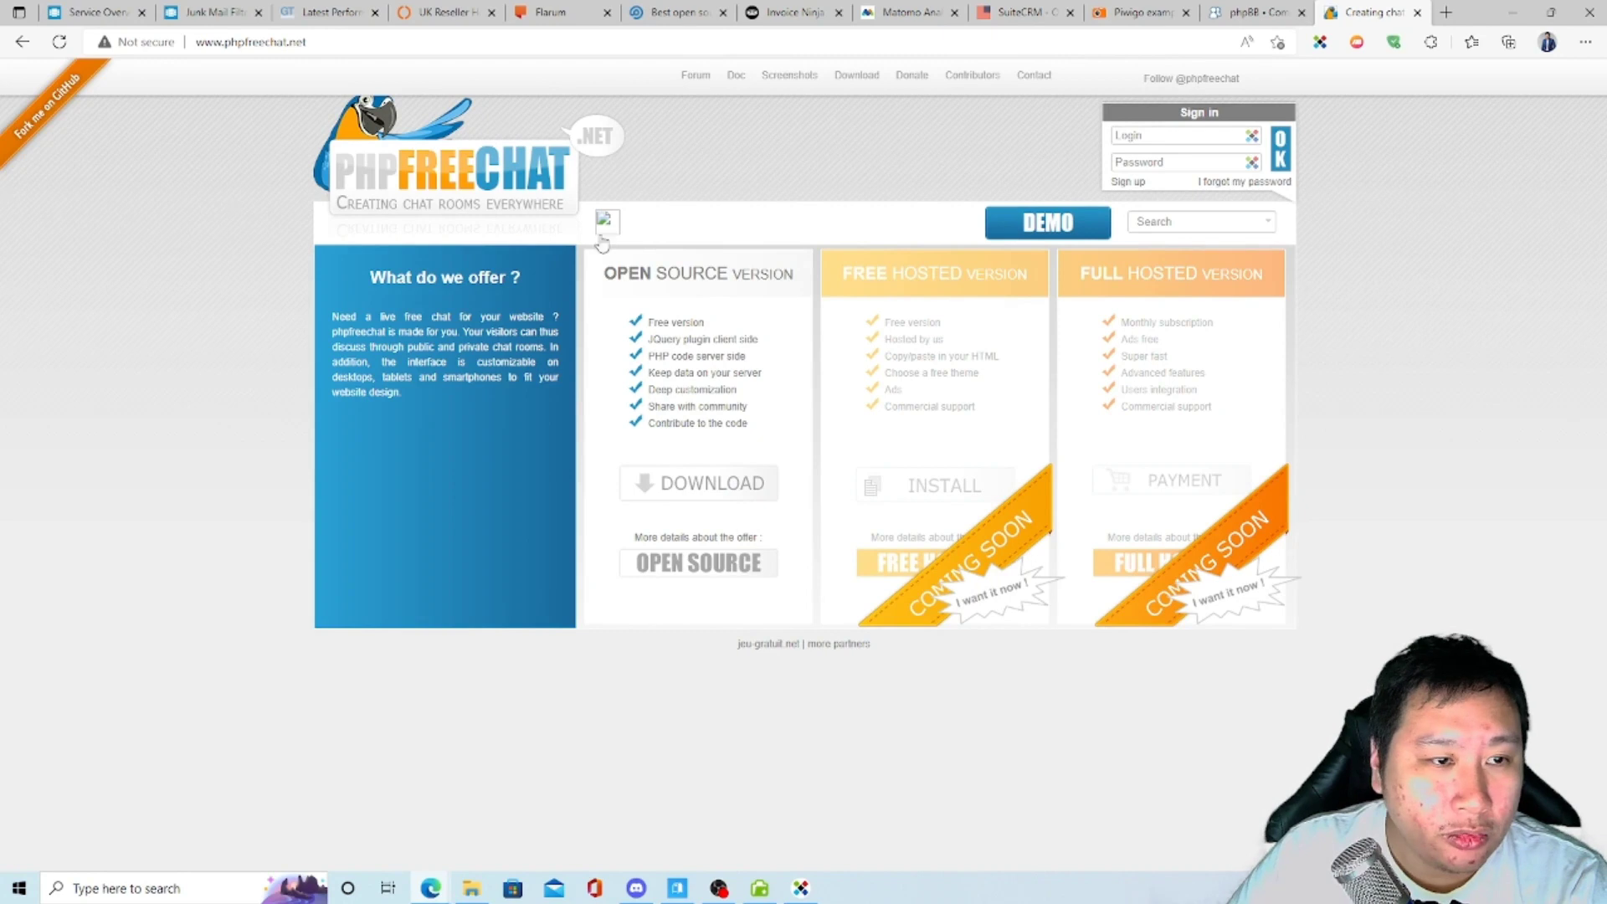
mouse_move(807, 113)
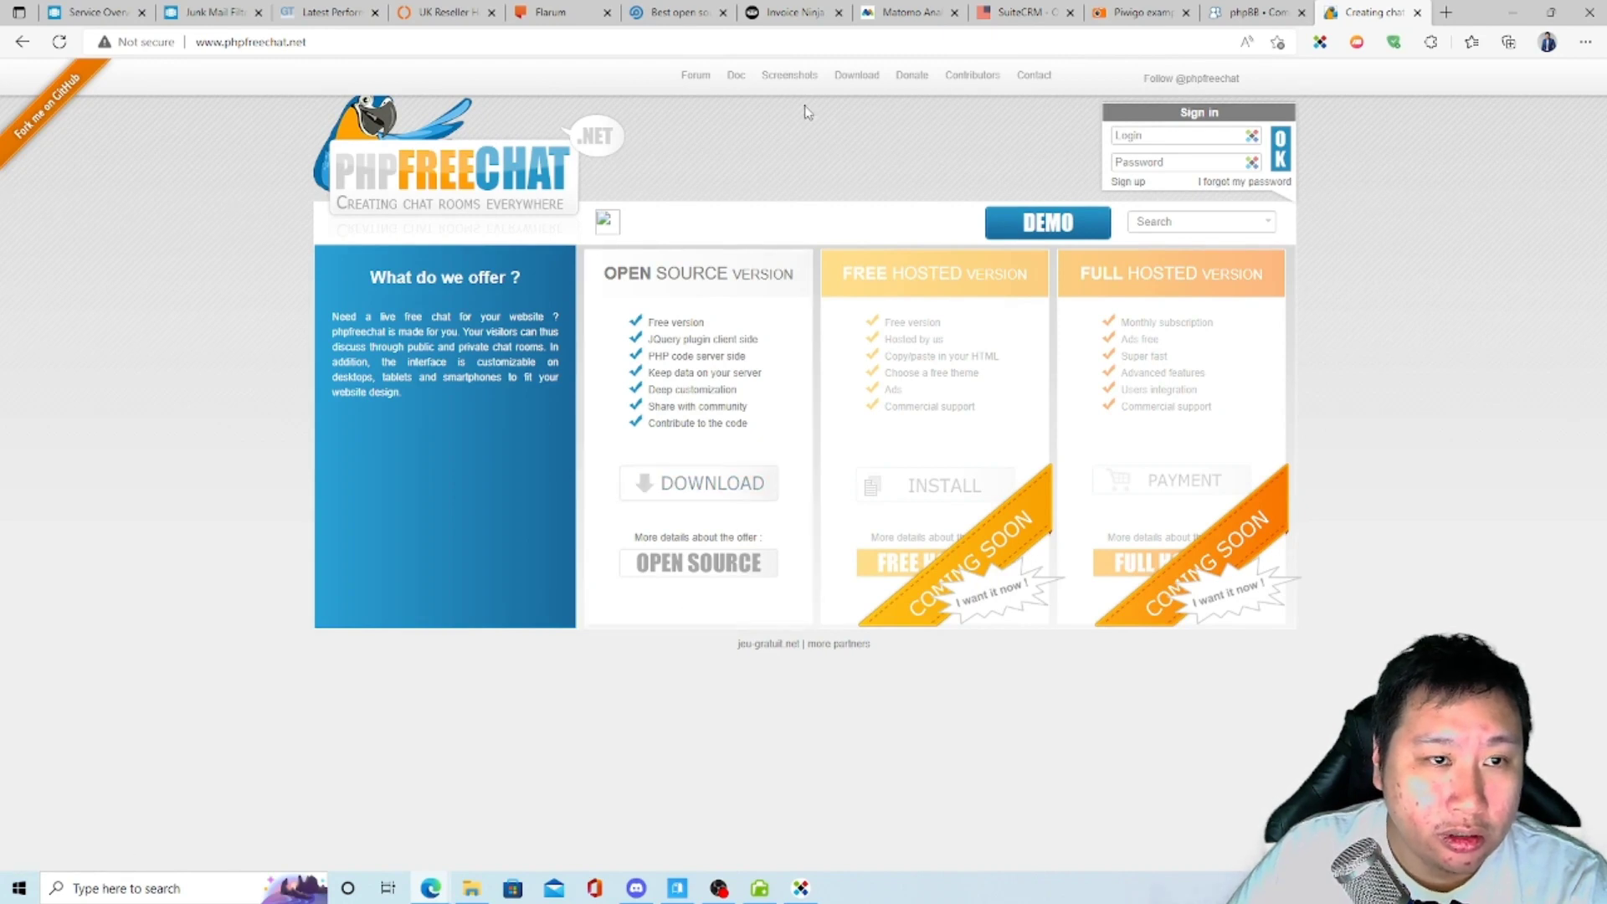
Browse phpFreeChat's default, carbon and older theme screenshots, then return to the phpBB forum.
click(789, 75)
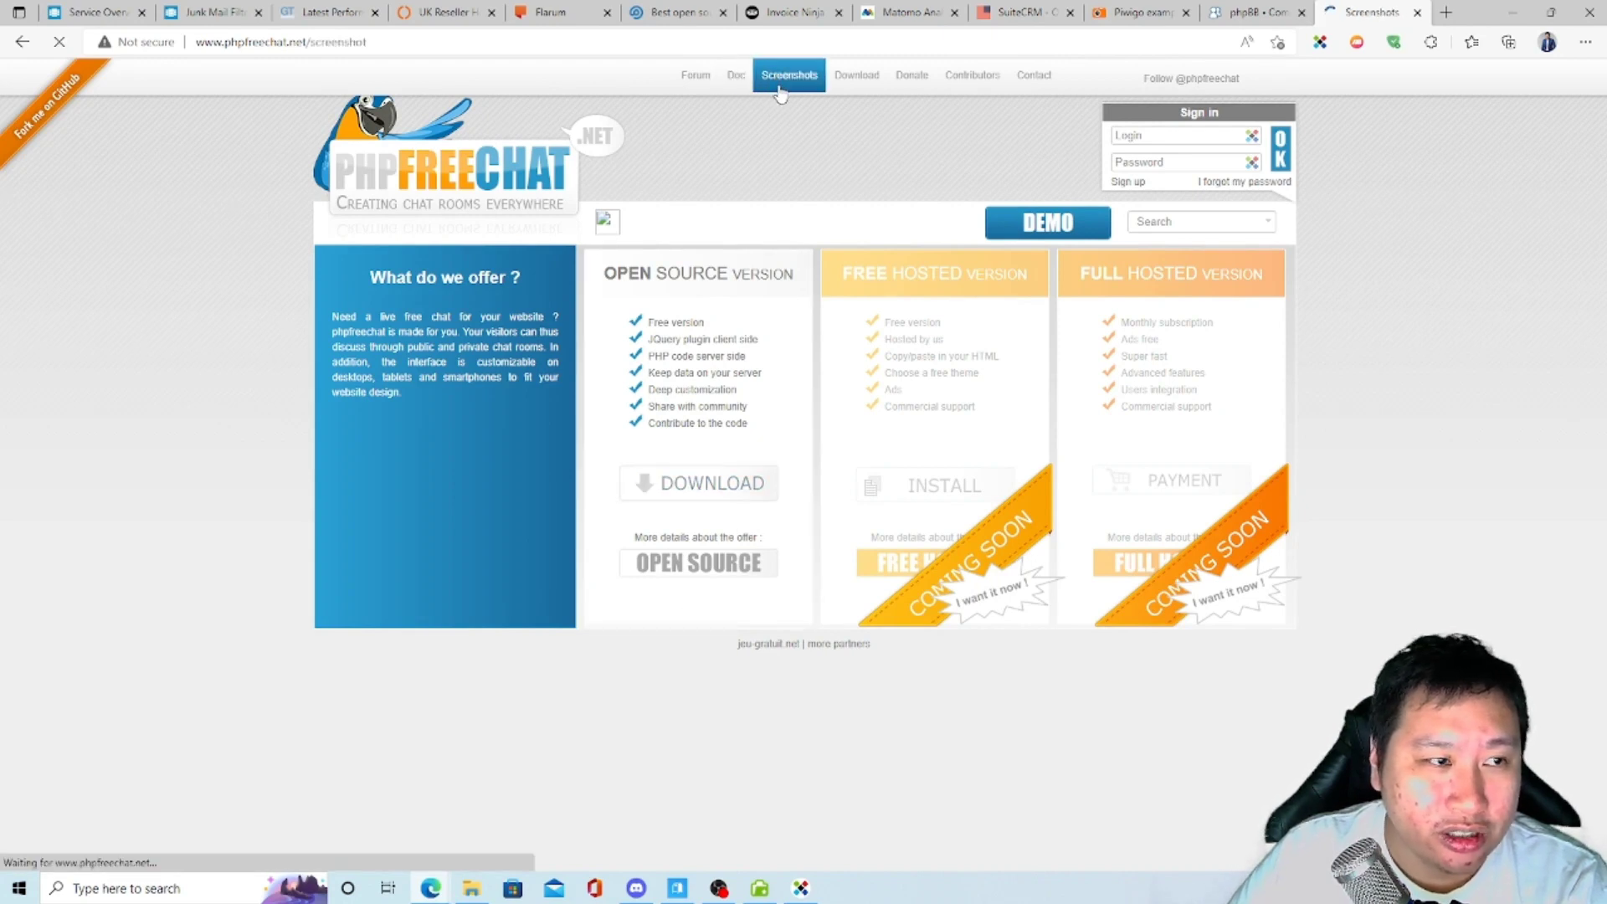
click(789, 74)
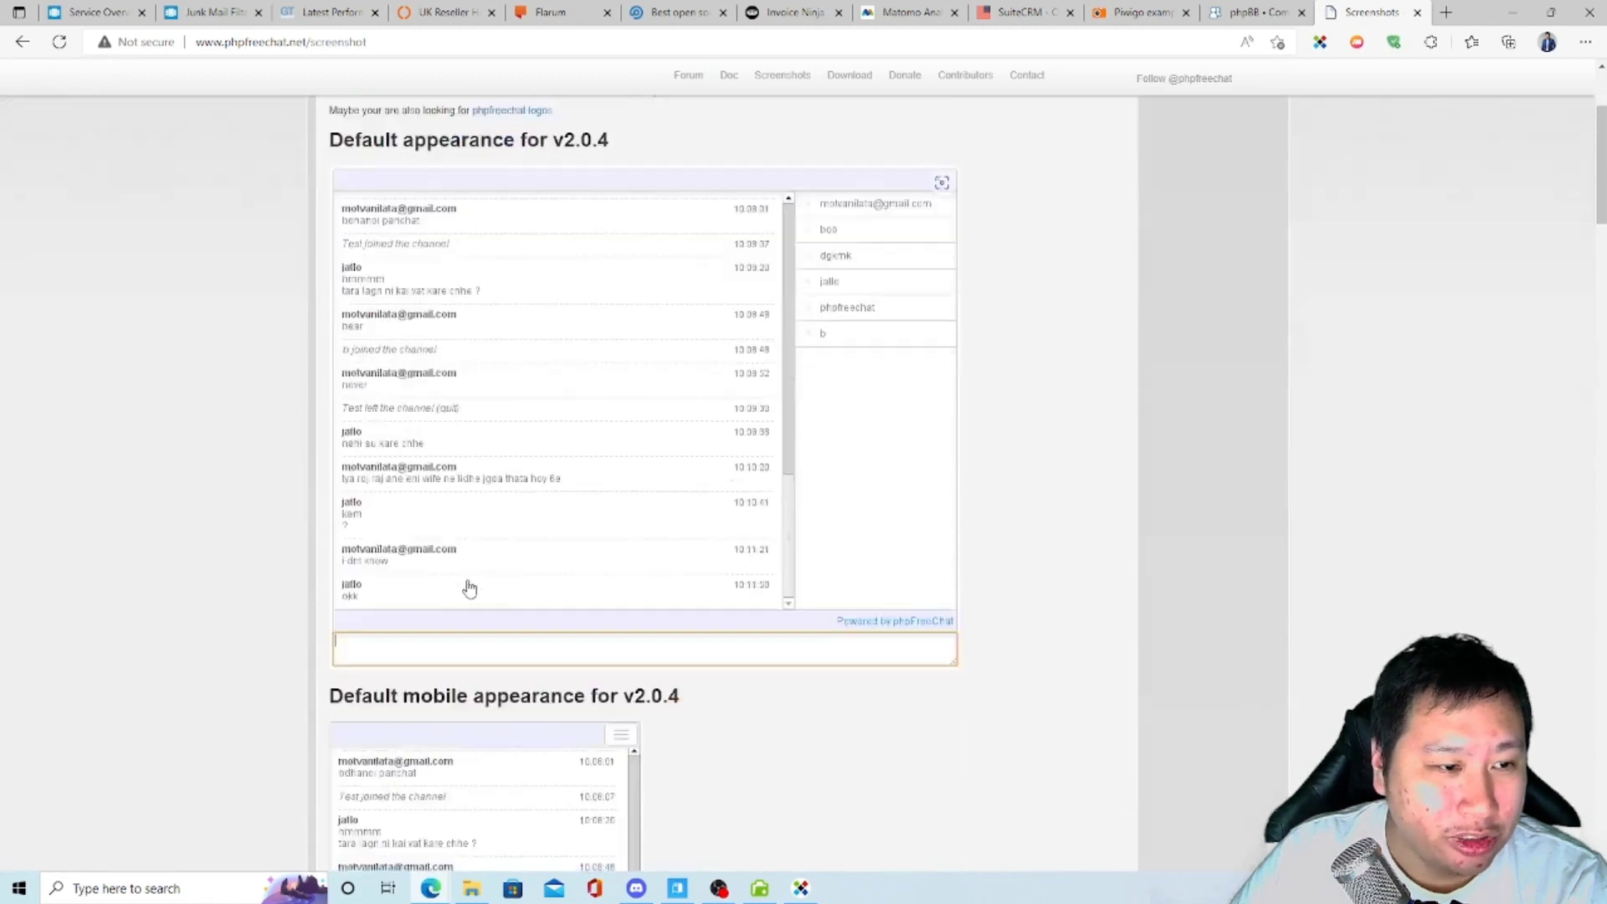
scroll(down, 3)
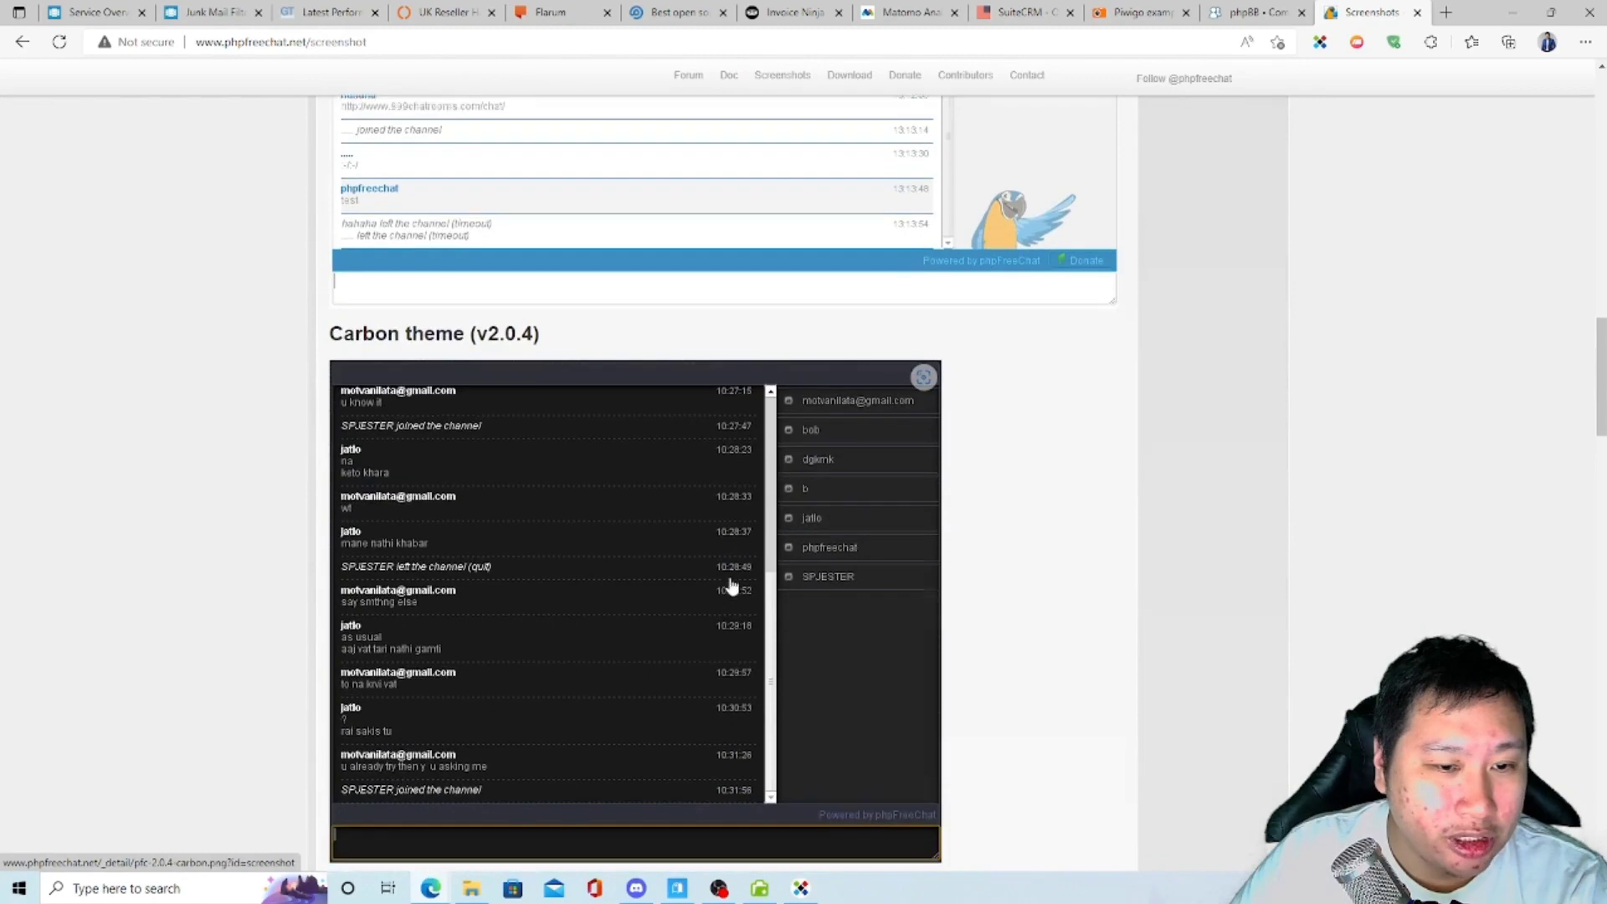
scroll(down, 3)
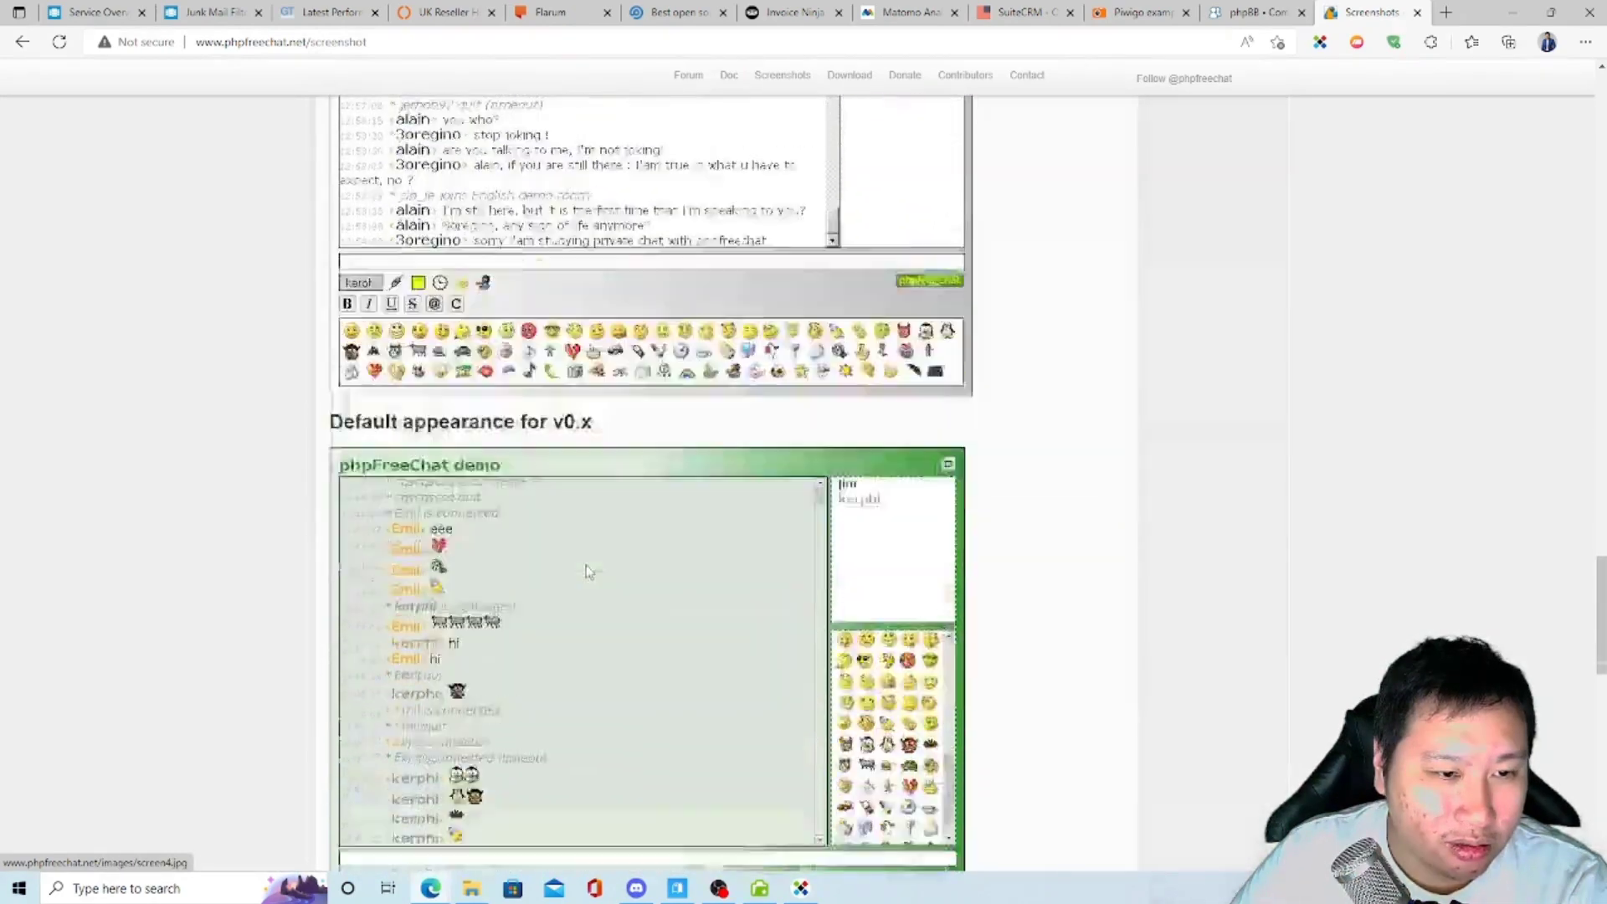
scroll(down, 3)
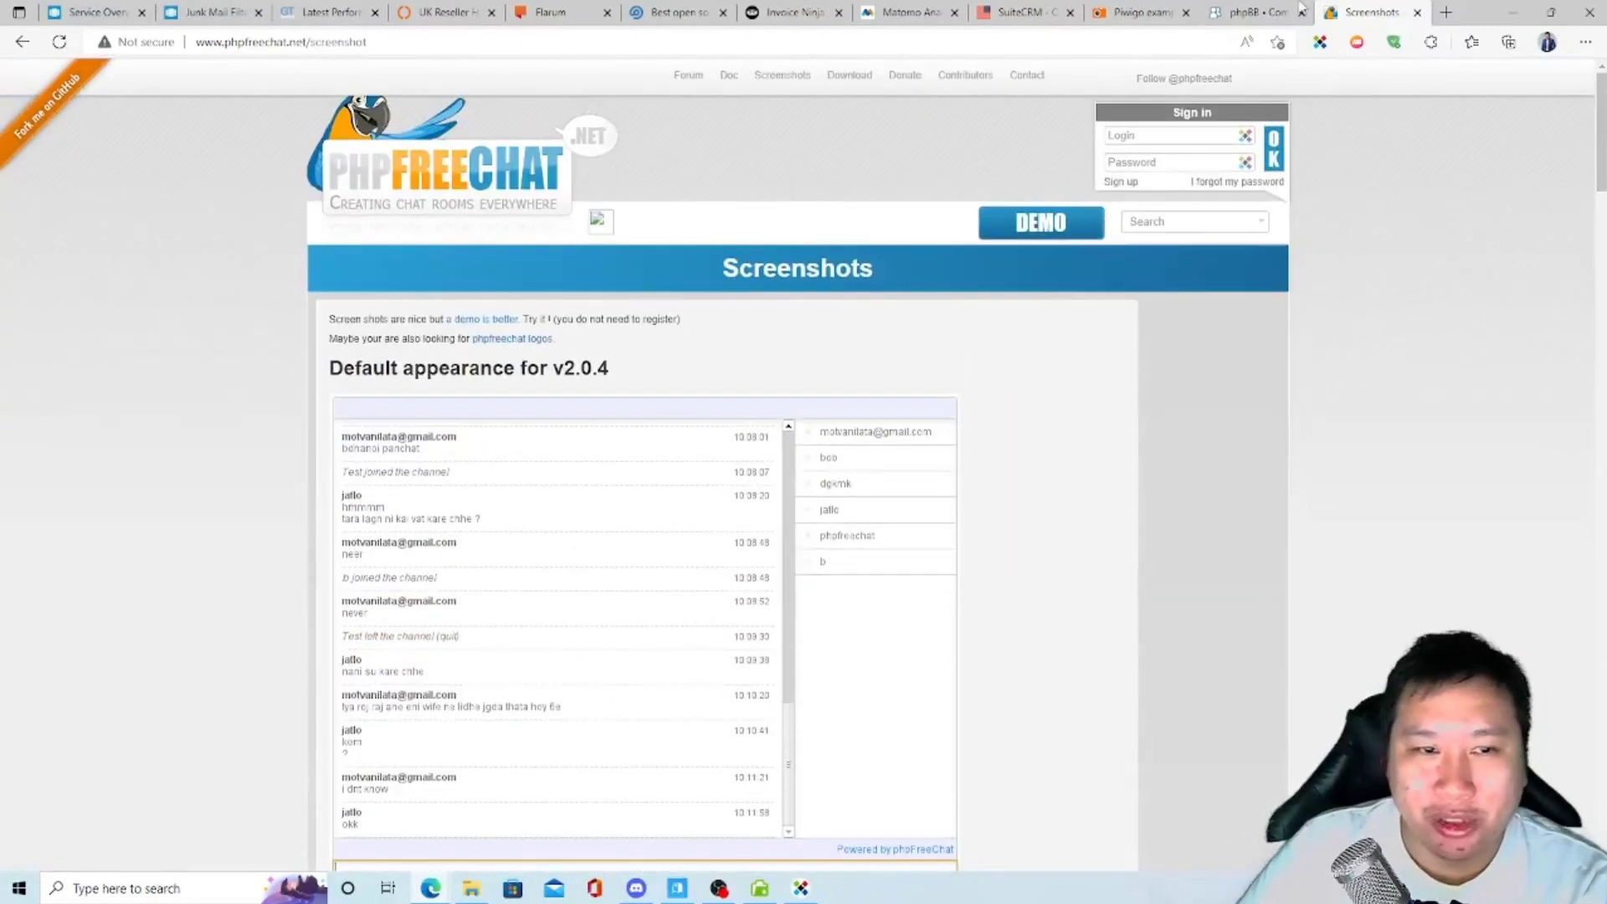
click(1241, 12)
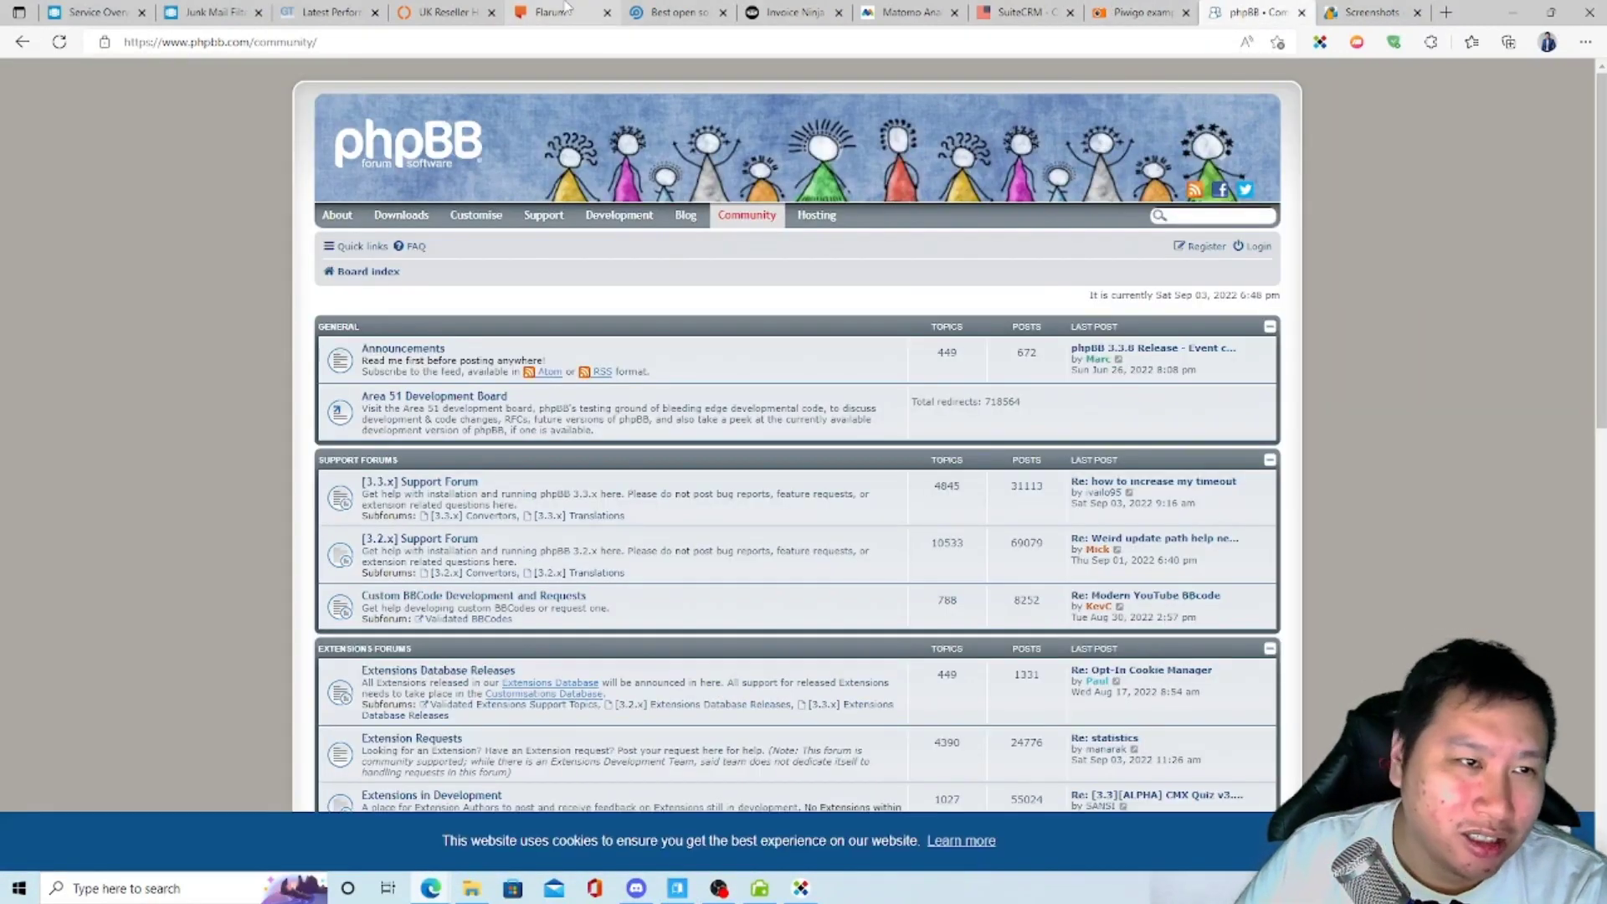
Open the discuss.flarum.org community board from Flarum's homepage, then switch to FreeScout's site.
click(561, 11)
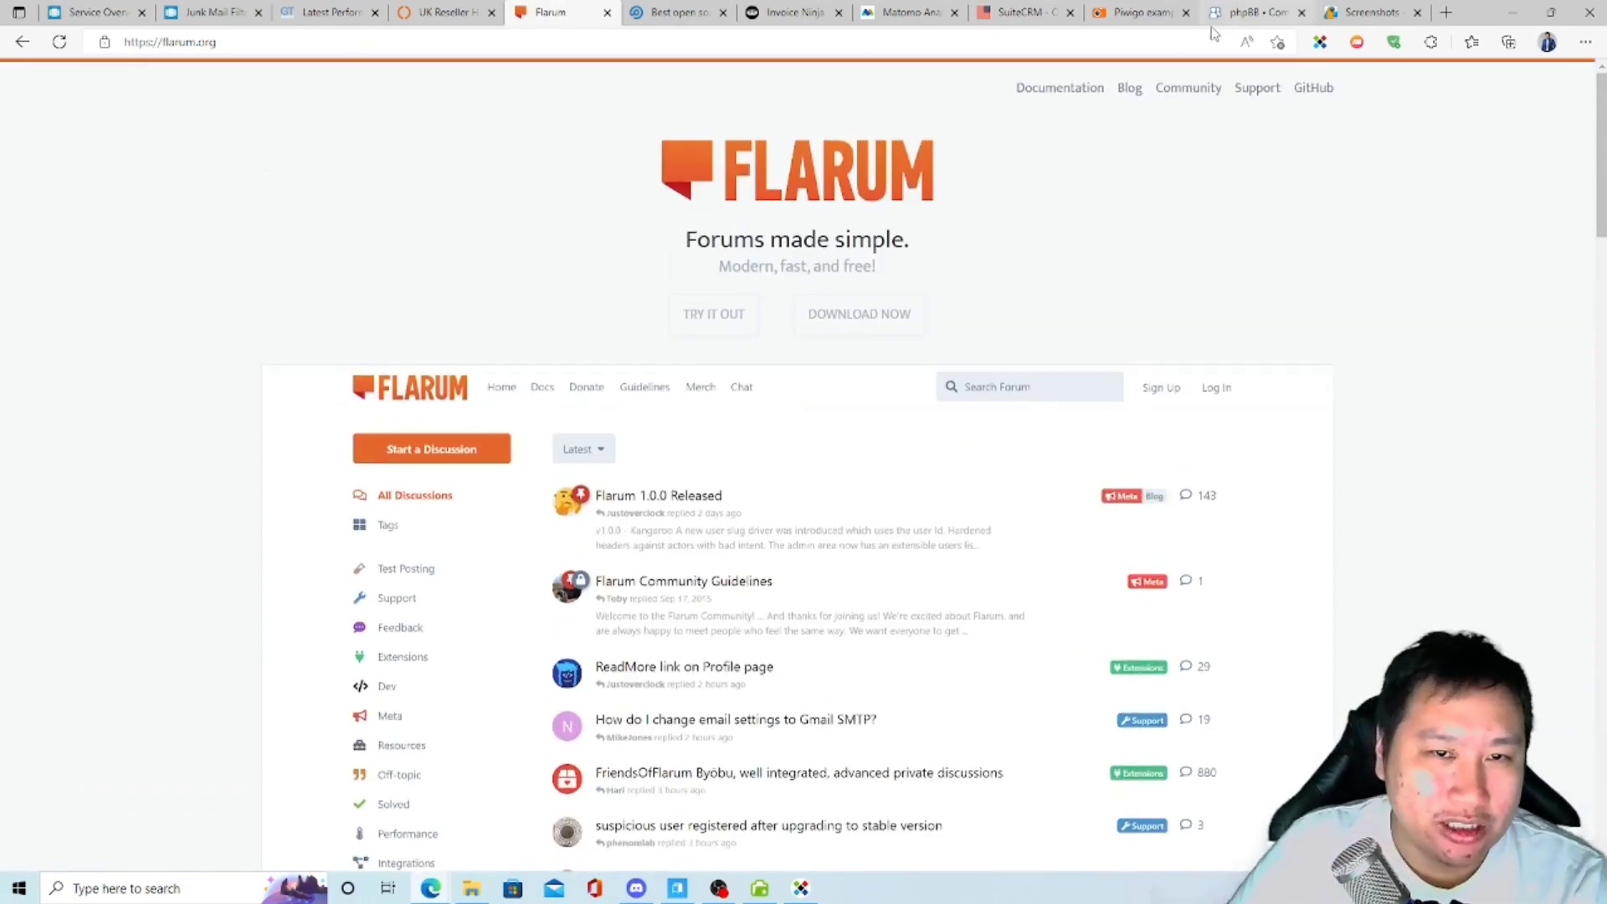
click(858, 314)
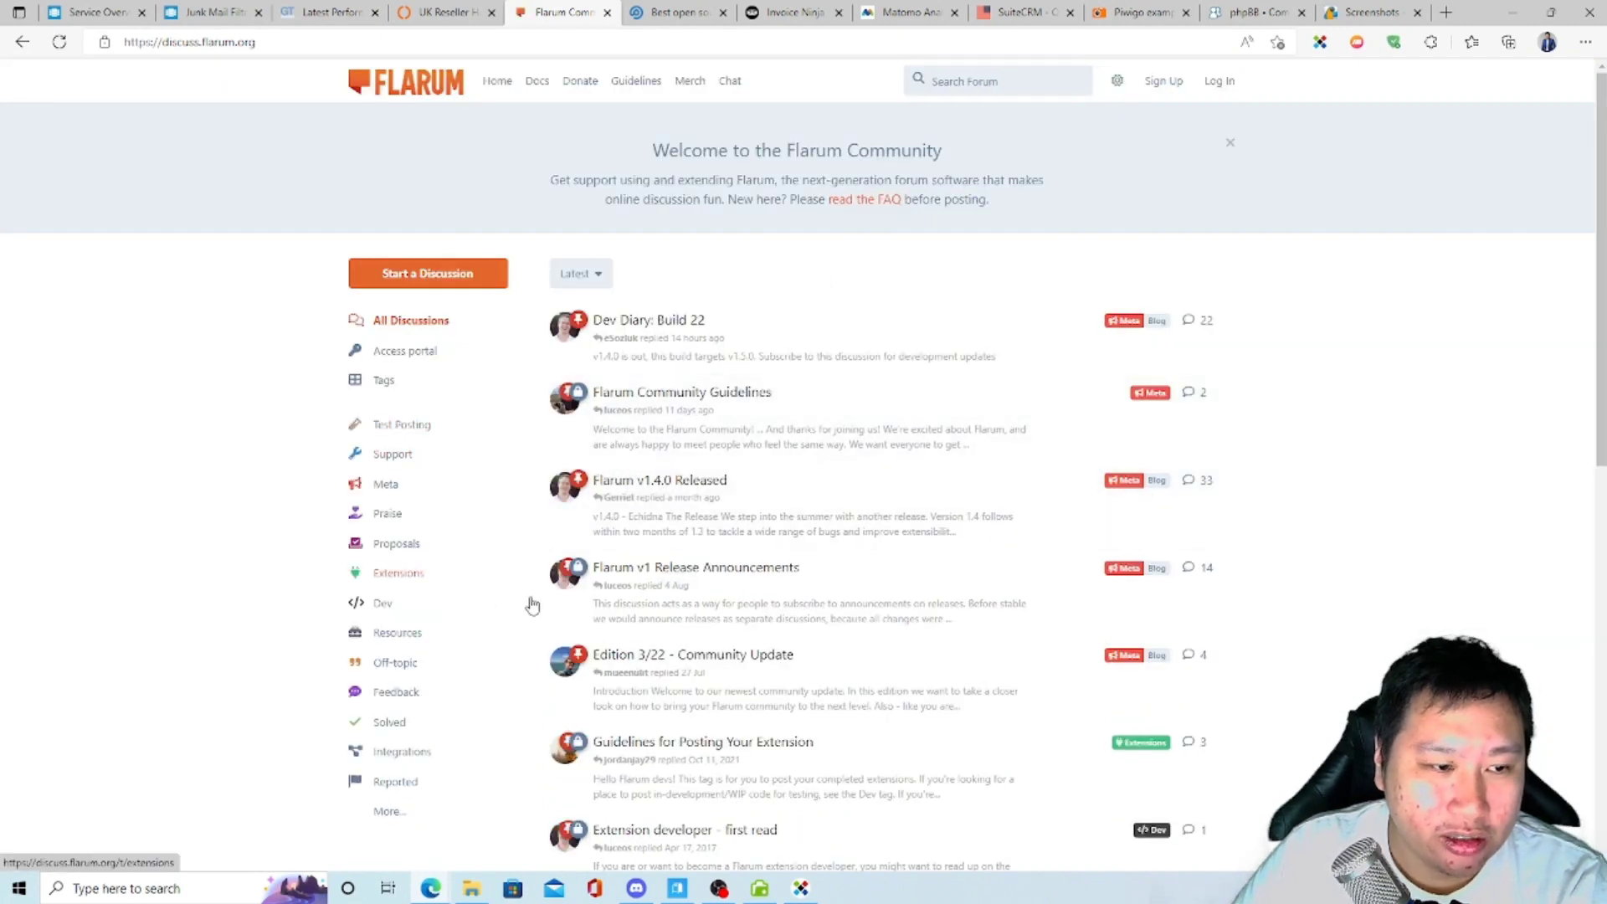
scroll(down, 3)
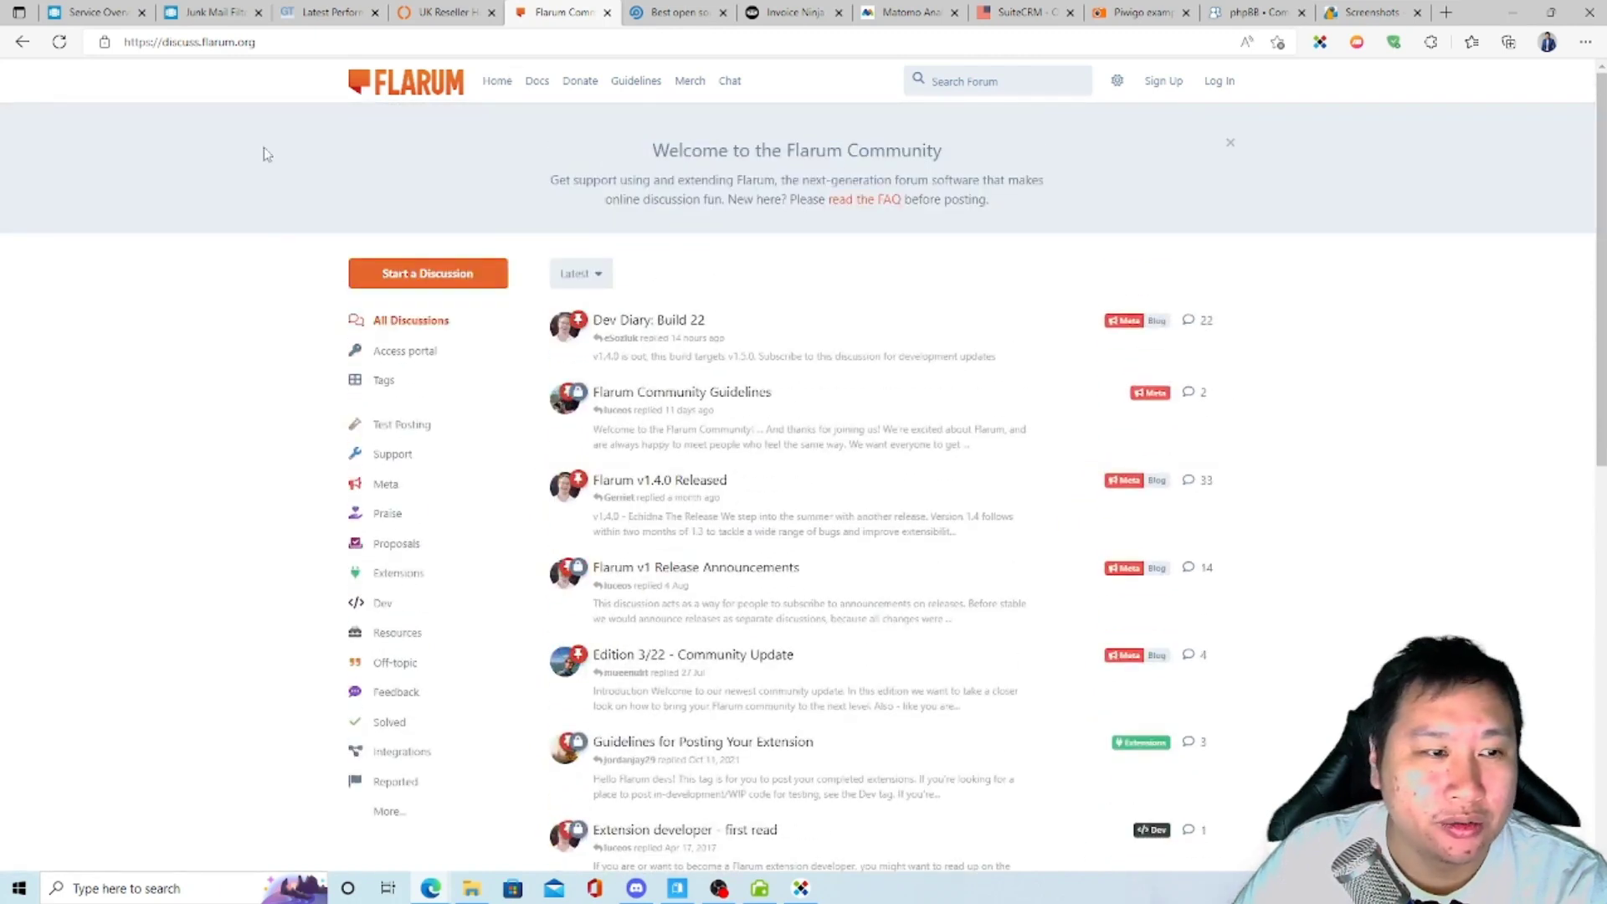
mouse_move(533, 252)
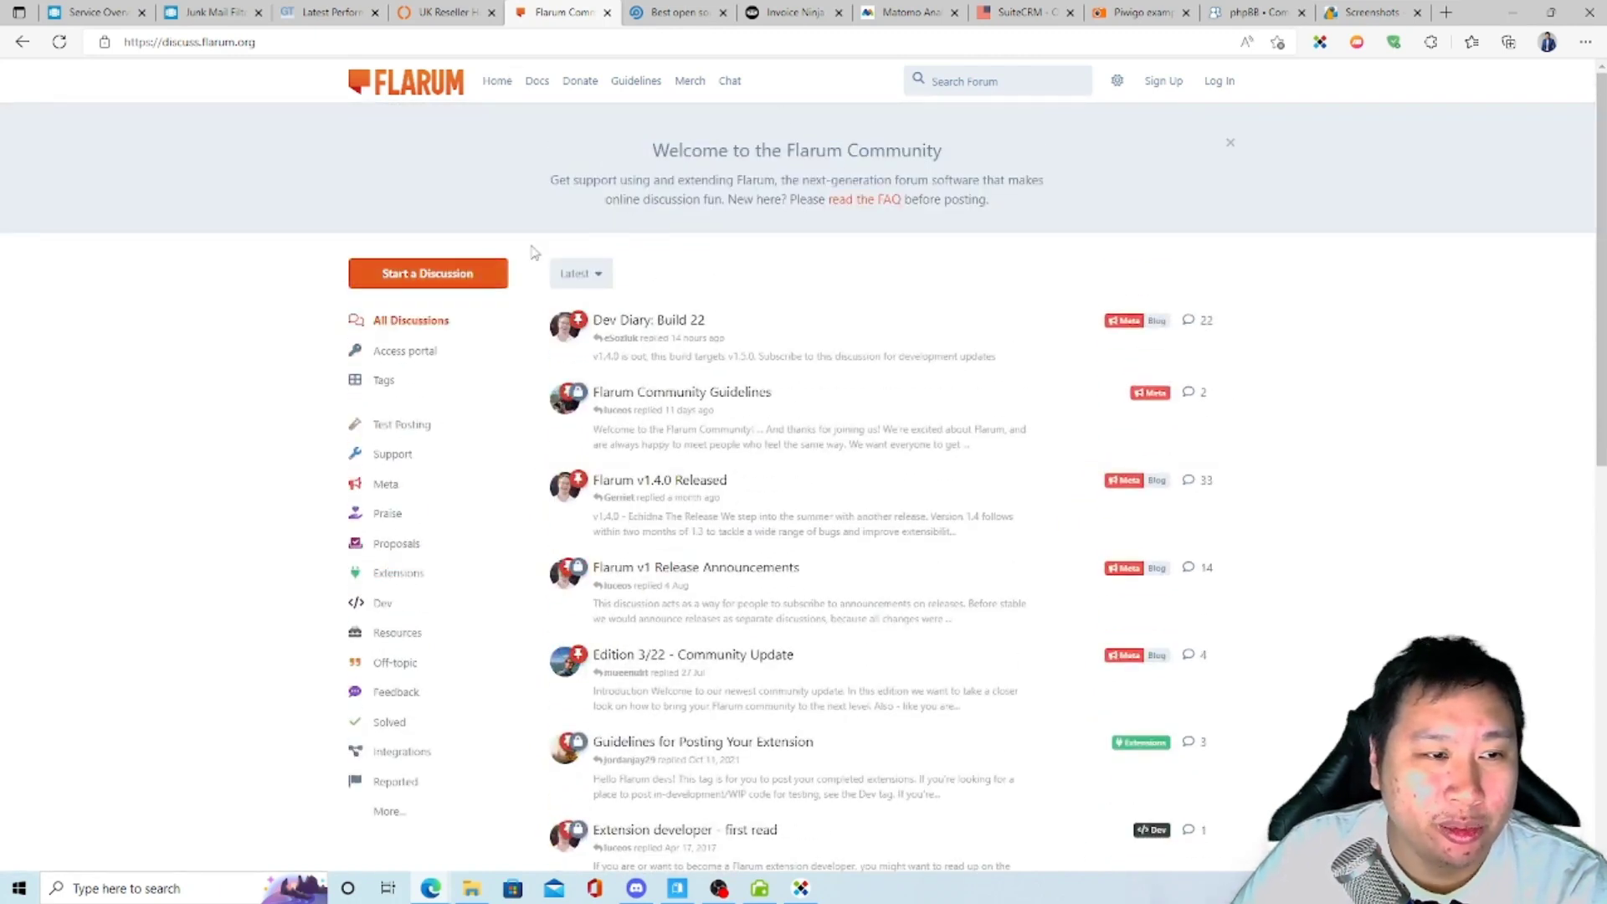
click(676, 13)
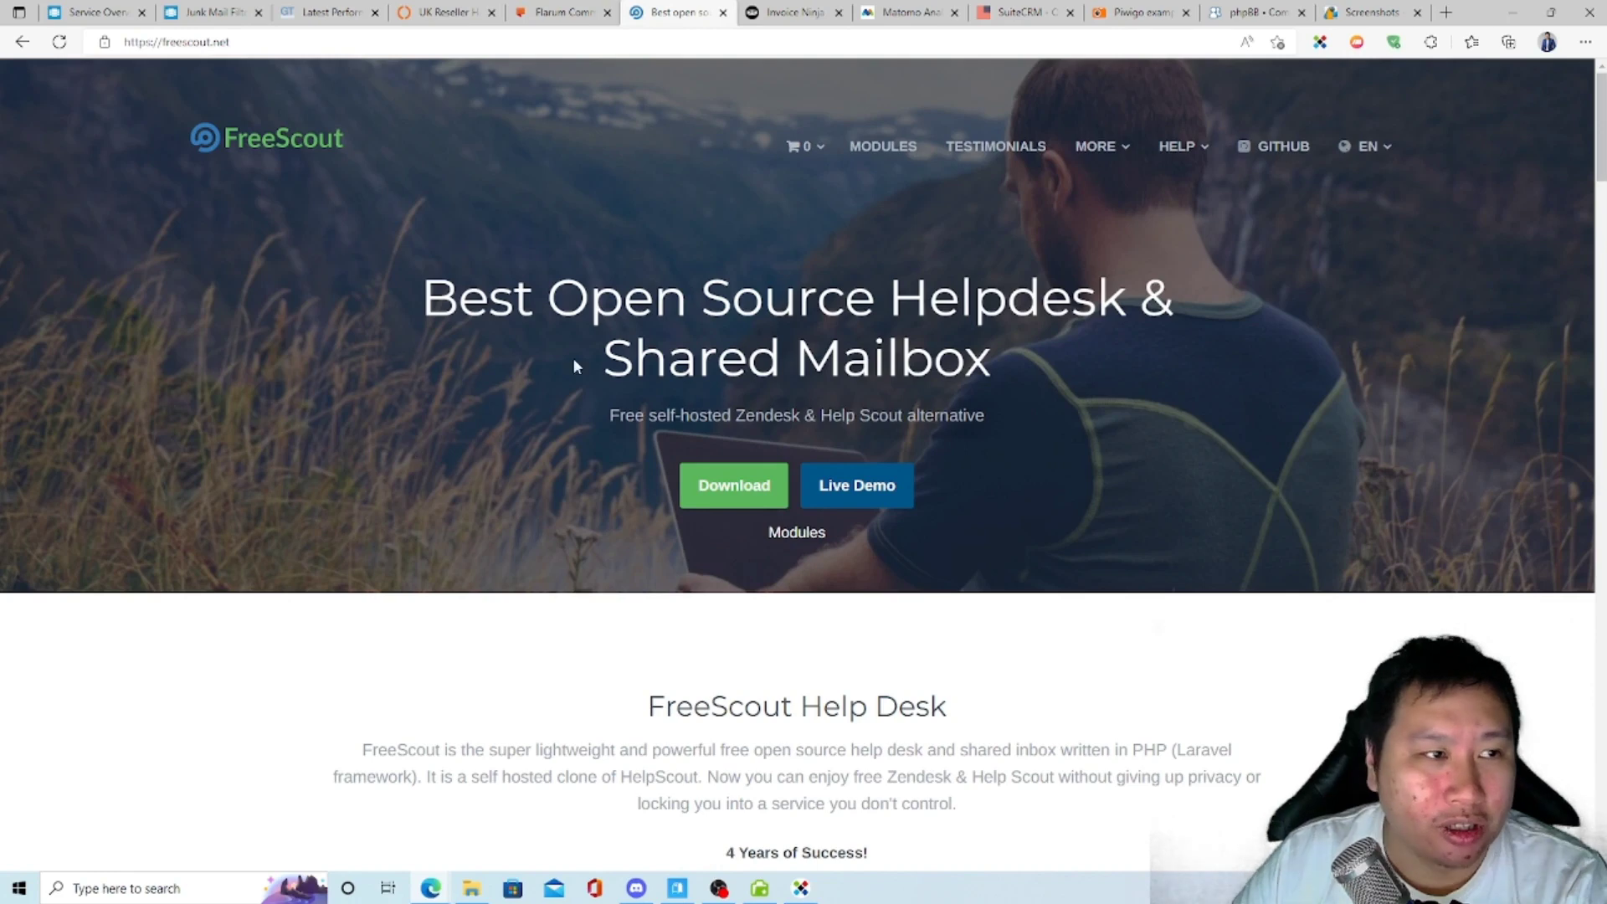
Scroll through FreeScout's helpdesk feature list, then switch to the Invoice Ninja site.
scroll(down, 3)
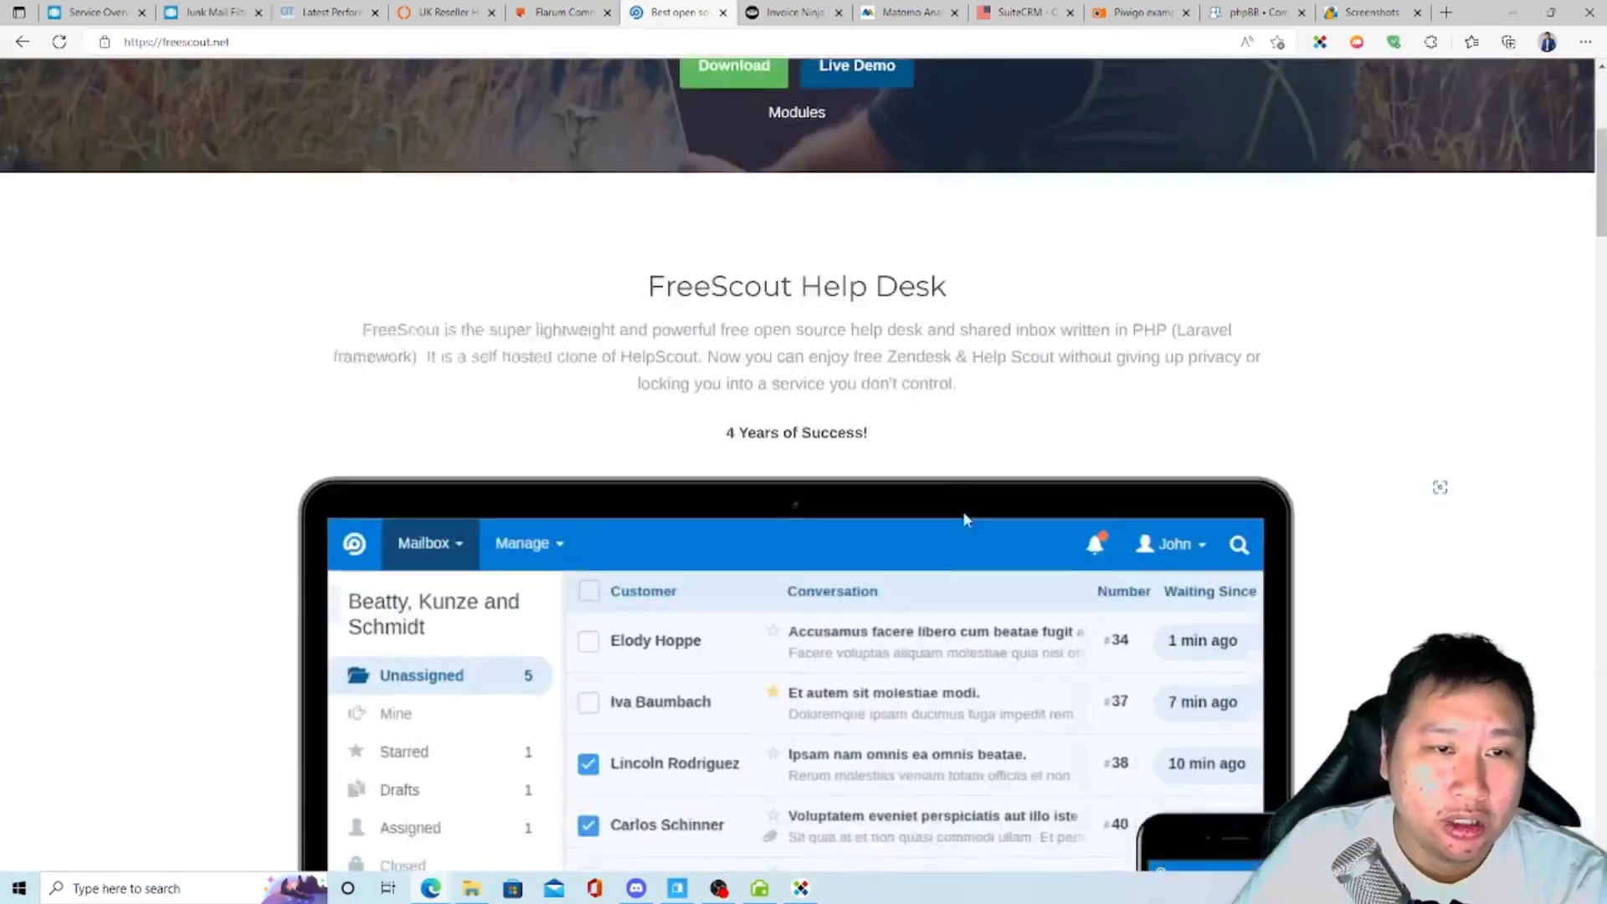
scroll(down, 3)
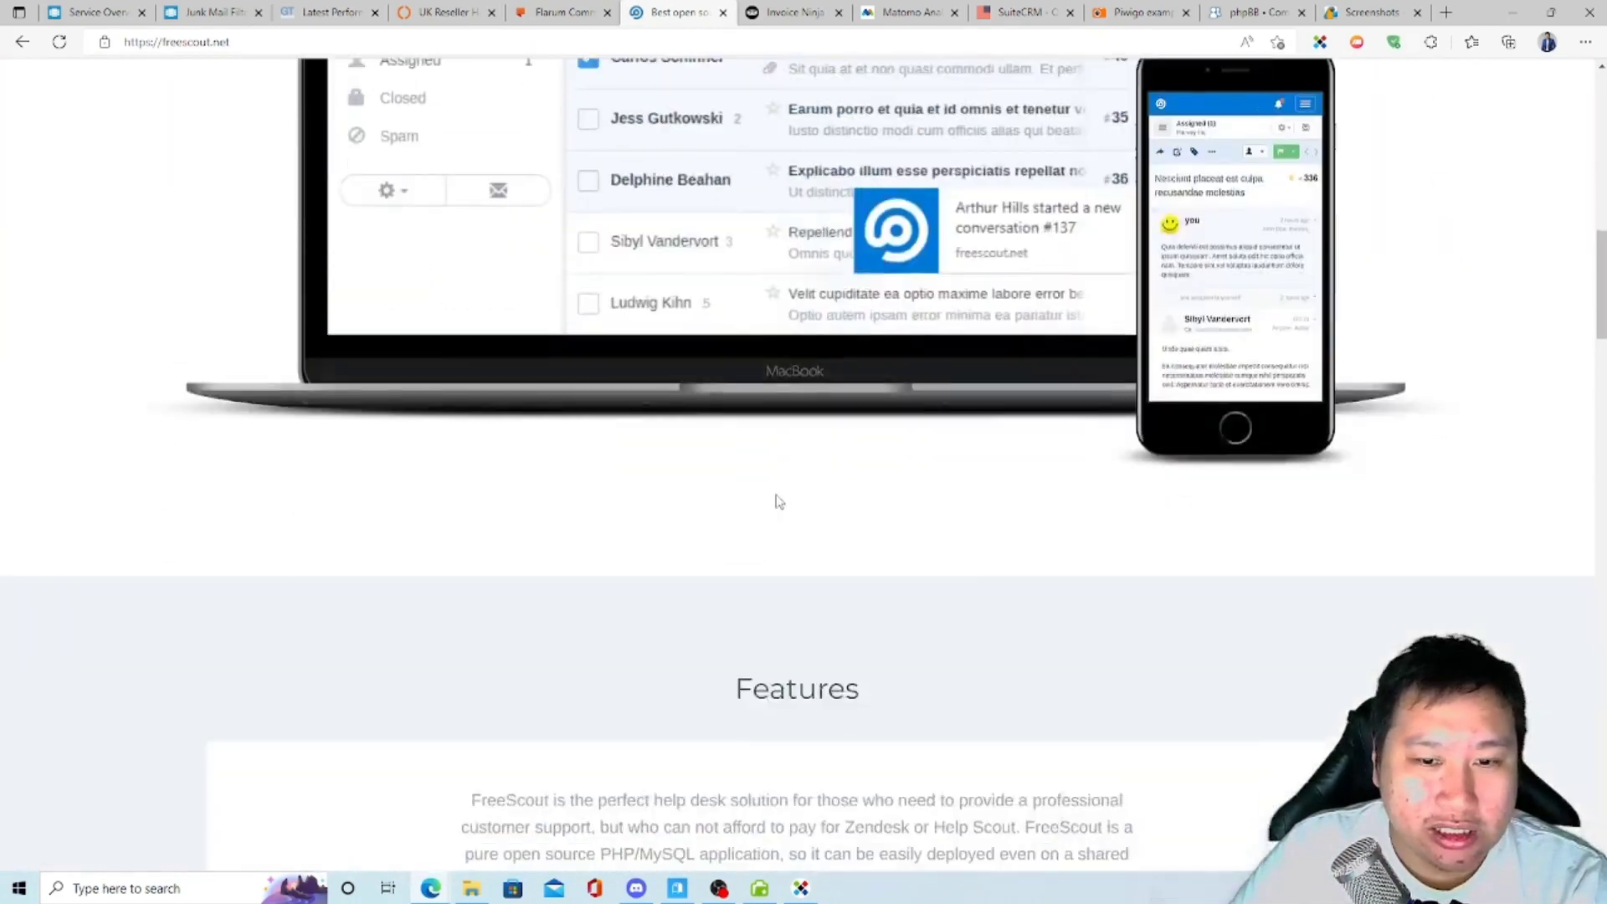
scroll(down, 3)
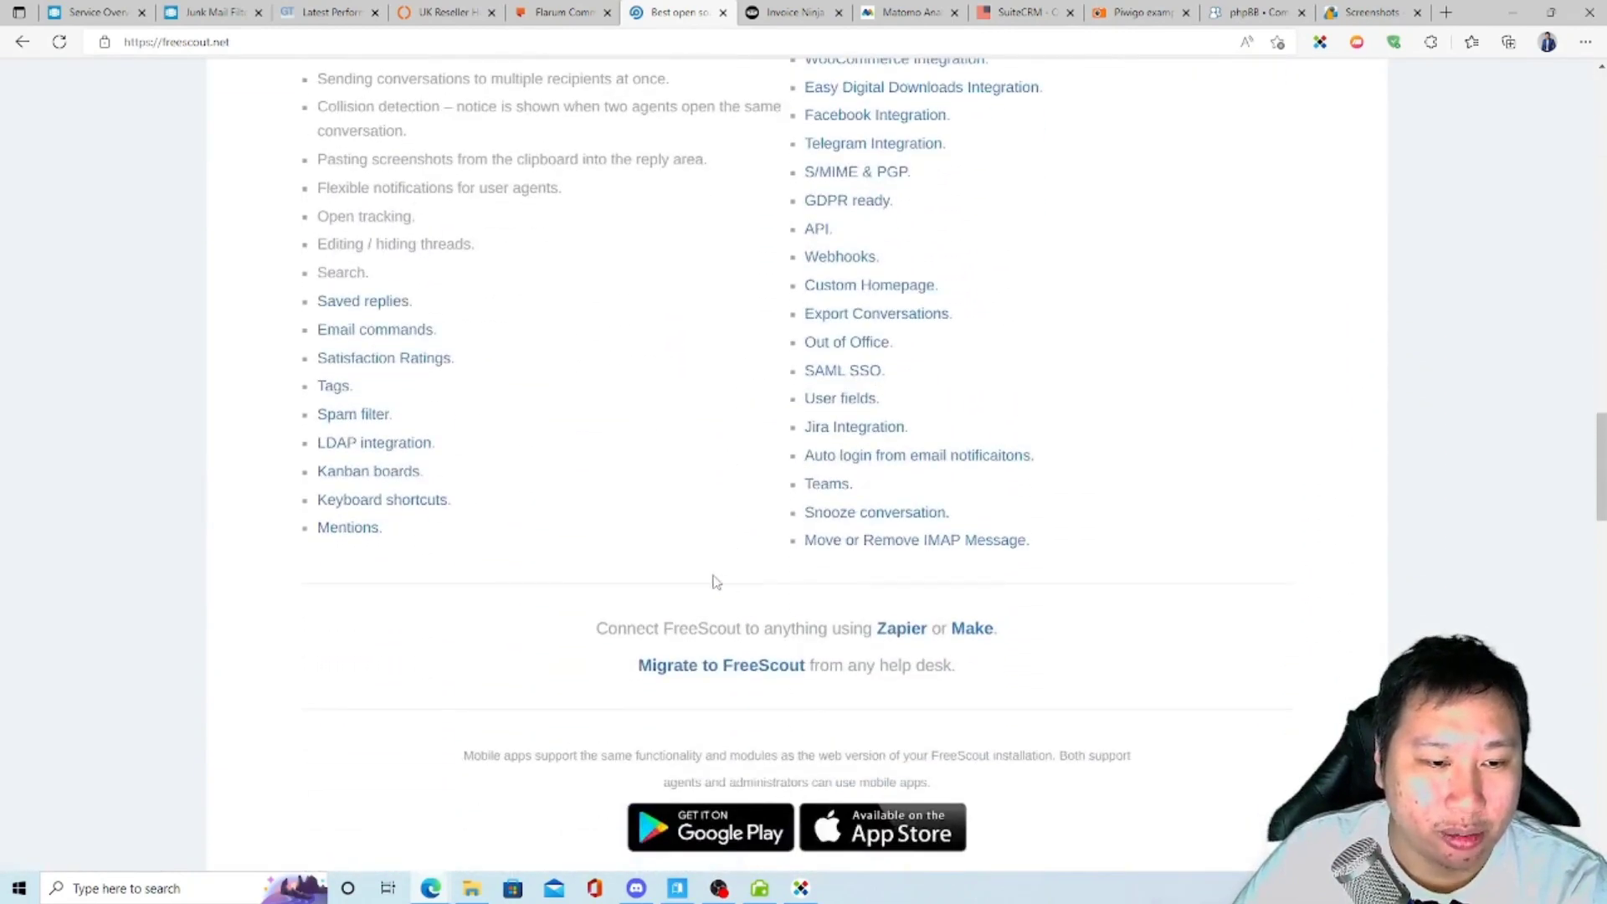
scroll(up, 3)
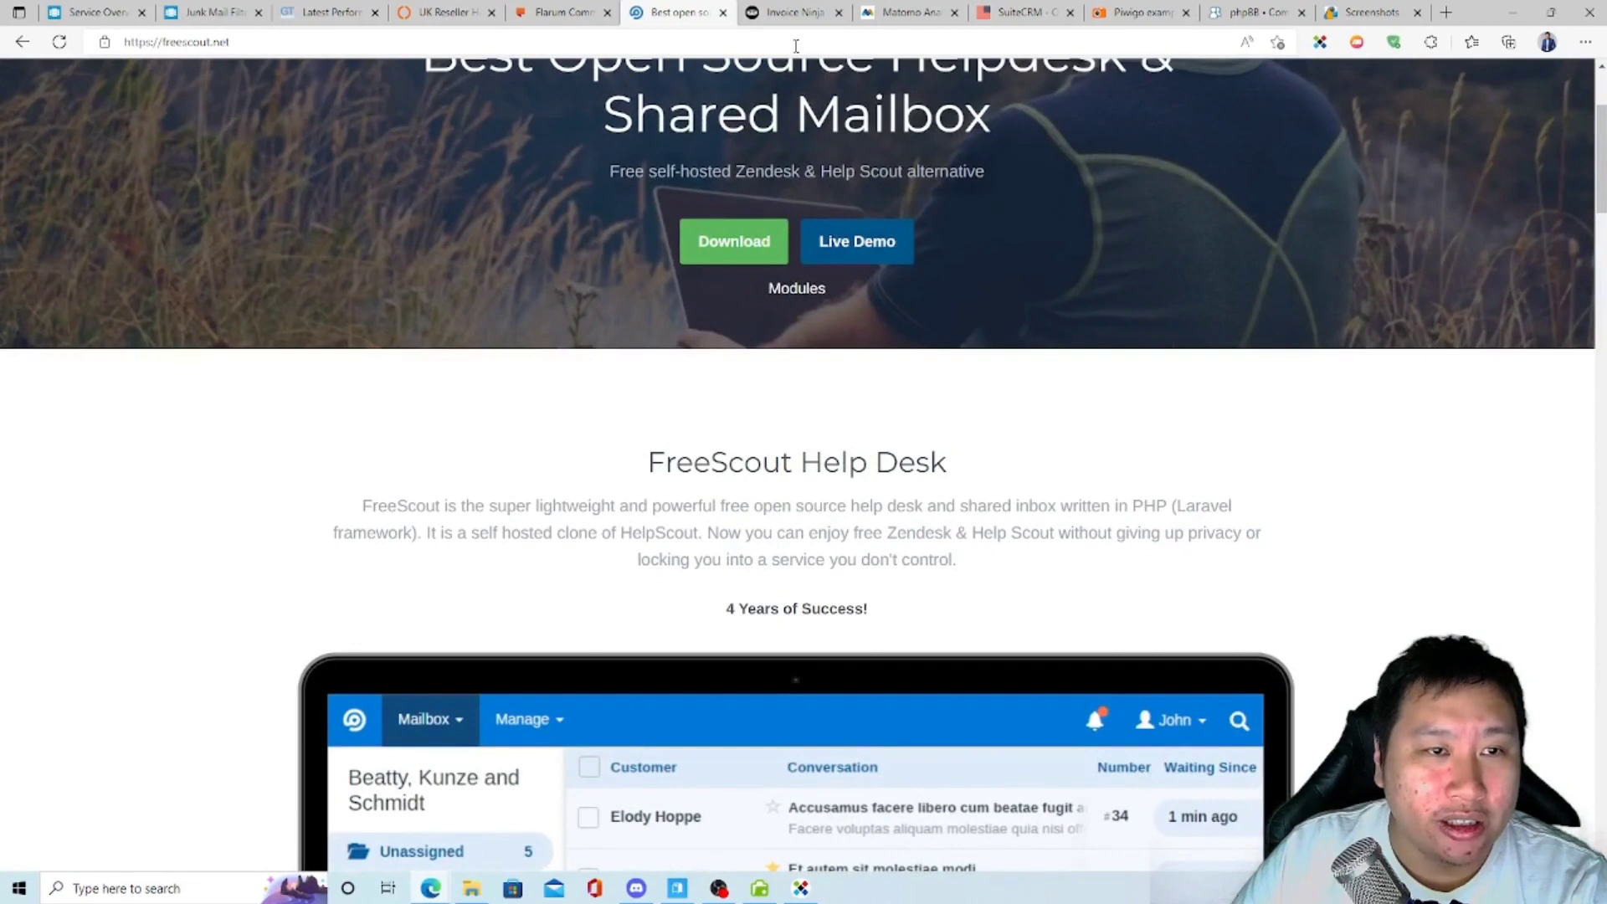
click(794, 10)
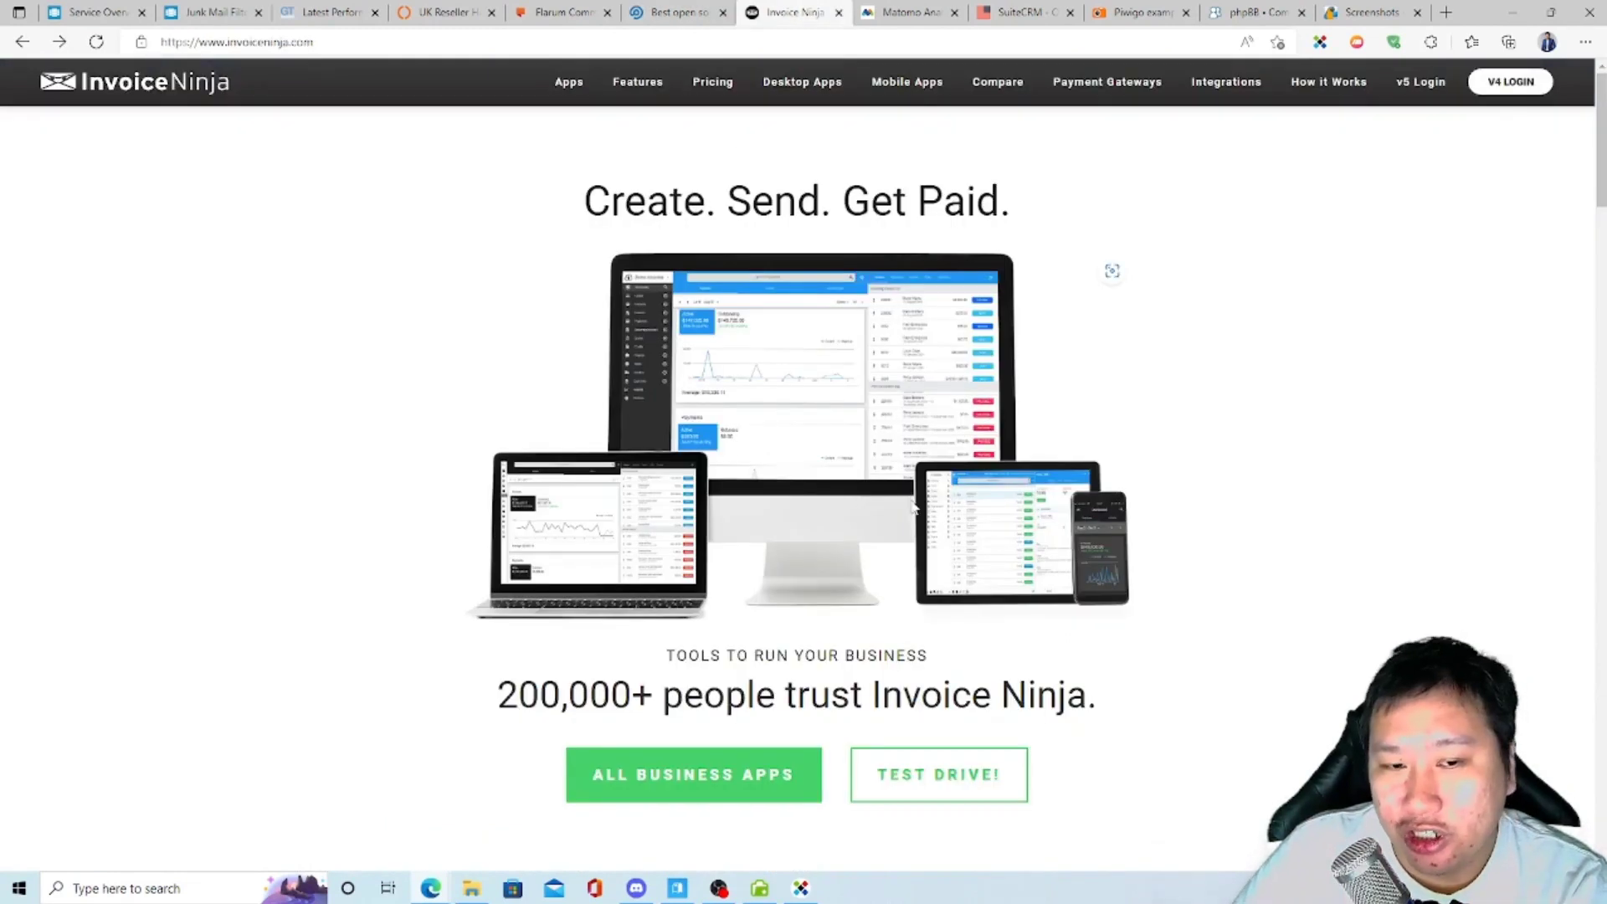
Browse Matomo's homepage analytics pitch and ratings after dismissing its newsletter popup.
click(905, 12)
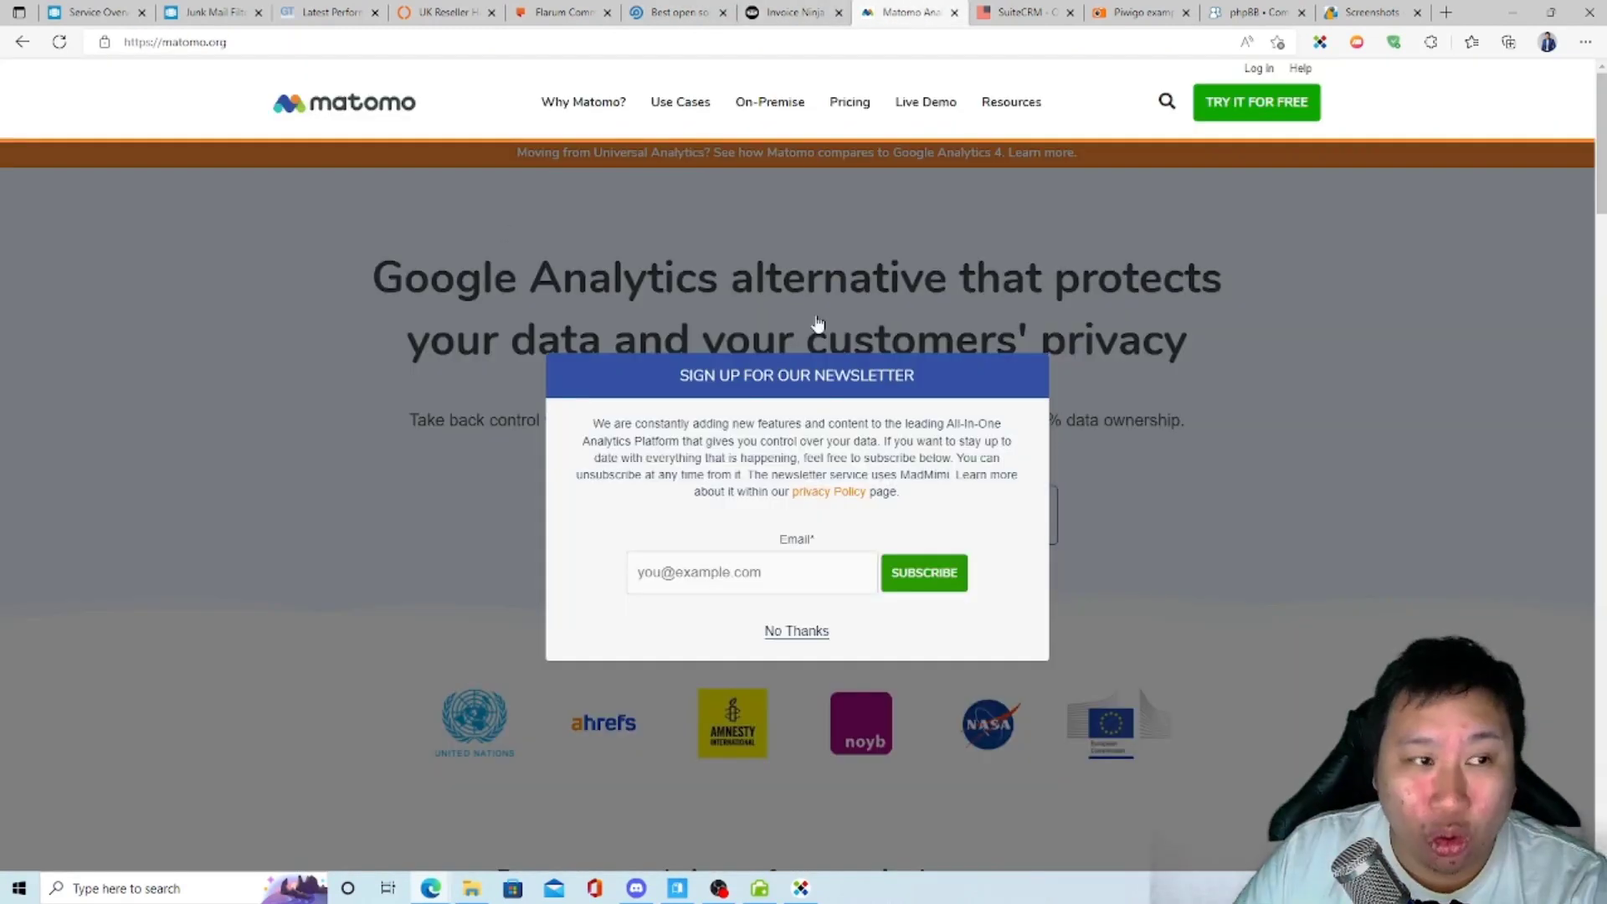
click(91, 11)
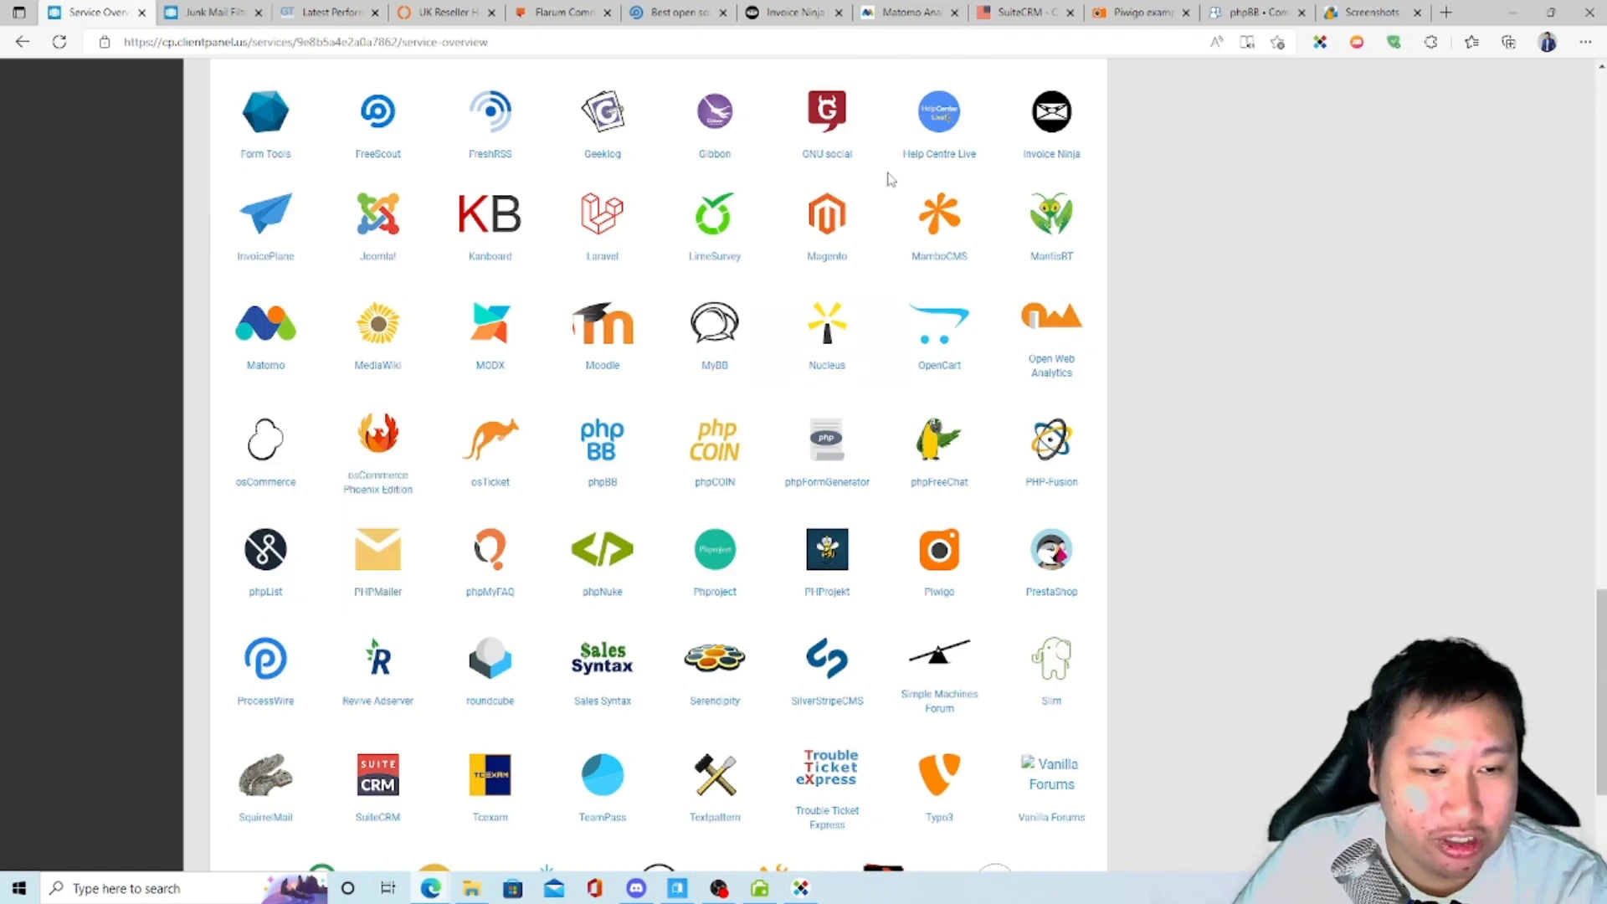
click(905, 13)
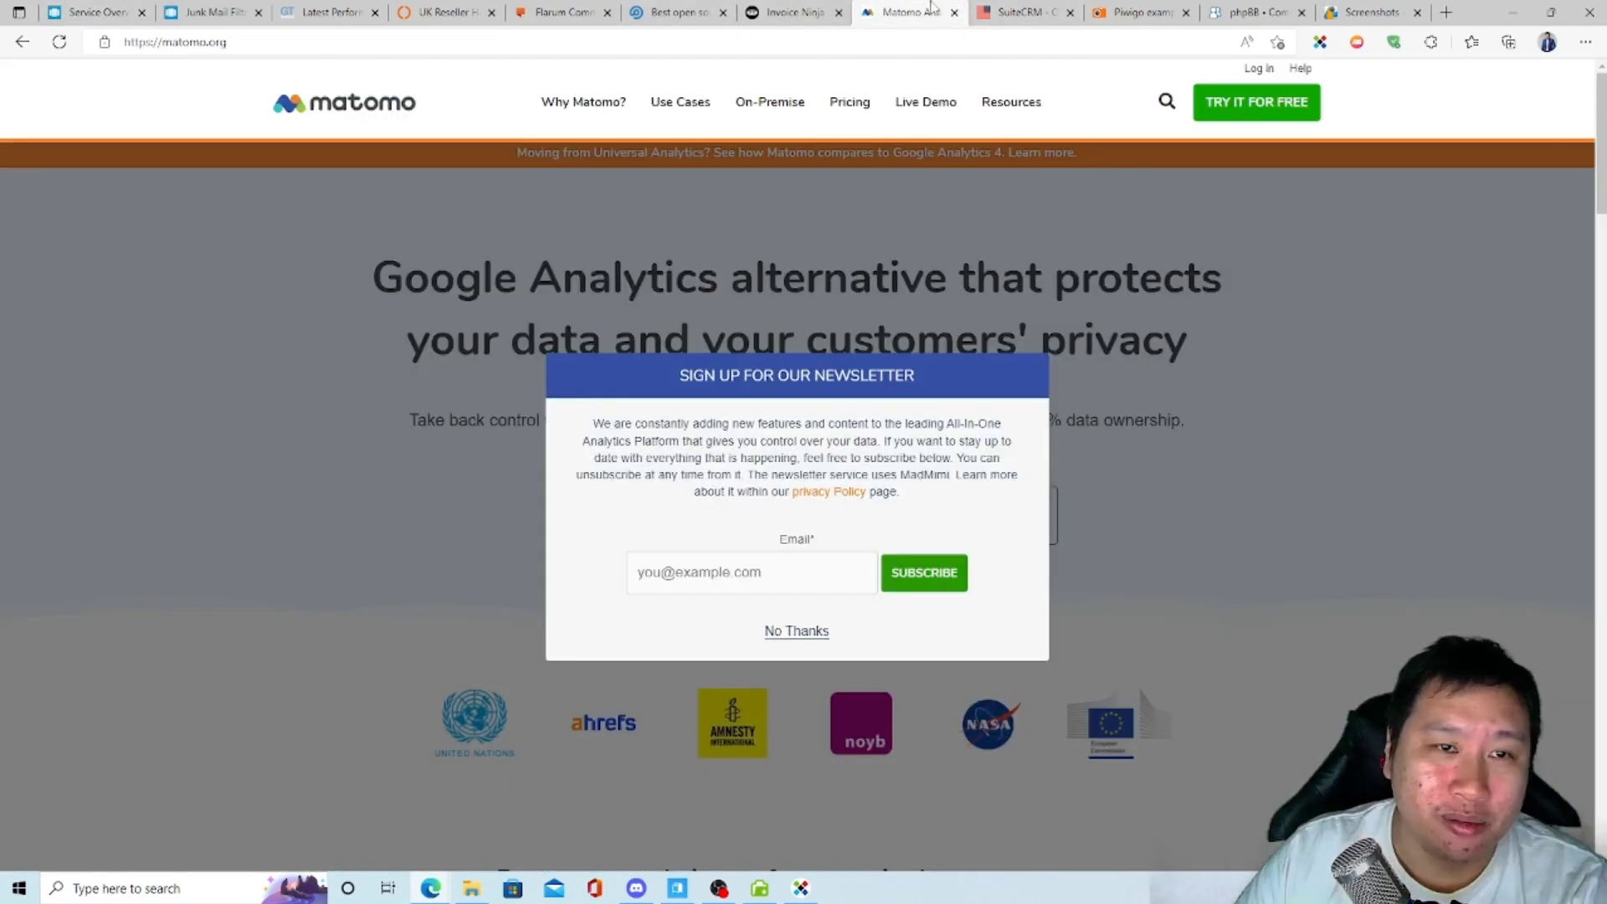
click(796, 630)
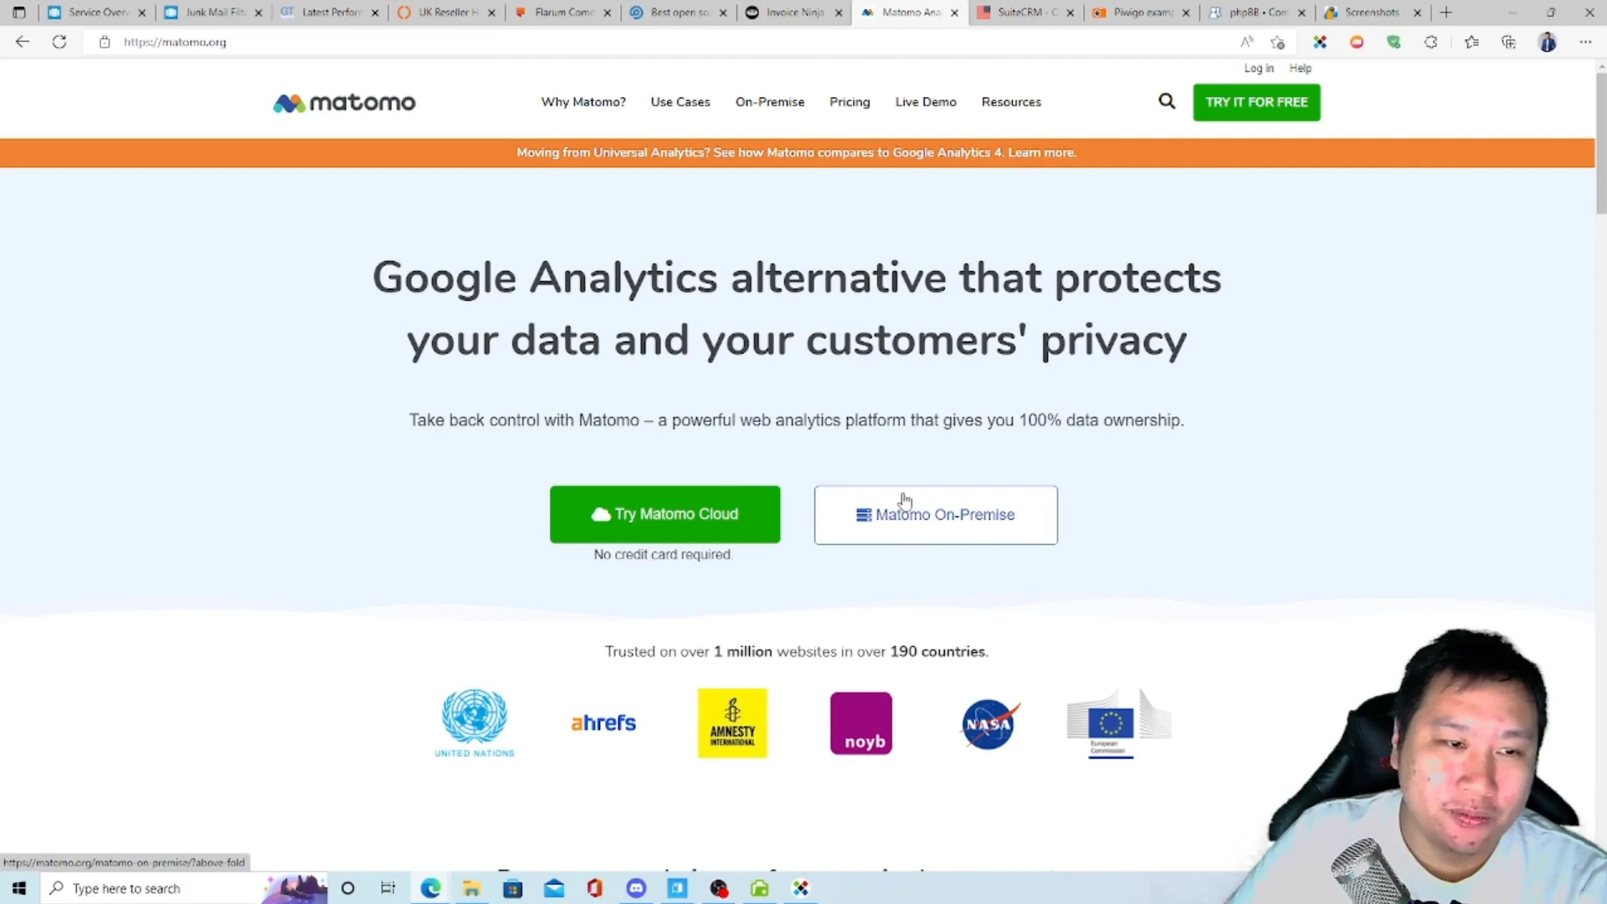
scroll(down, 3)
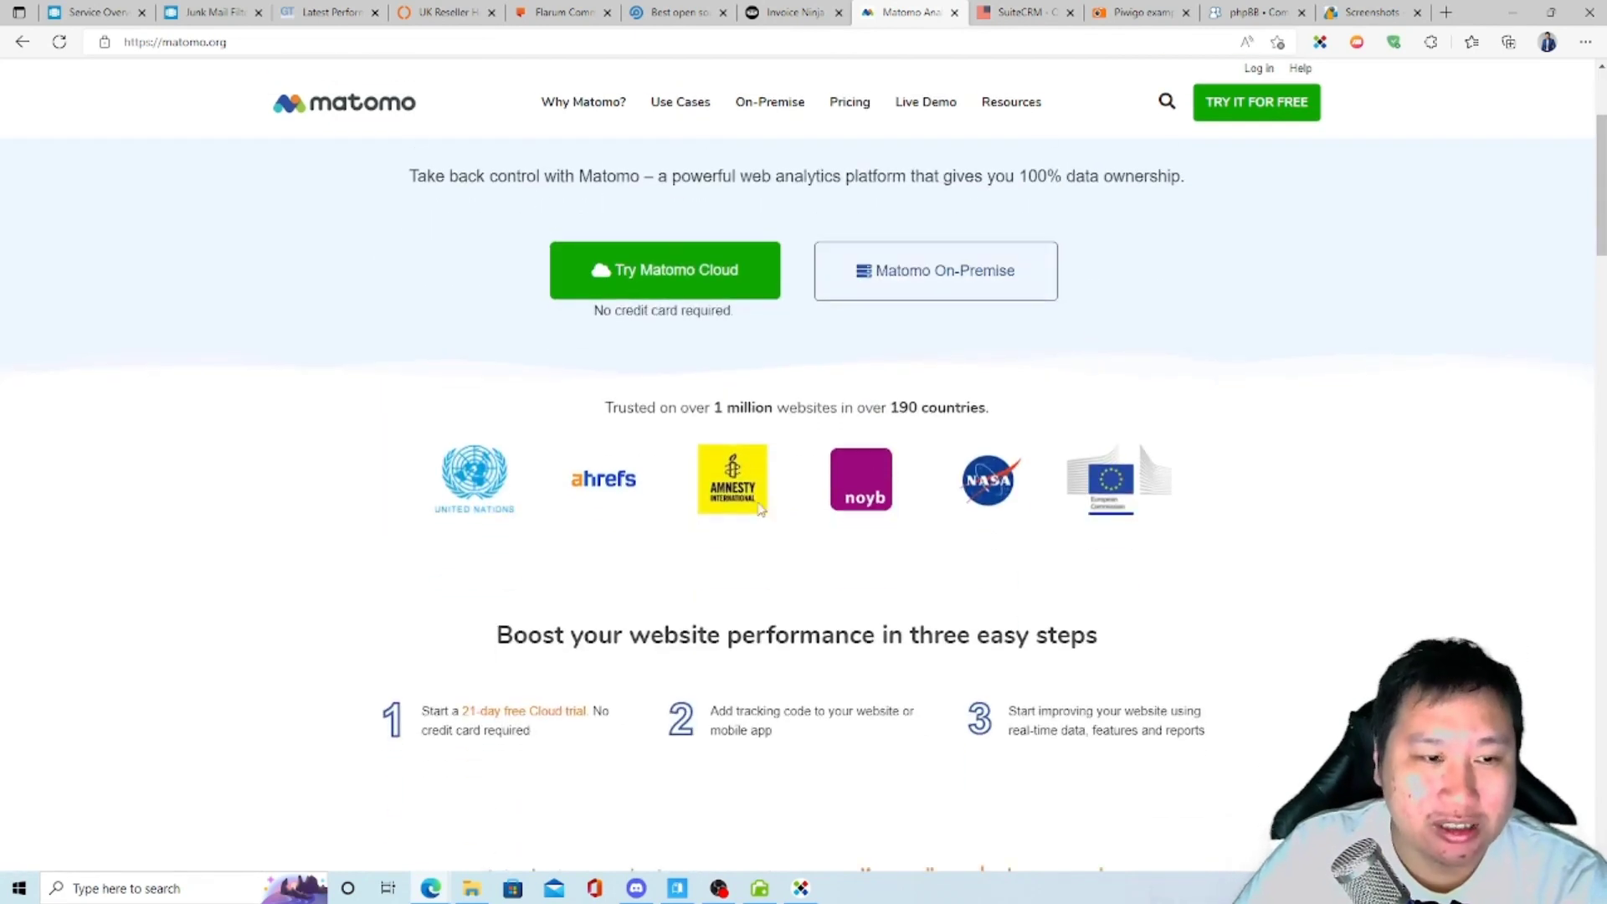
scroll(down, 3)
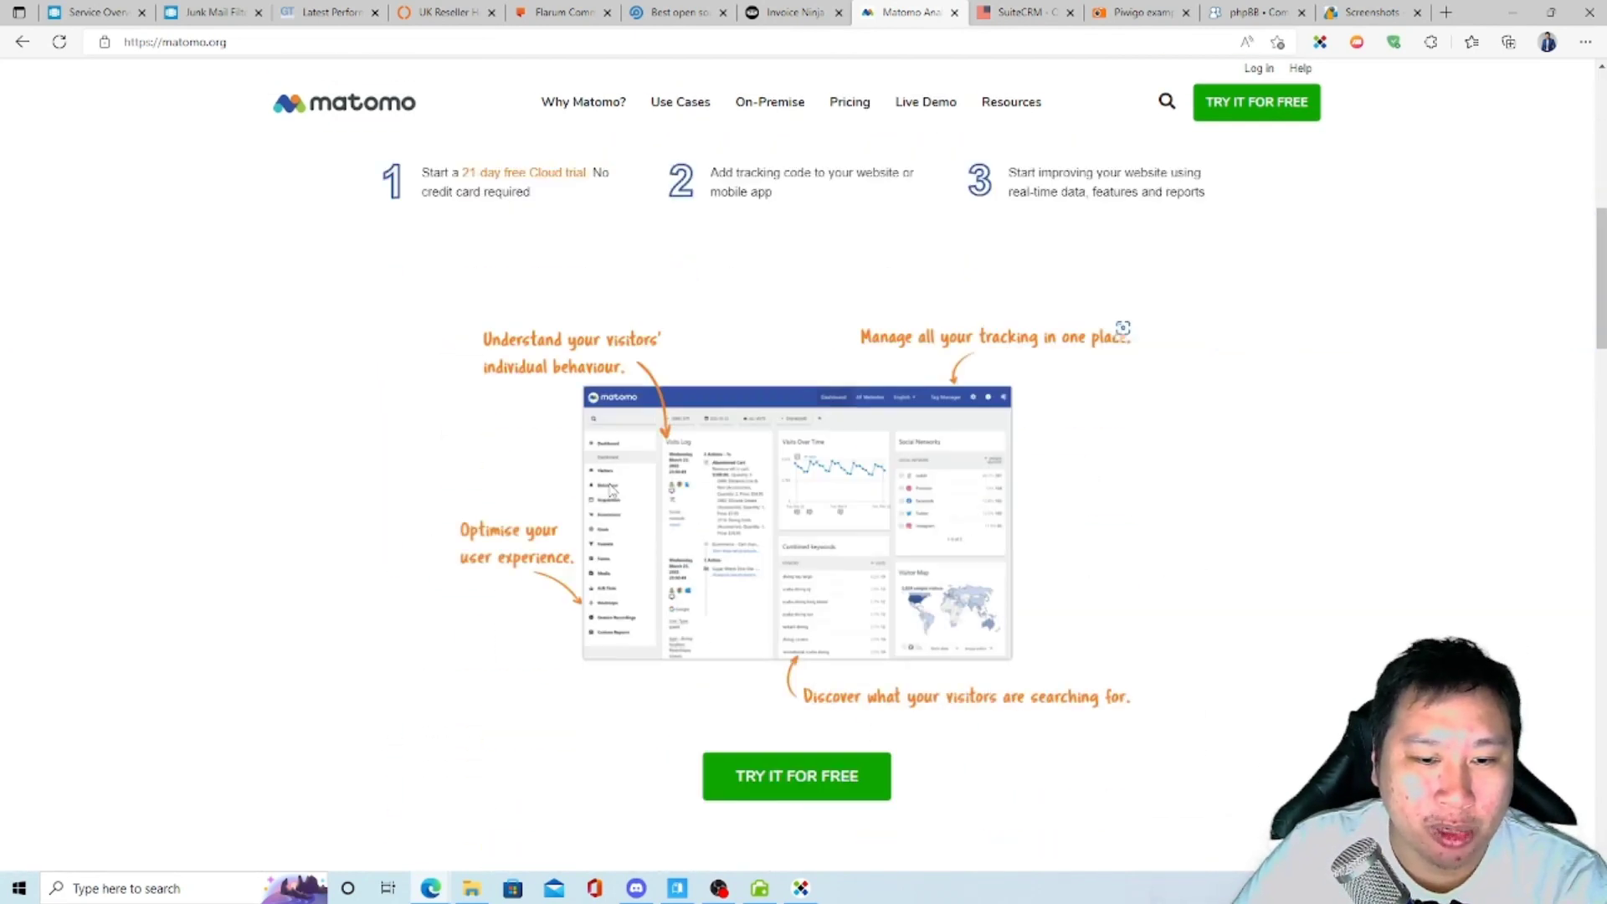
scroll(down, 3)
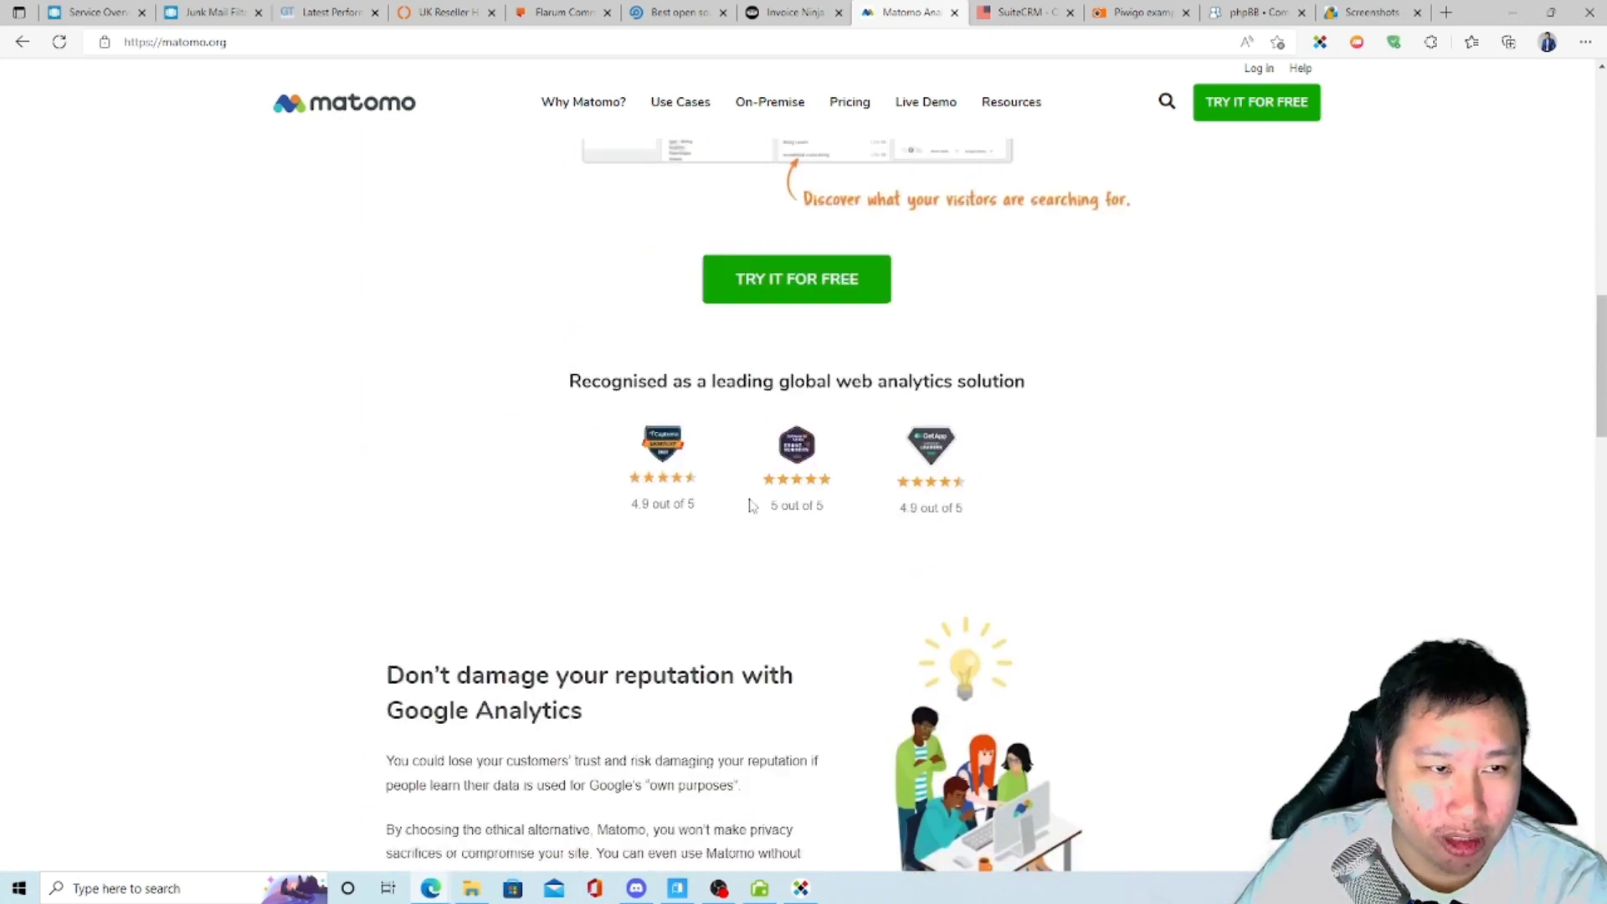
scroll(up, 3)
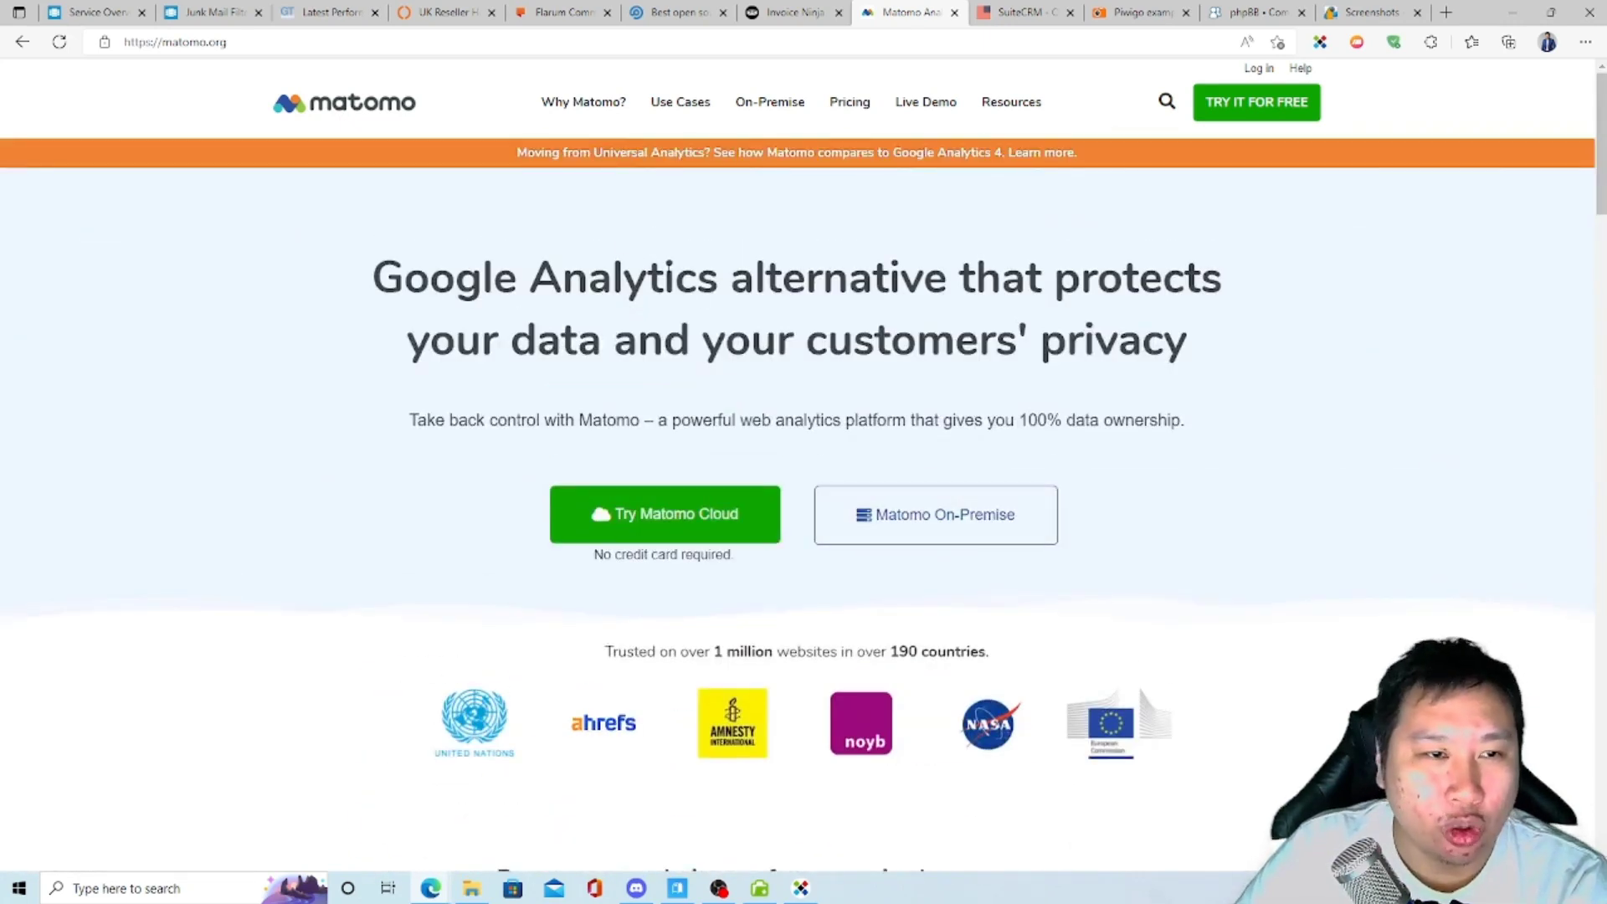
Glance at the SuiteCRM homepage, then open Piwigo's user gallery examples.
click(92, 11)
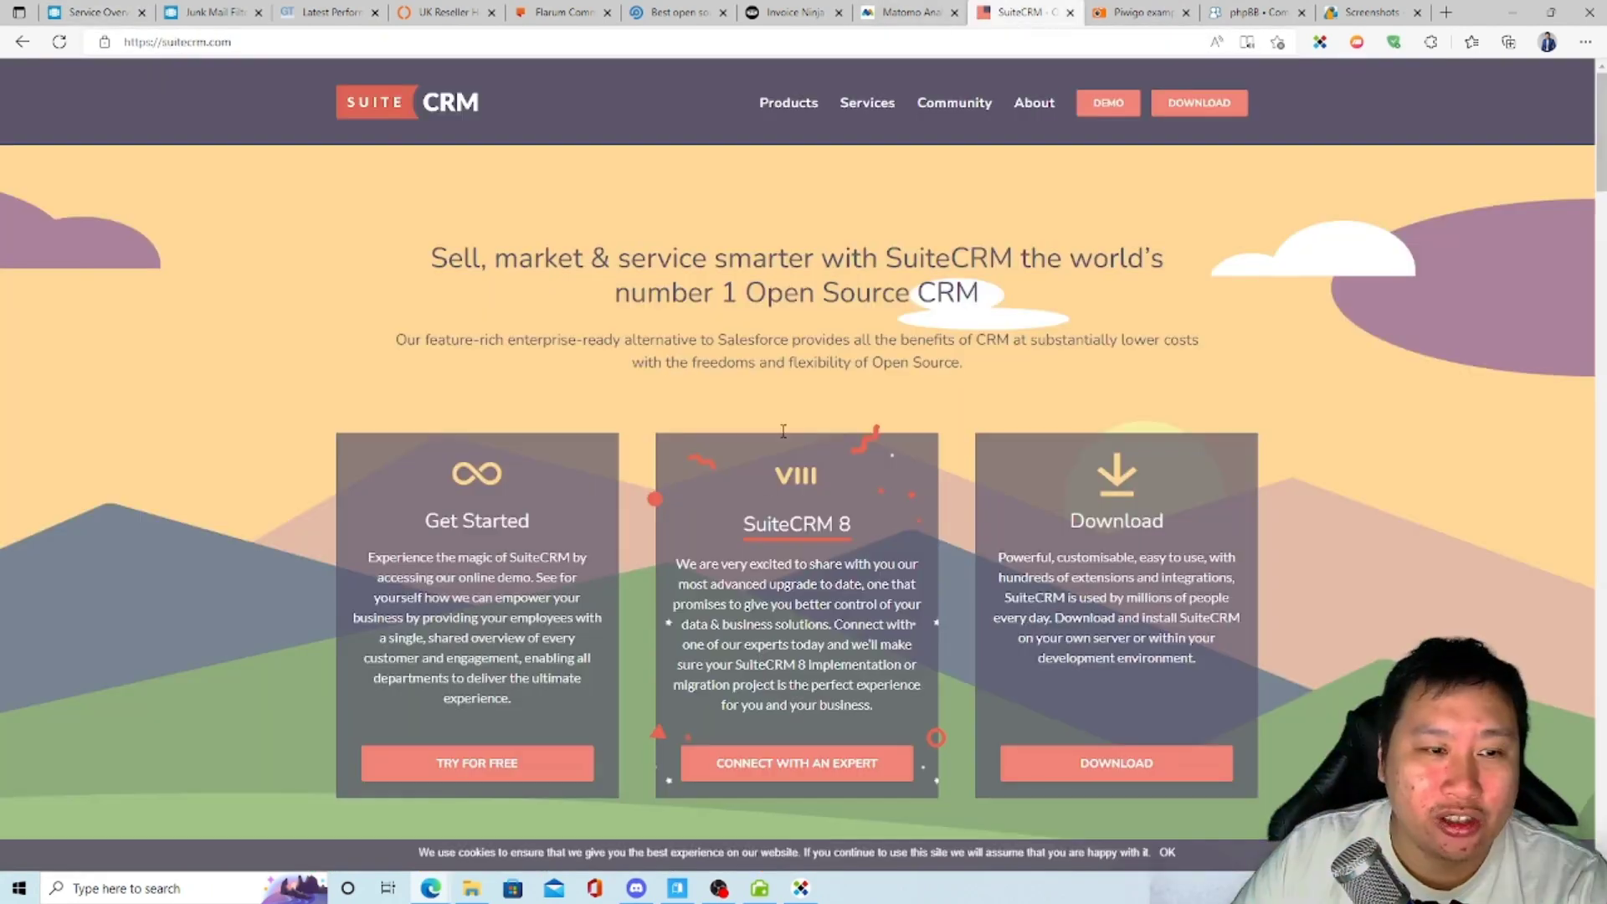
scroll(down, 3)
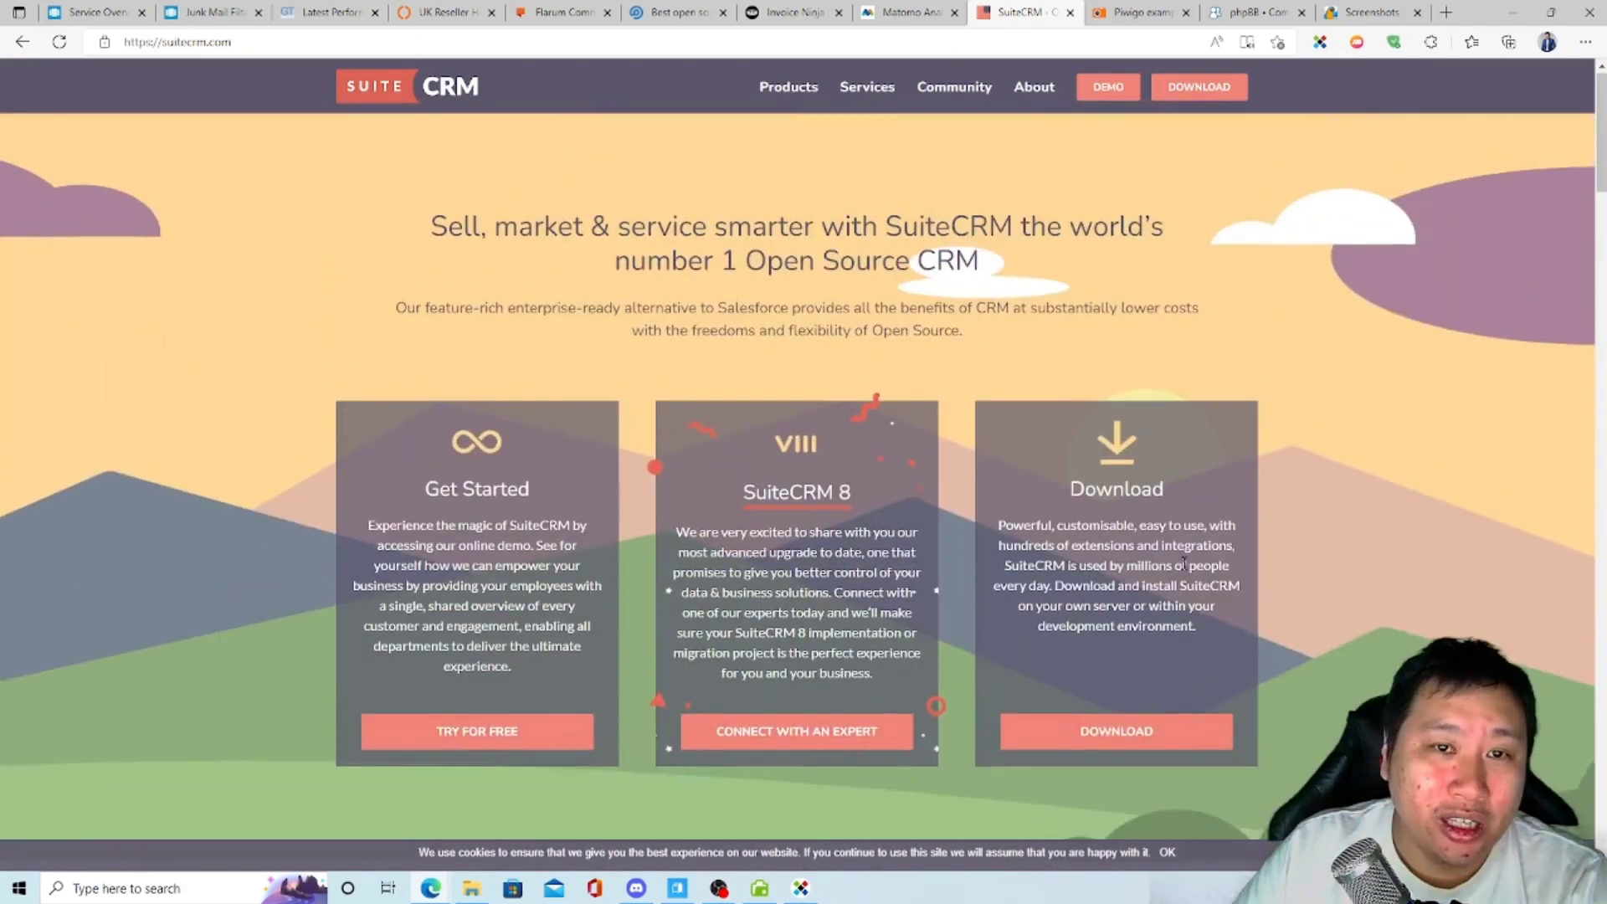
click(1137, 13)
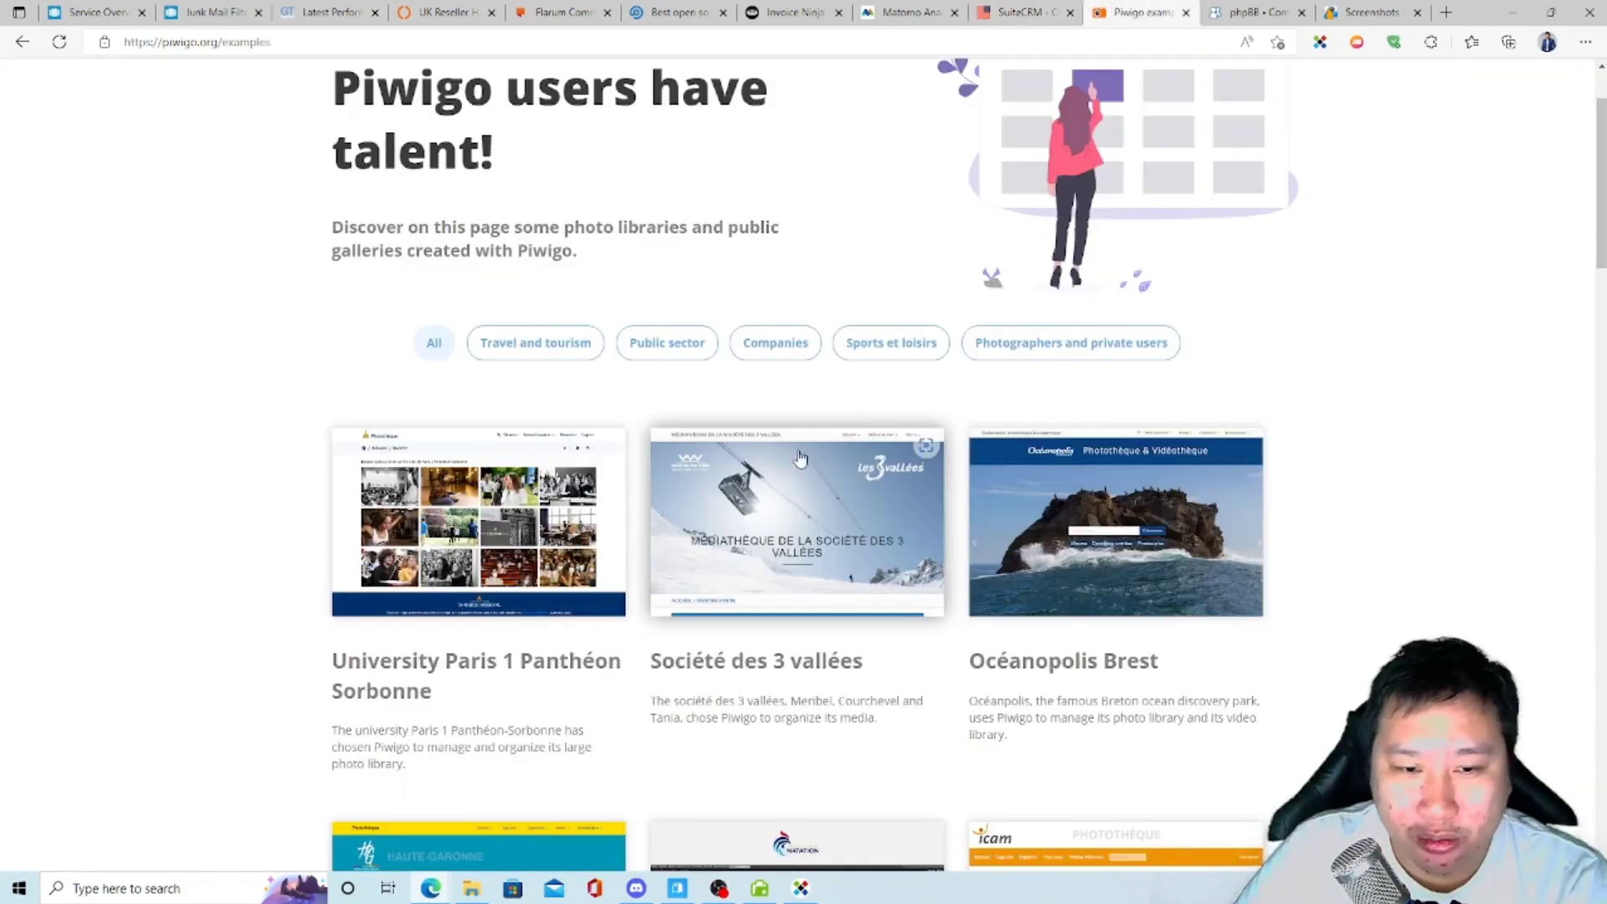
Visit University Paris 1 Panthéon-Sorbonne's Piwigo library and open its Reportages album.
scroll(down, 3)
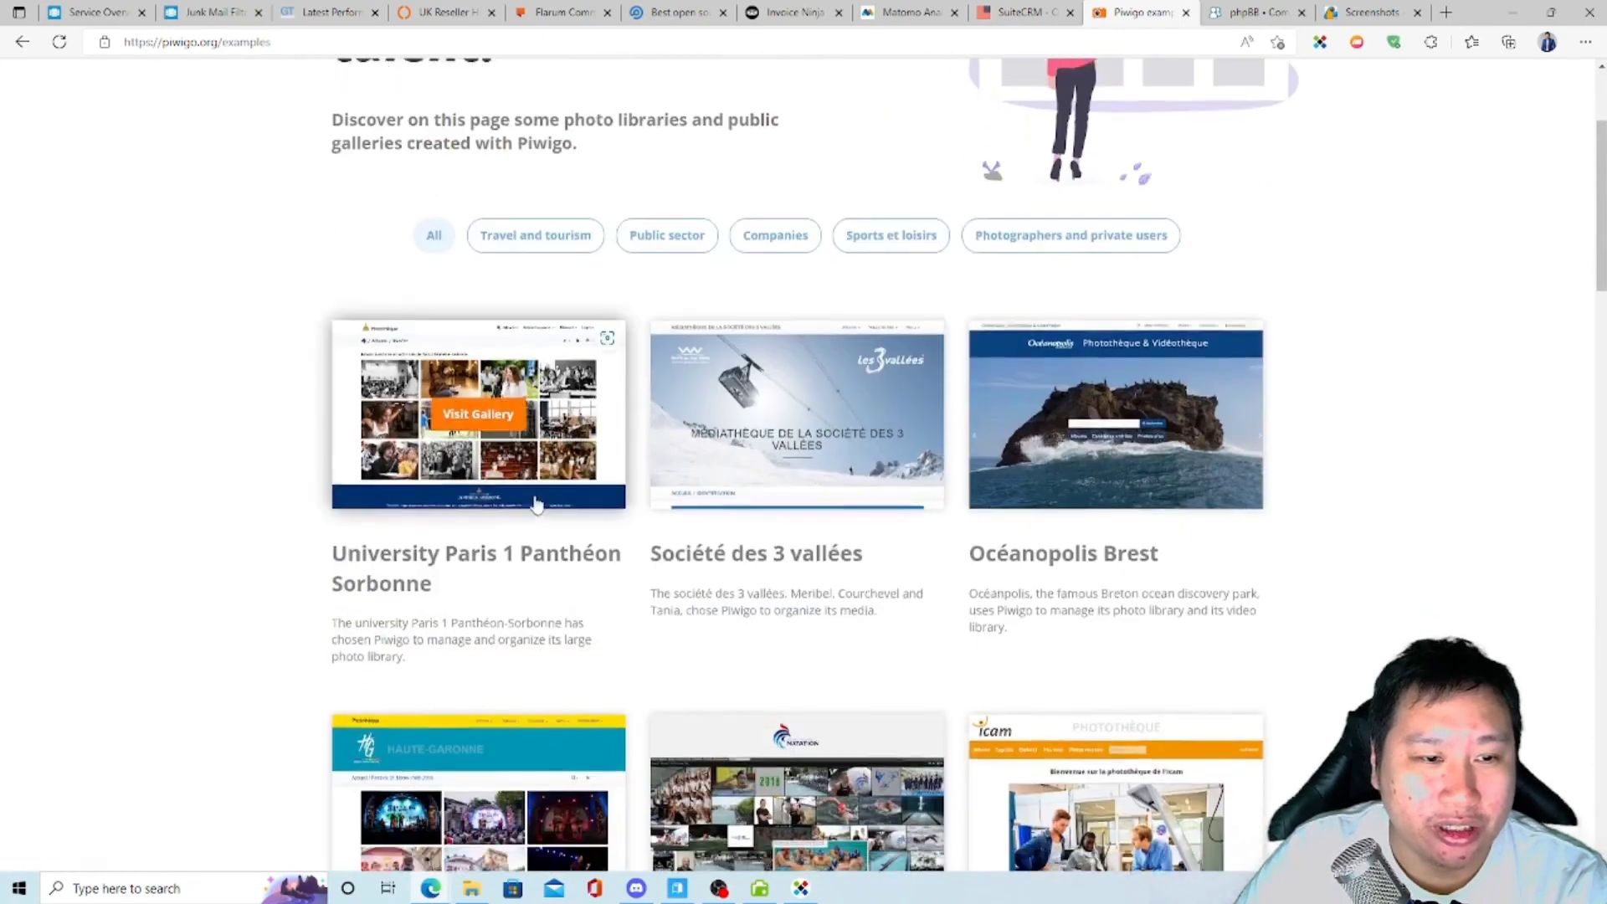
click(476, 414)
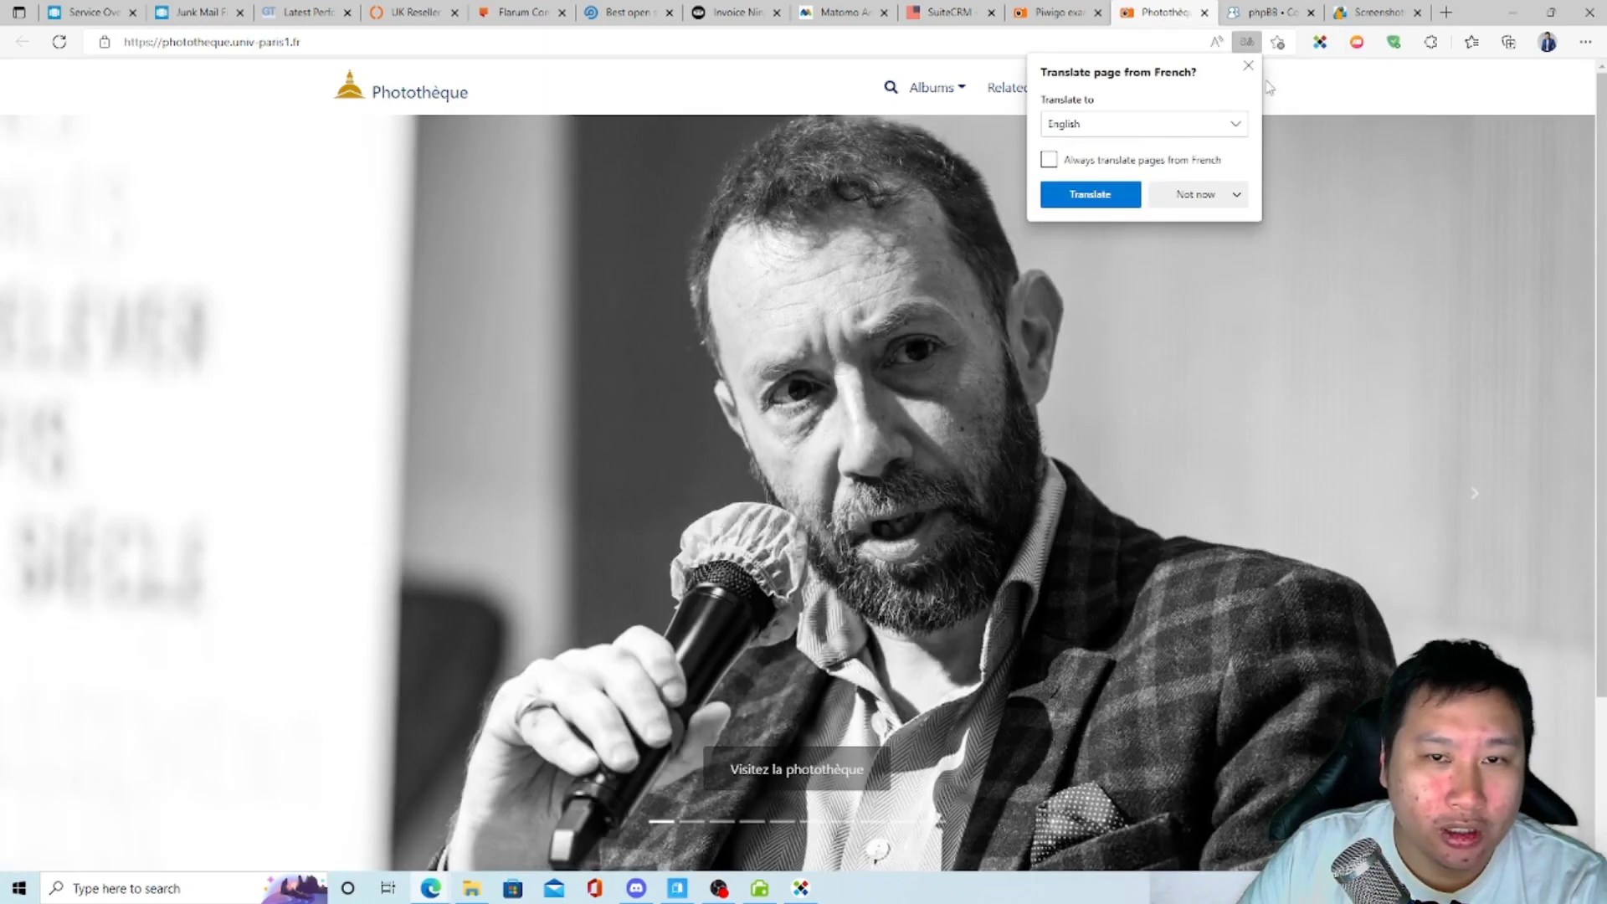
scroll(down, 3)
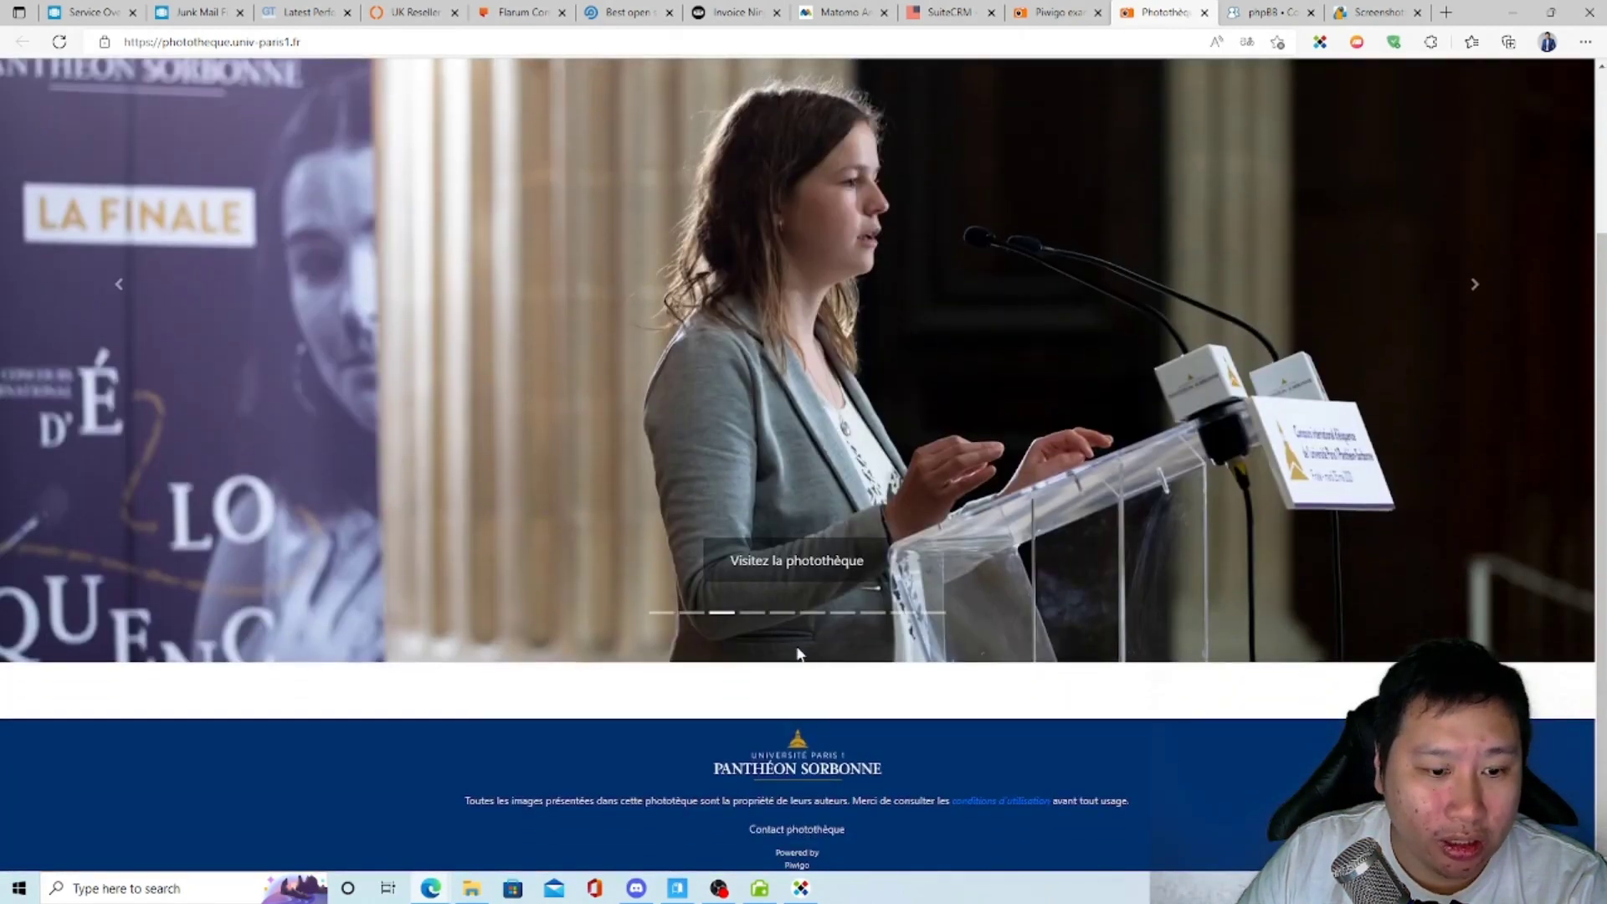
click(930, 87)
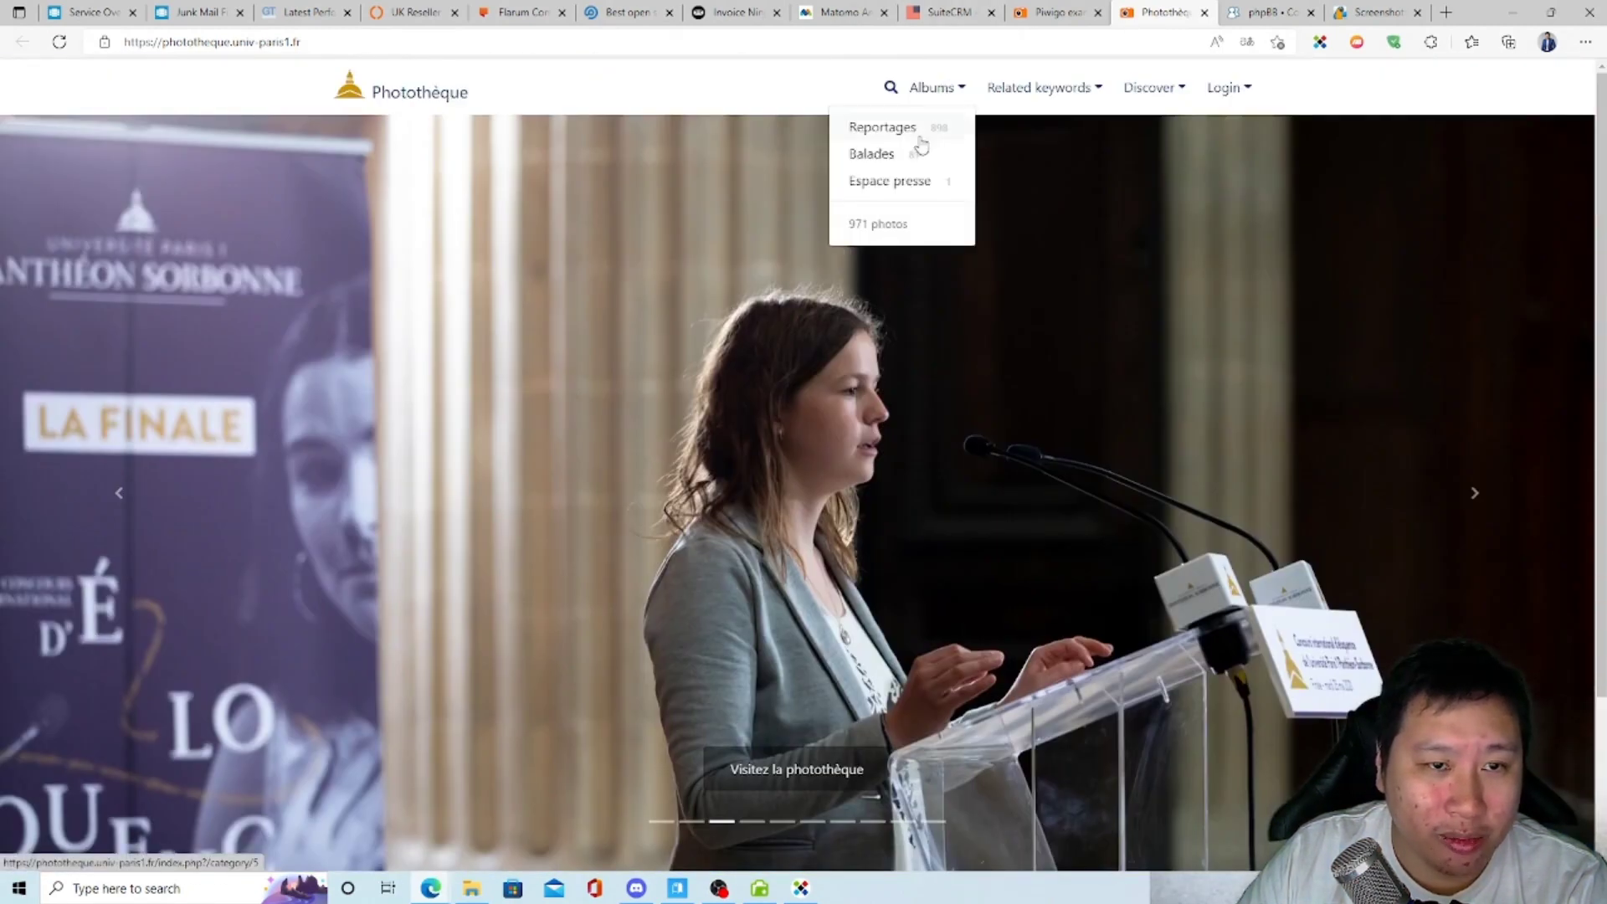
click(881, 126)
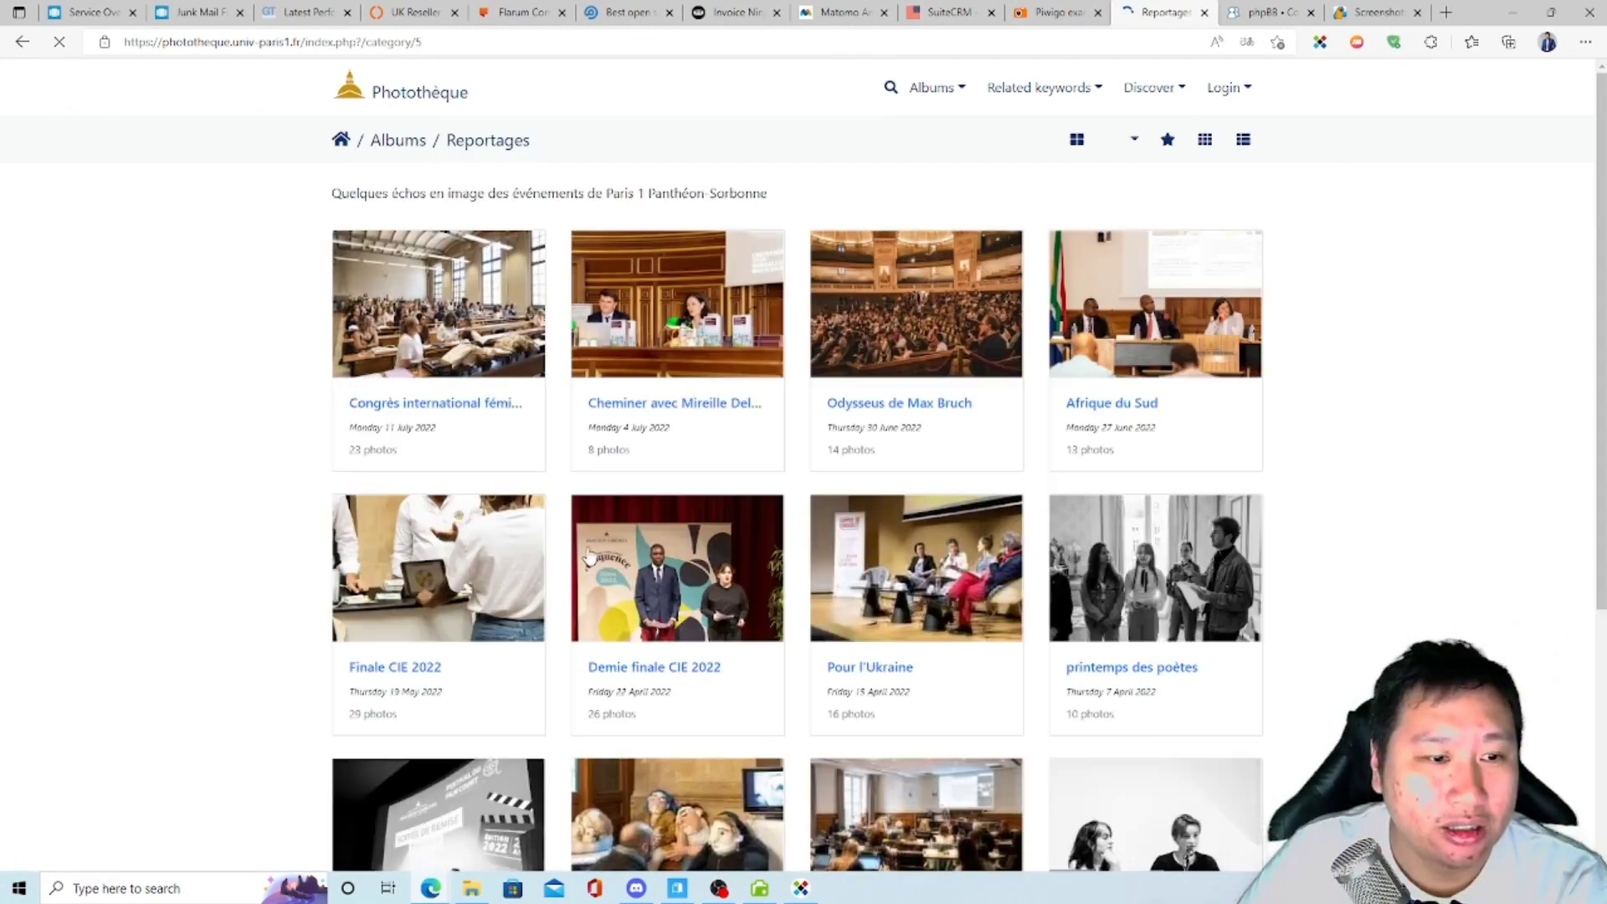
Close the university photo library and return to the ClientCP one-click installs list.
click(1055, 11)
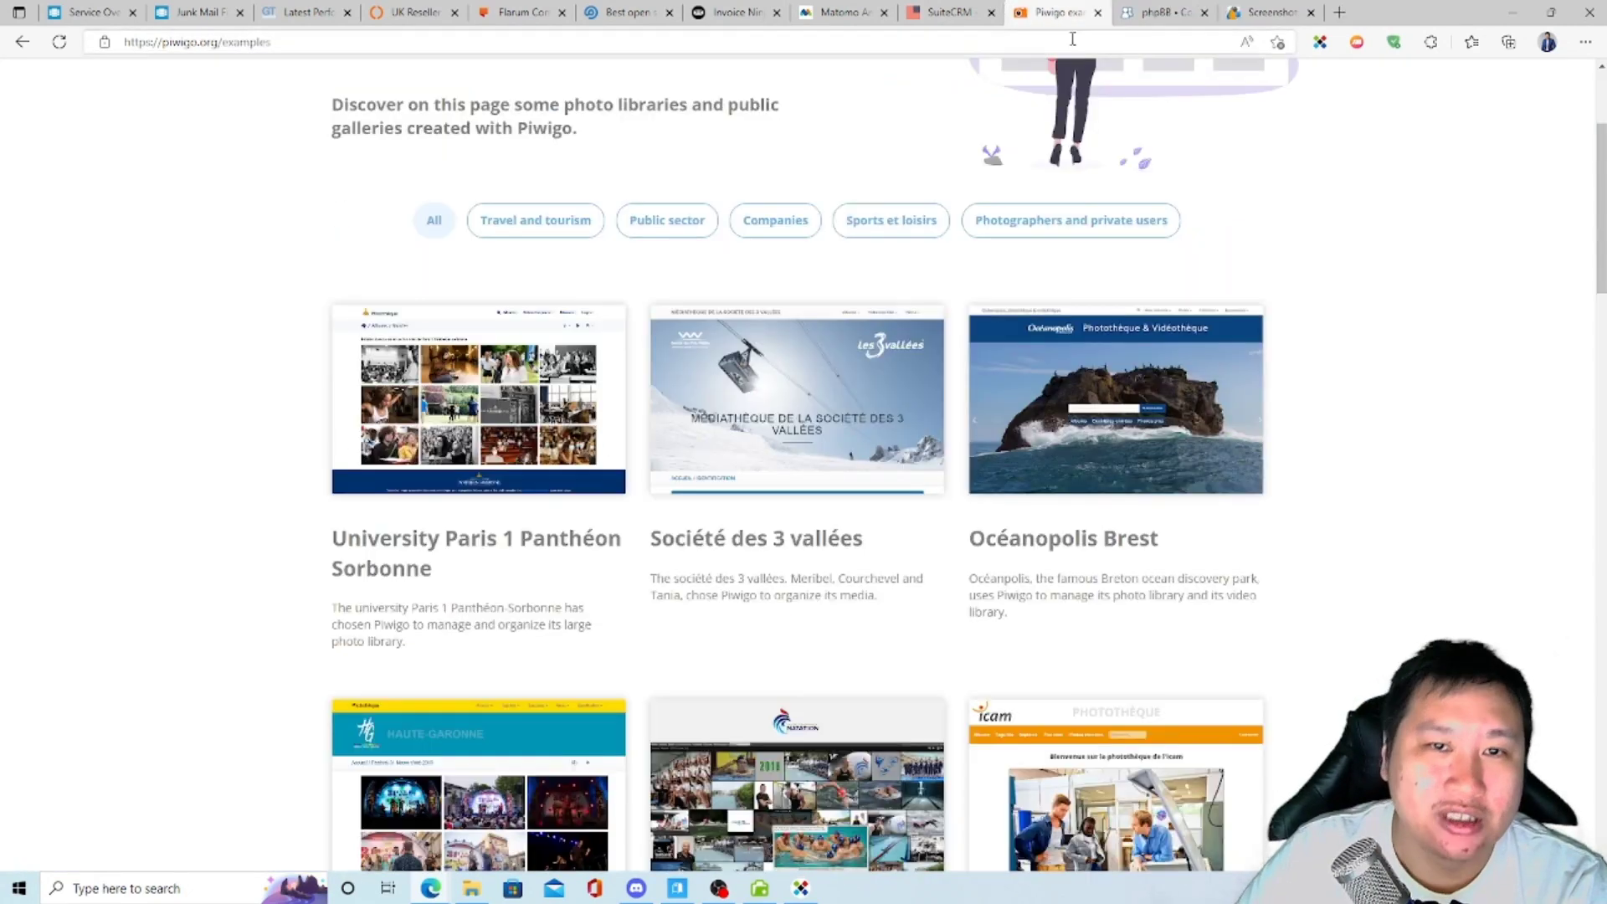
scroll(down, 3)
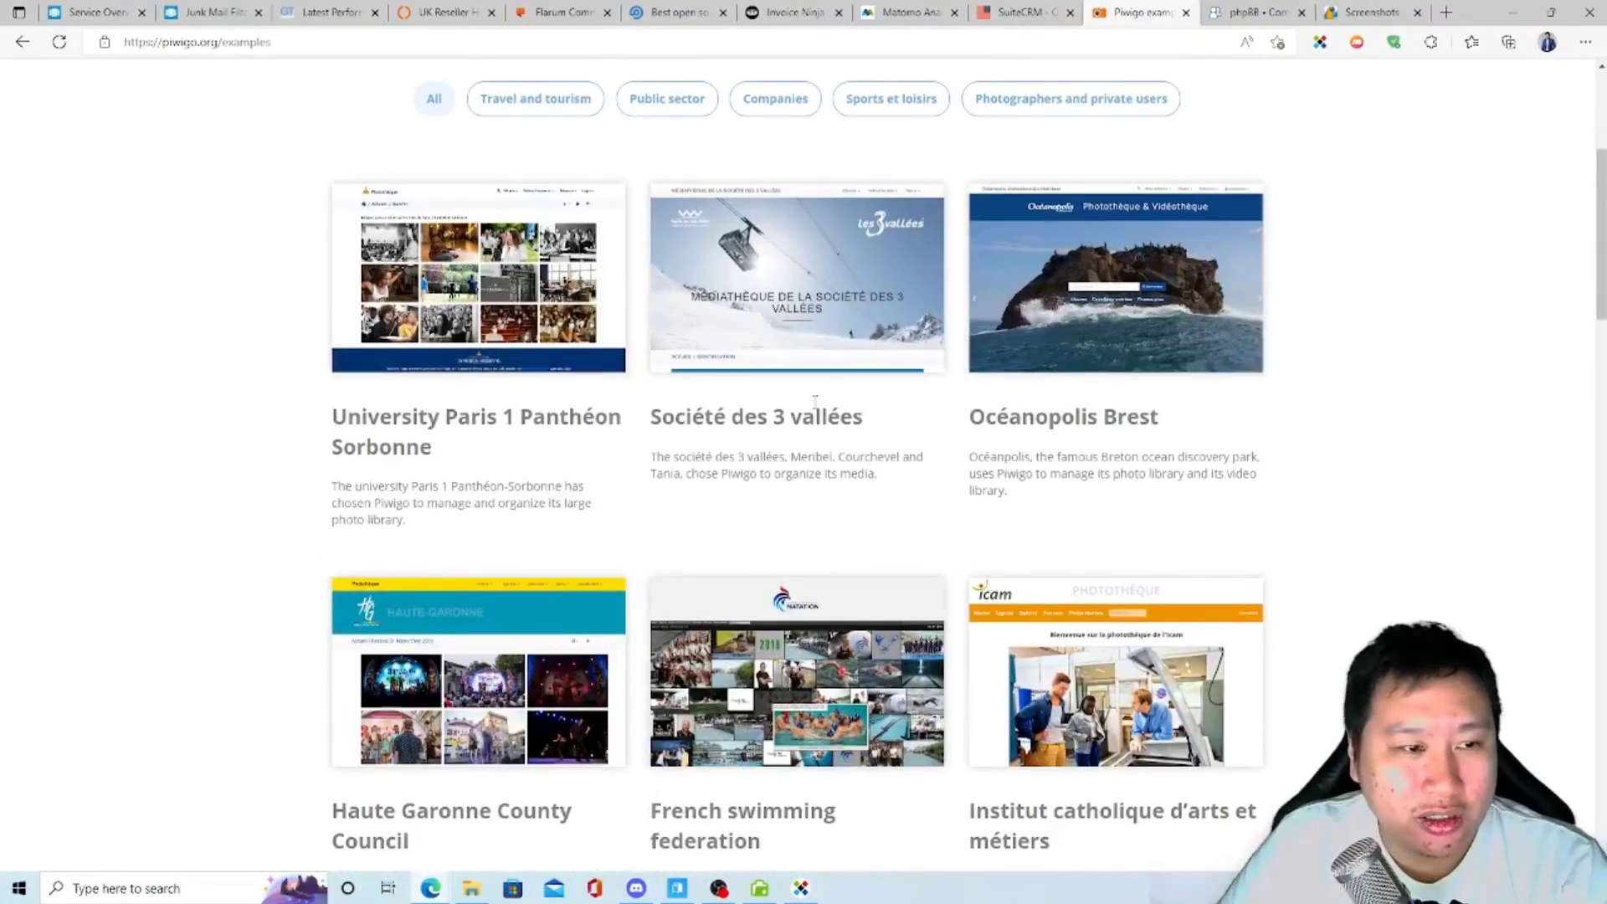
click(92, 13)
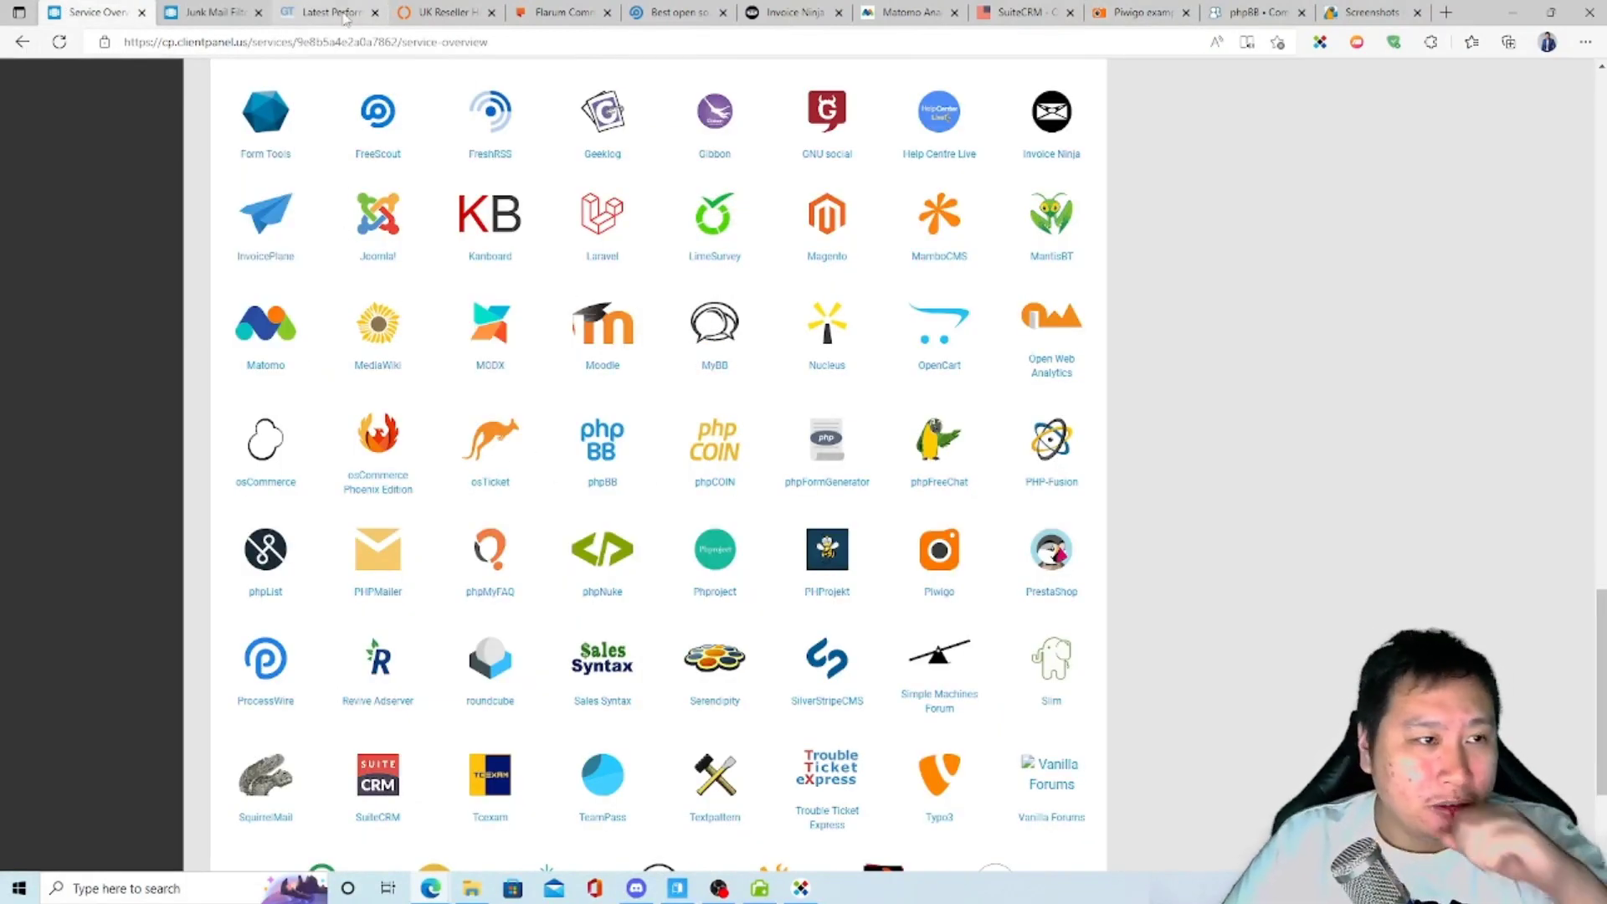
Review the hmconsultancy.com.sg GTmetrix summary (grade C, 63% performance), then show structure audits.
click(328, 11)
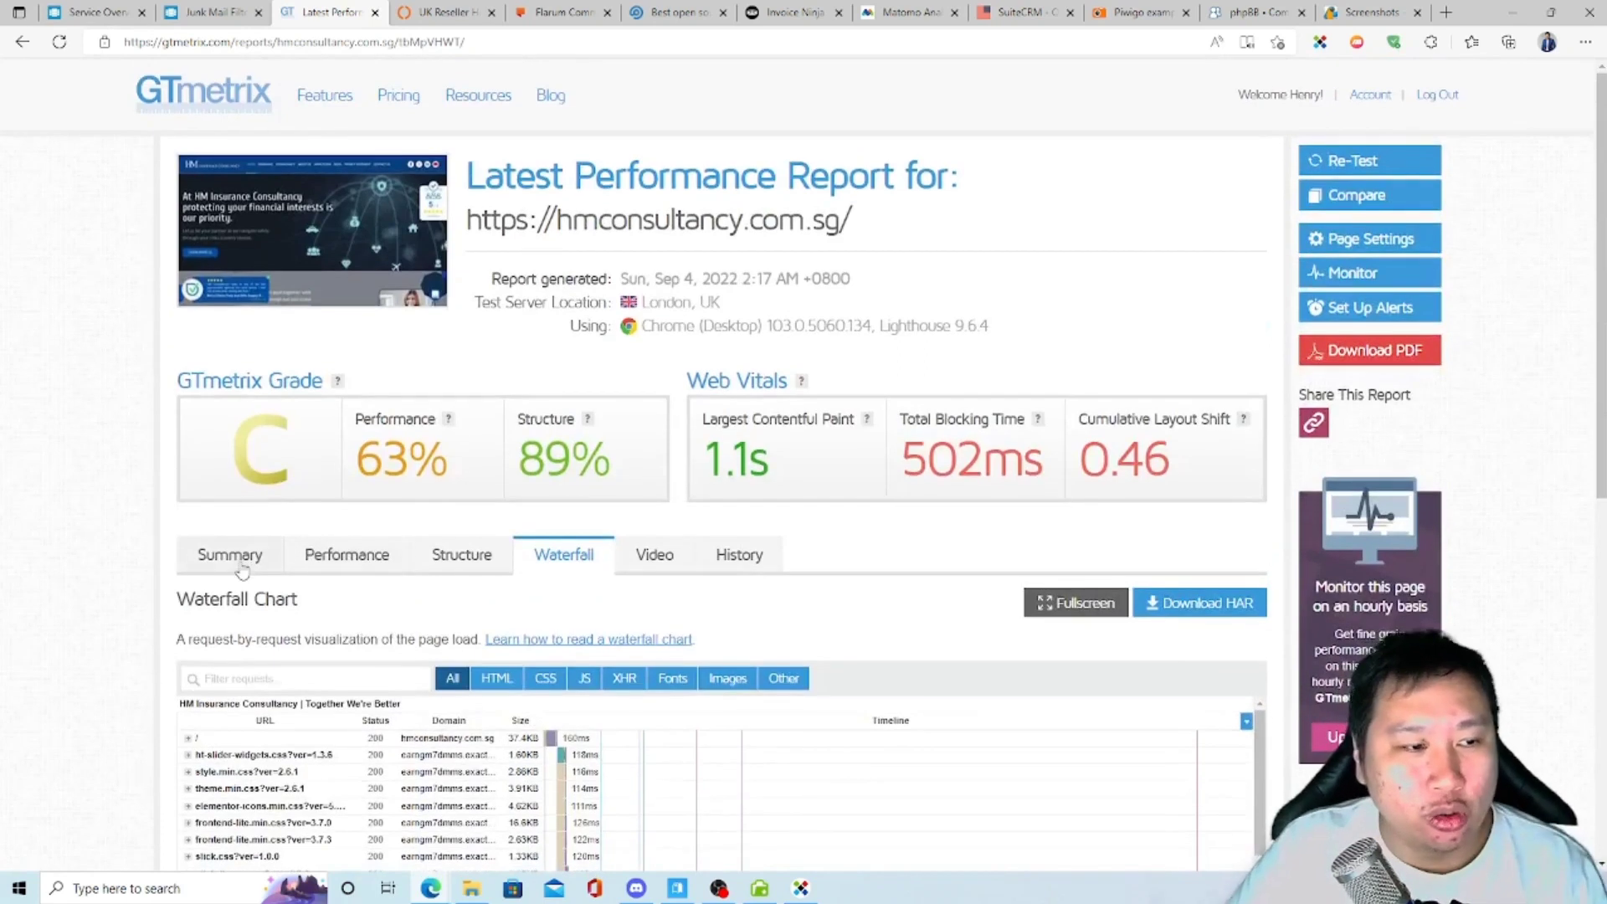
click(229, 554)
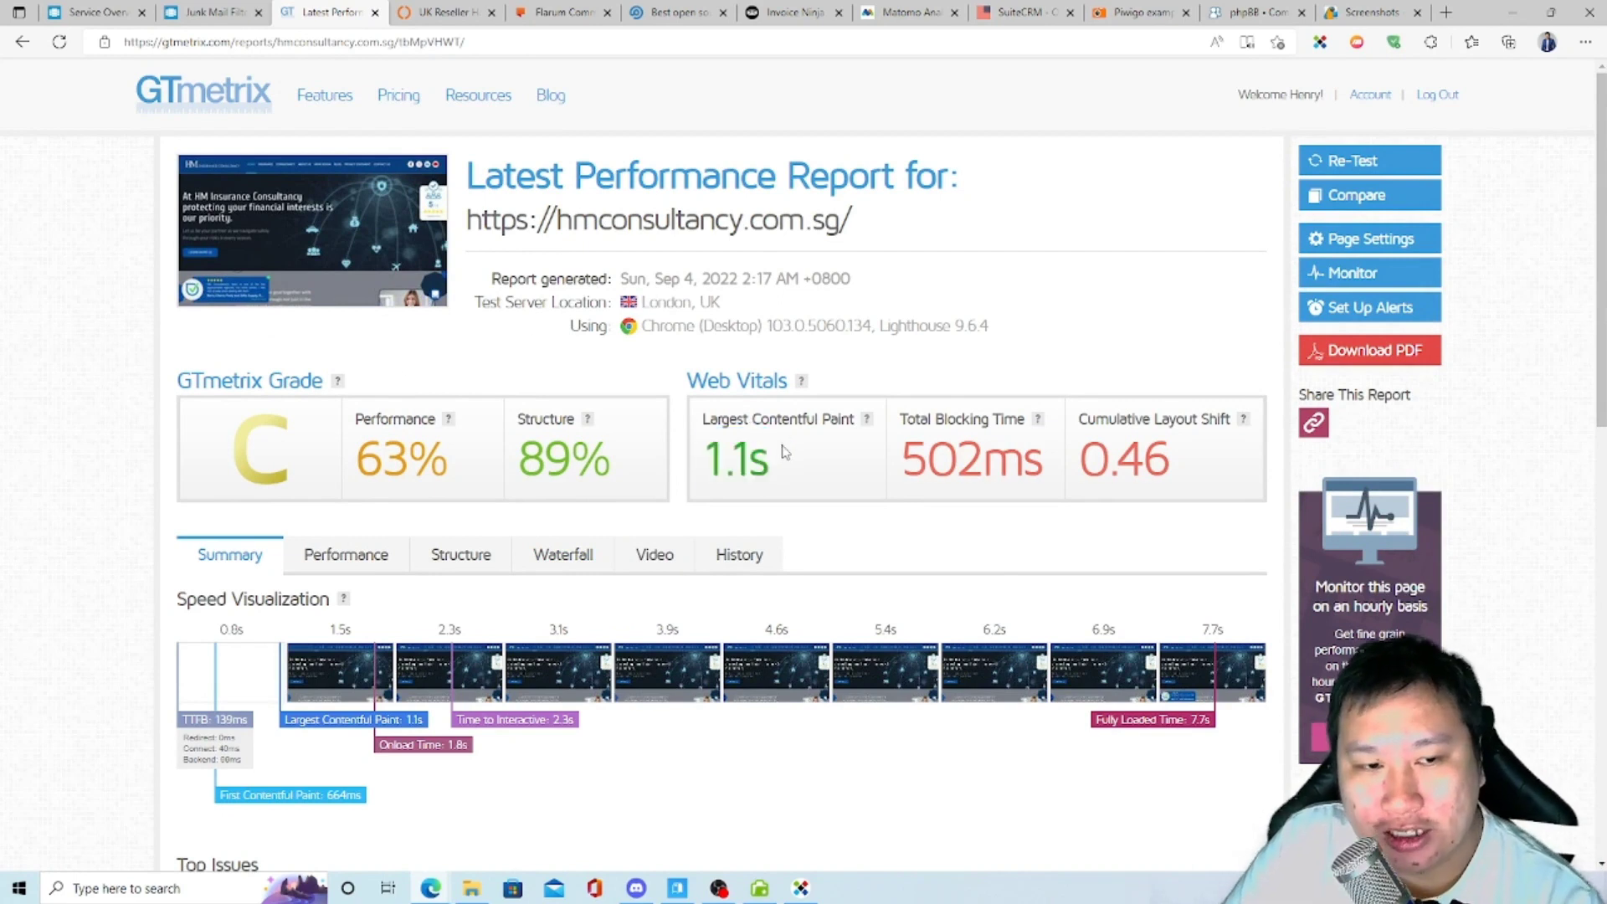
mouse_move(789, 458)
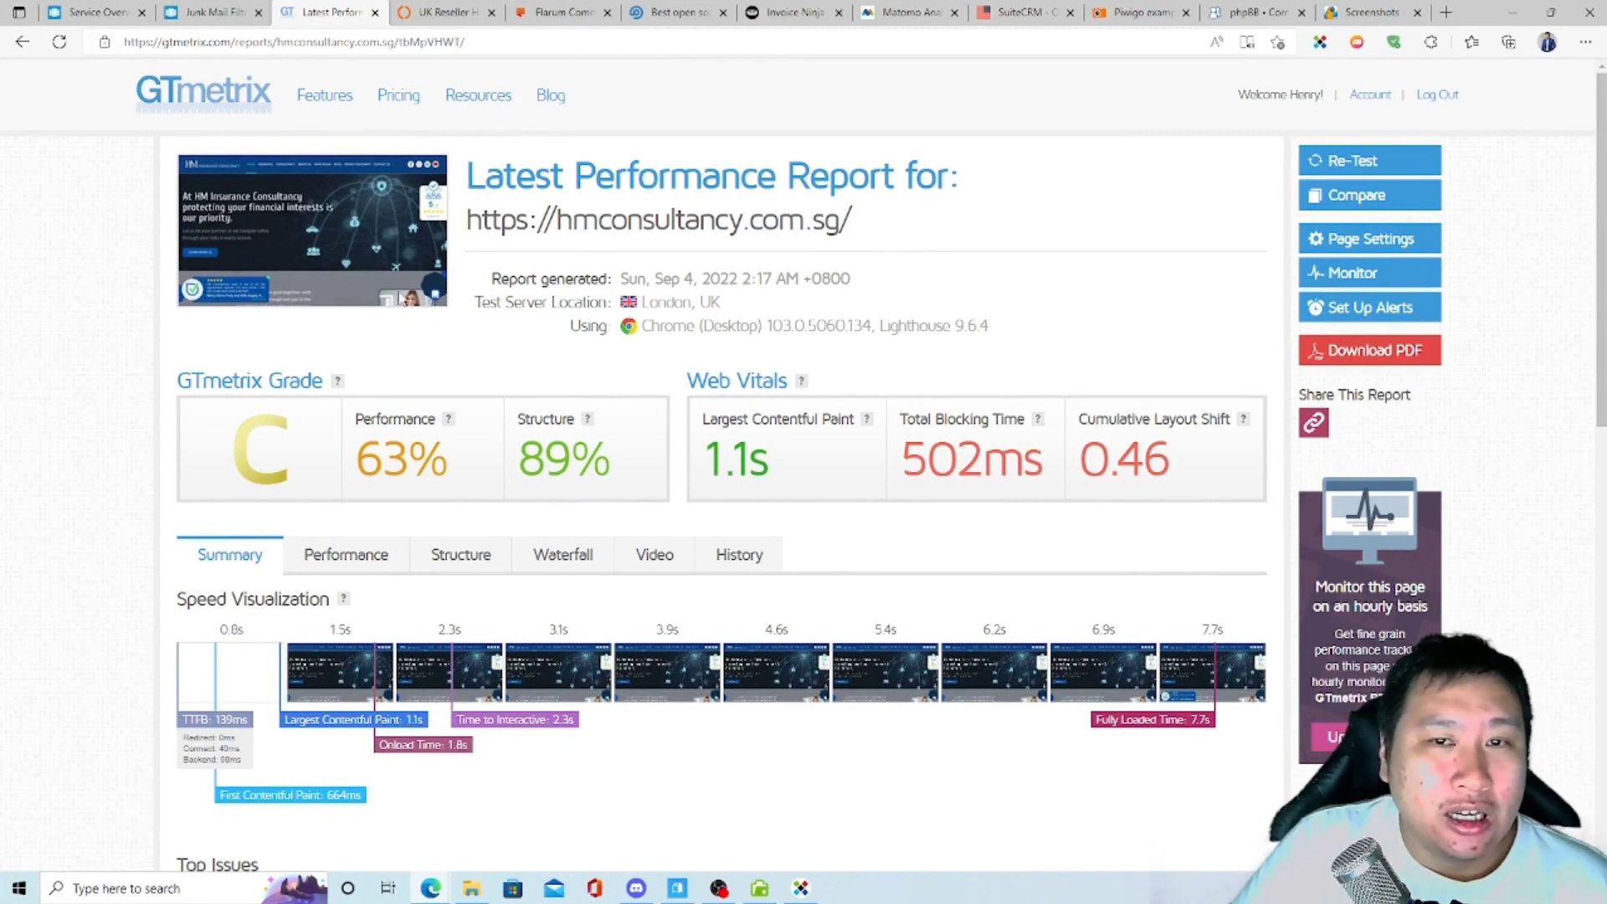
scroll(down, 3)
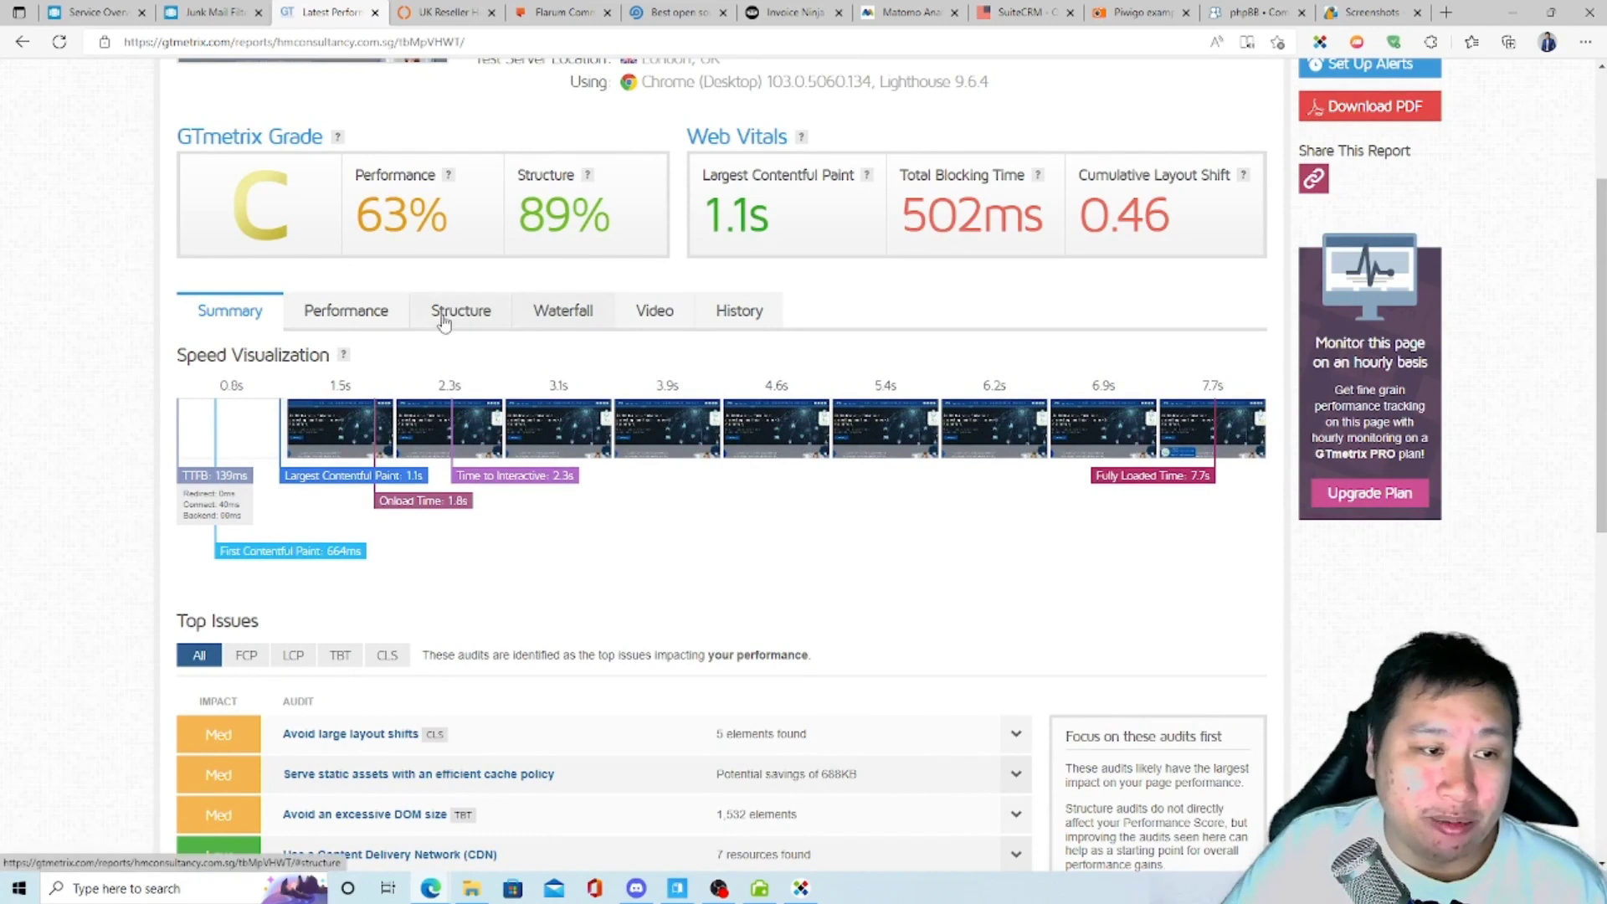
scroll(down, 3)
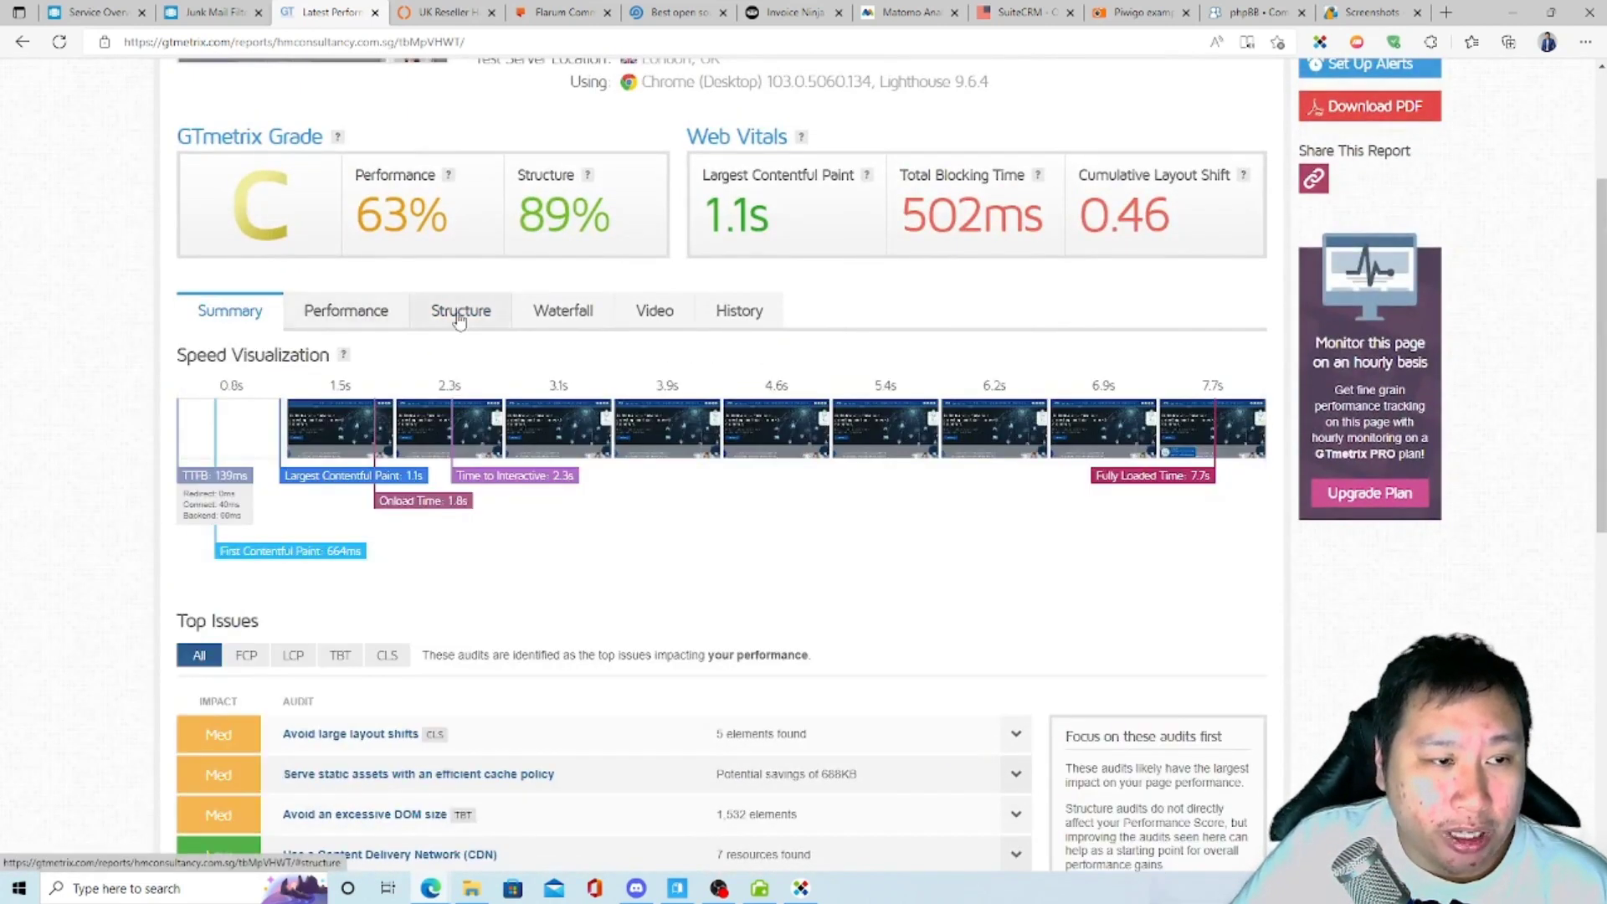
click(460, 310)
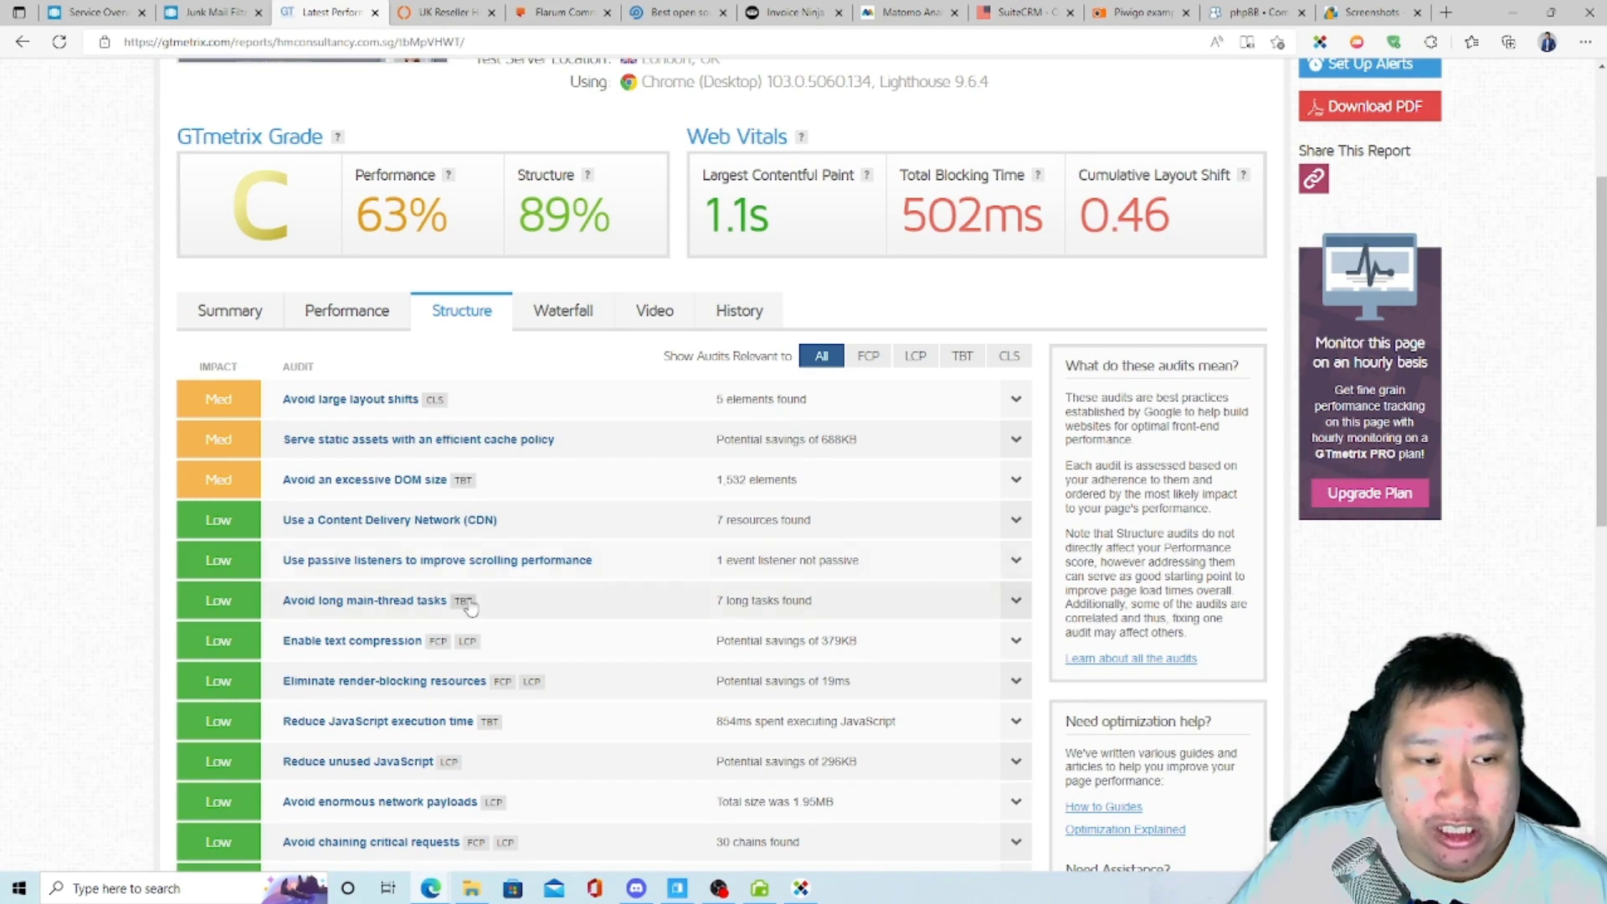
mouse_move(447, 574)
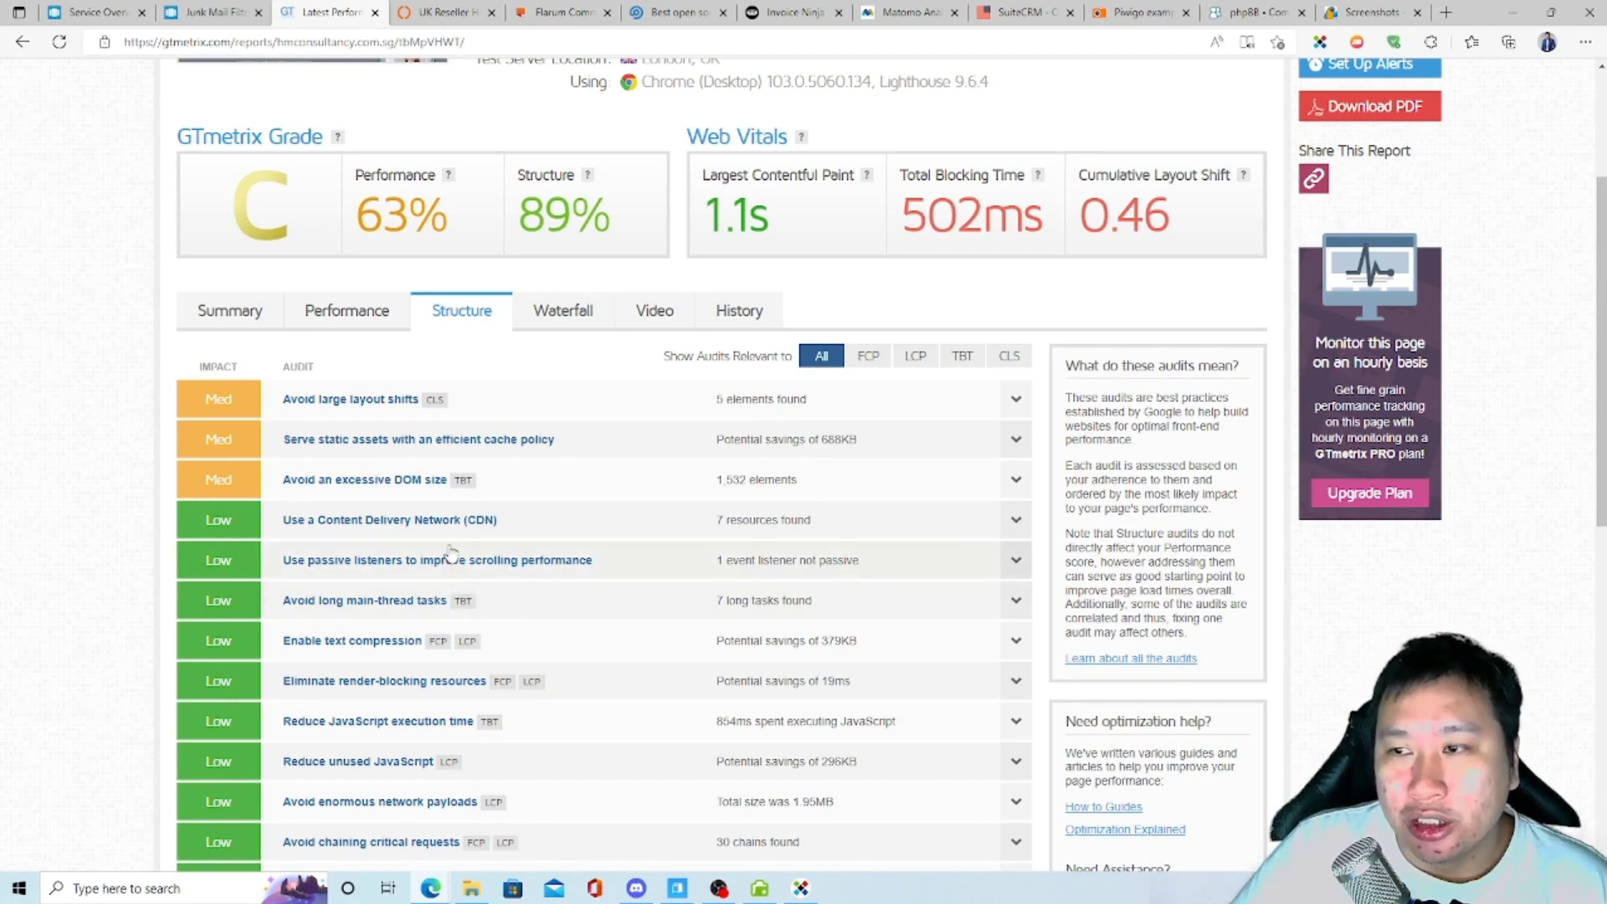
mouse_move(444, 559)
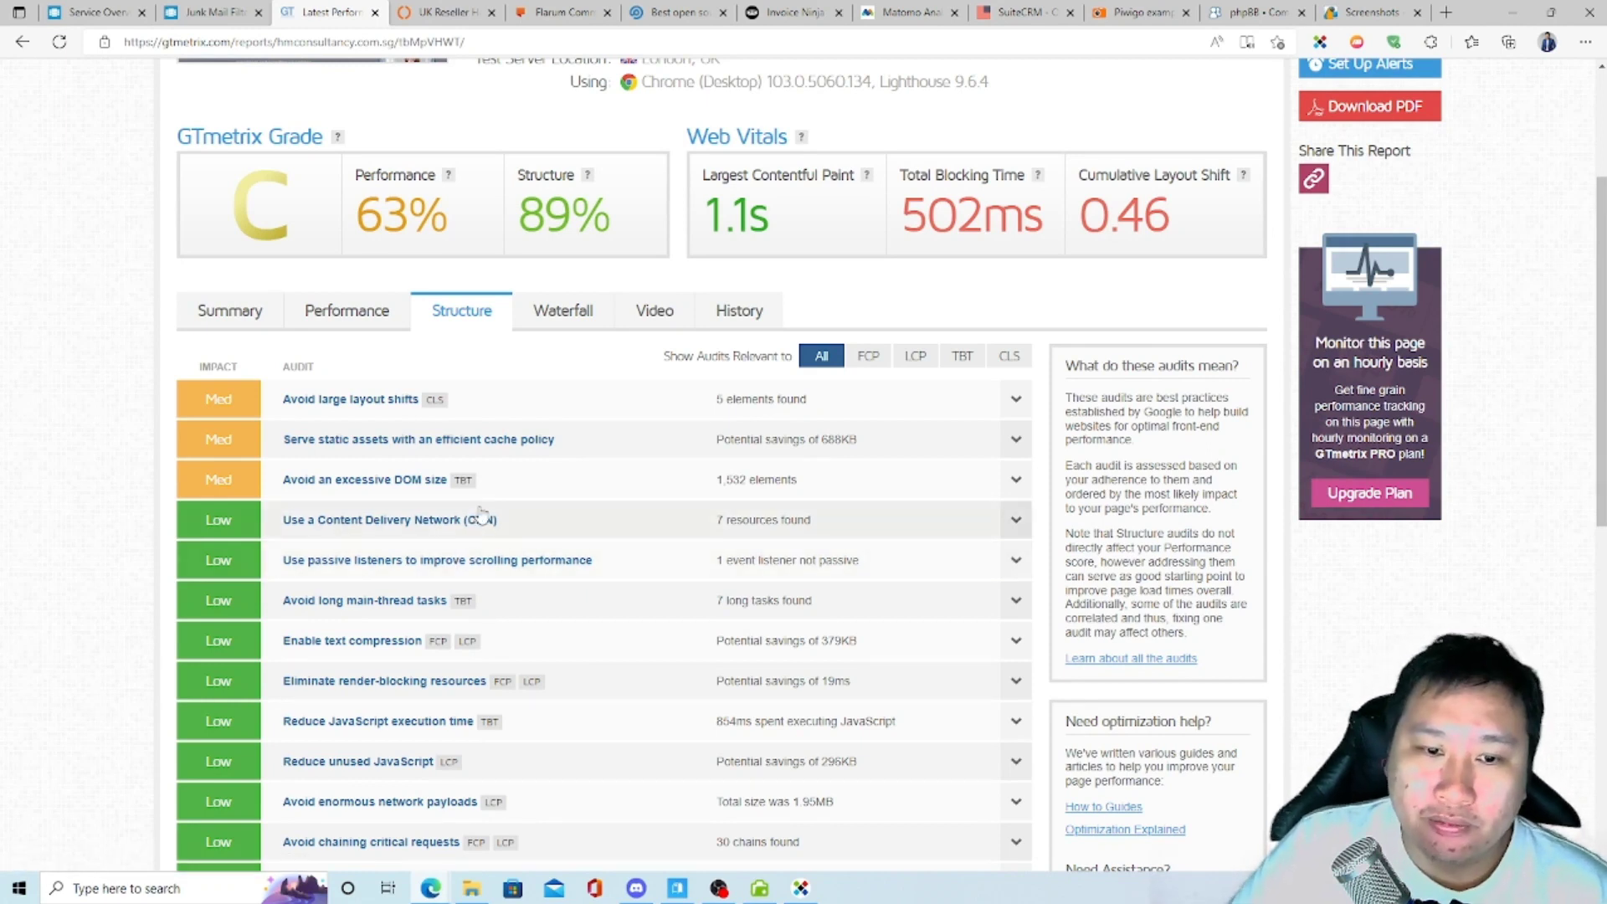
Scroll through the structure audits, led by layout shift, cache policy and DOM size.
scroll(down, 3)
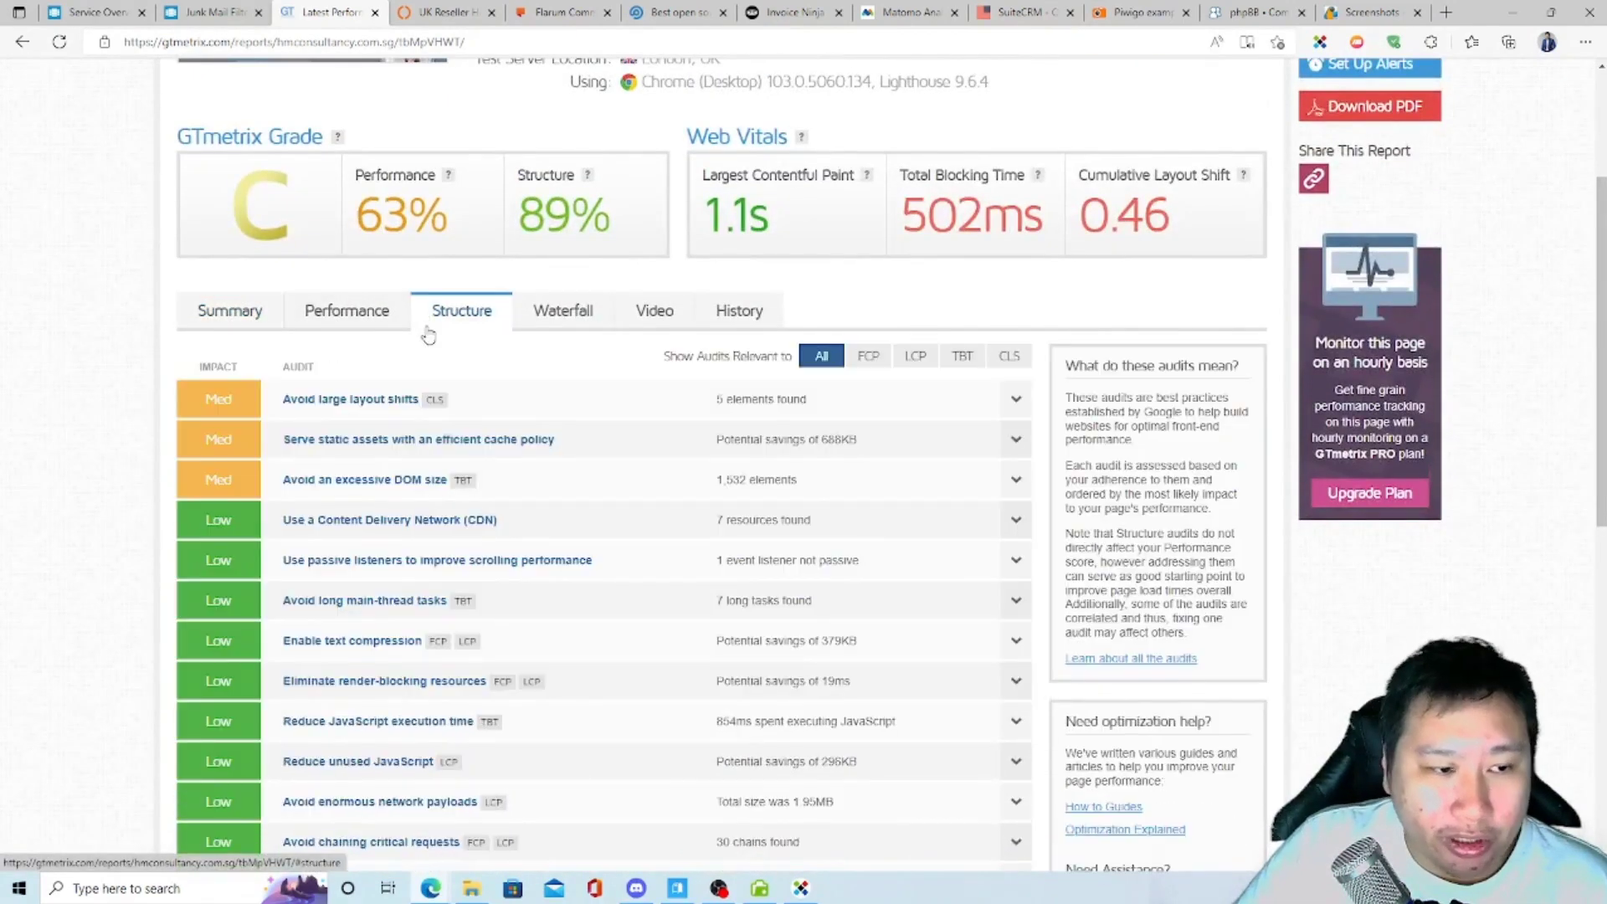
scroll(down, 3)
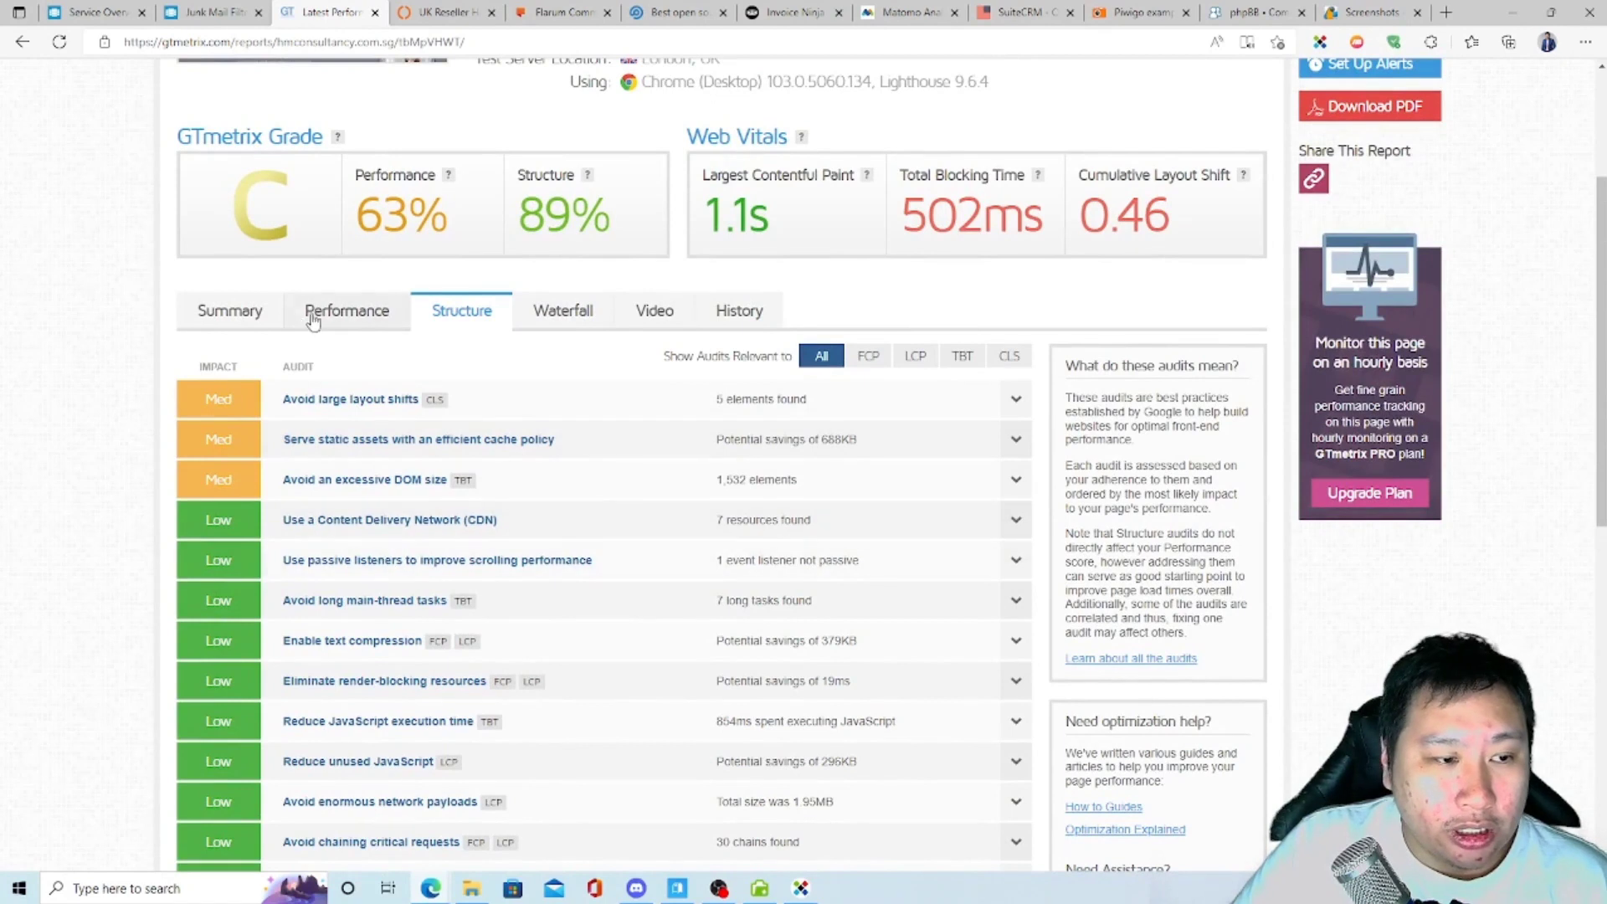
Scroll through the report summary's speed visualization and top issues, then return to ClientCP.
click(230, 311)
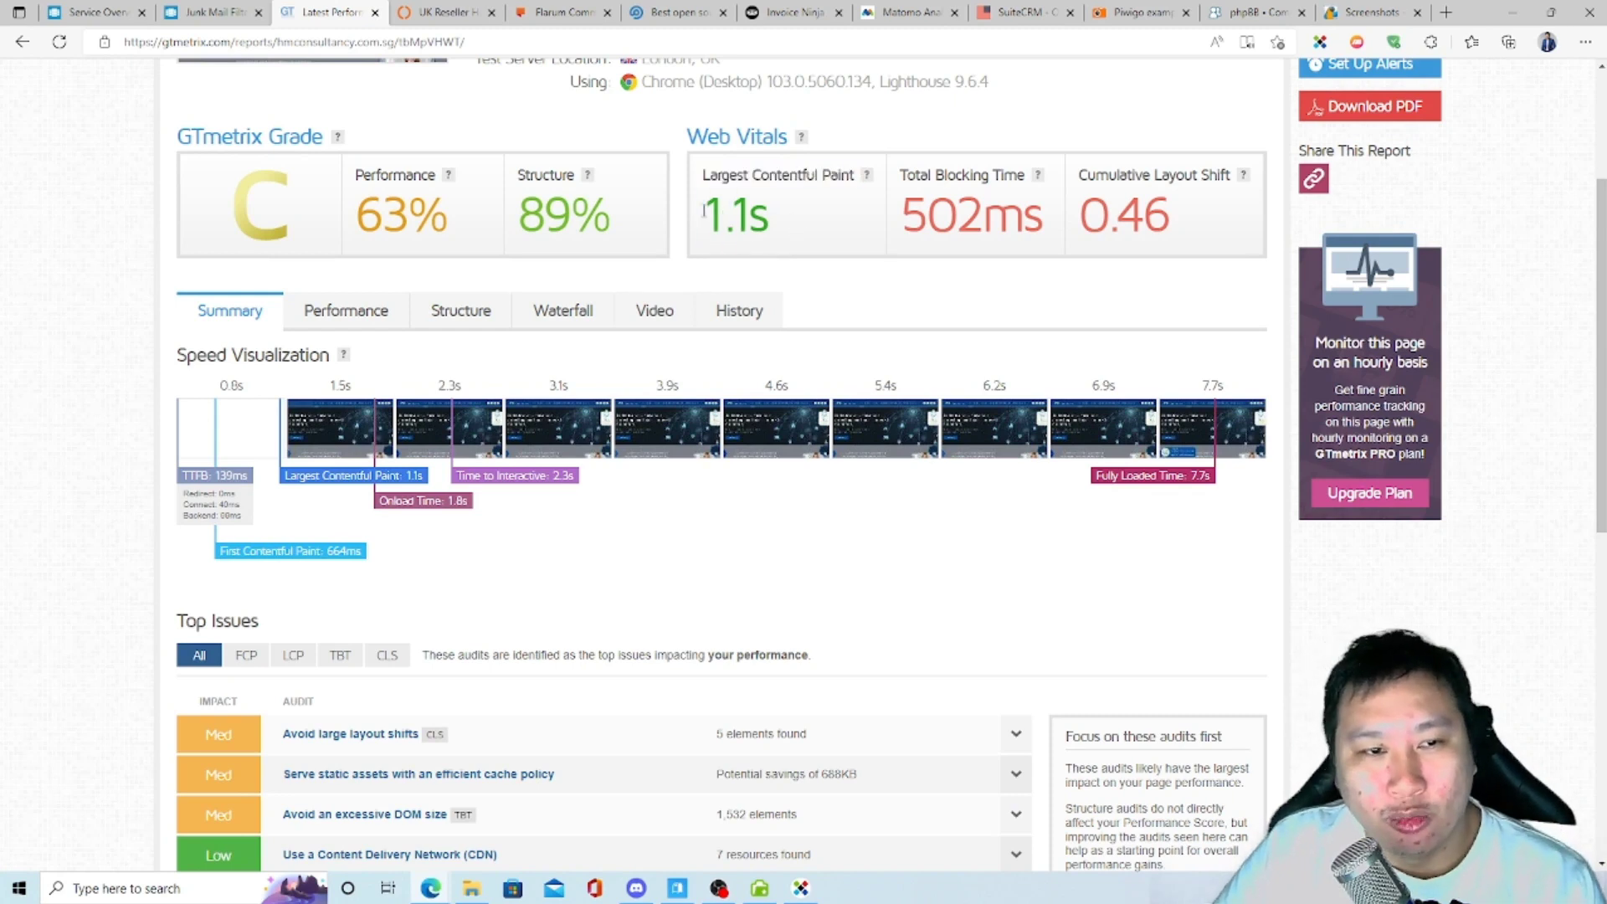
scroll(down, 3)
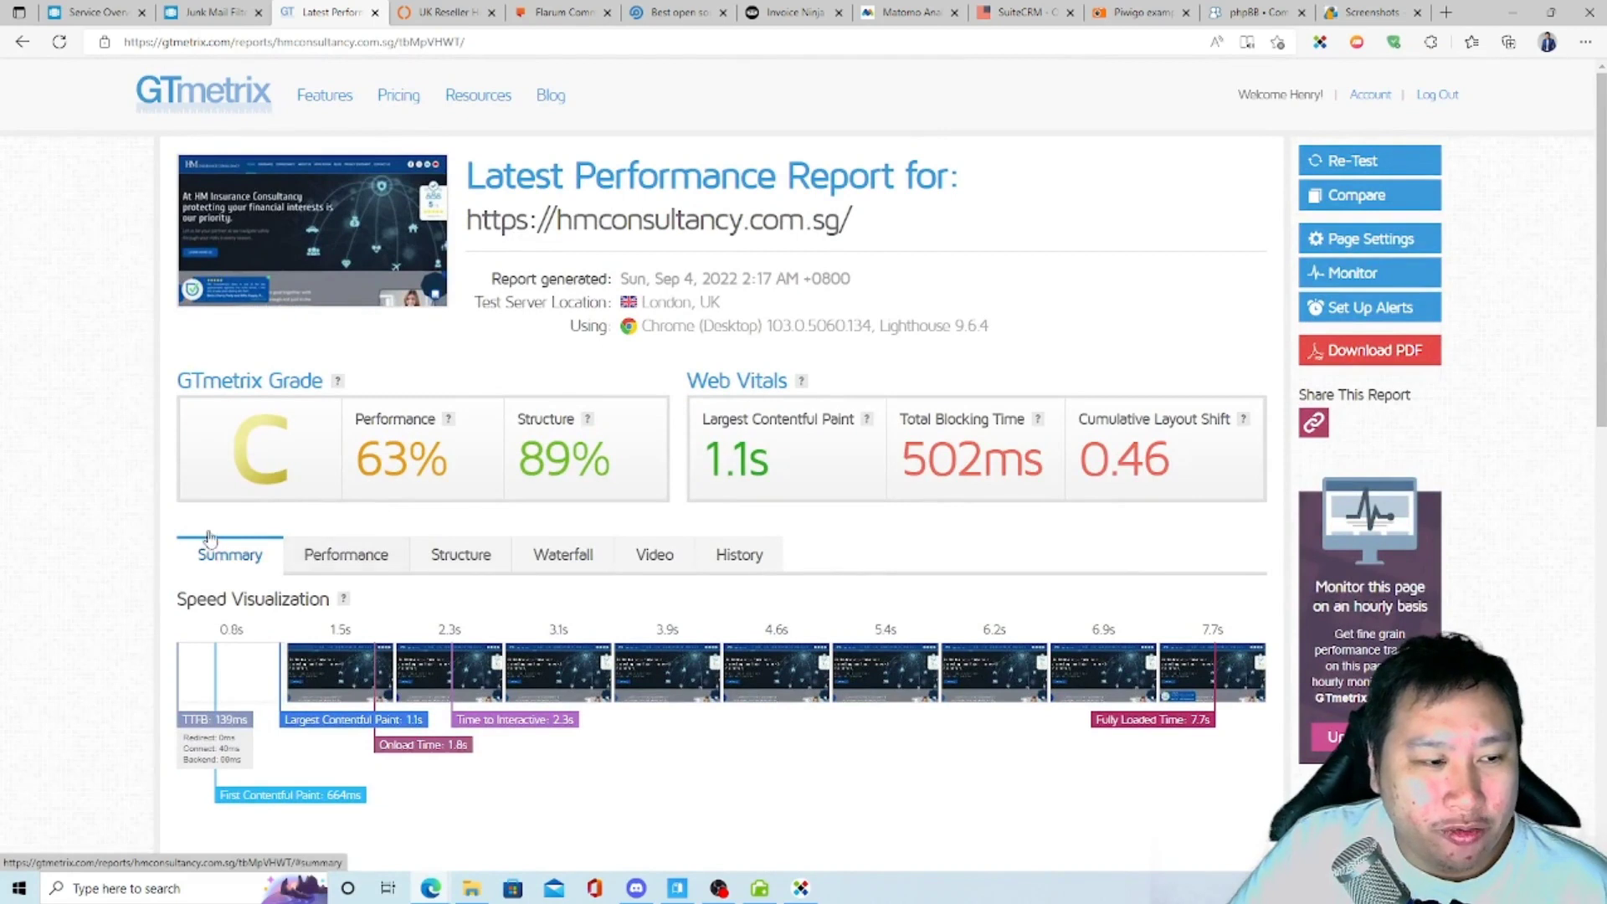
scroll(down, 3)
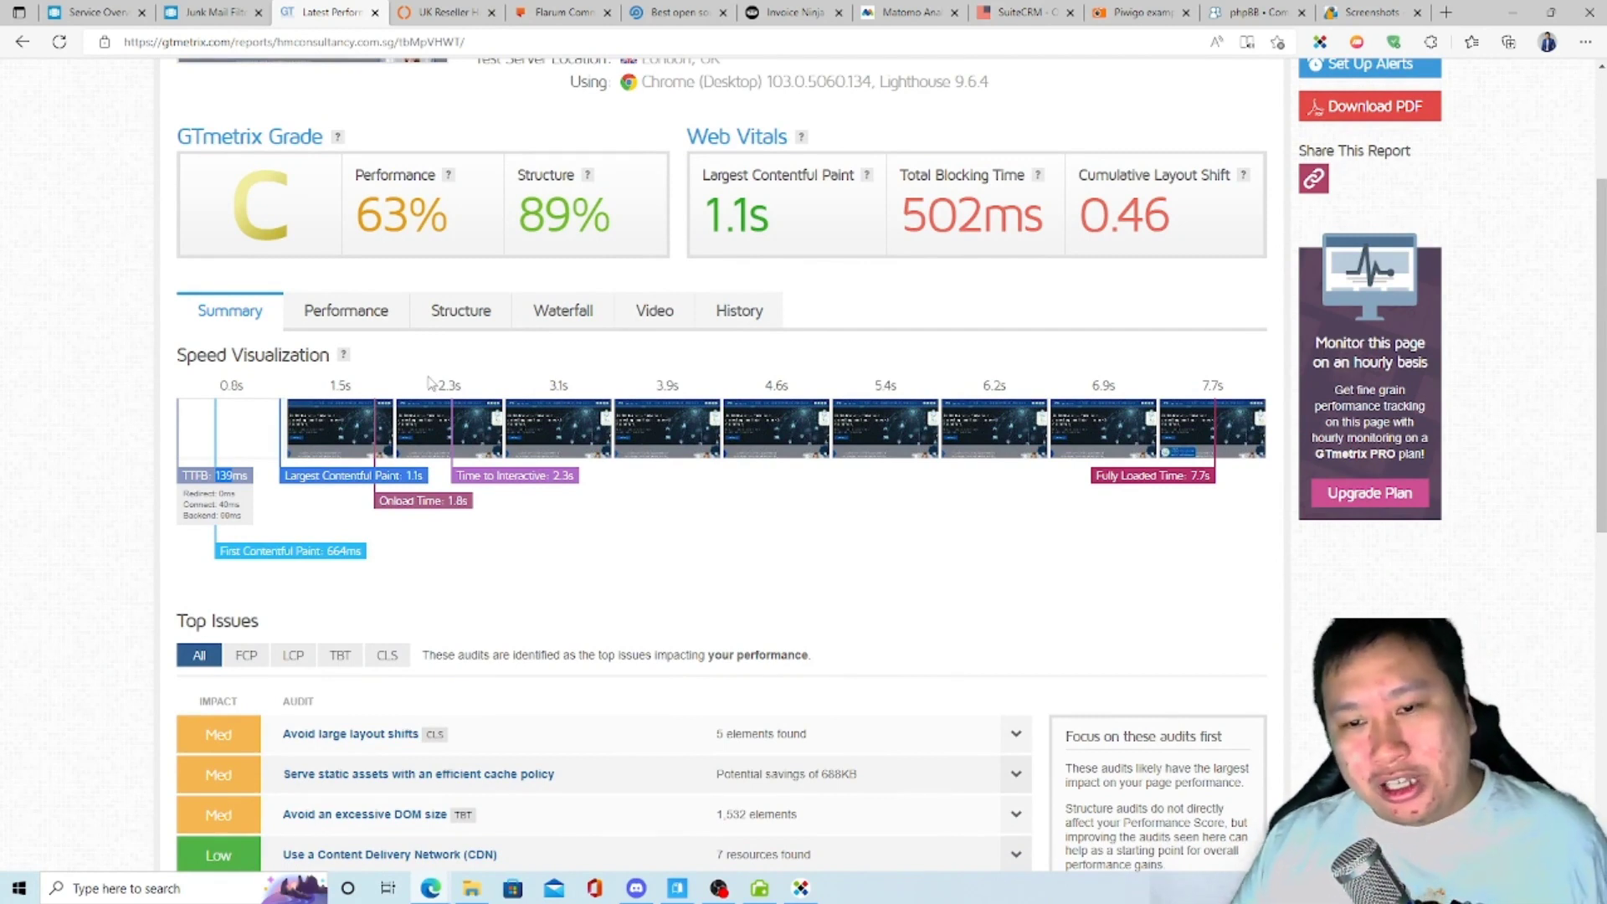
mouse_move(403, 277)
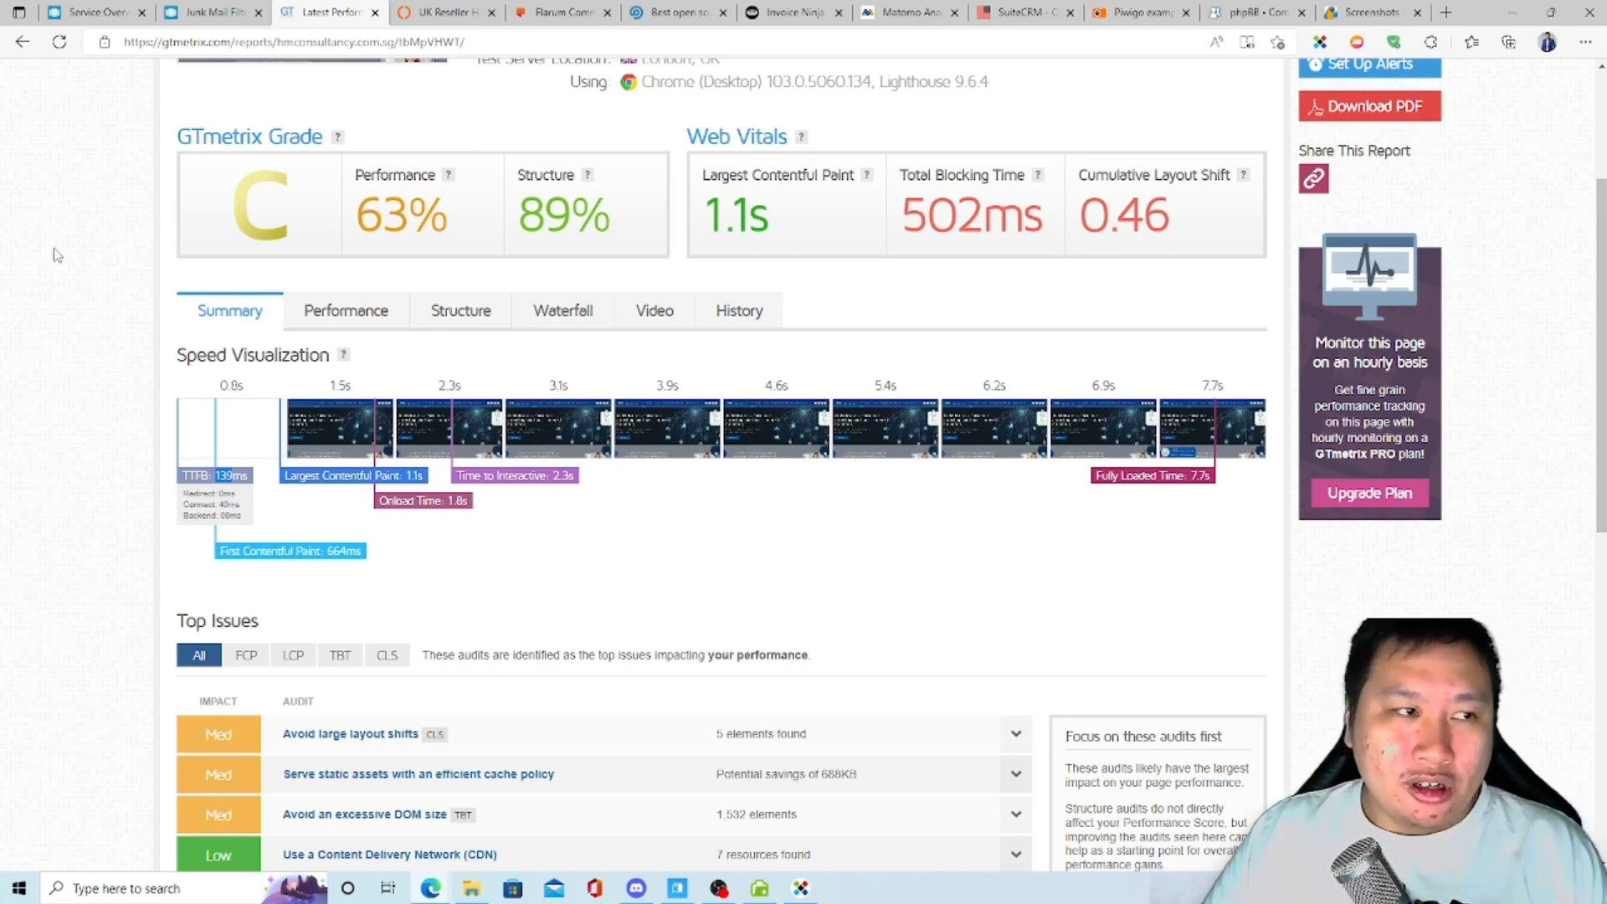
click(92, 11)
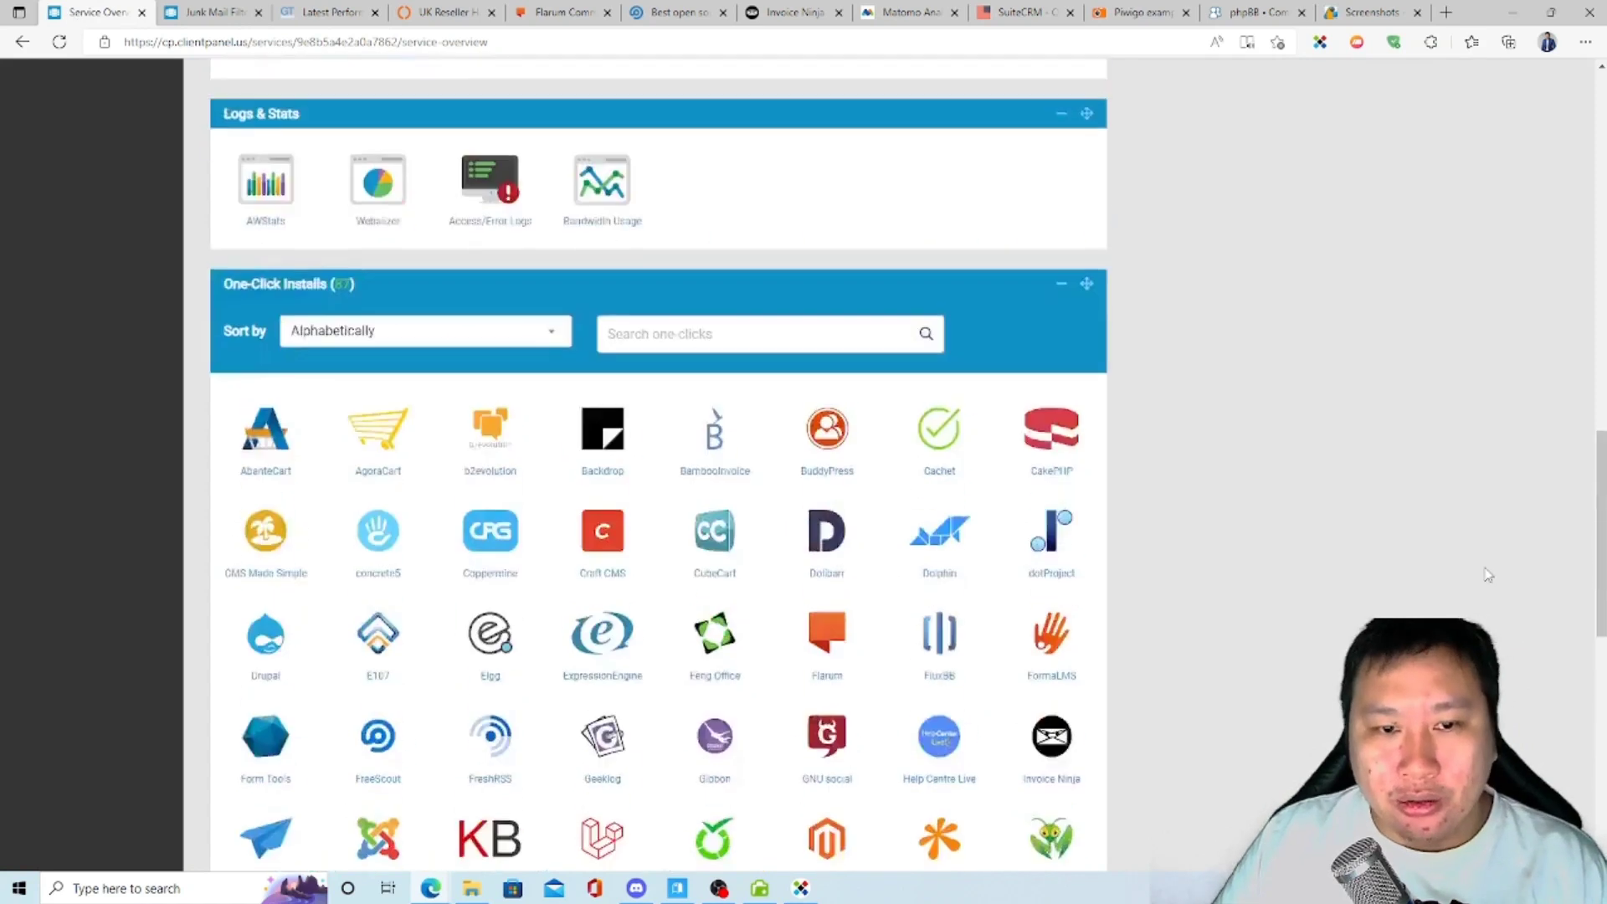